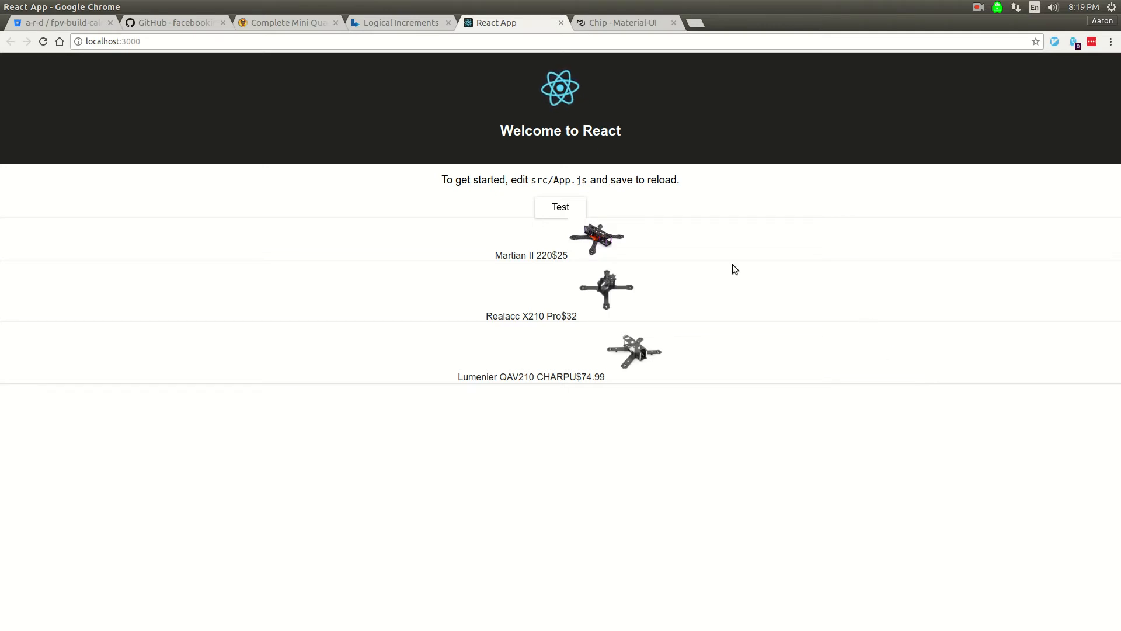
Step: Switch Chrome from the running React app to the Logical Increments parts table
click(399, 22)
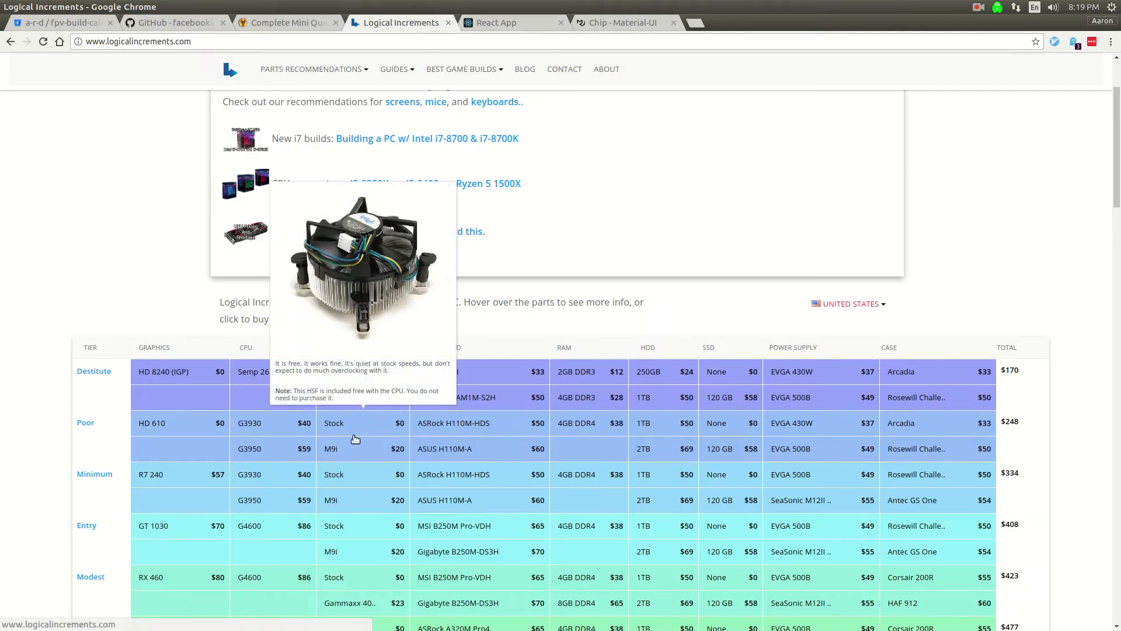
mouse_move(479, 474)
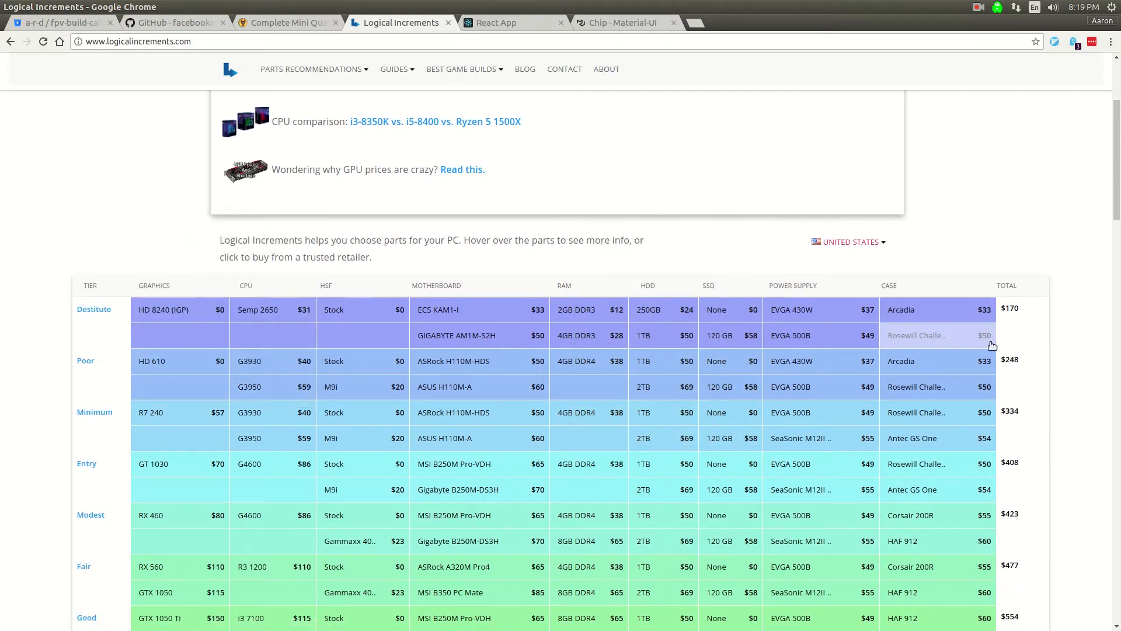
mouse_move(454, 412)
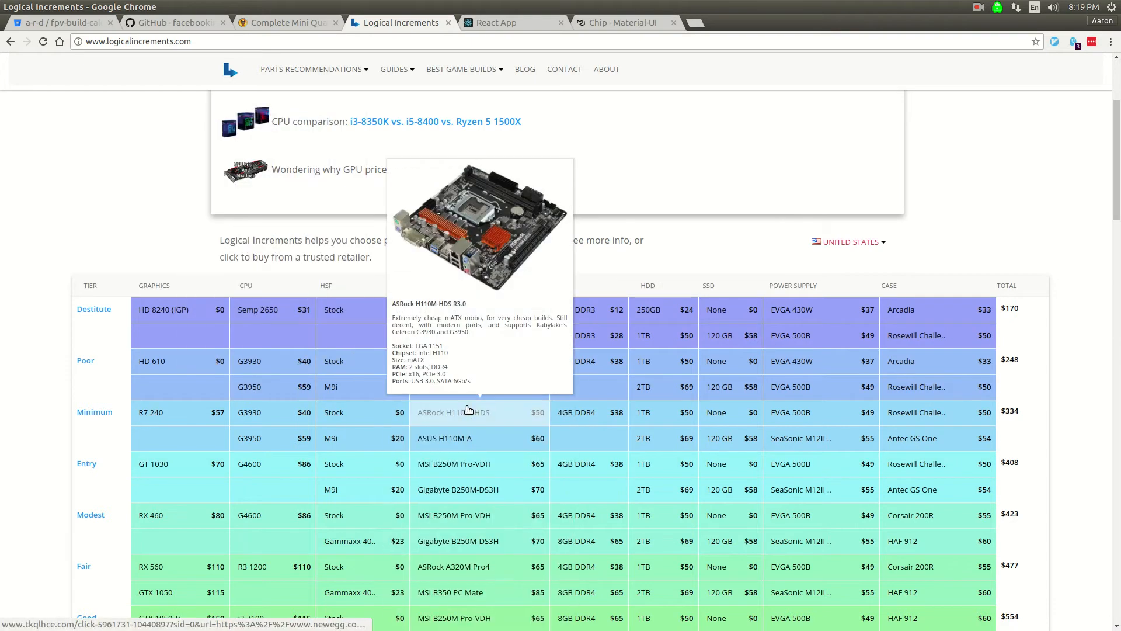
mouse_move(663, 412)
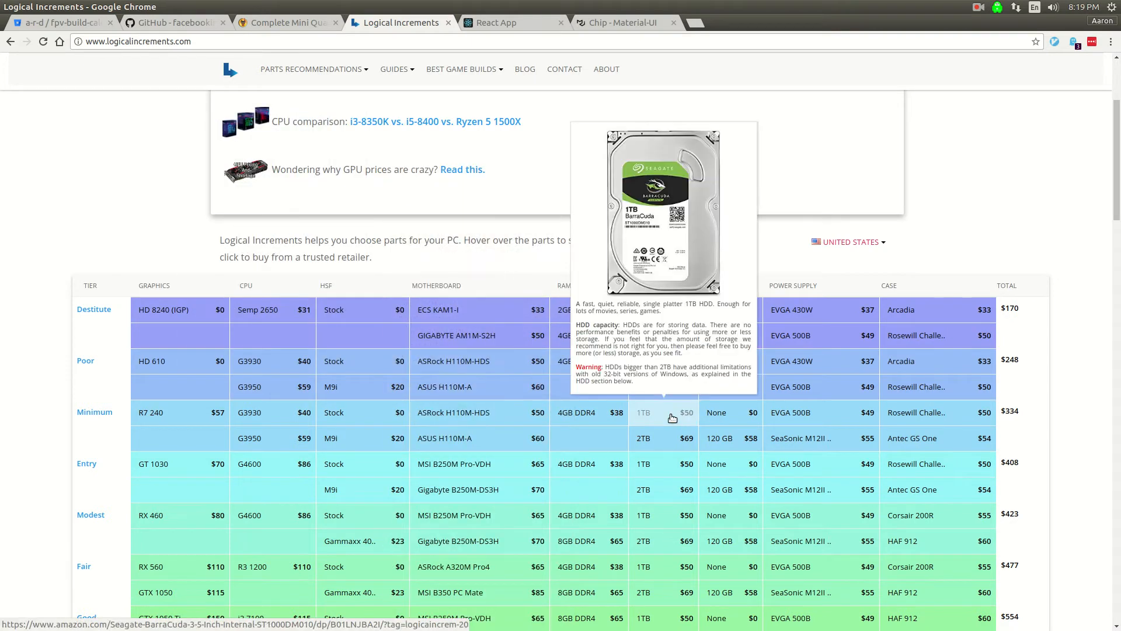
mouse_move(479, 413)
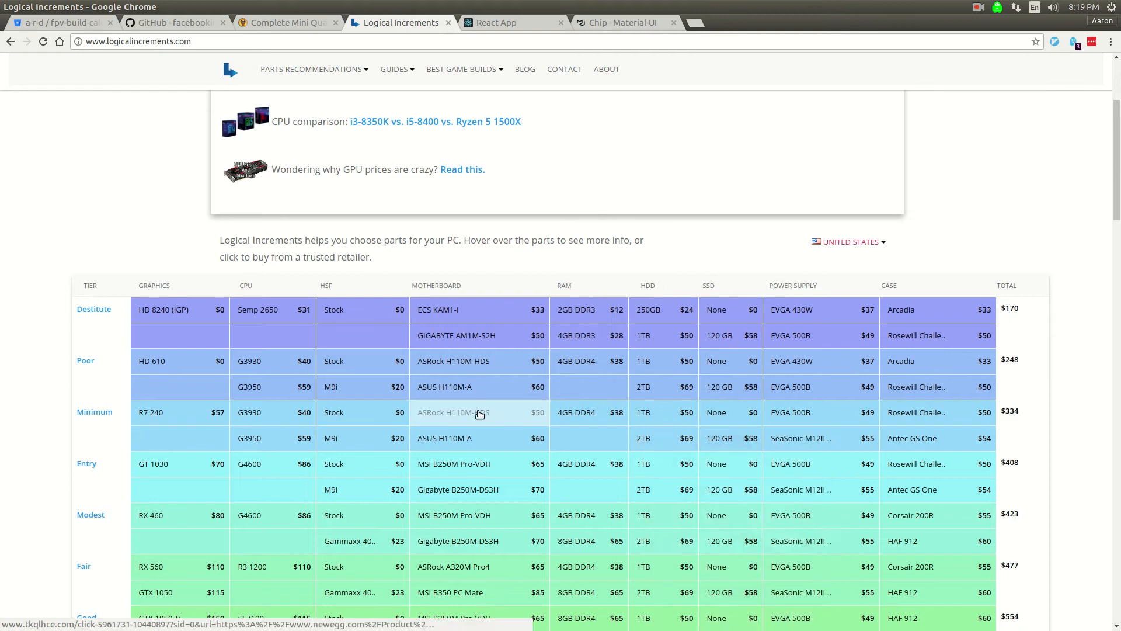
mouse_move(444, 438)
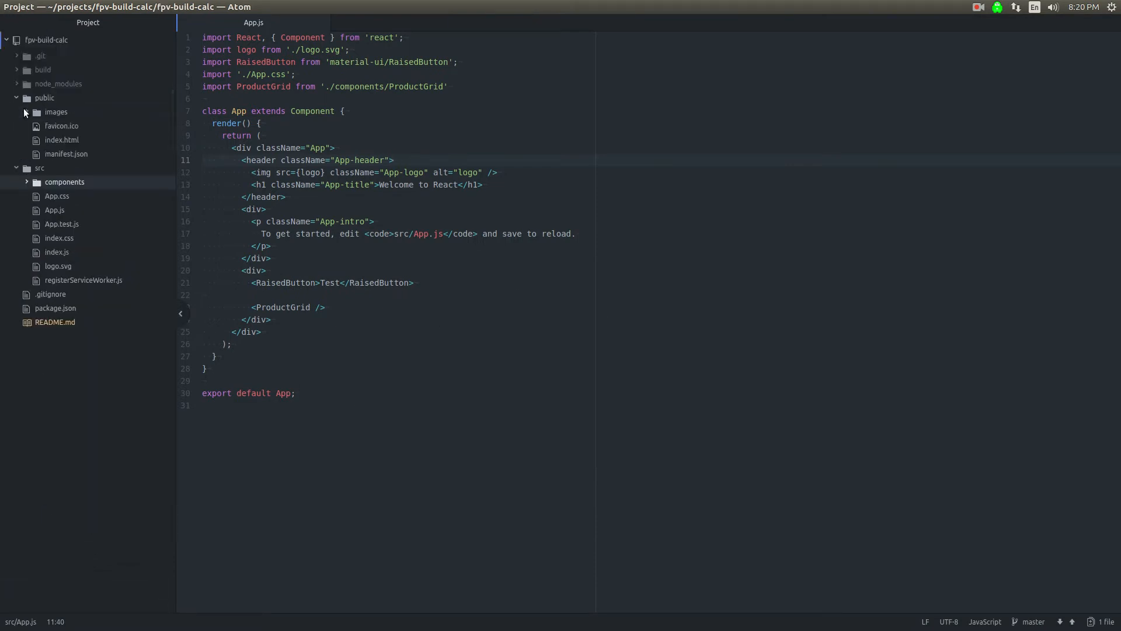
Step: Expand src/components and open ProductGrid/index.js, which renders three frame ProductTiles
click(63, 182)
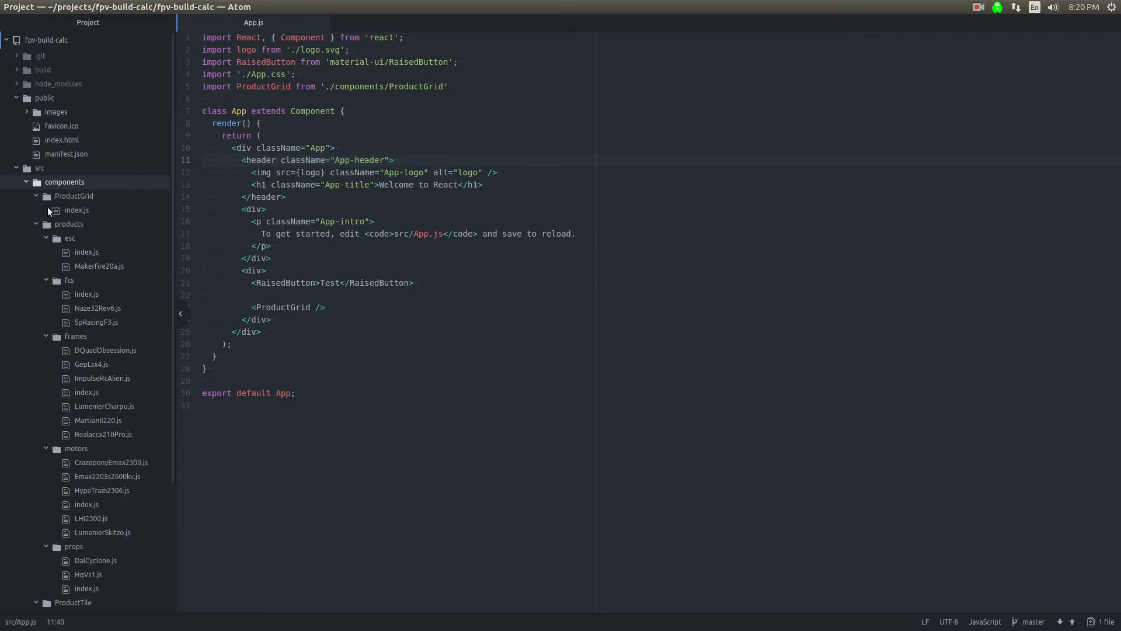
scroll(down, 3)
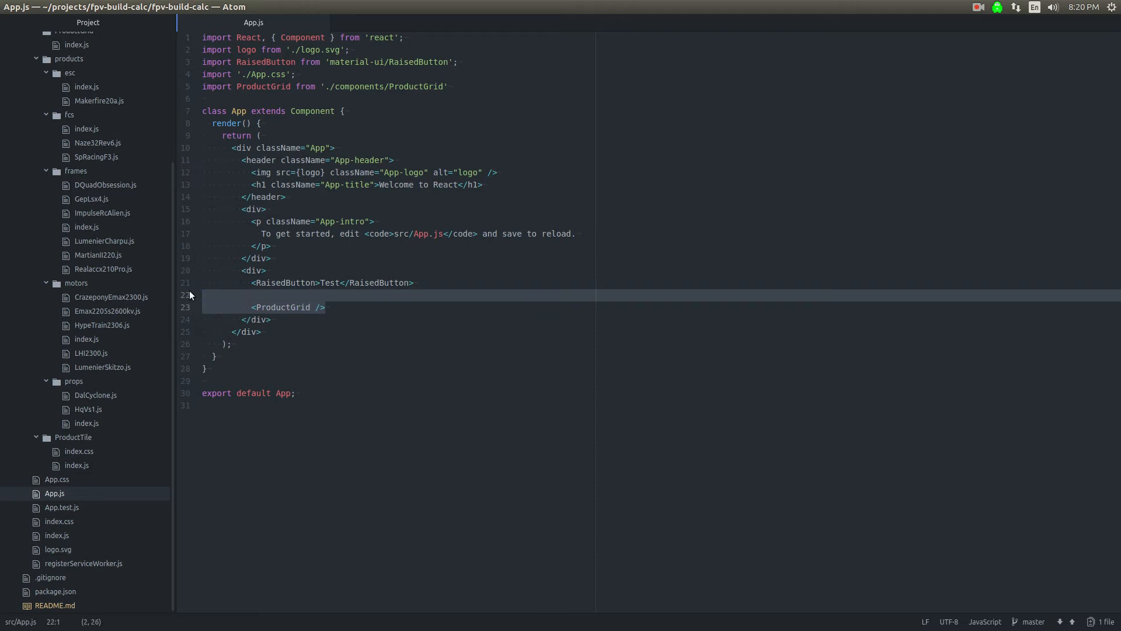
click(260, 307)
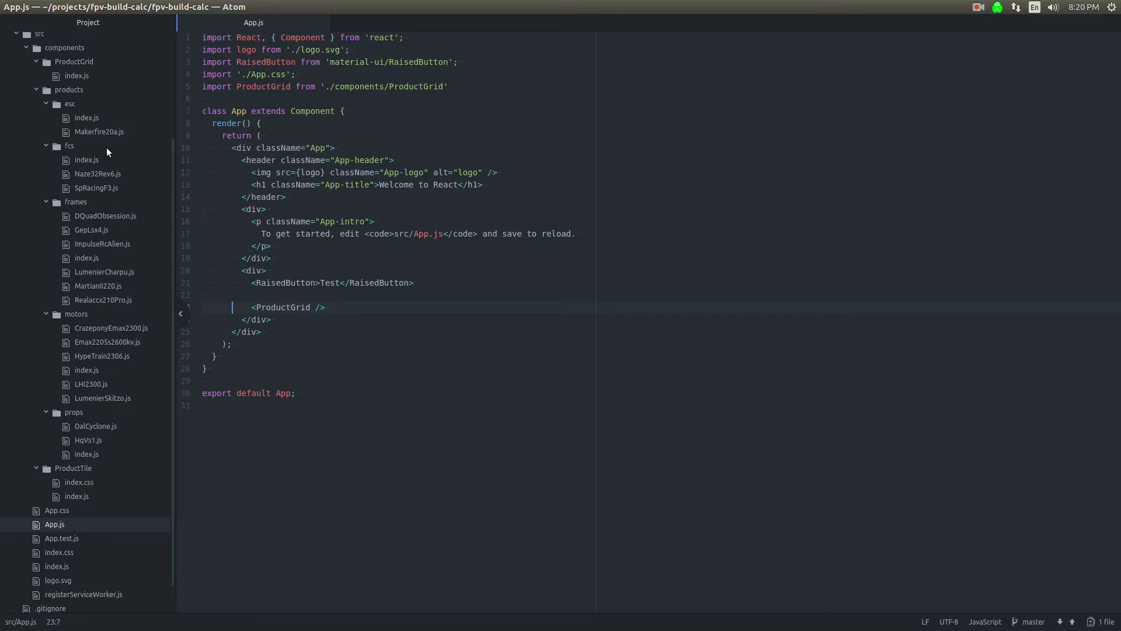
click(77, 75)
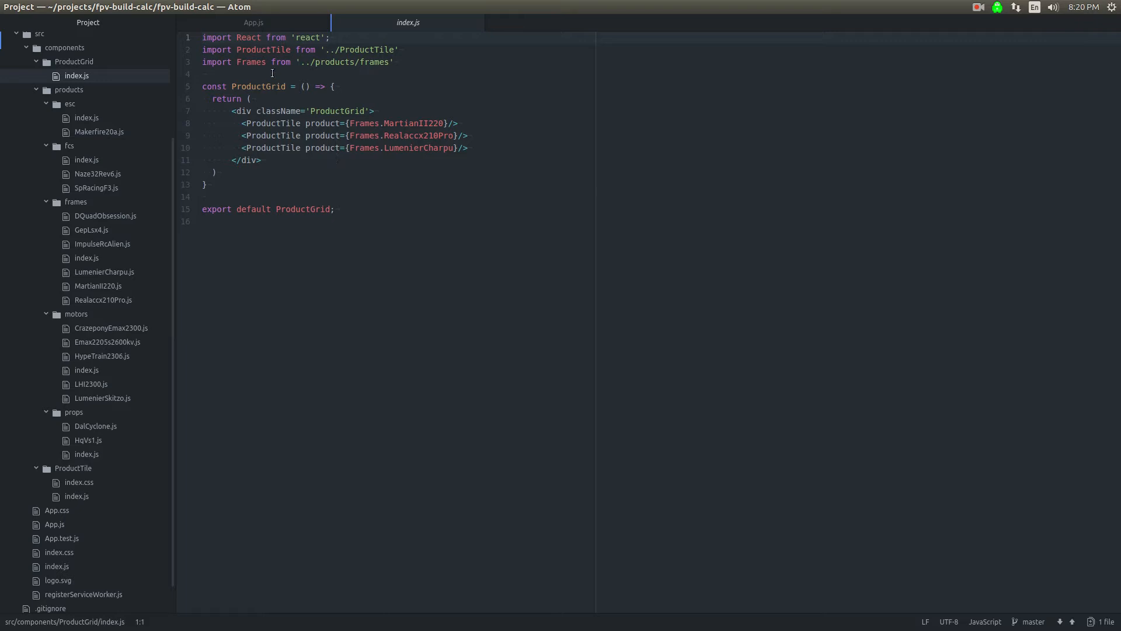
double_click(272, 123)
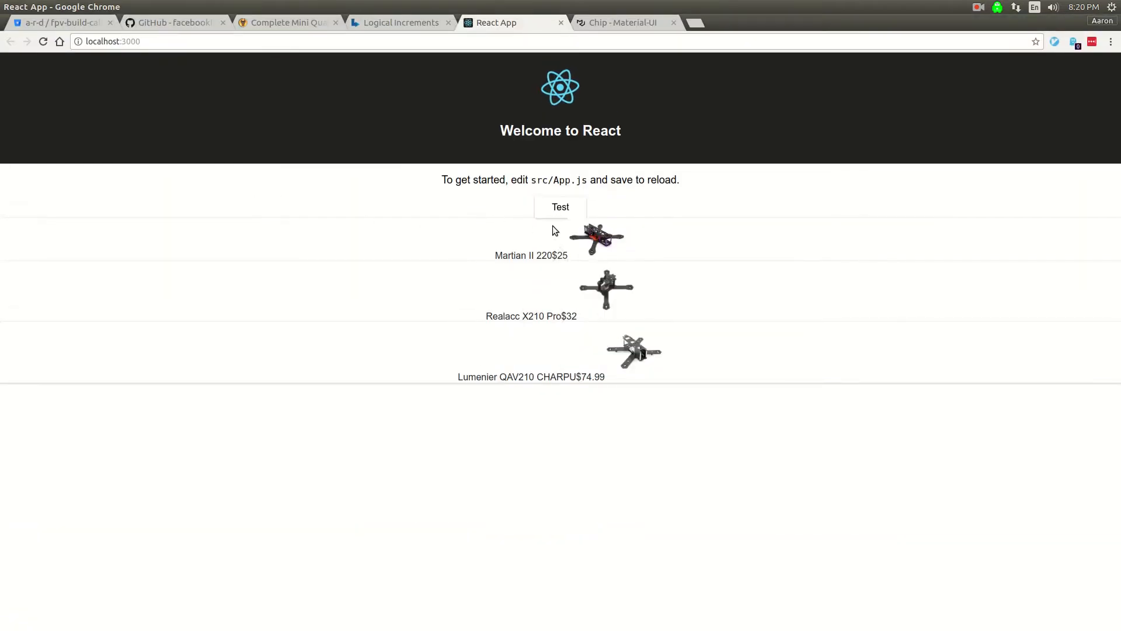
mouse_move(680, 282)
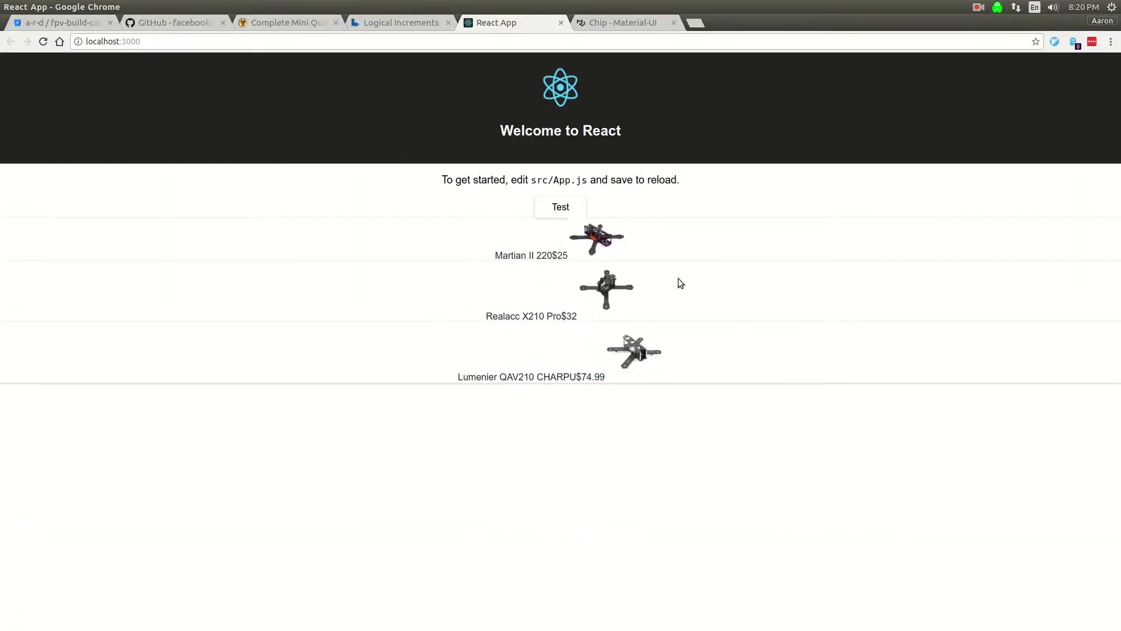
mouse_move(451, 258)
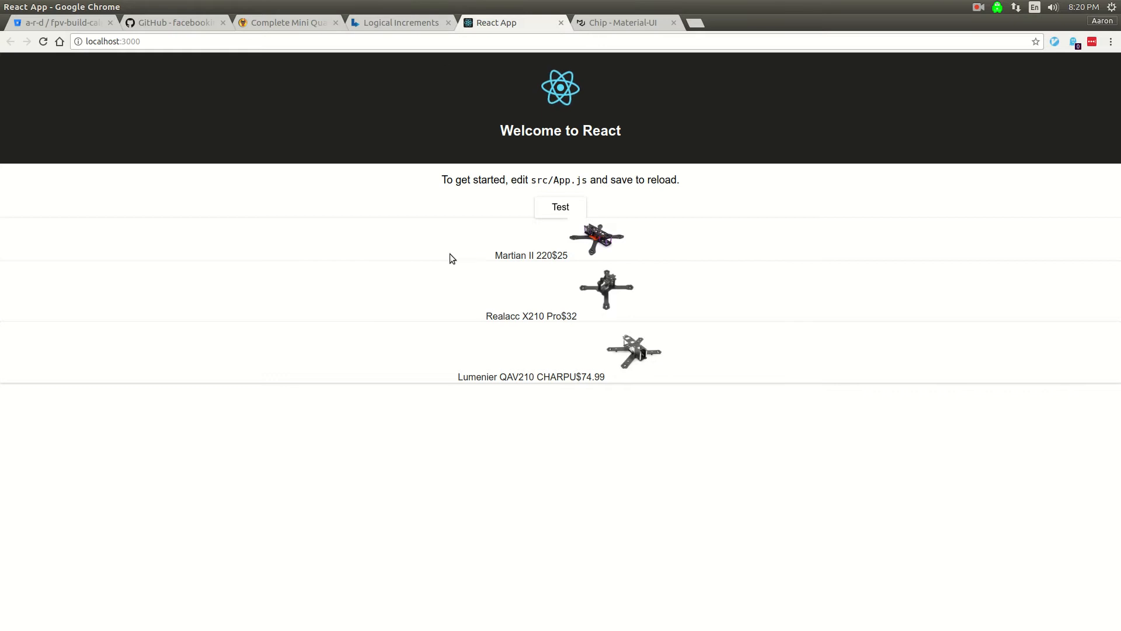
mouse_move(481, 346)
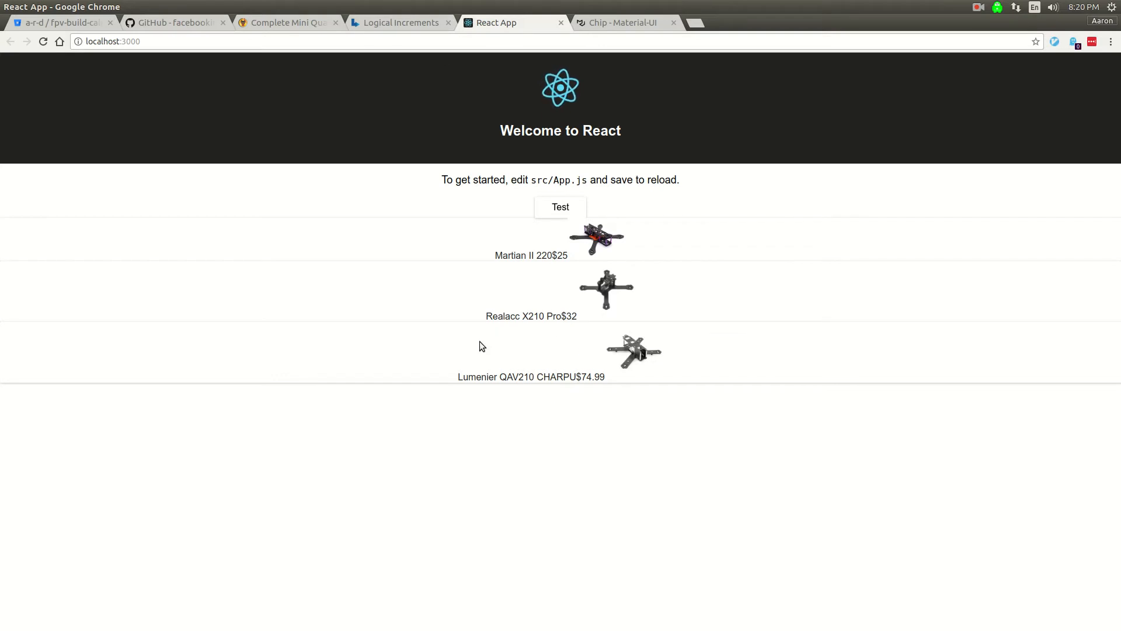
Step: Switch from the localhost React app back to the Logical Increments tab
click(397, 22)
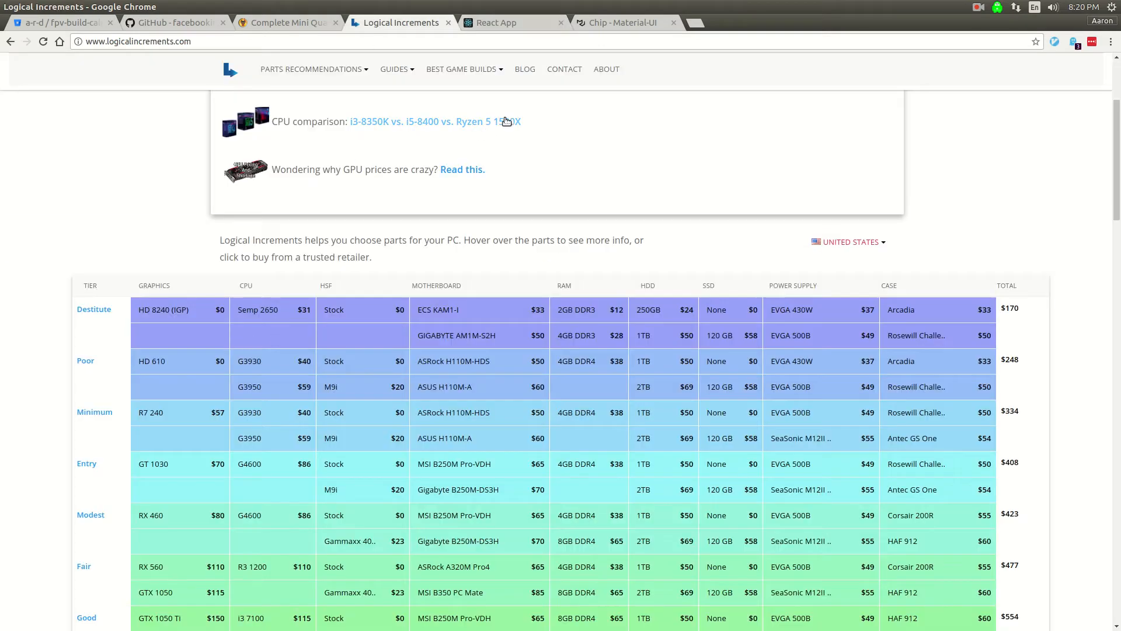
click(489, 22)
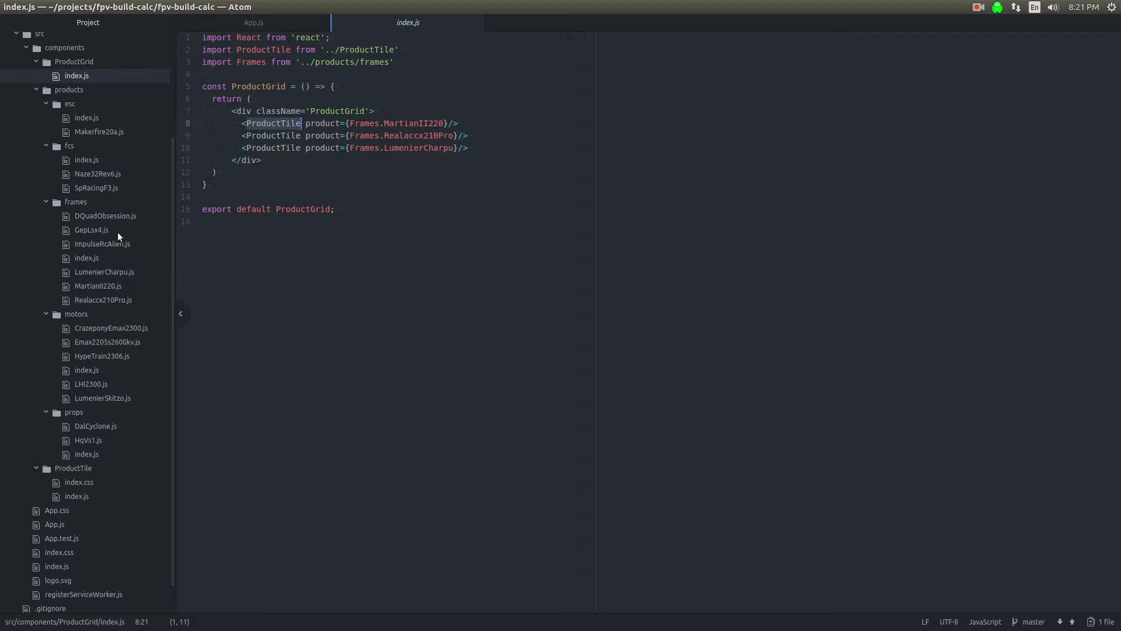
mouse_move(134, 436)
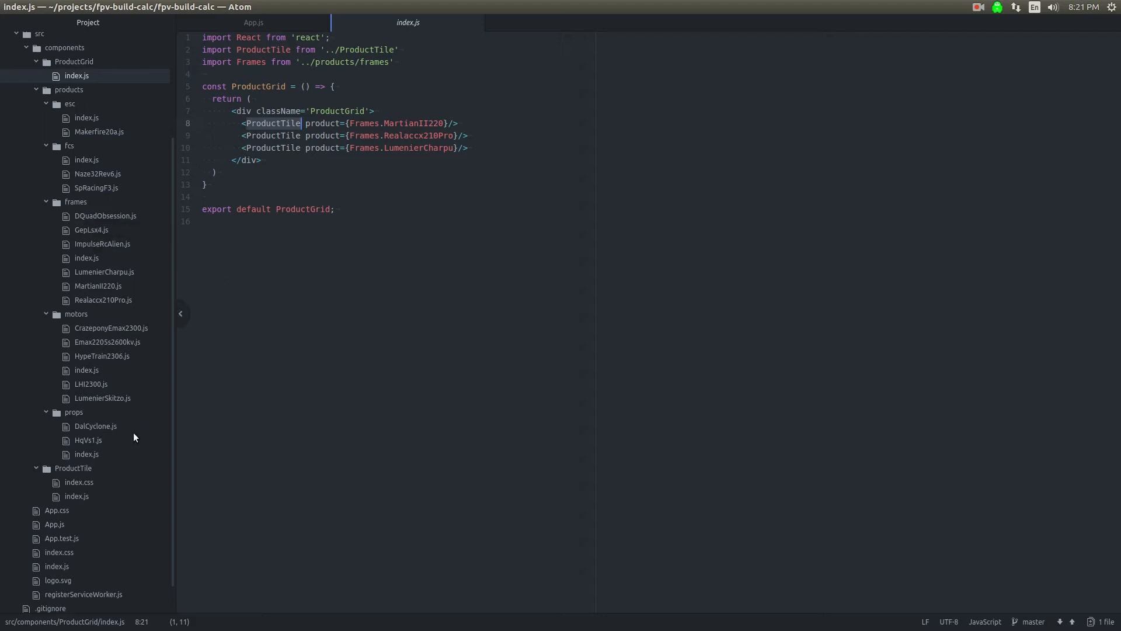
Step: Open ProductTile/index.js and highlight its props argument and product image reference
click(75, 495)
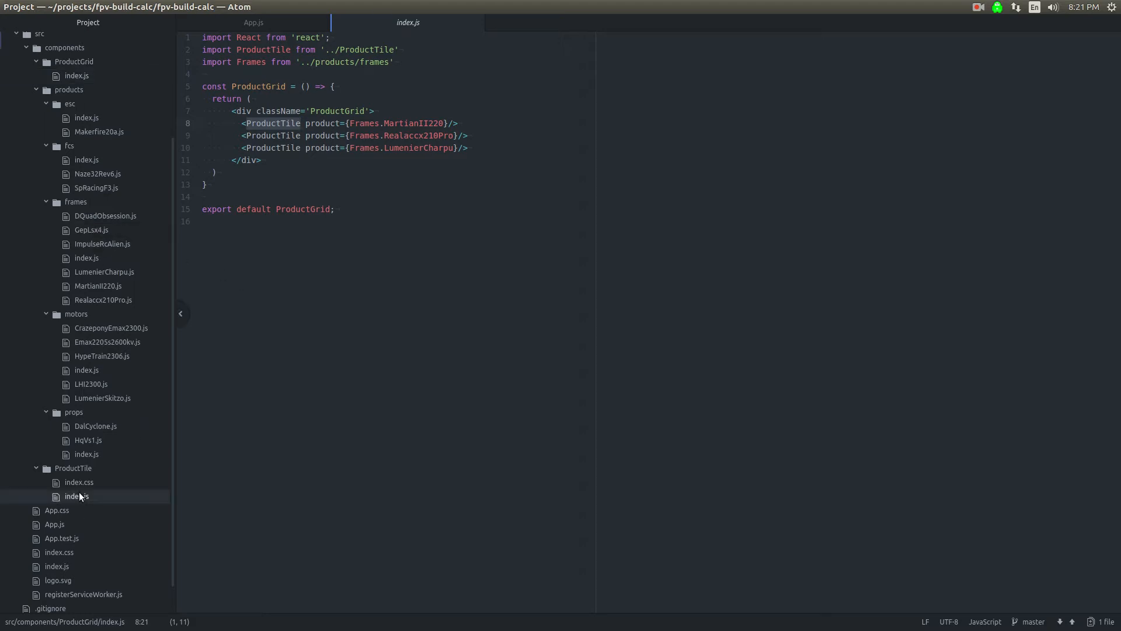
click(77, 495)
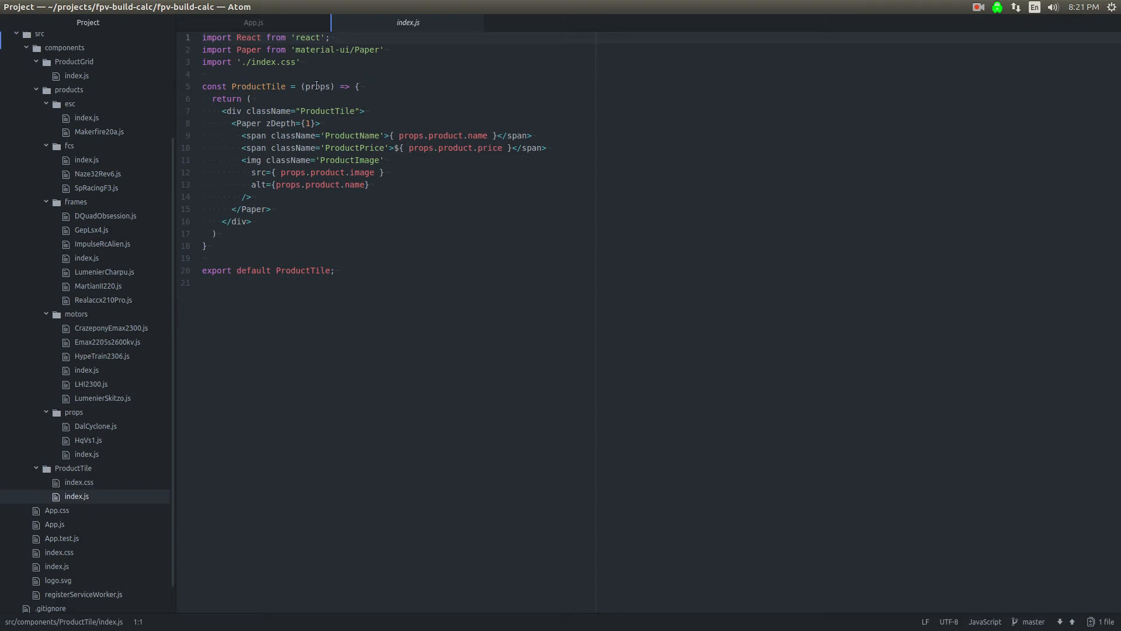
double_click(318, 86)
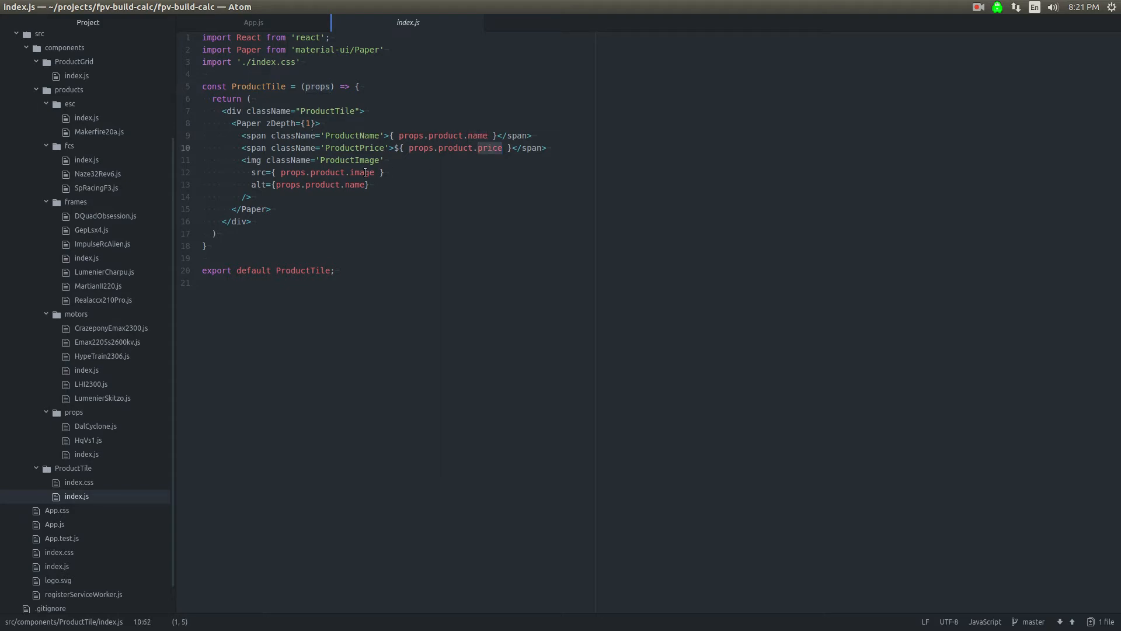
double_click(362, 173)
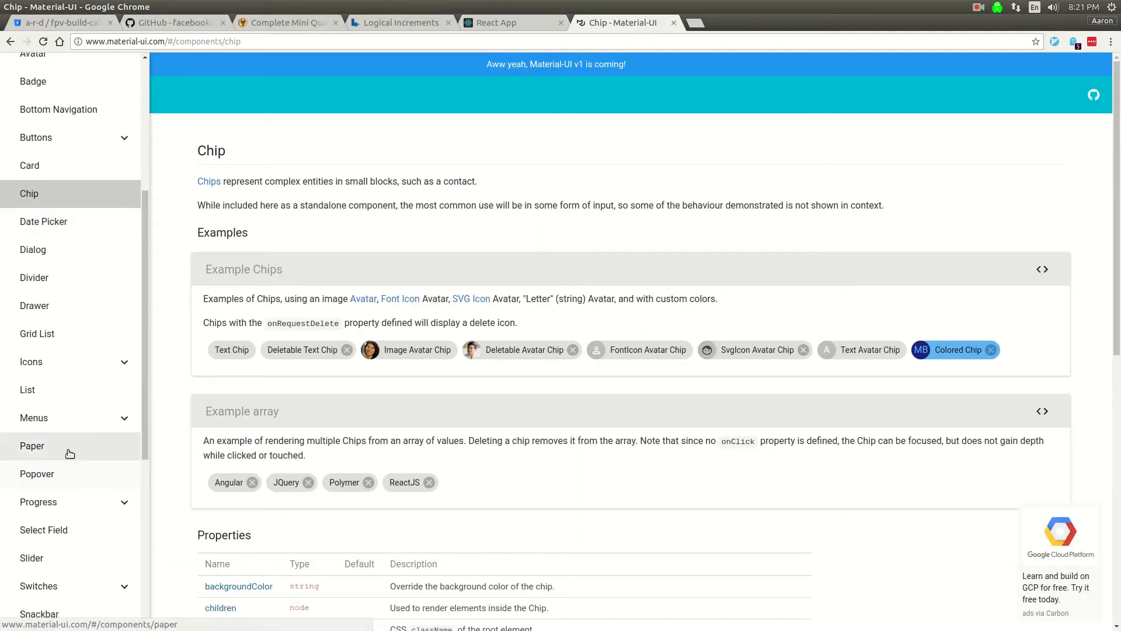
Step: View the Paper component docs with the simple zDepth example's source revealed, then leave the page
click(32, 445)
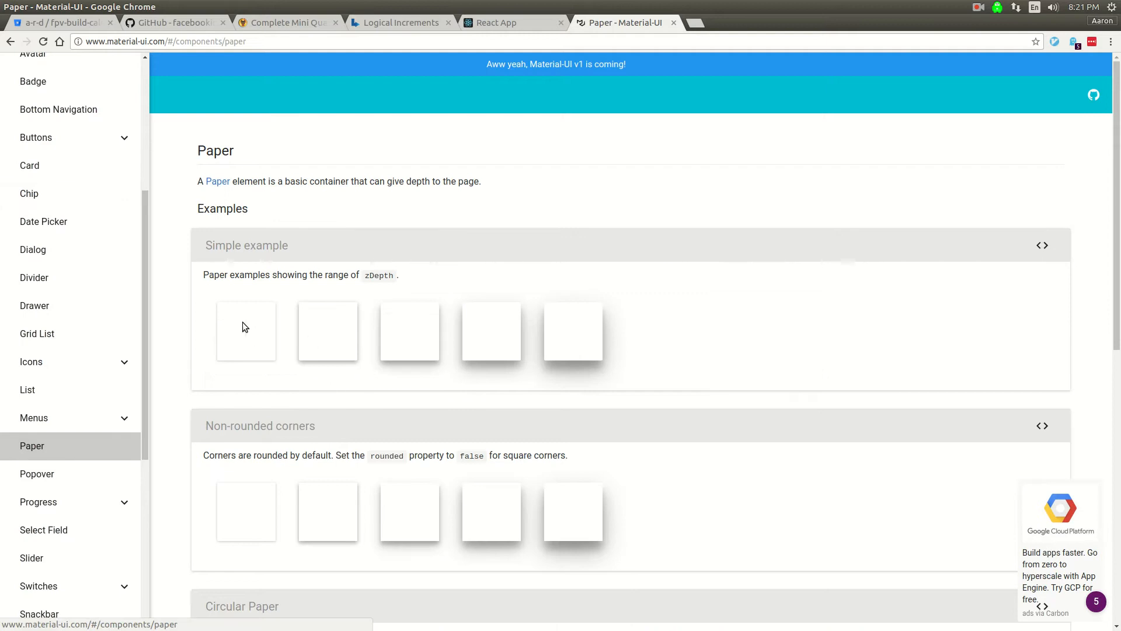
click(1042, 244)
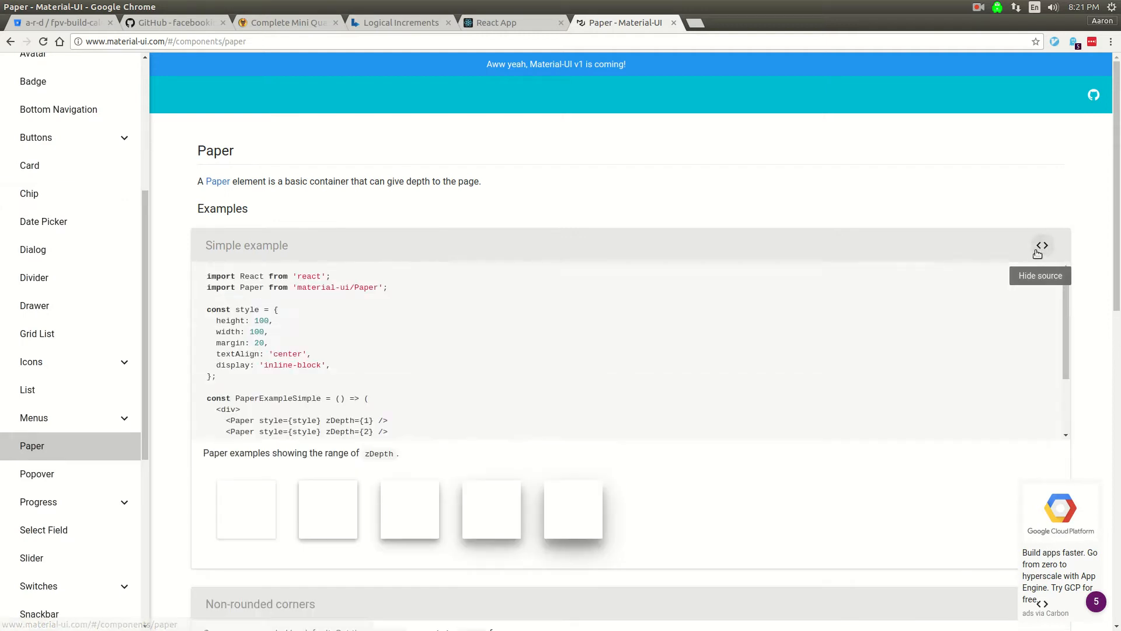
scroll(down, 3)
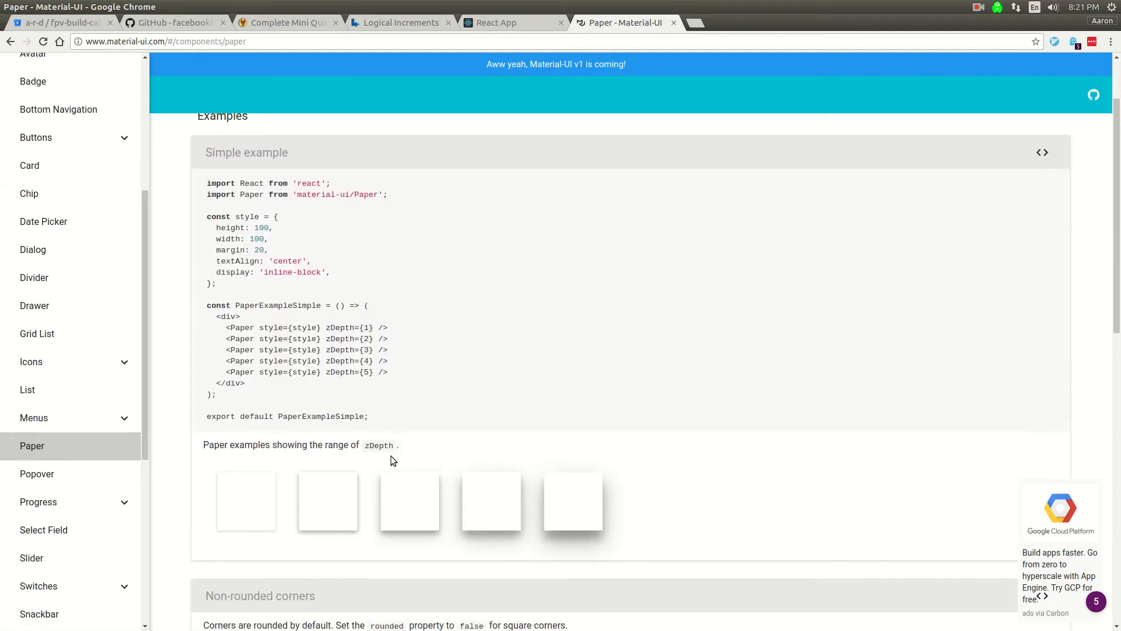
mouse_move(759, 505)
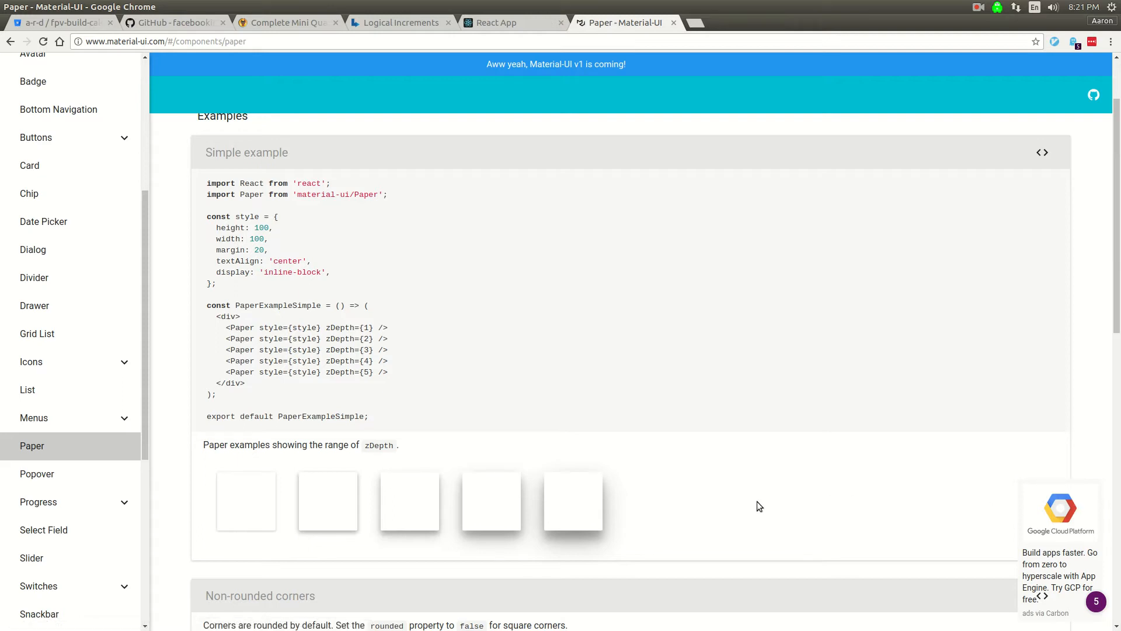
mouse_move(440, 393)
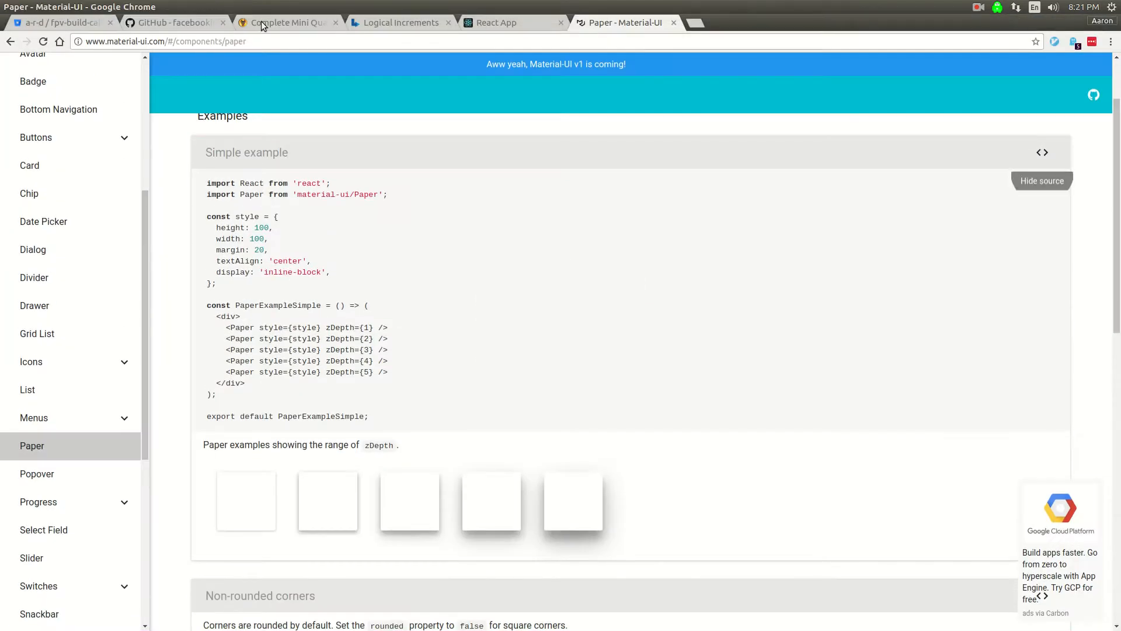
click(400, 23)
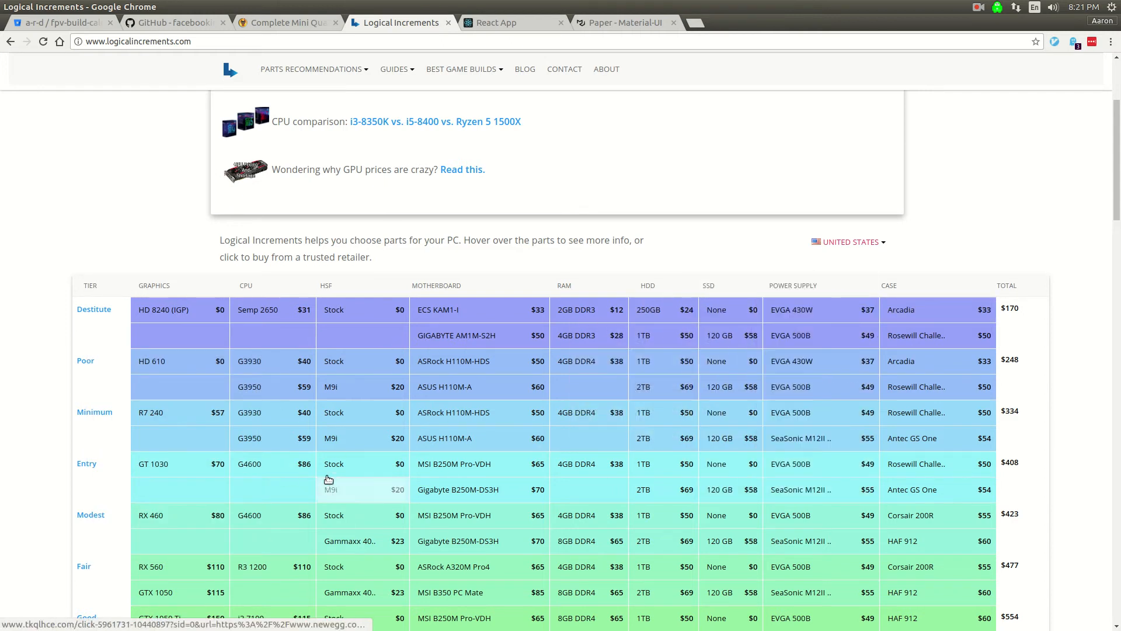
mouse_move(361, 438)
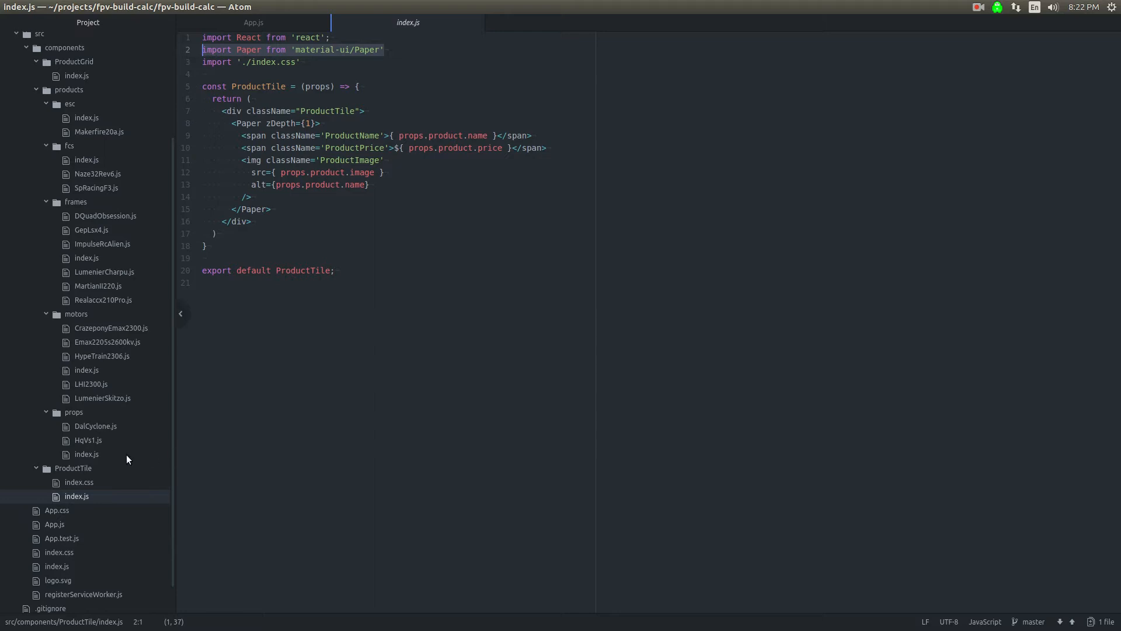
mouse_move(106, 396)
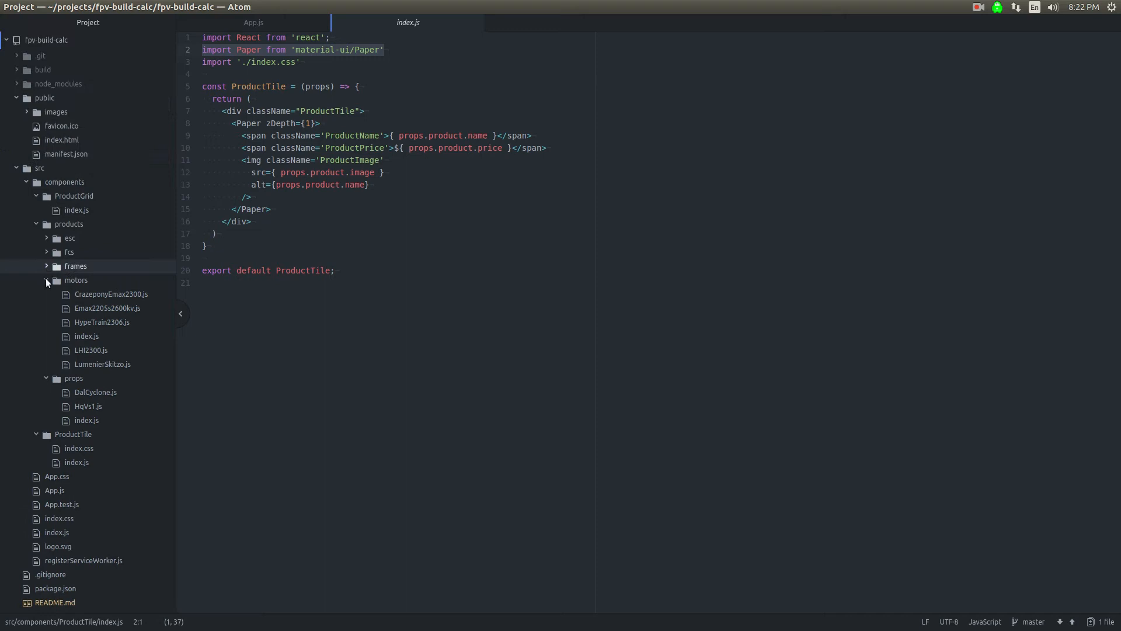
Step: Collapse the motors products folder in the tree view beside ProductTile
click(74, 279)
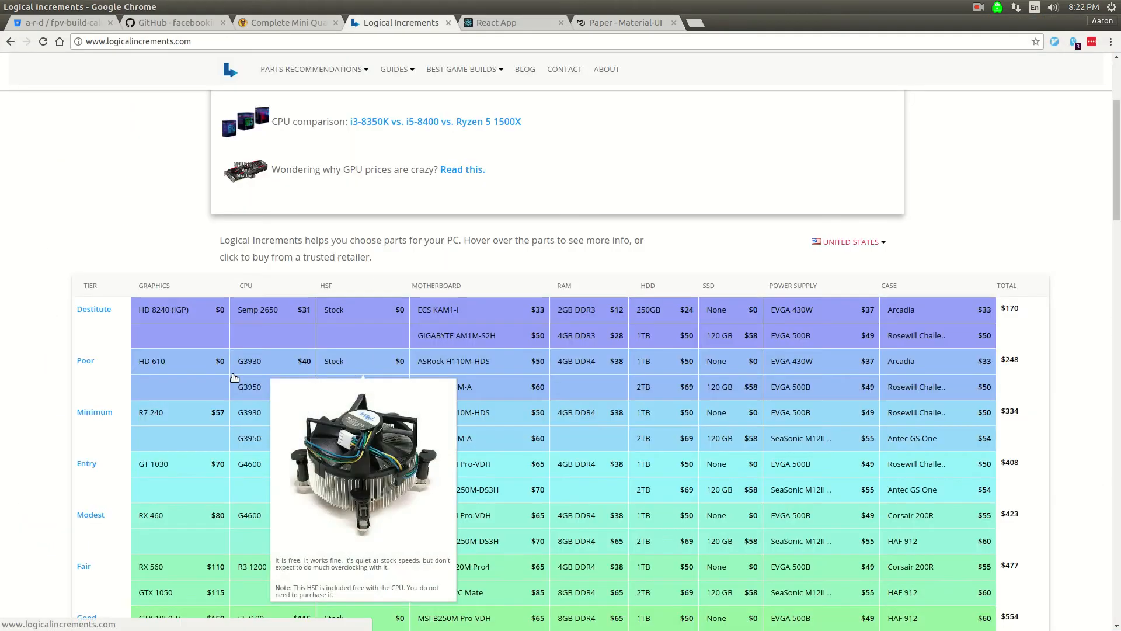
mouse_move(274, 295)
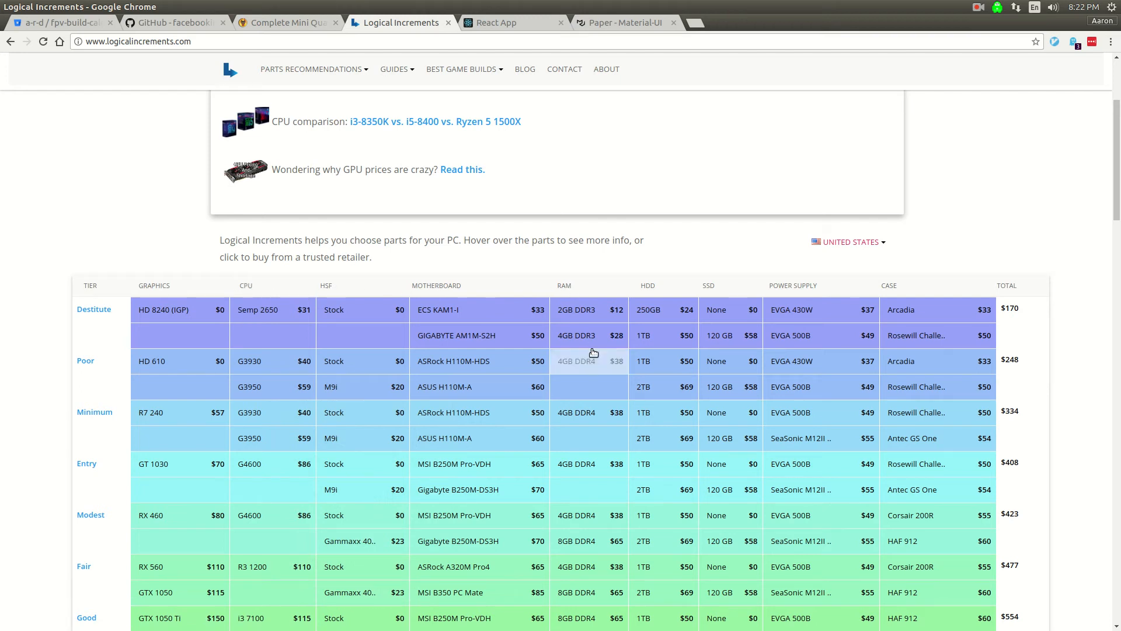
mouse_move(444, 387)
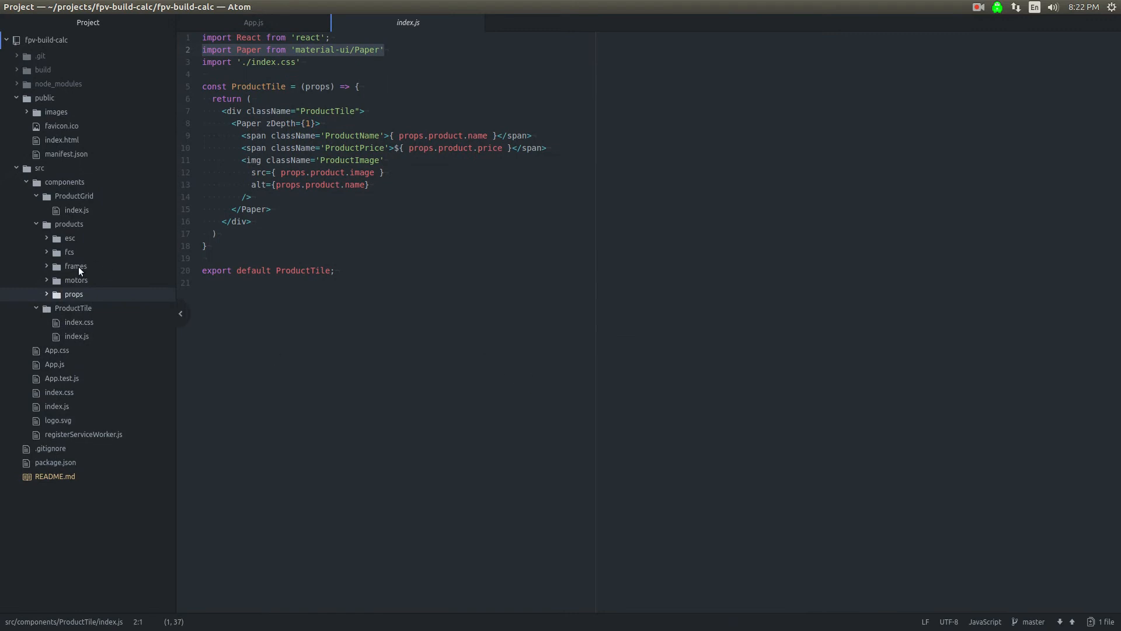
Step: Toggle the esc and frames folders, leaving products/frames expanded with its seven frame files
click(75, 265)
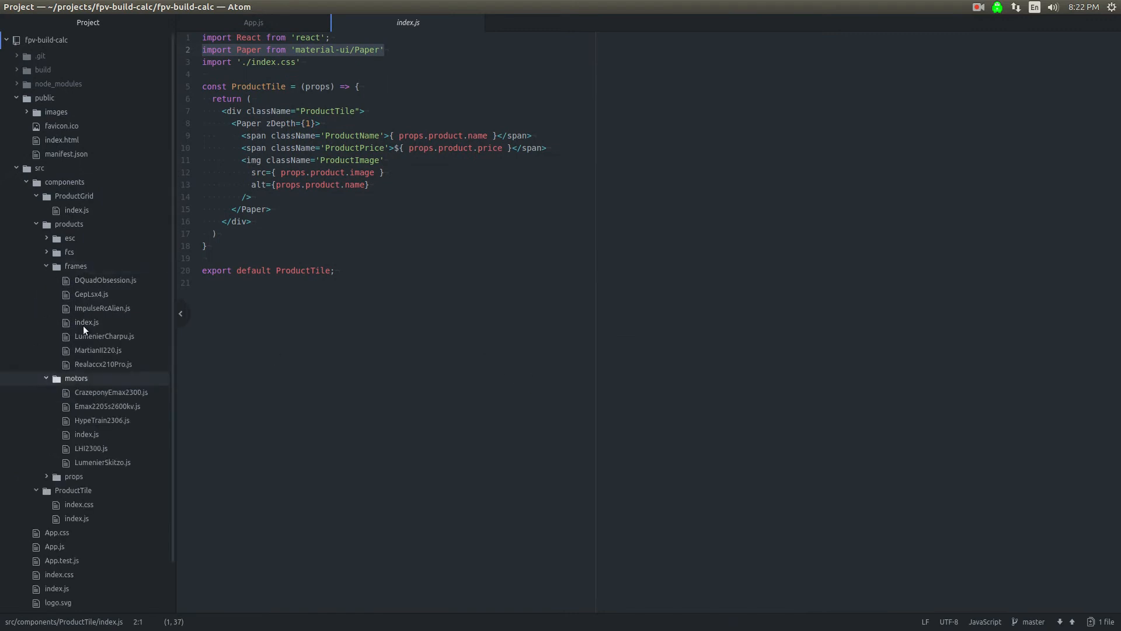
click(69, 237)
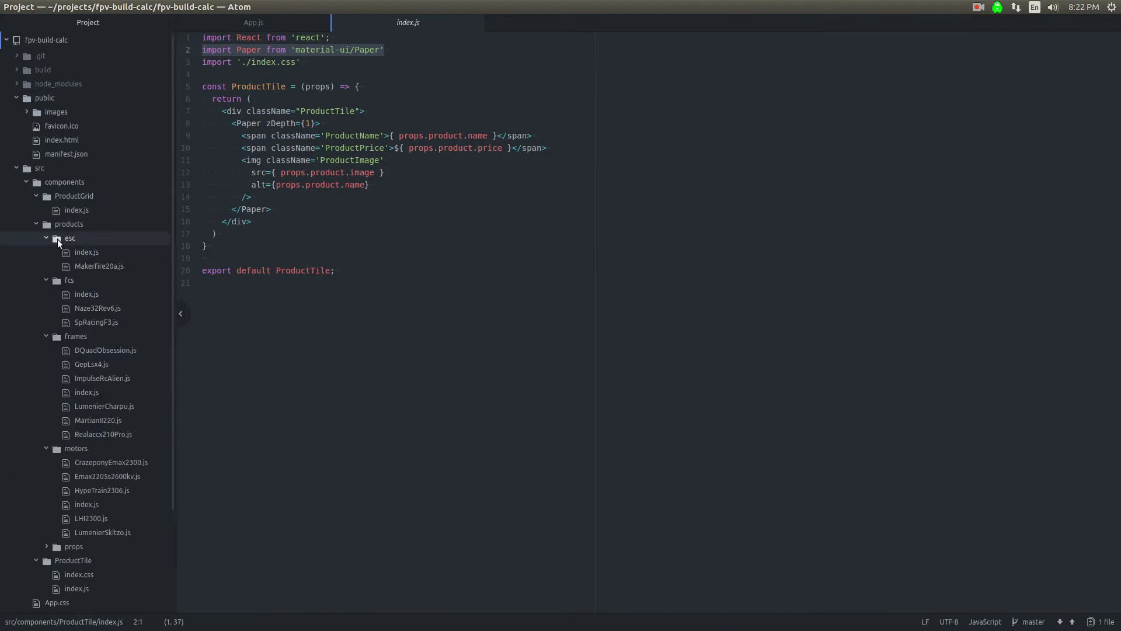
click(69, 237)
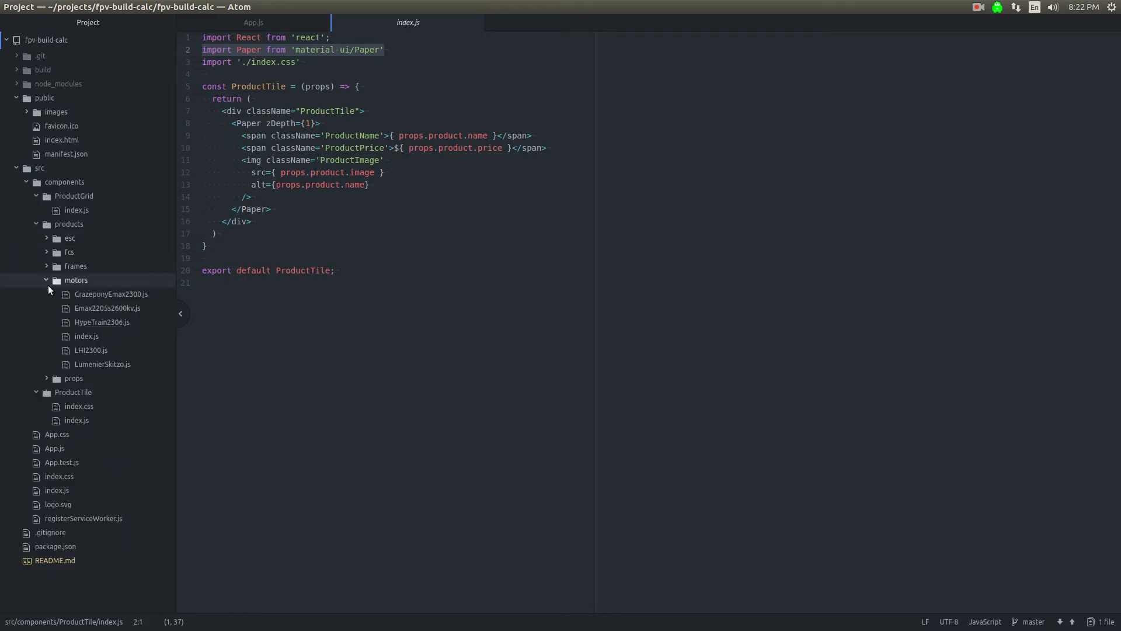
click(75, 265)
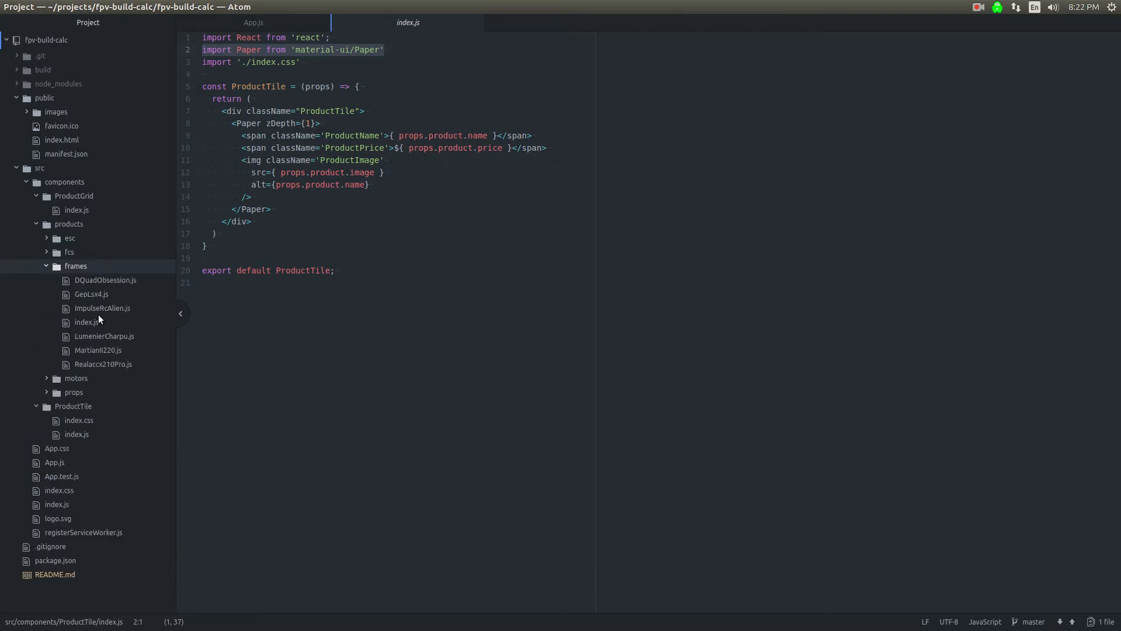
mouse_move(102, 307)
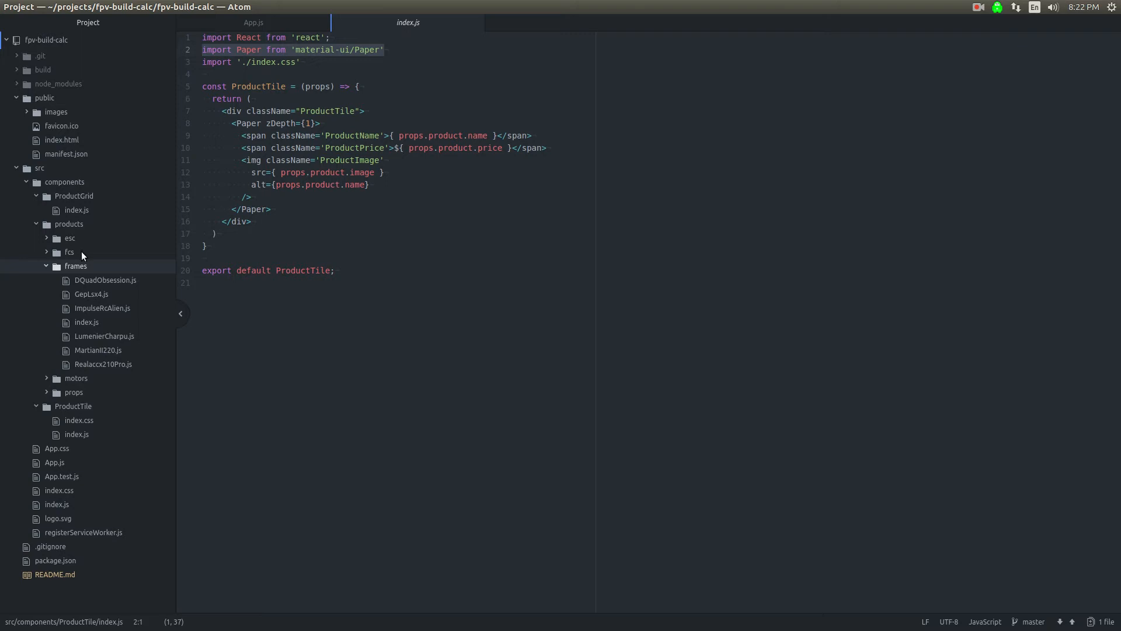
Step: View frames/index.js and the DQuadObsession frame file, then expand the motors folder
click(85, 322)
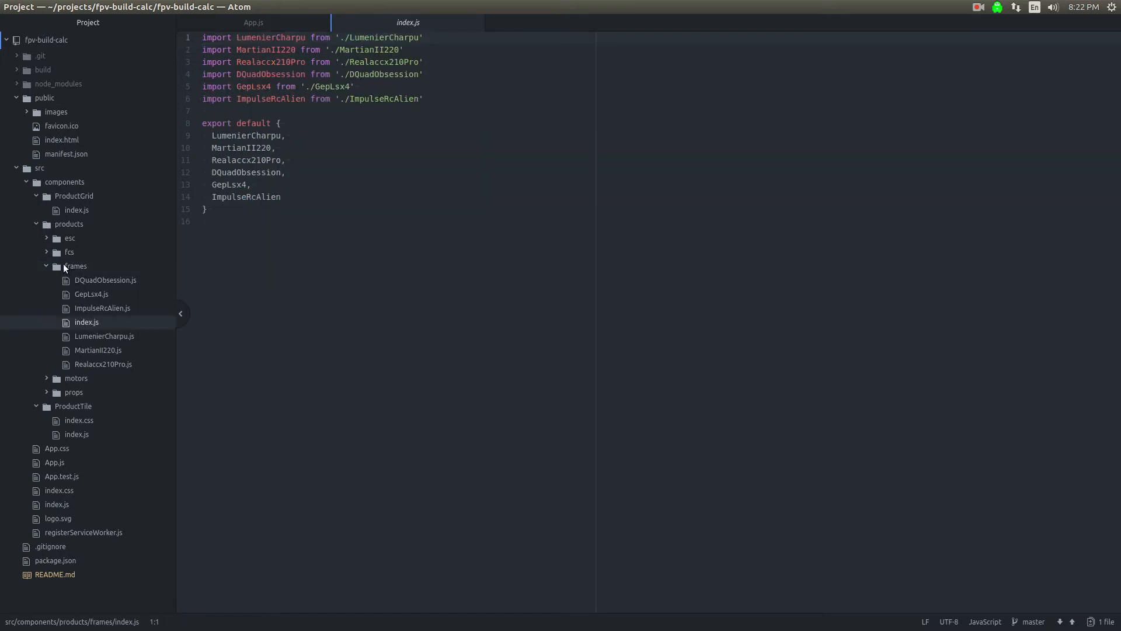
mouse_move(454, 104)
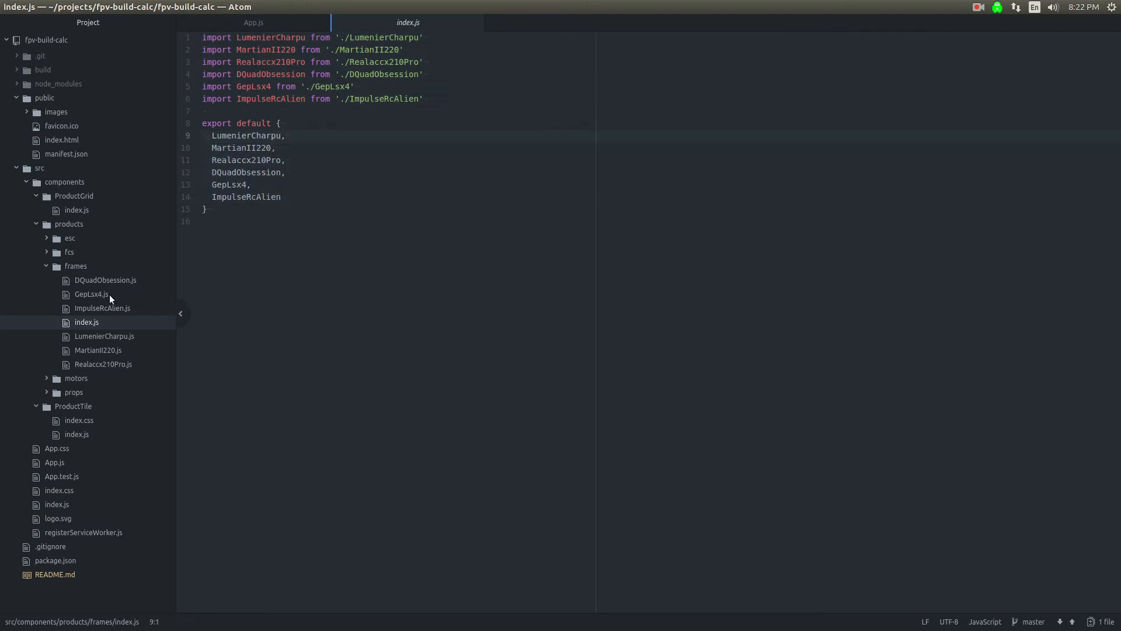
click(105, 279)
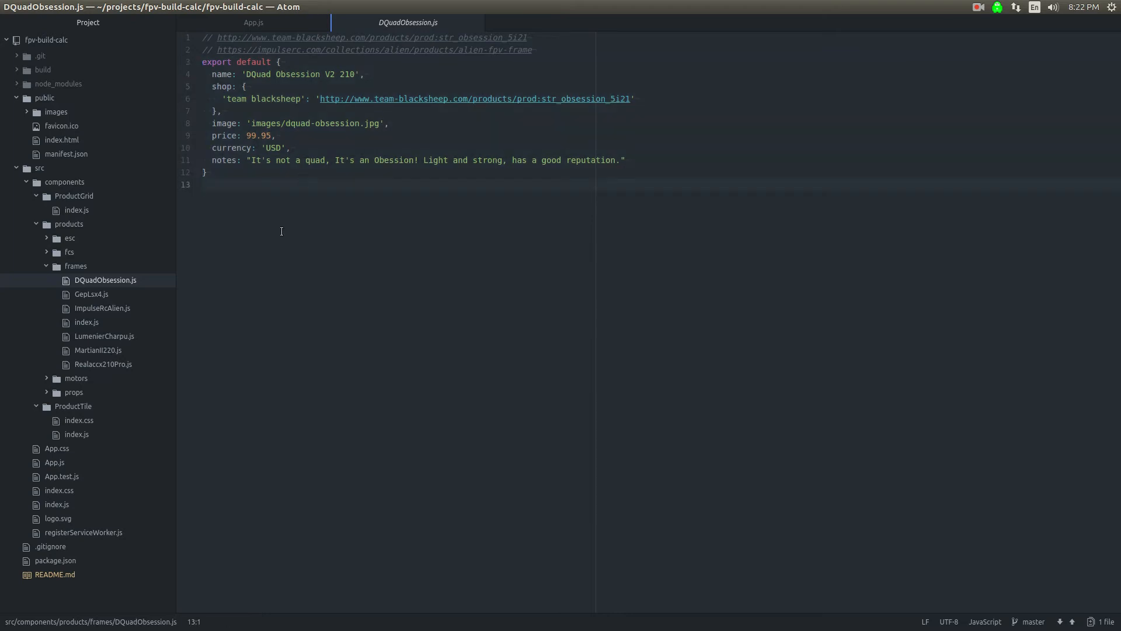
mouse_move(104, 372)
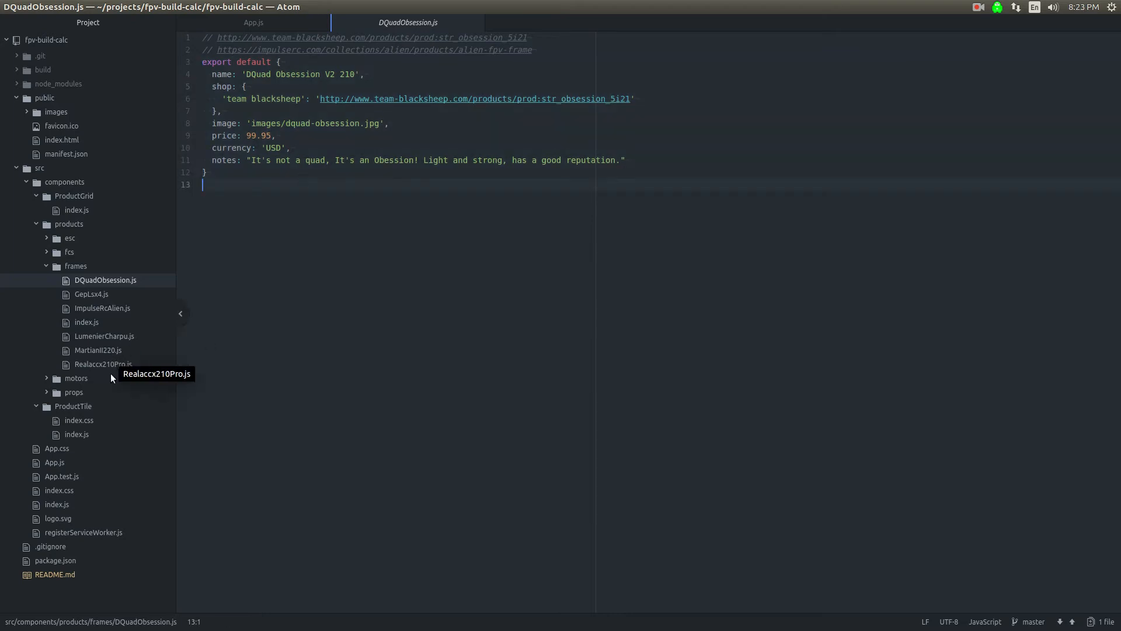
click(76, 377)
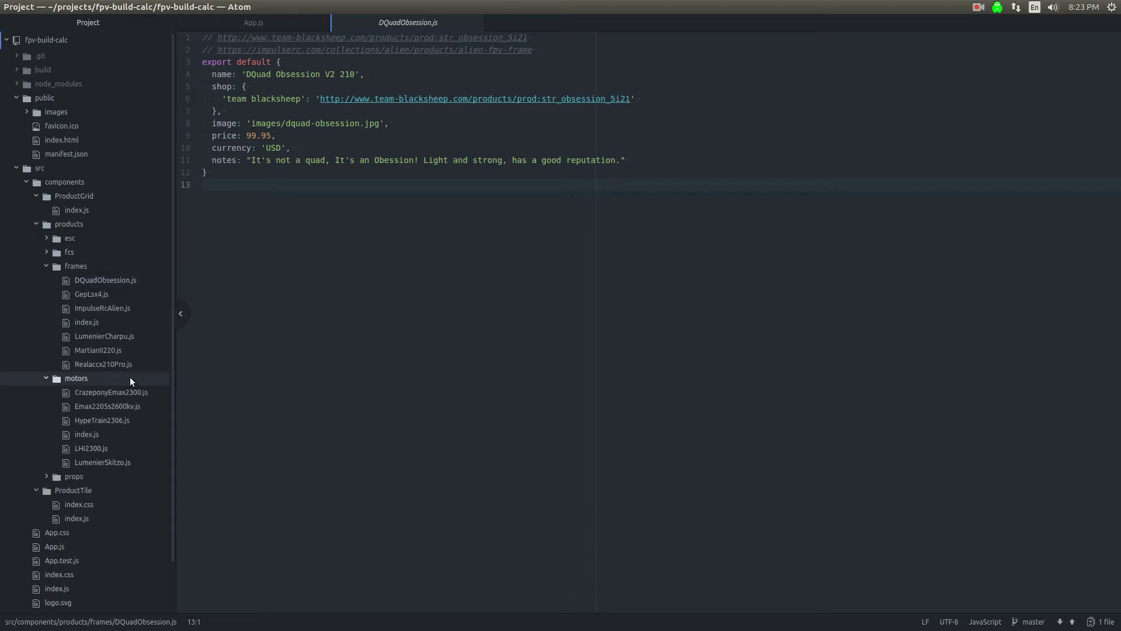
mouse_move(118, 414)
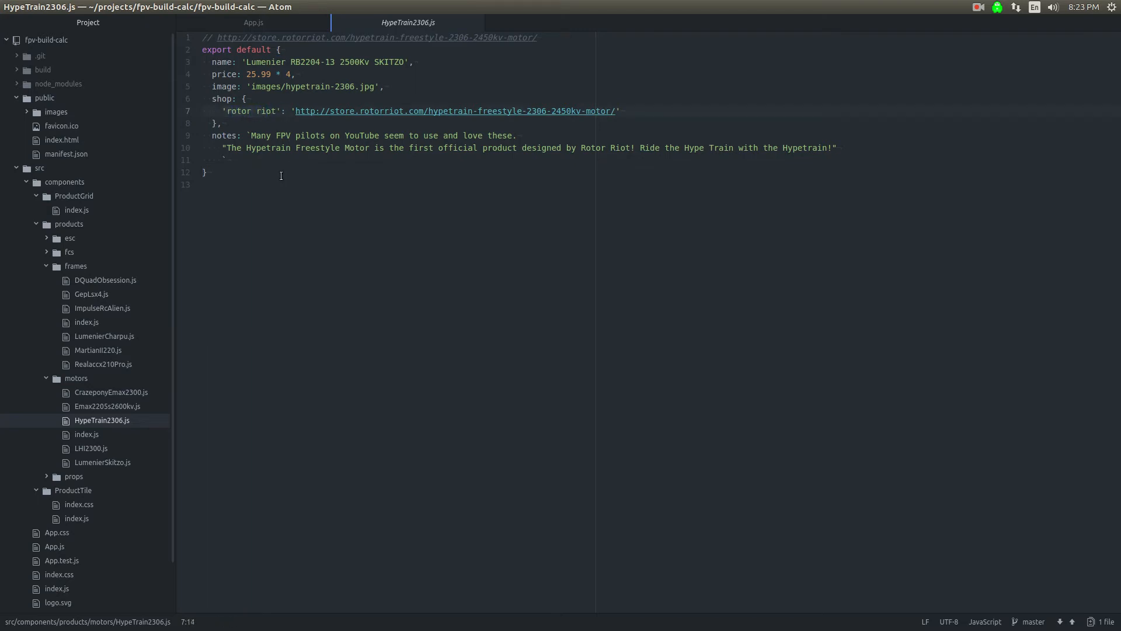
Step: Look at the HypeTrain2306 motor file and open motors/index.js exporting five motors
click(247, 85)
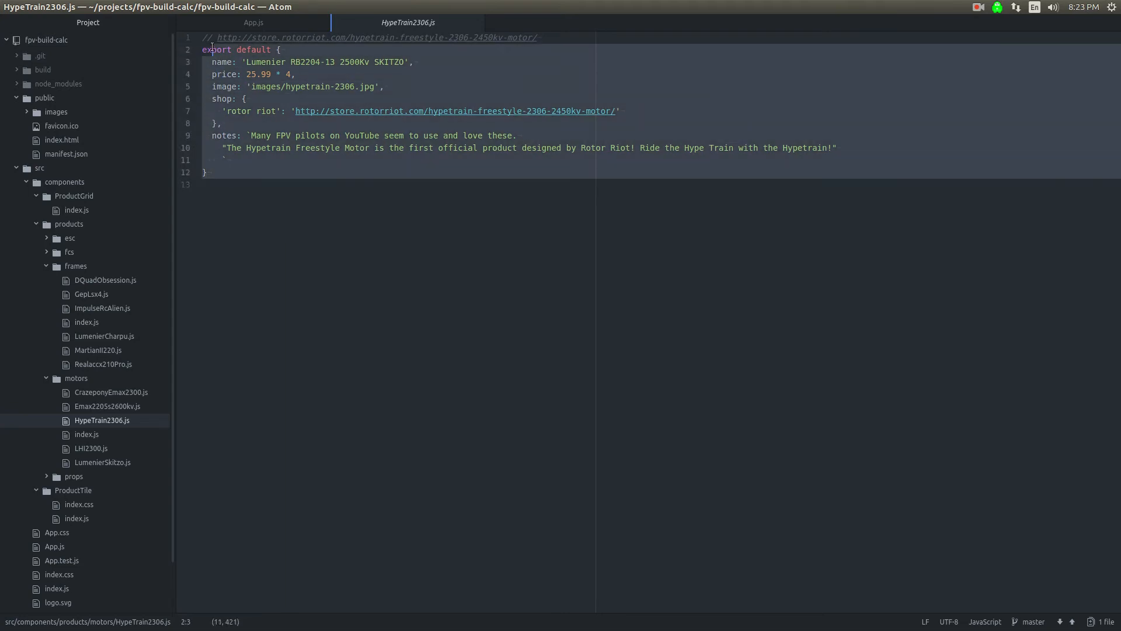
click(202, 37)
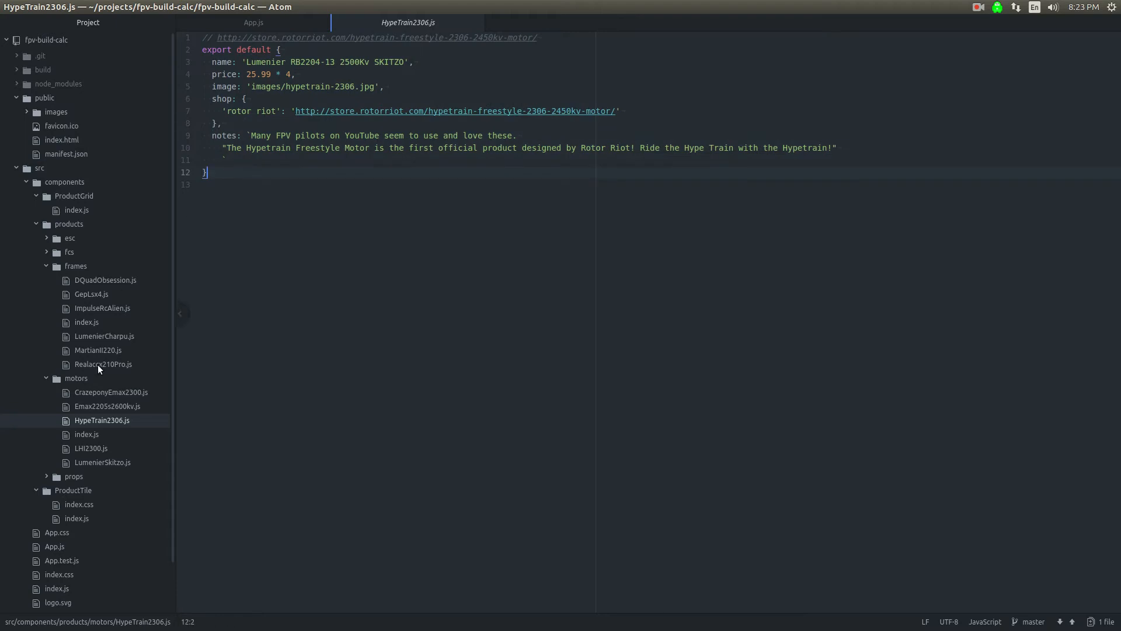
click(85, 434)
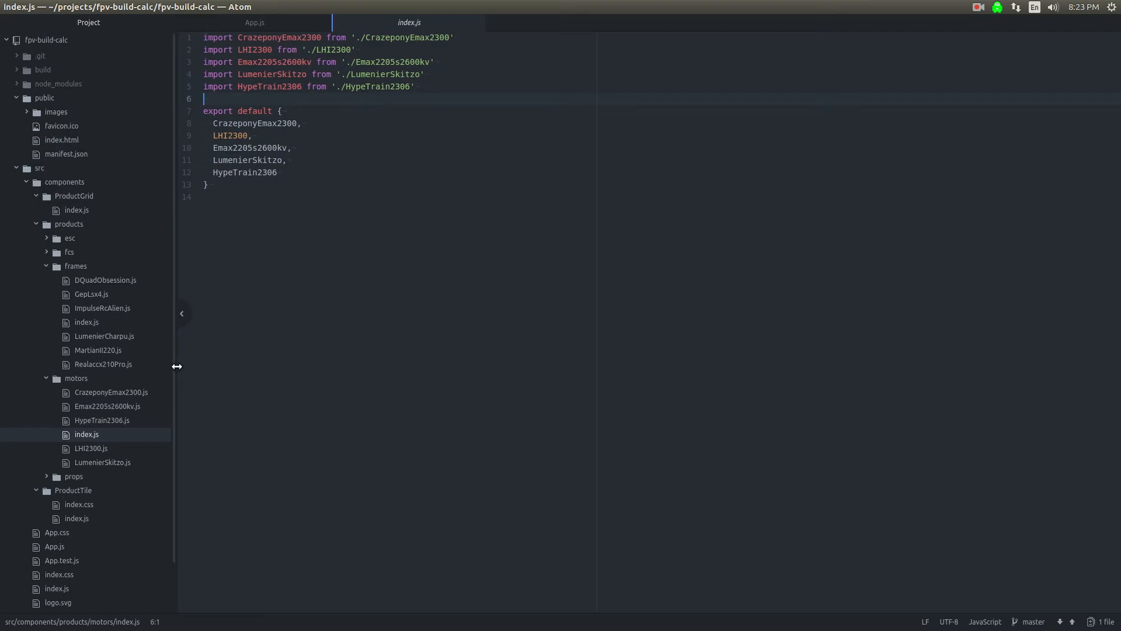
Step: Revisit HypeTrain2306, the ProductTile stylesheet and component, then return to ProductGrid/index.js
click(102, 419)
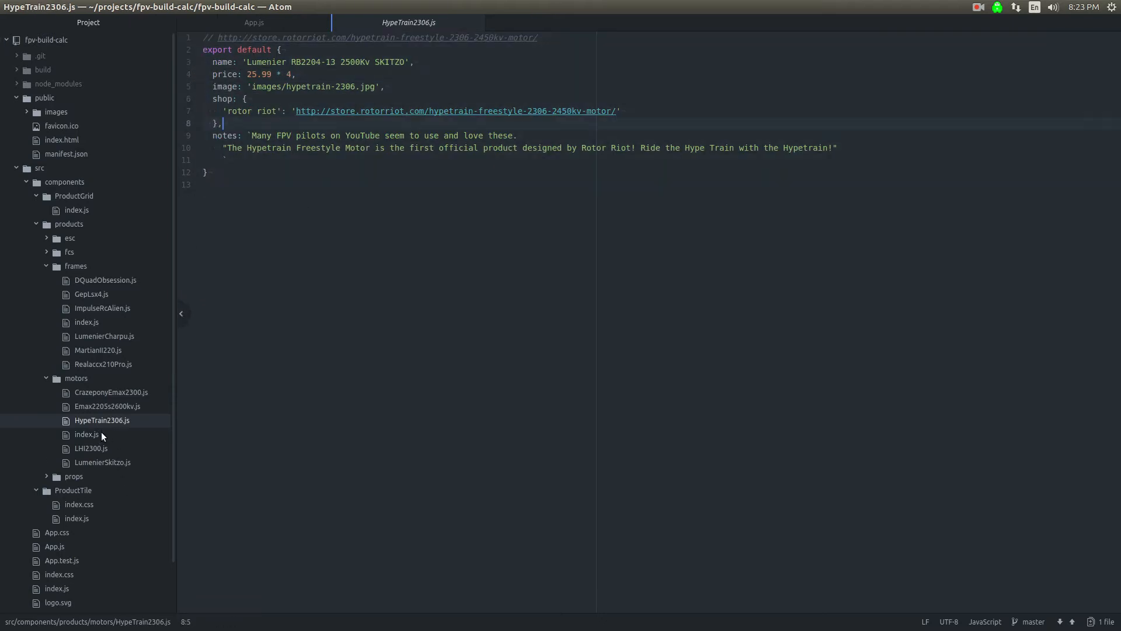
click(208, 183)
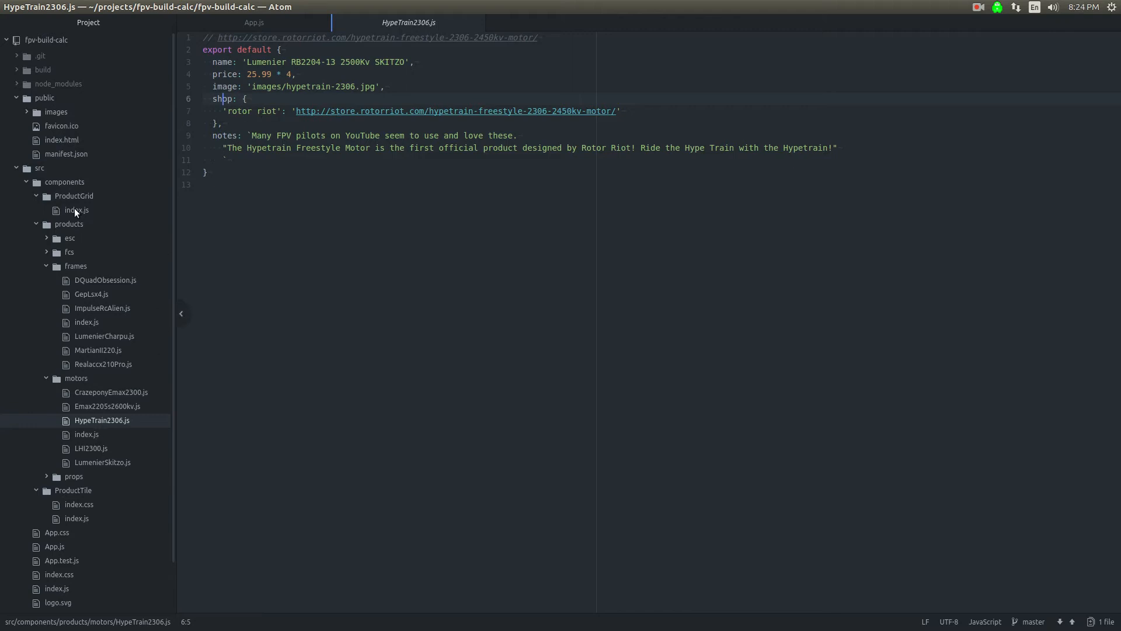
click(78, 504)
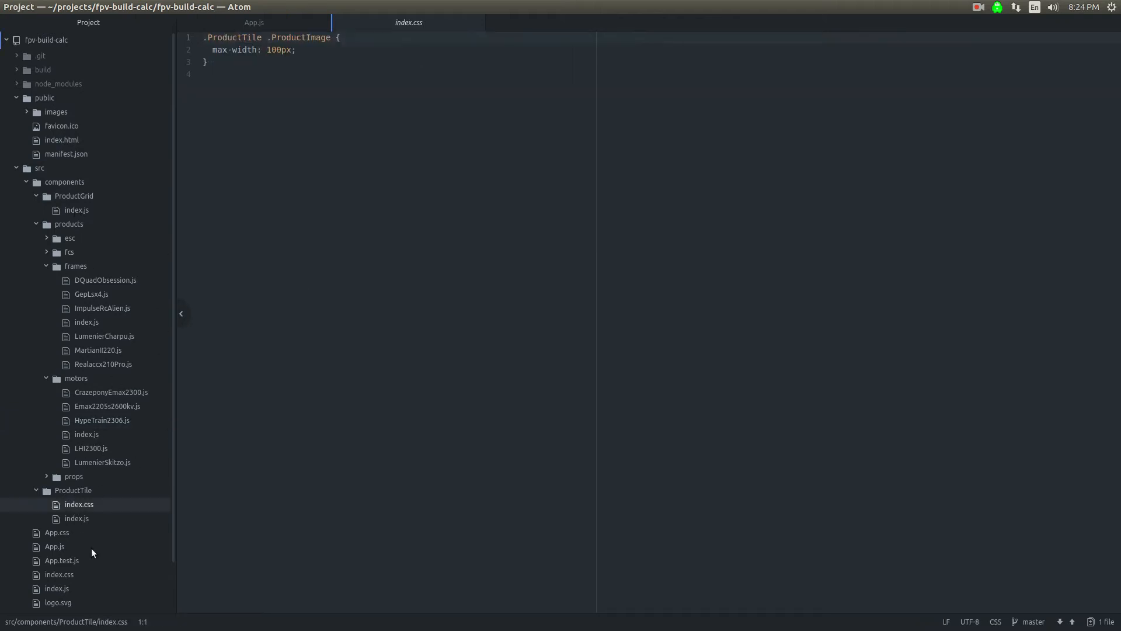
click(77, 518)
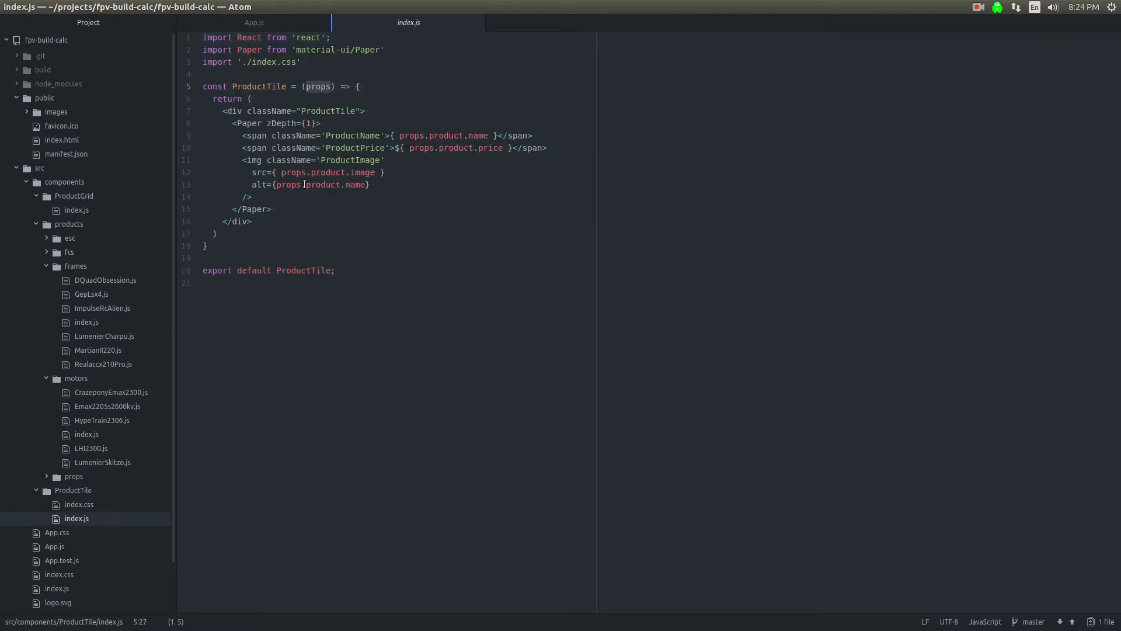
click(77, 209)
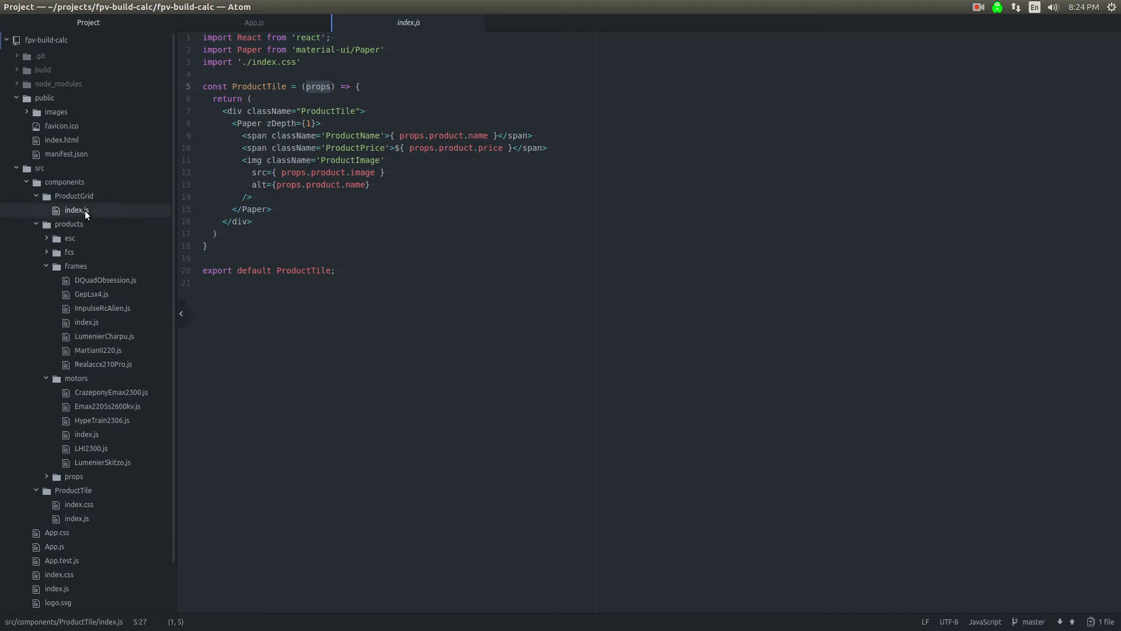
click(77, 209)
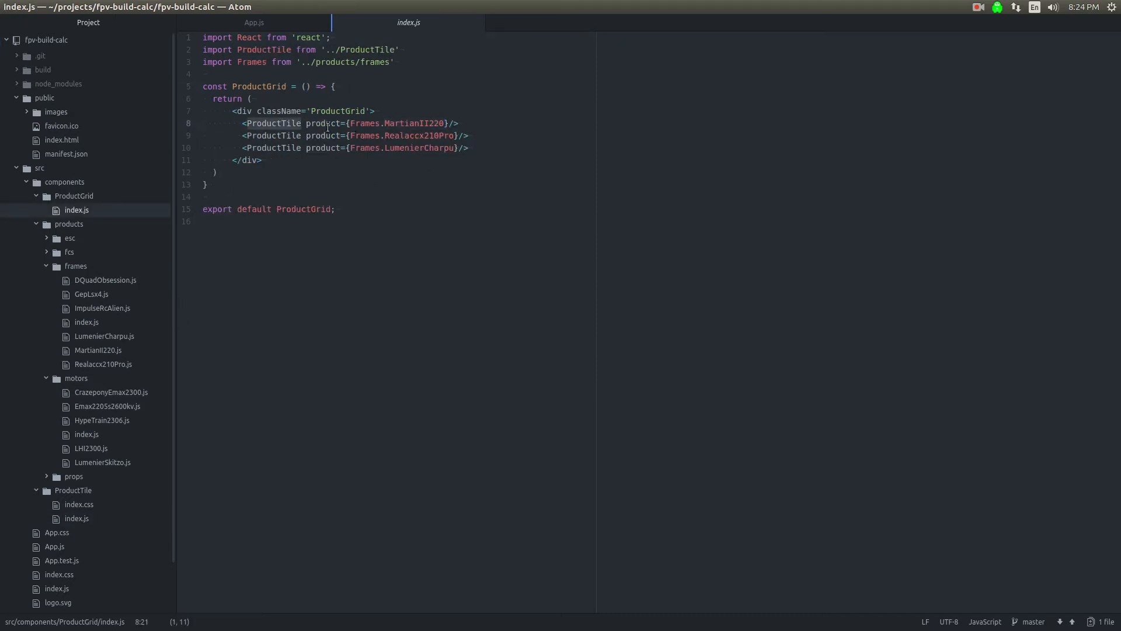
Step: Correct the 'prodyct' prop to 'product' in ProductGrid and check the product name in ProductTile
double_click(324, 122)
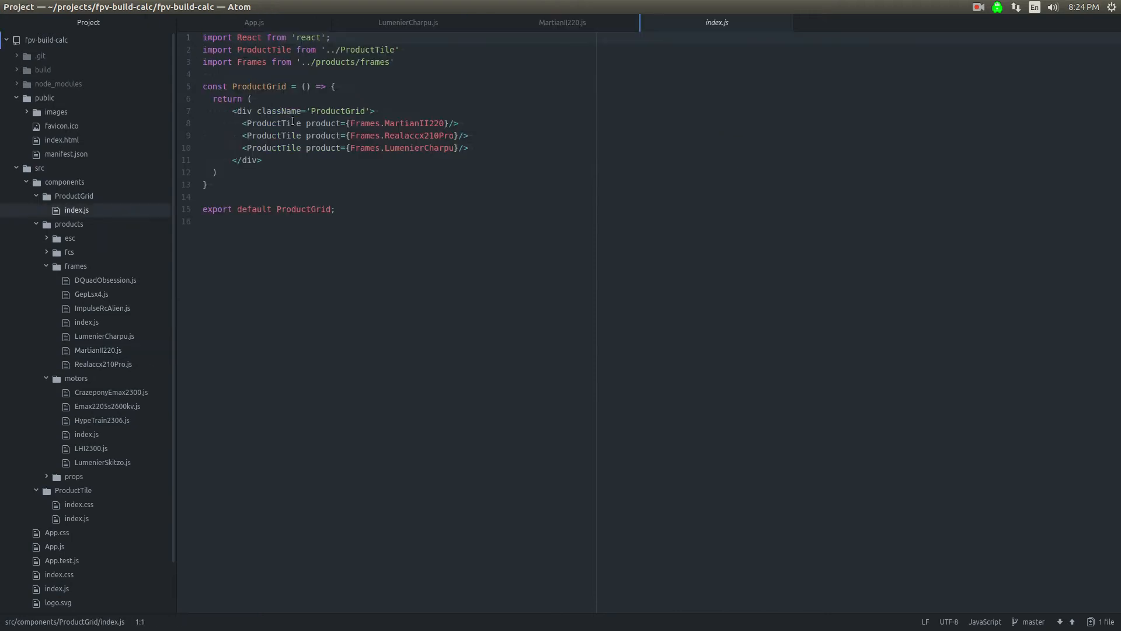
double_click(415, 122)
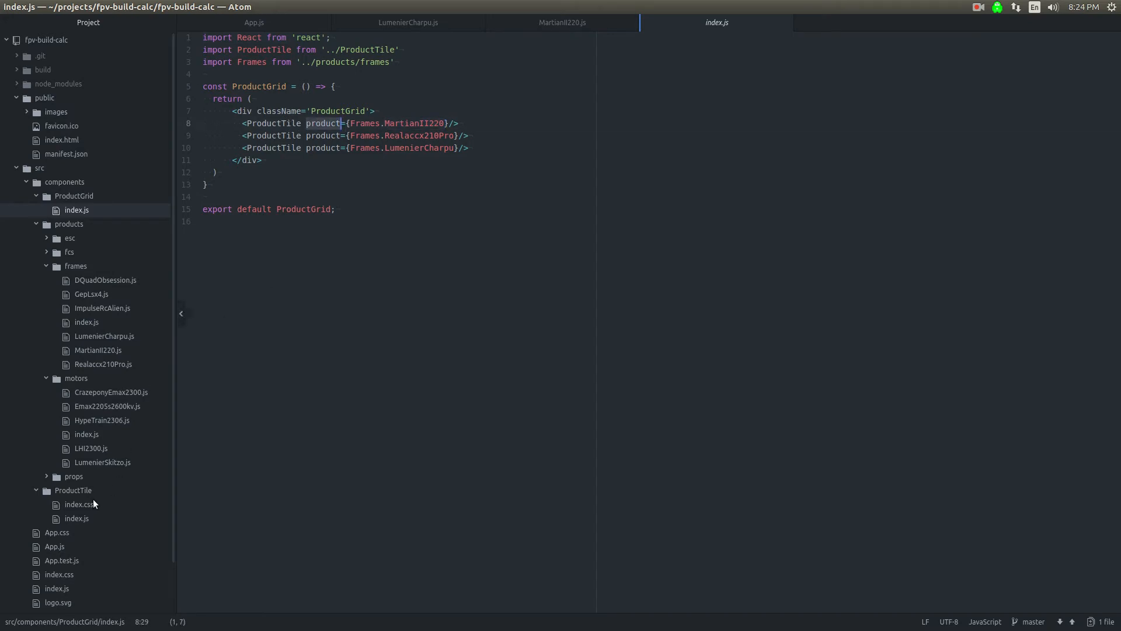
click(77, 517)
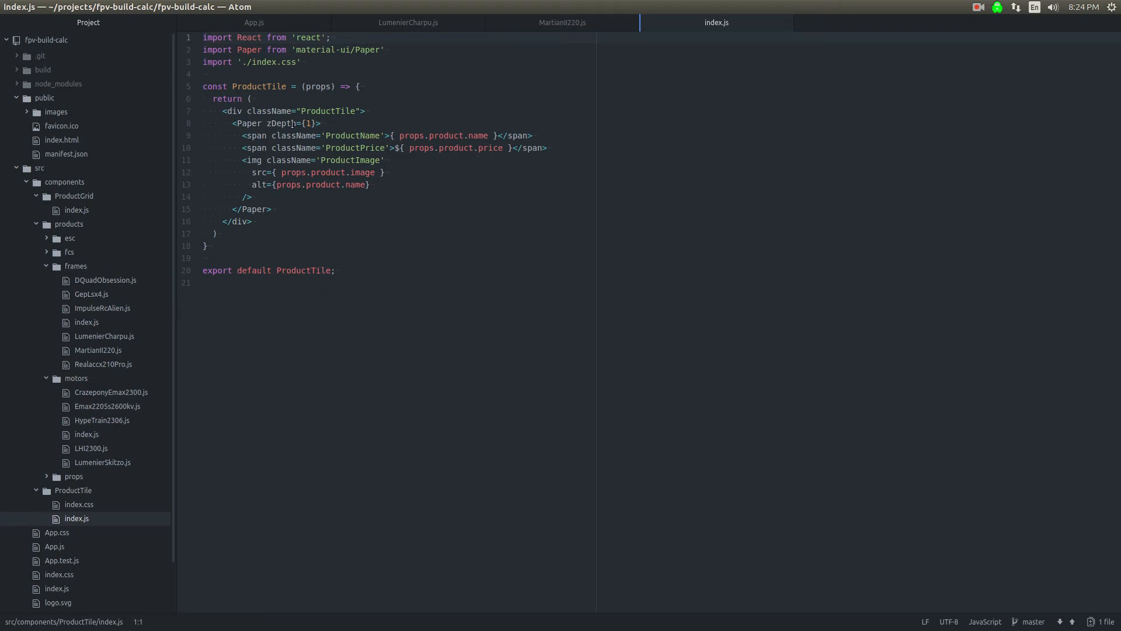
double_click(259, 86)
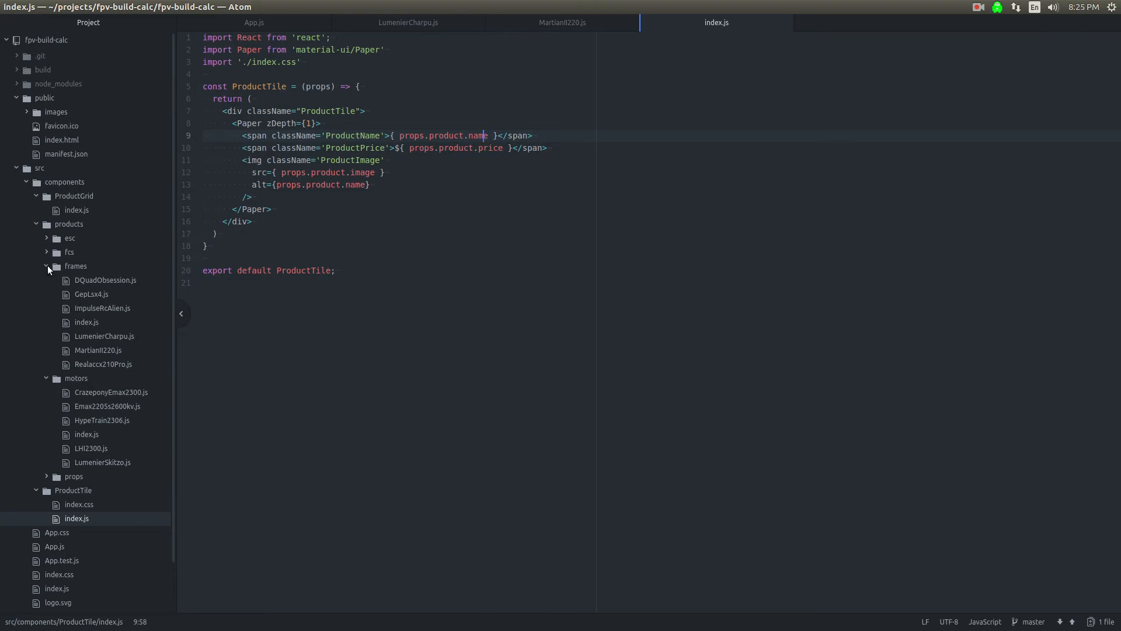
click(76, 209)
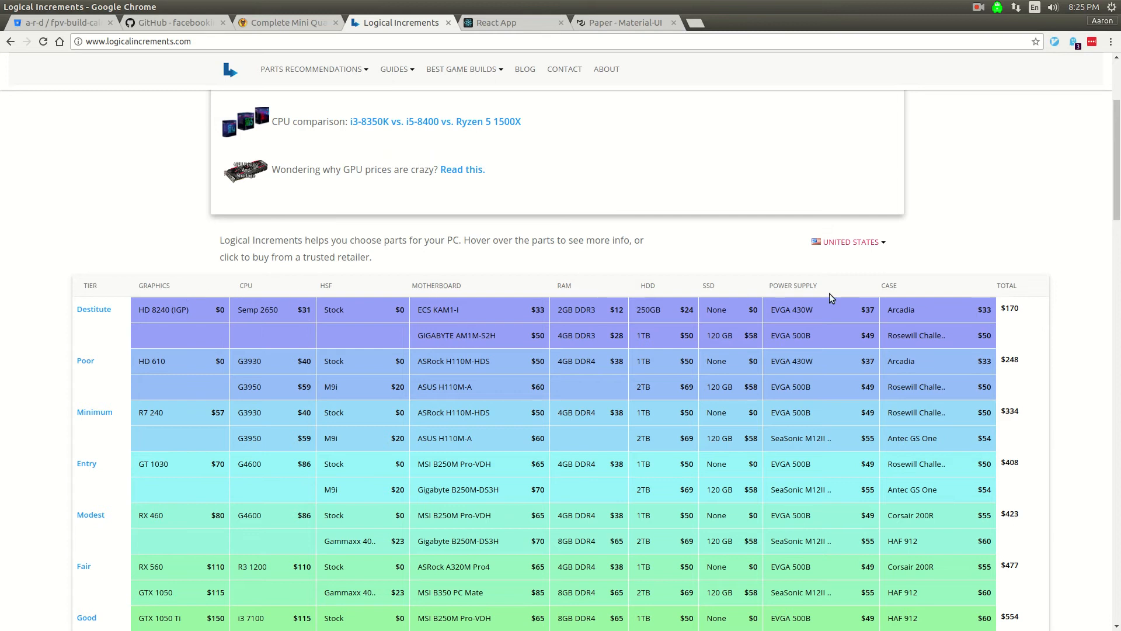
Step: Browse the Material-UI Table docs, glancing at the Logical Increments table for reference
click(622, 22)
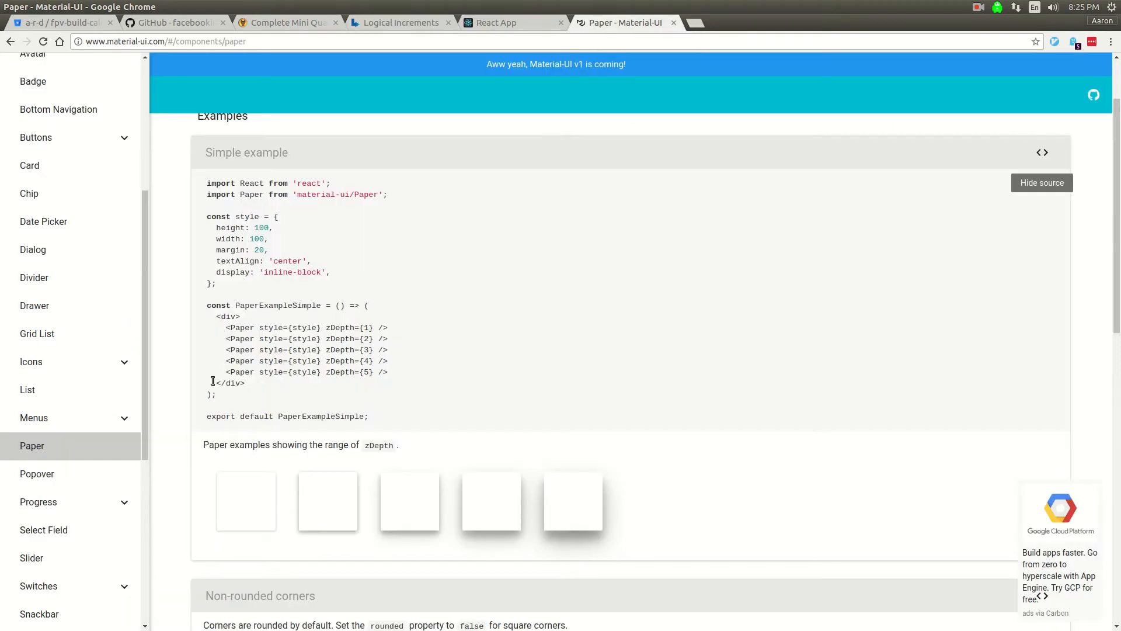
scroll(down, 3)
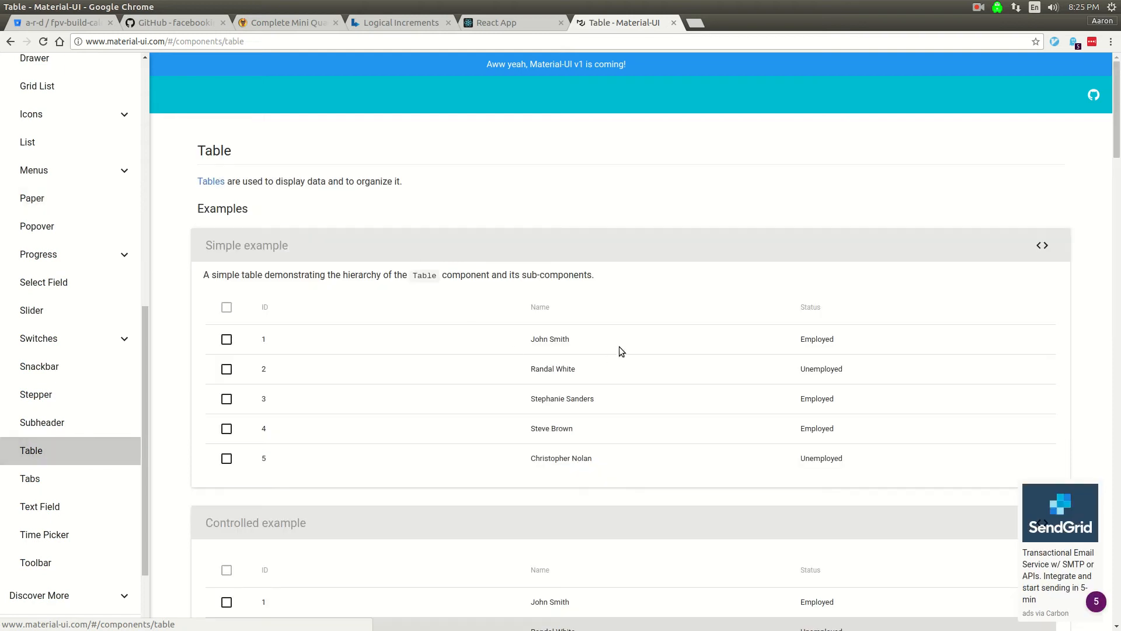
scroll(down, 3)
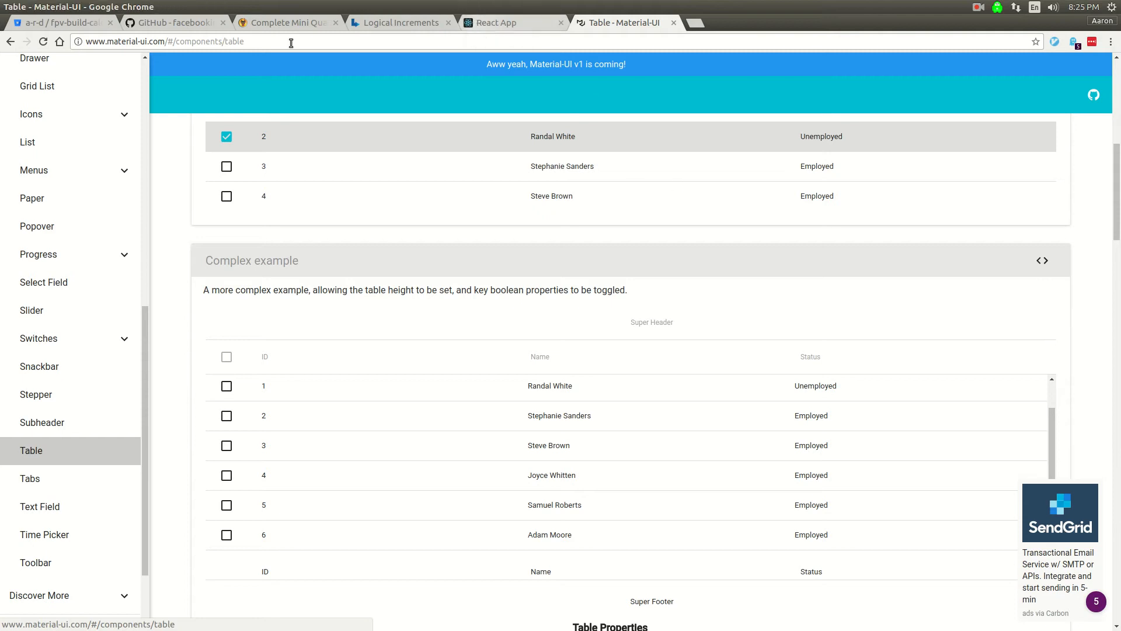
click(398, 22)
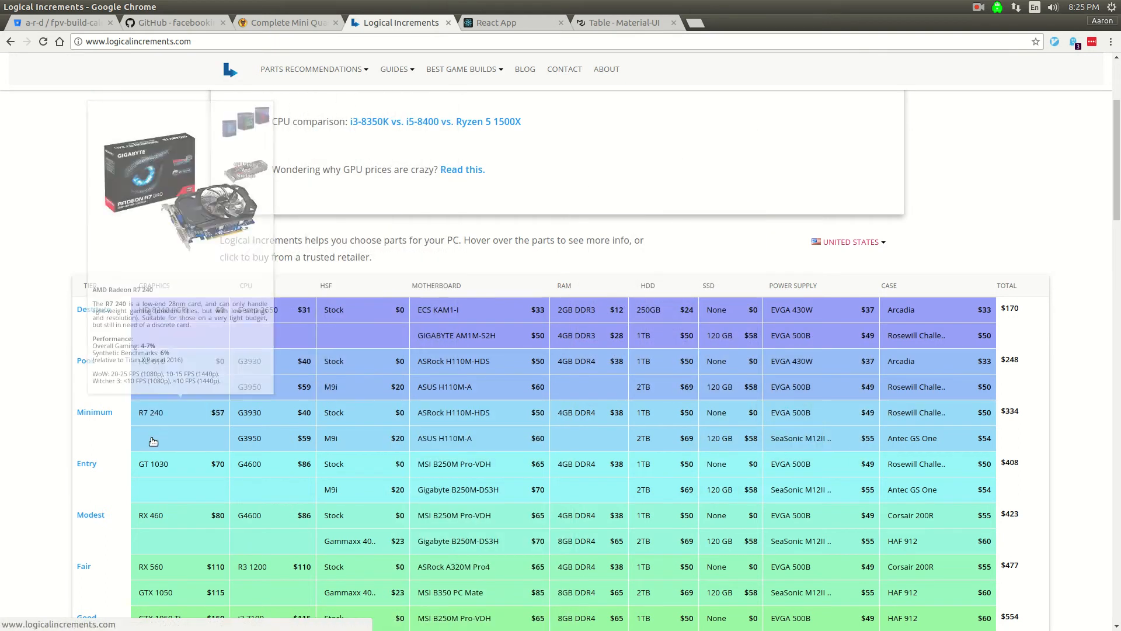
mouse_move(131, 326)
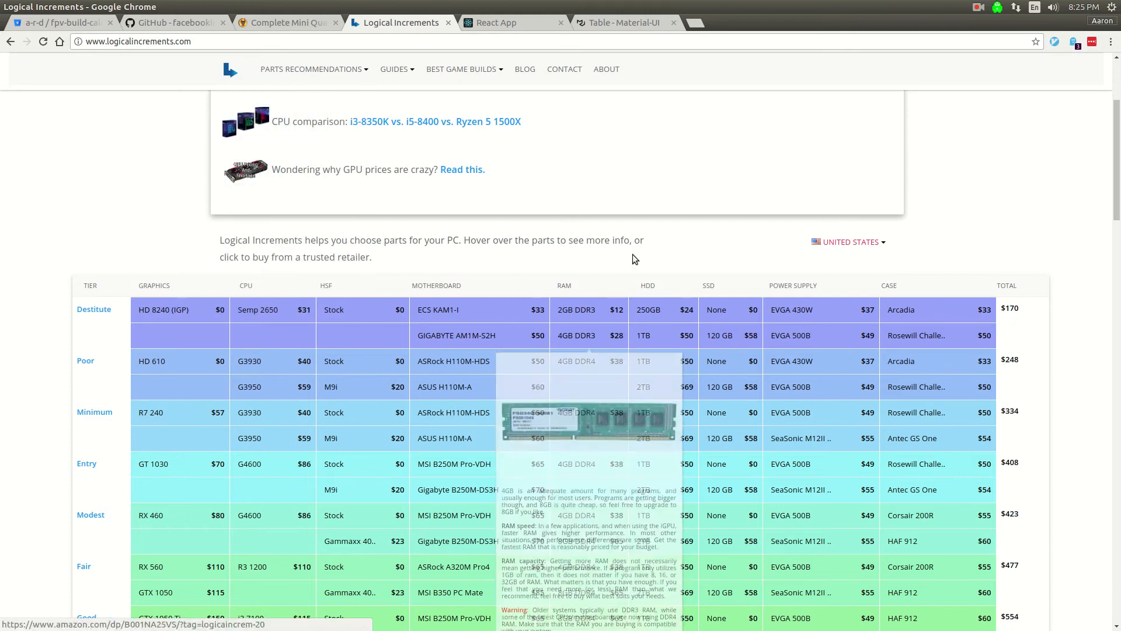
click(621, 22)
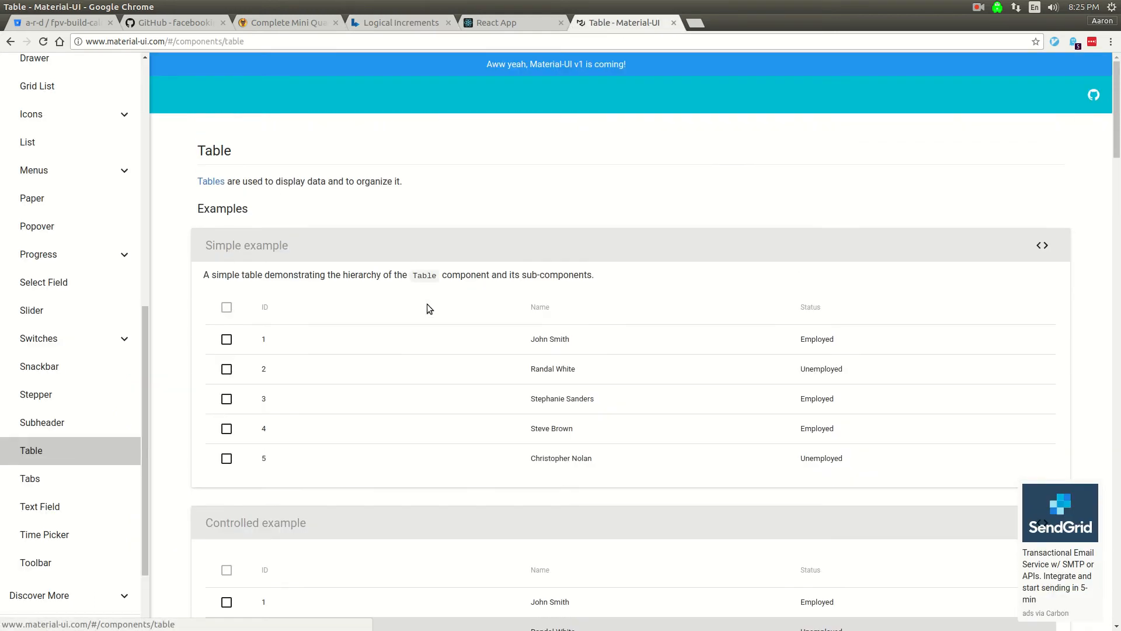
Step: Reveal the simple Table example's source and select its TableHeaderColumn tags as reference
click(1042, 246)
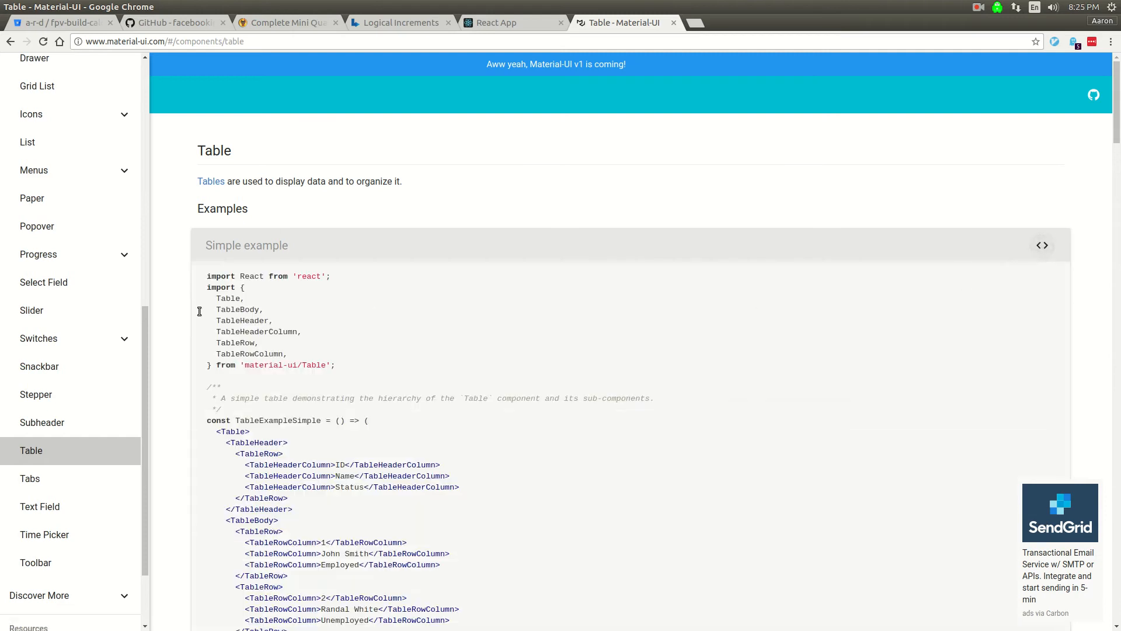
scroll(down, 3)
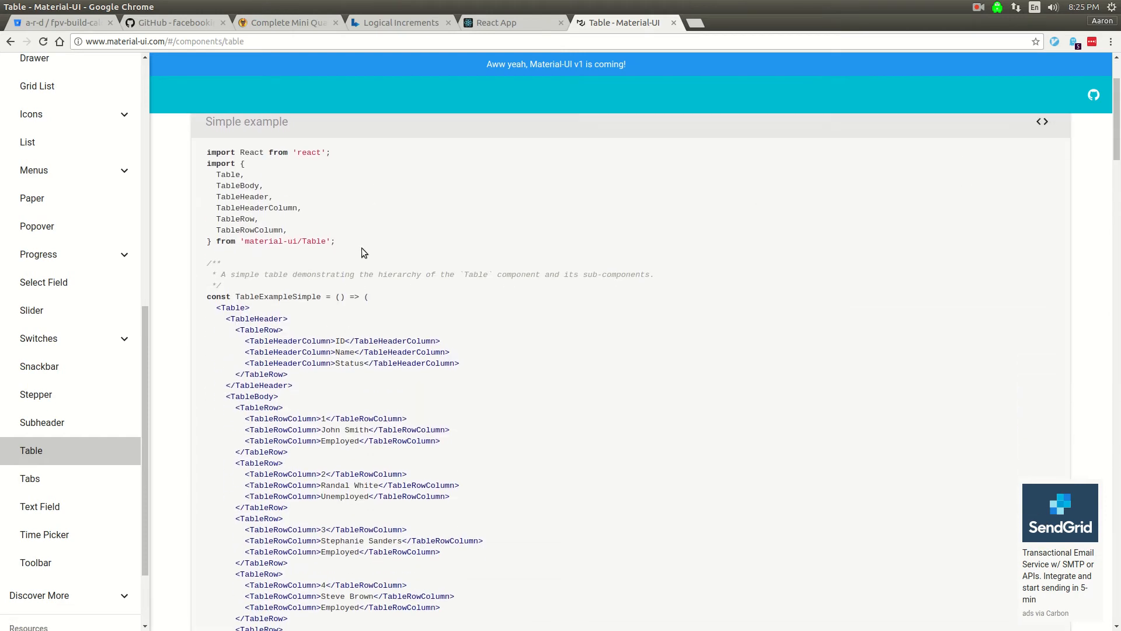
drag(207, 164, 335, 240)
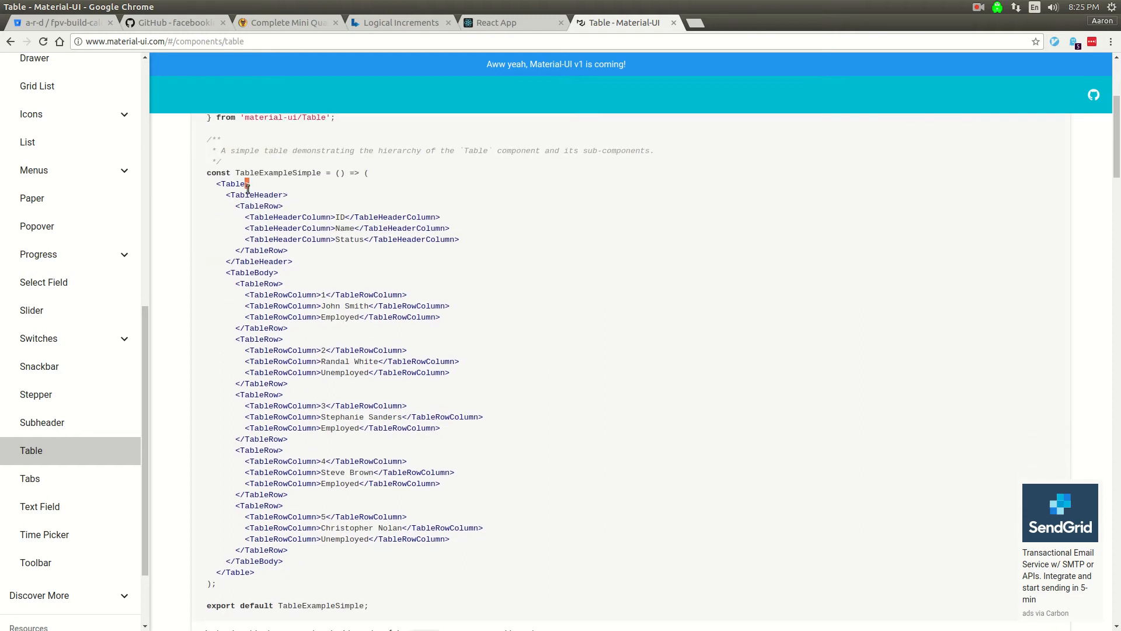
double_click(290, 217)
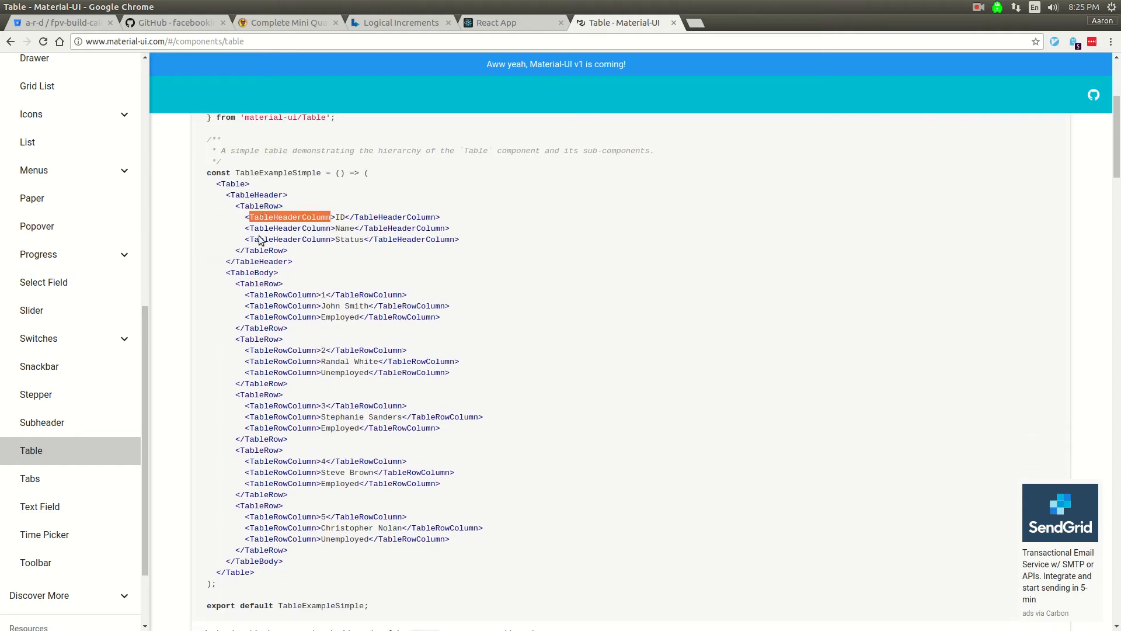
double_click(282, 294)
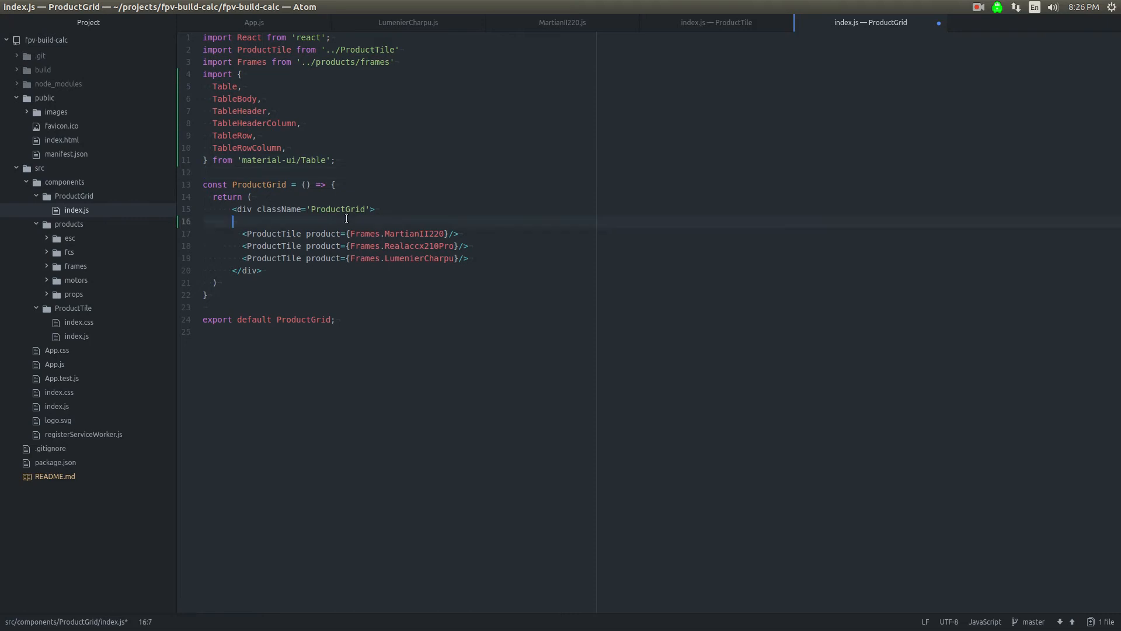
Step: Wrap the ProductGrid content in a Table with a TableHeader and TableRow
text(<Ta)
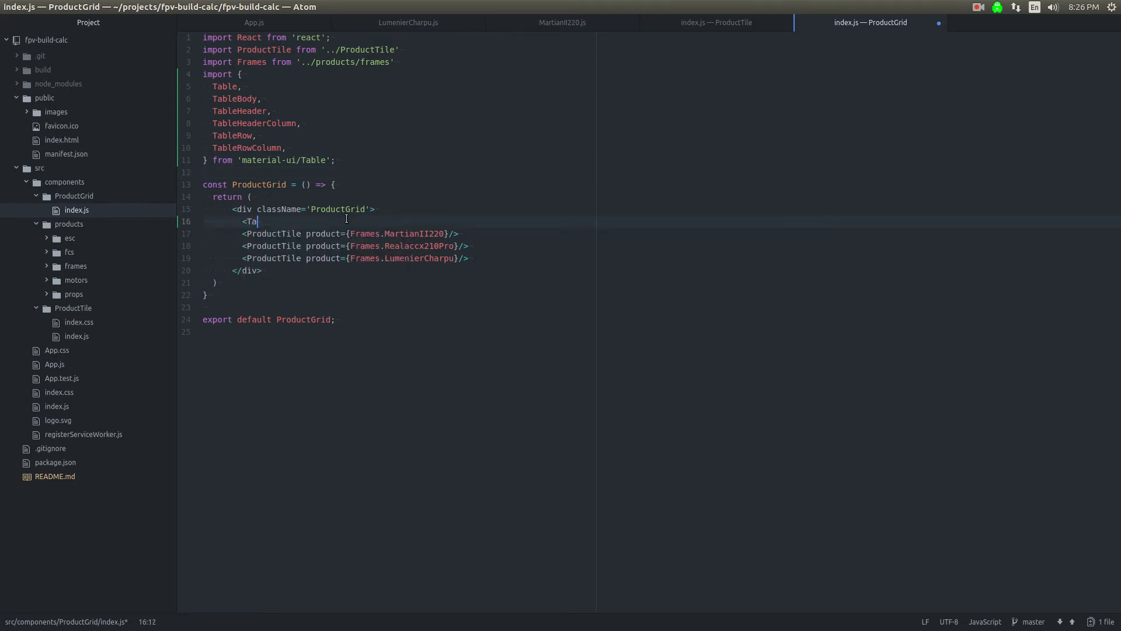
text(ble>)
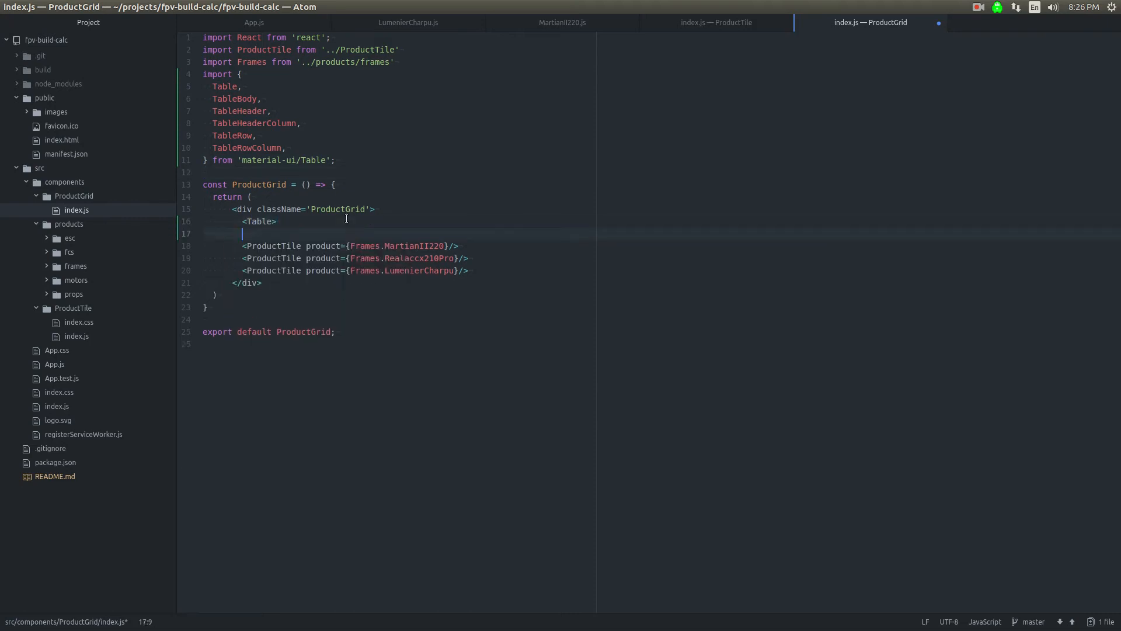
text(</Table>)
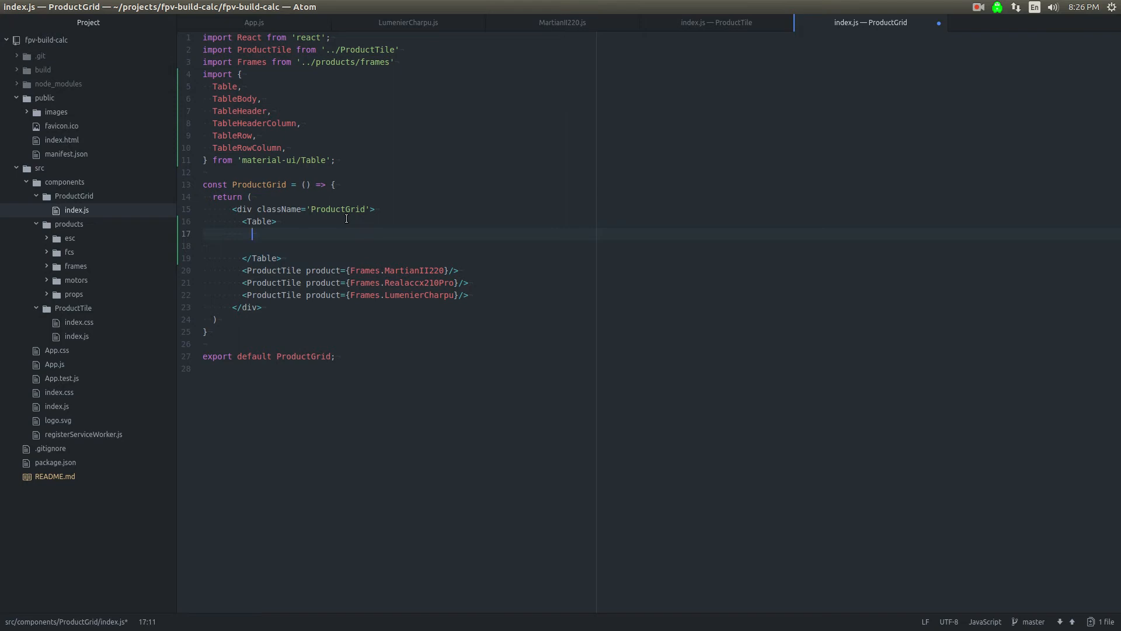
text(<T)
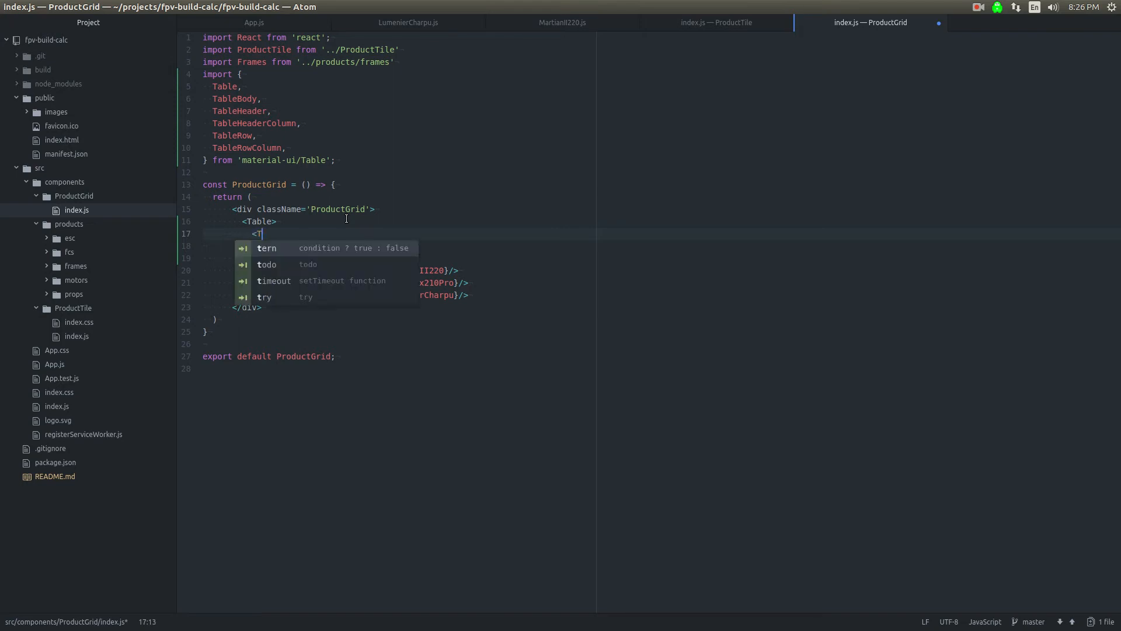
text(ableHeader>)
text(</)
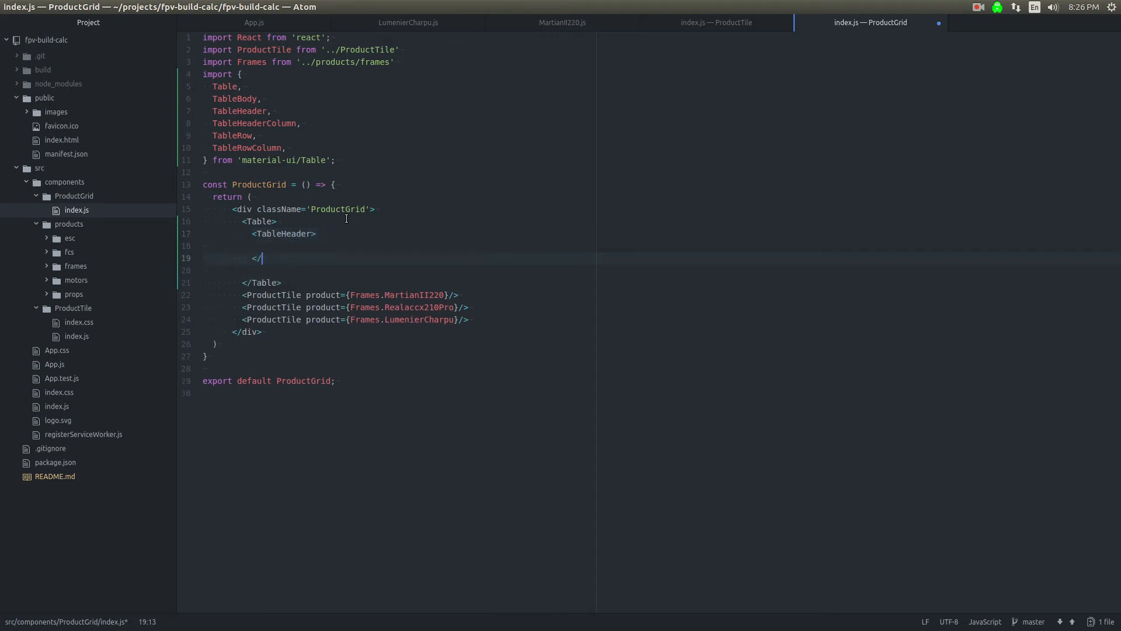
text(TableHeader>)
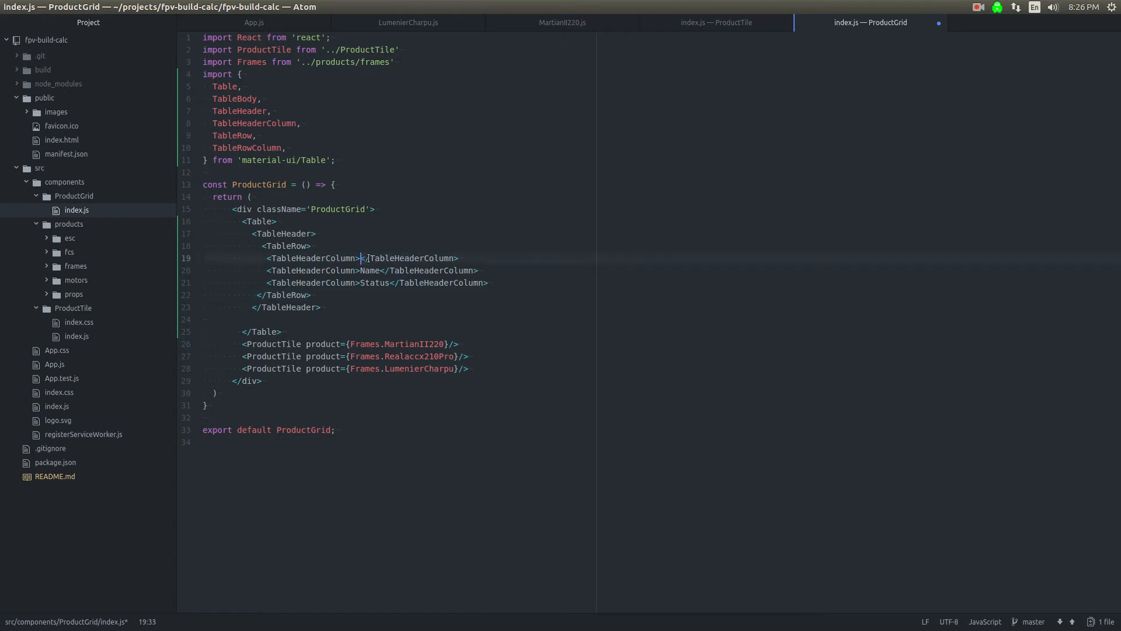
Step: Add header columns Frame, Flight Controller and Motors
text(Frame)
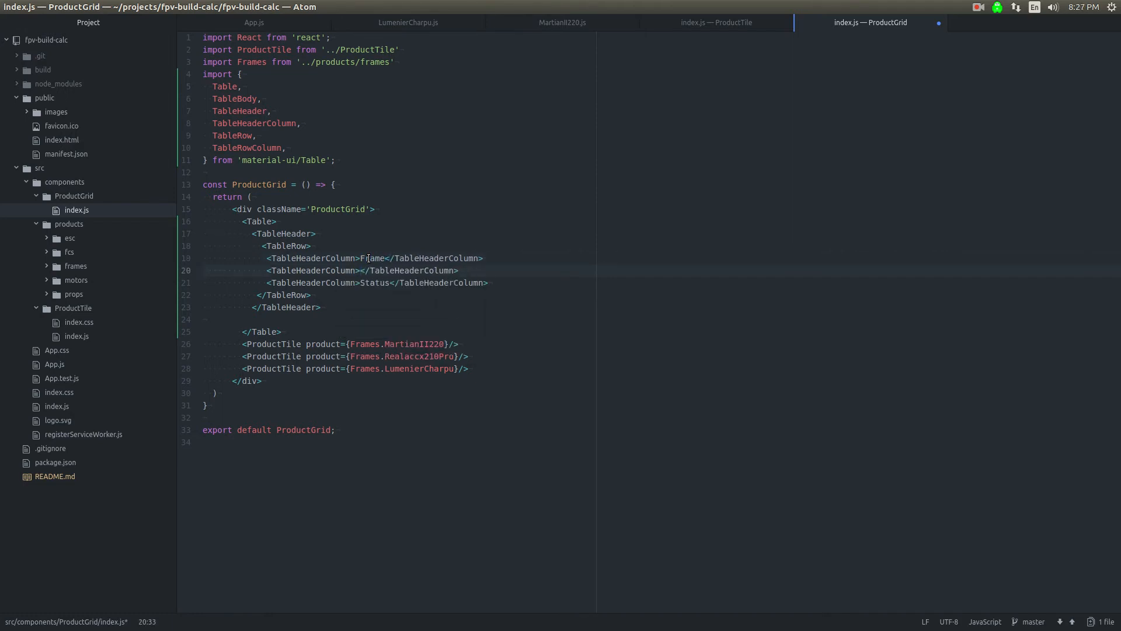
text(F)
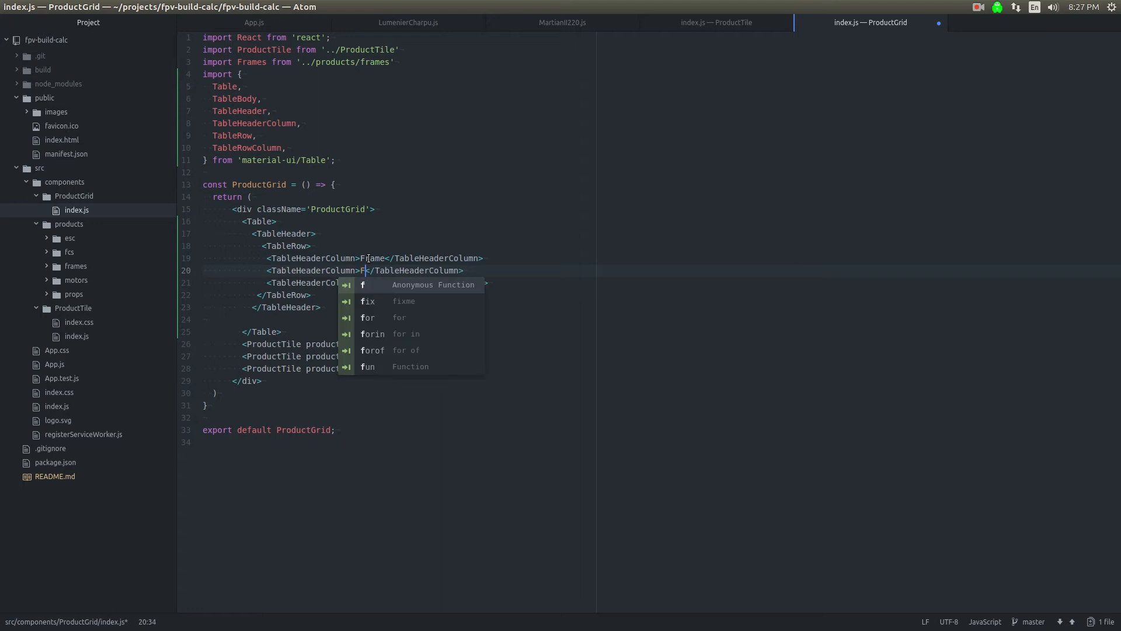
text(light Controller)
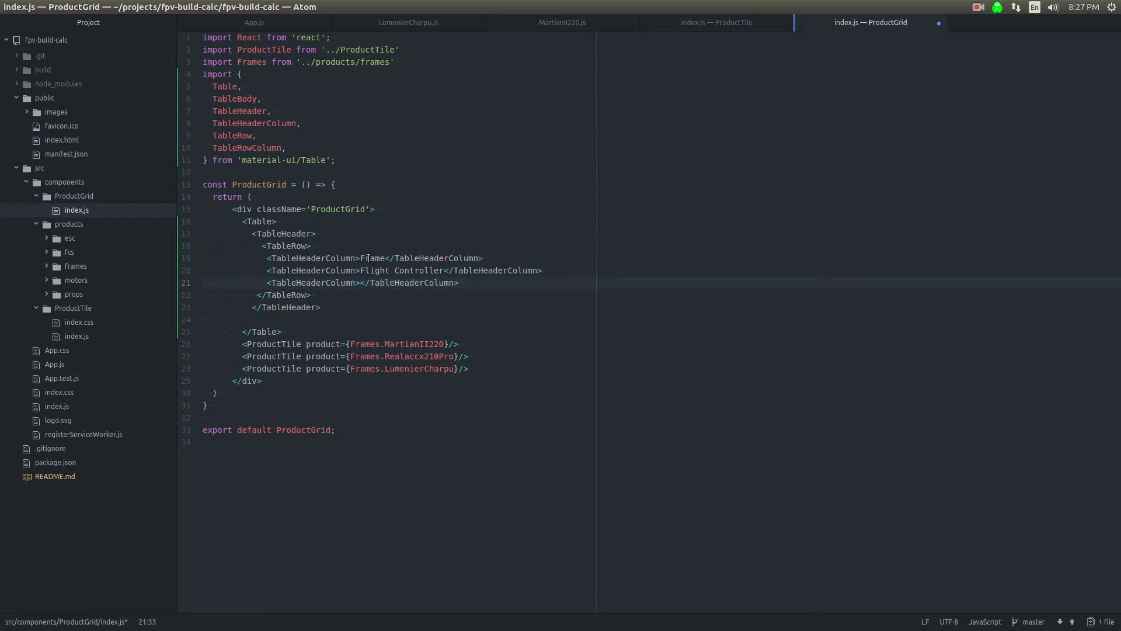
click(360, 283)
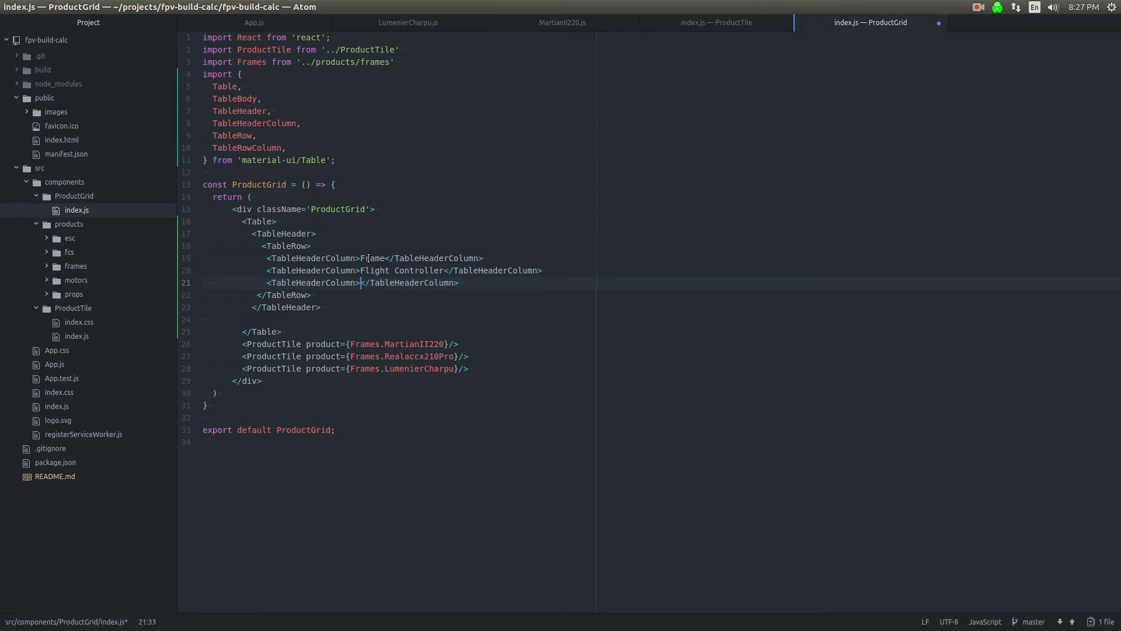
text(Motors)
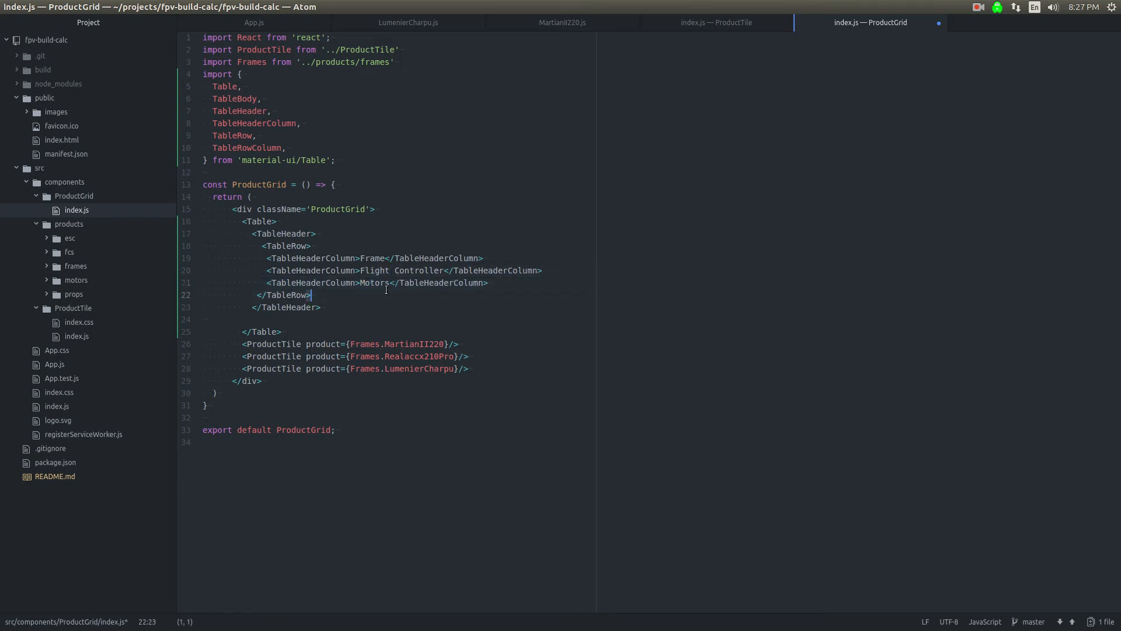
Step: Add header columns Speed Controllers and Props to complete the header row
click(522, 282)
text(<TableHeaderColumn></TableHeaderColumn>)
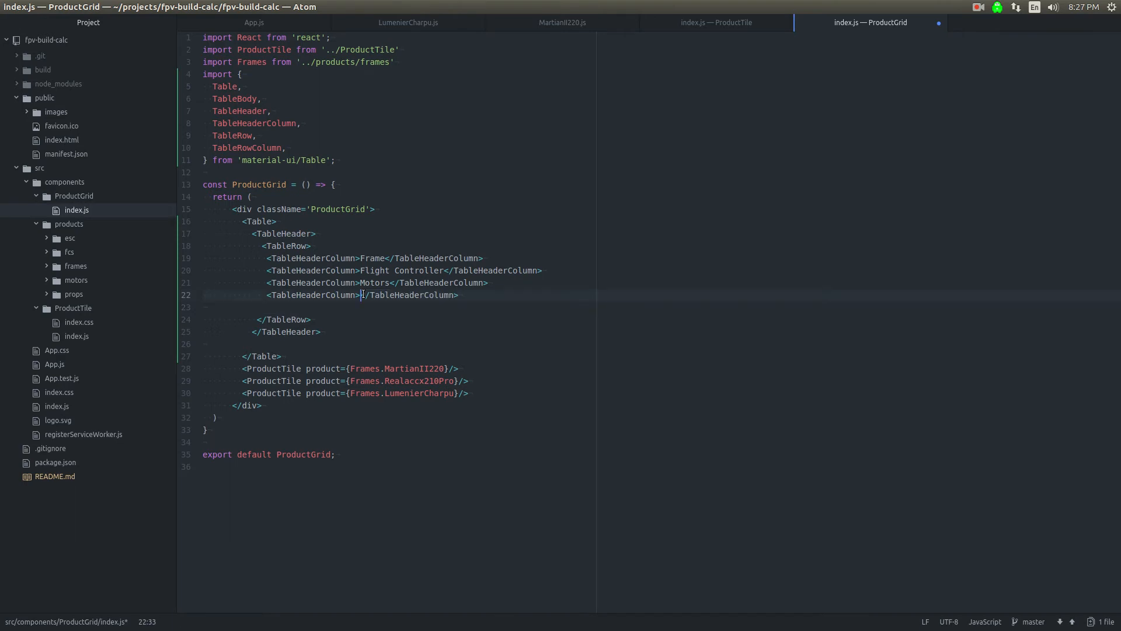
text(Speed Co)
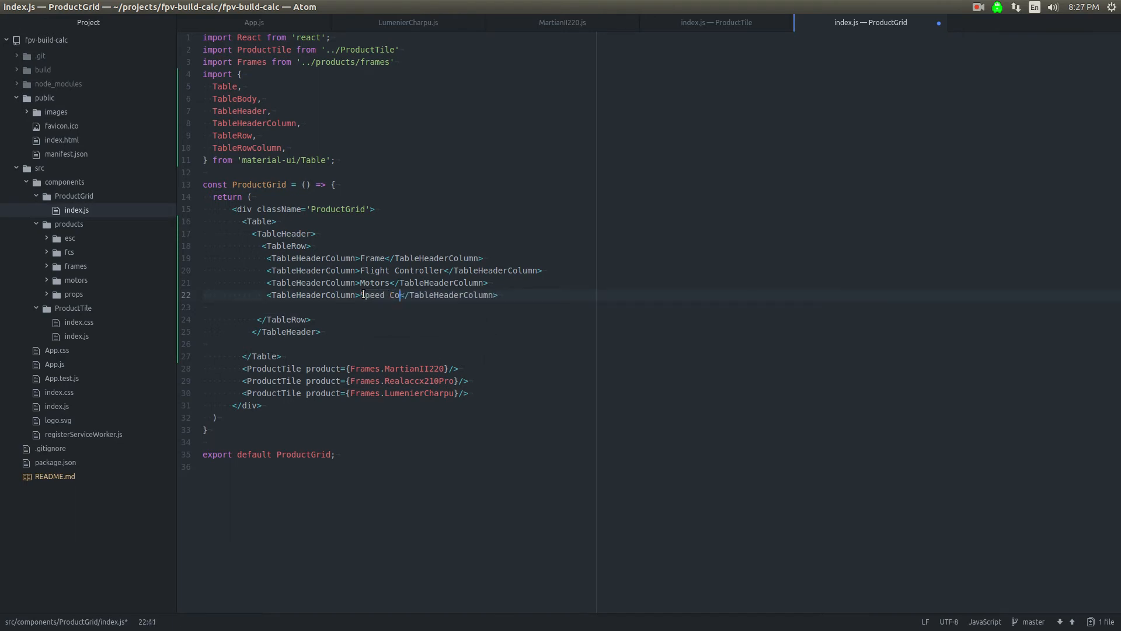
text(ntrollers)
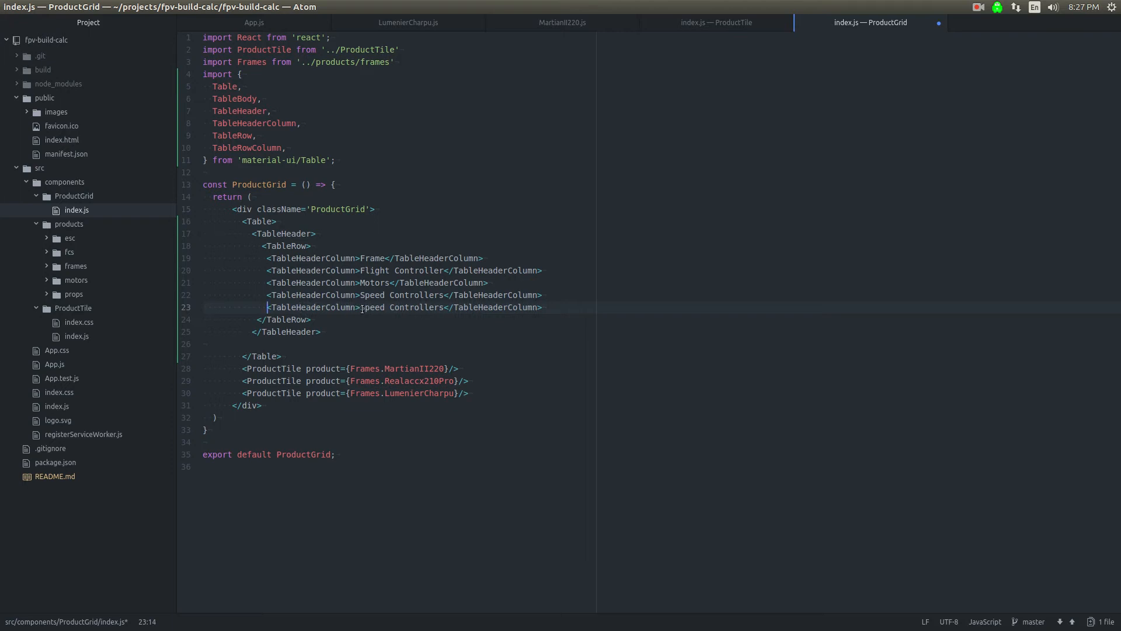
text(Pr)
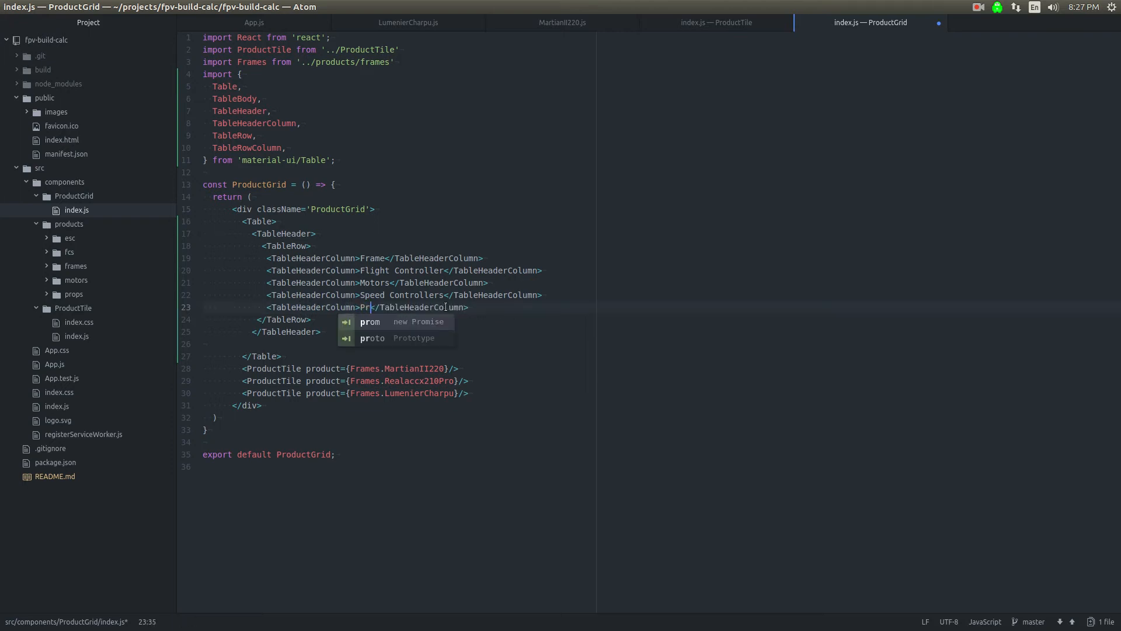
text(ops)
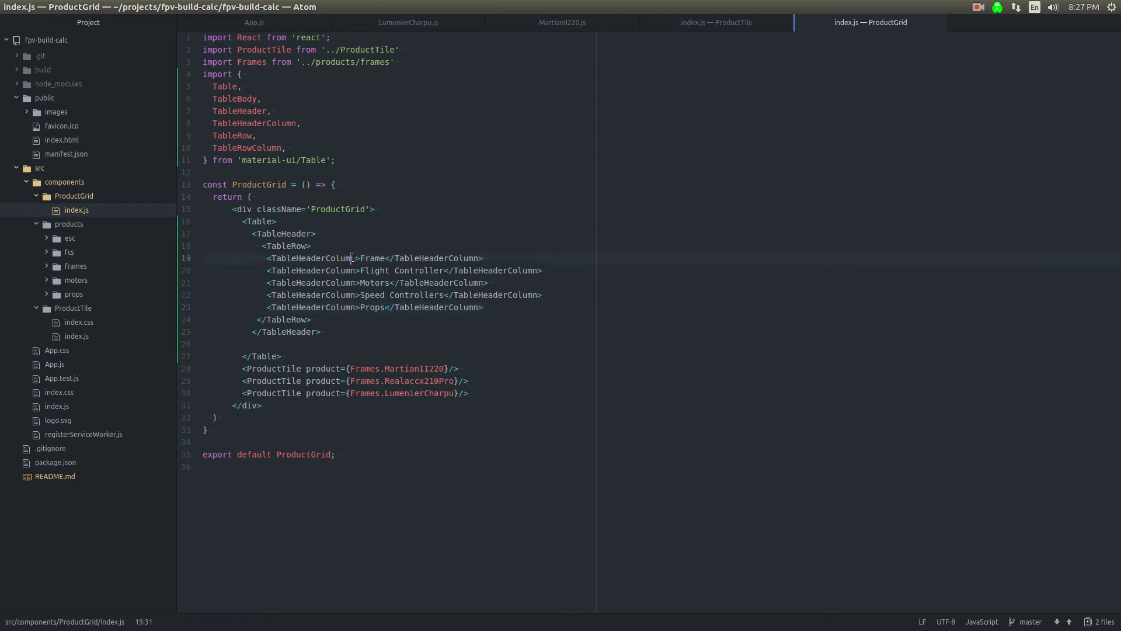
drag(354, 257, 543, 295)
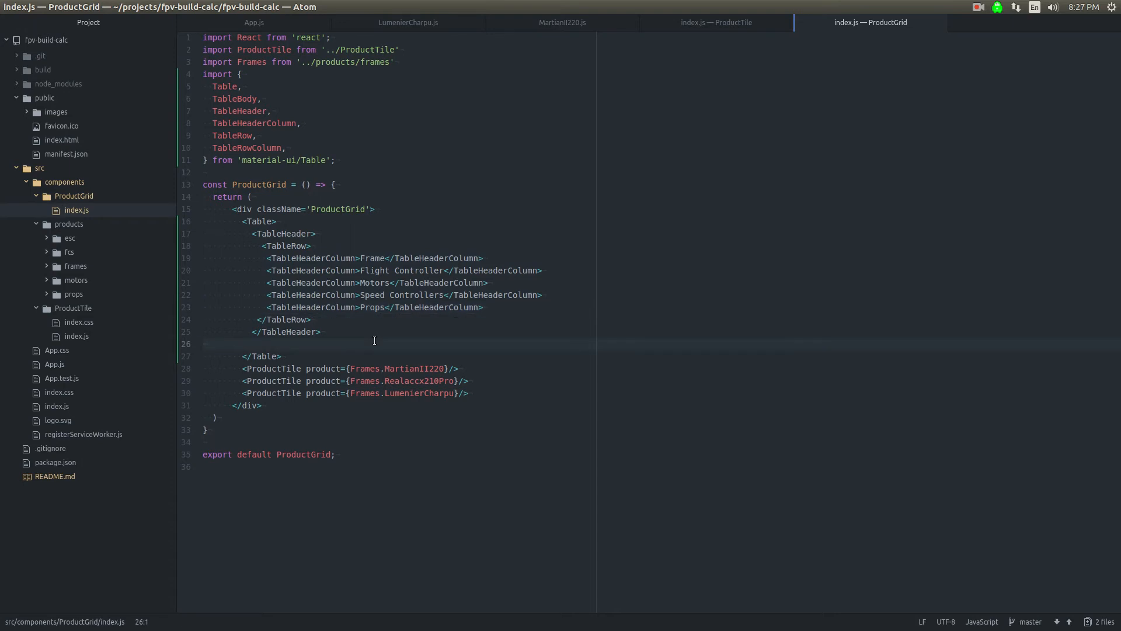
click(203, 343)
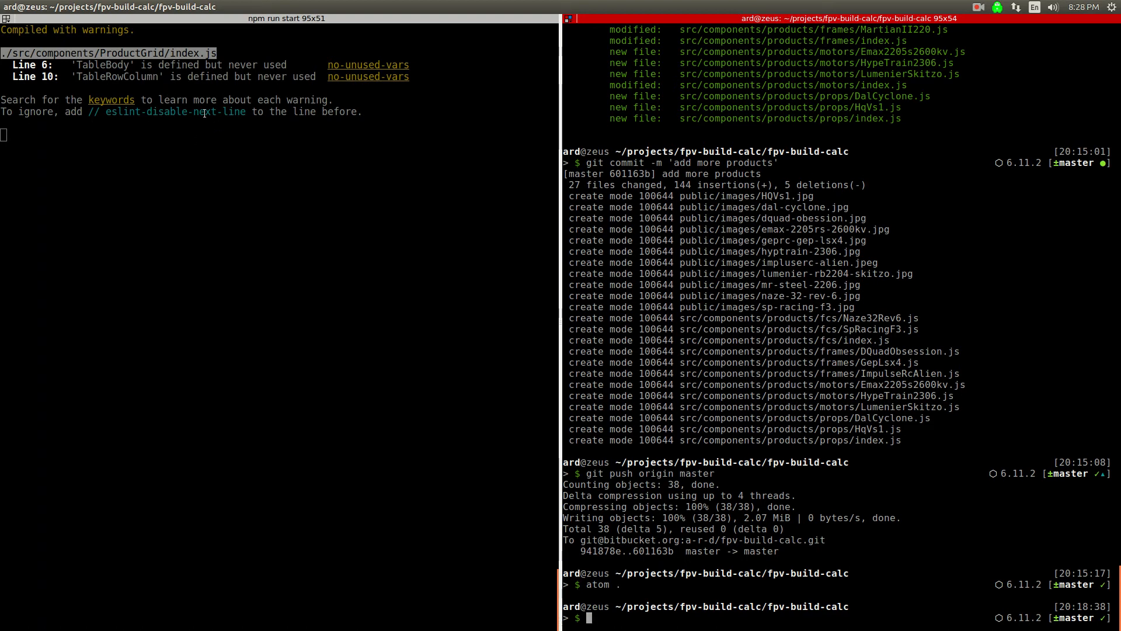
click(623, 23)
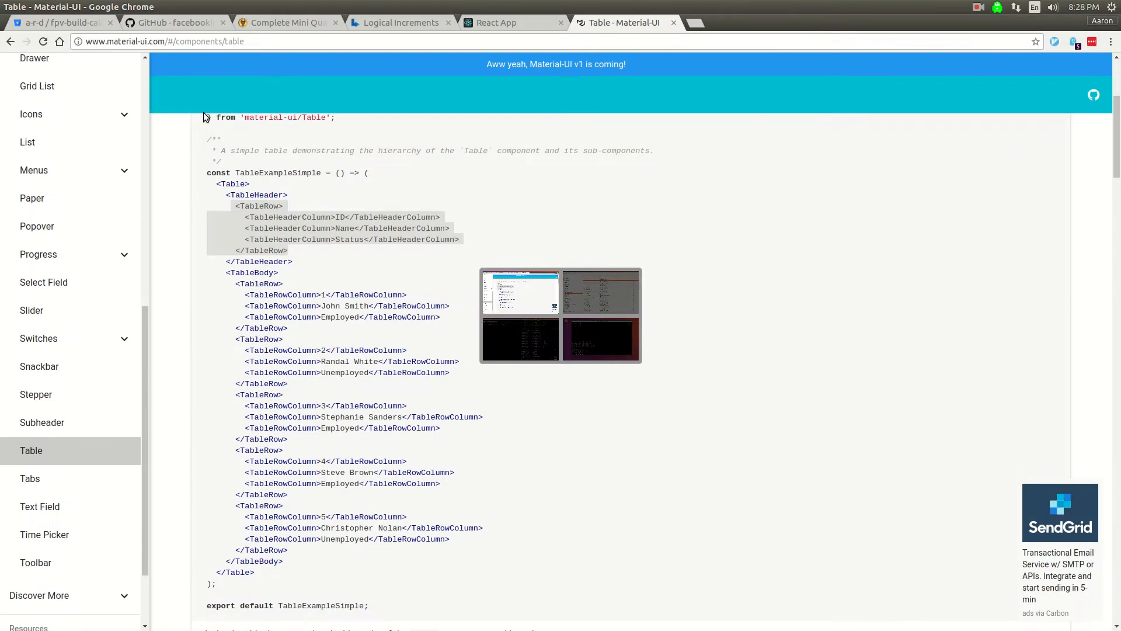
click(495, 22)
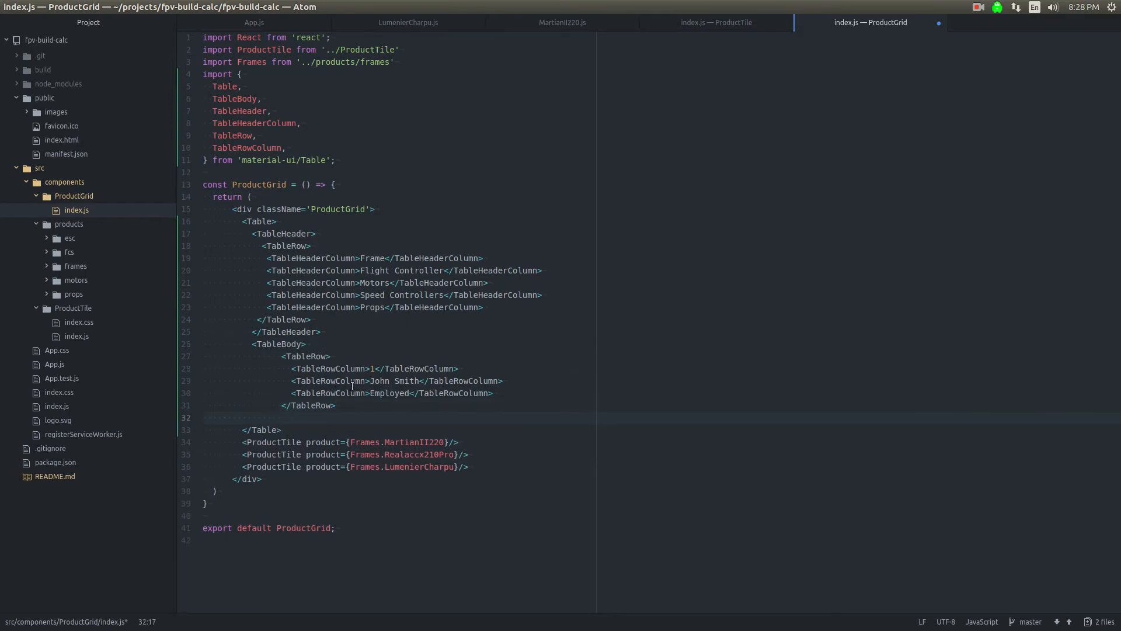
Step: Place each frame ProductTile in a TableRowColumn inside its own TableRow
text(</TableBody>)
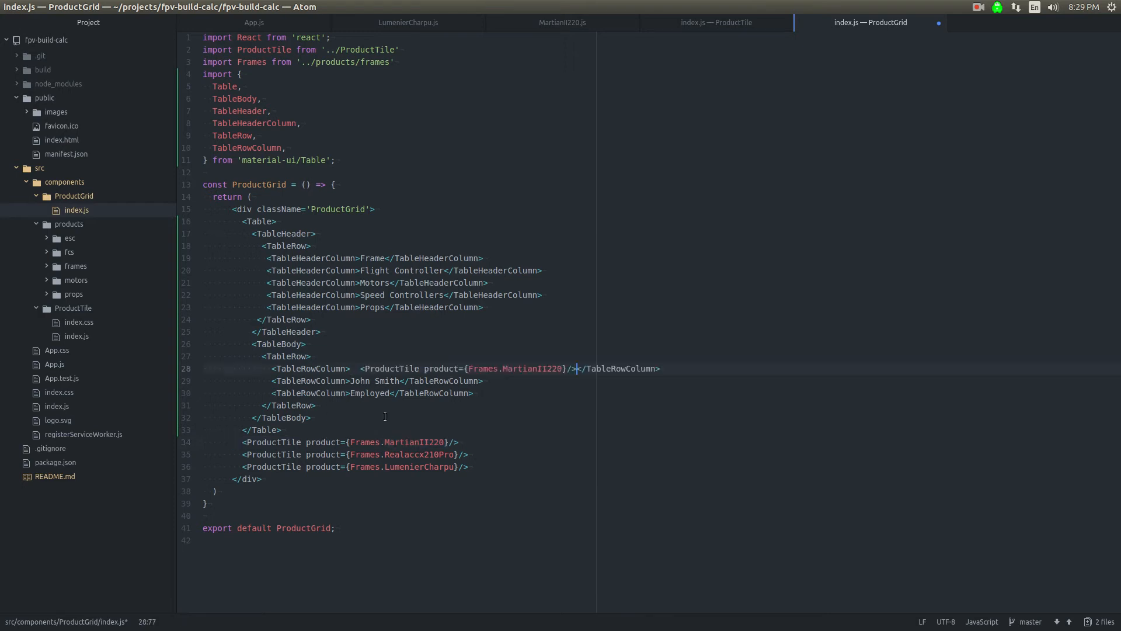
key(enter)
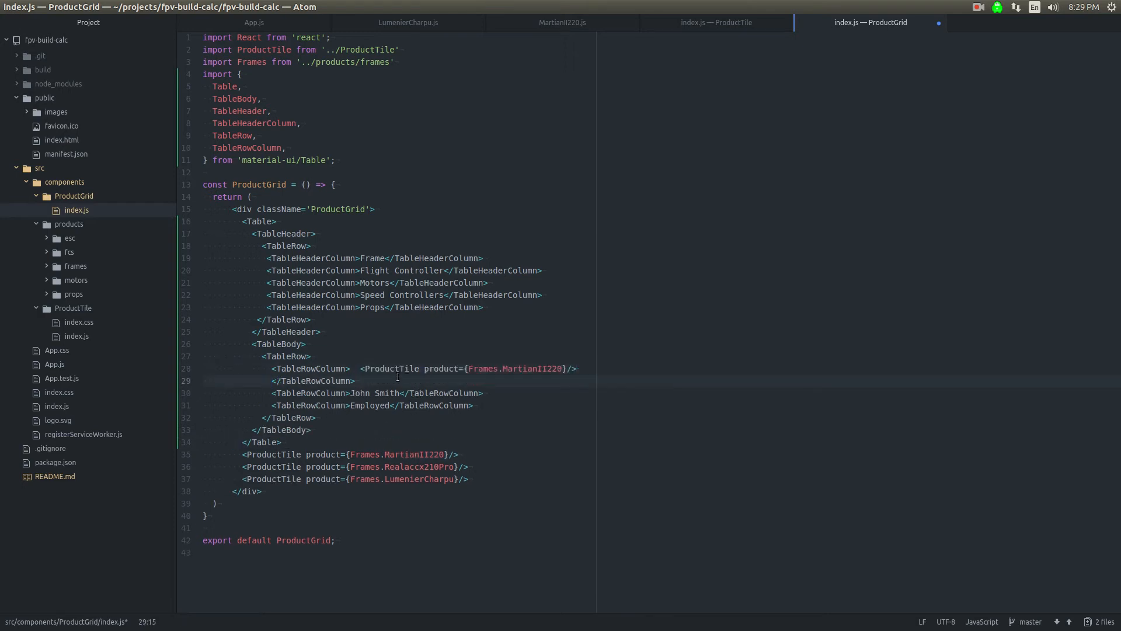
key(enter)
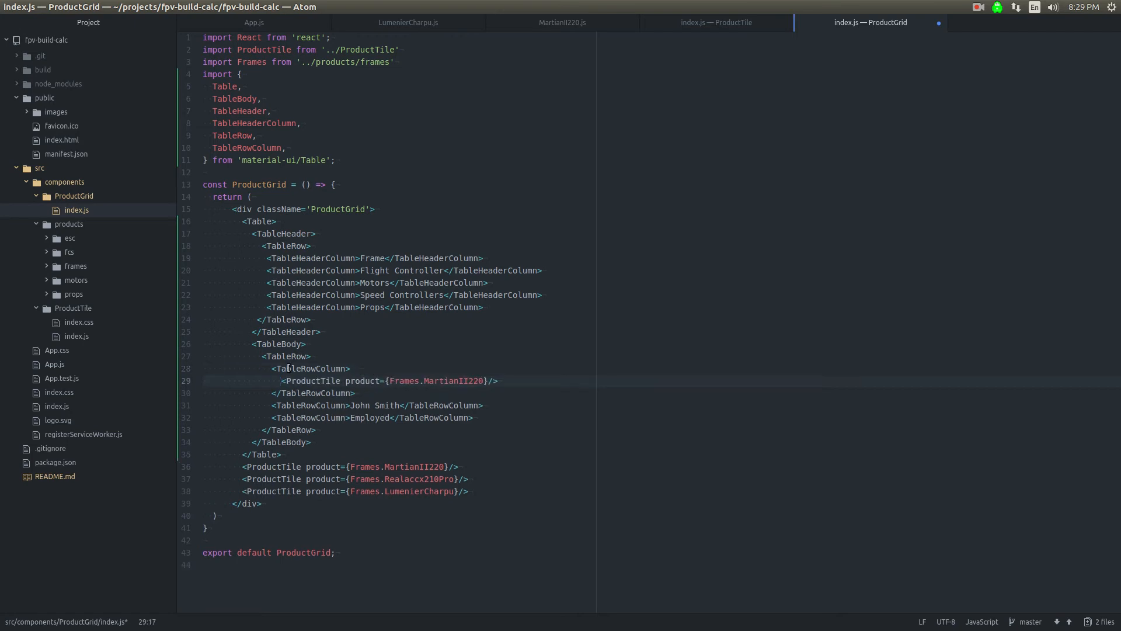
click(314, 430)
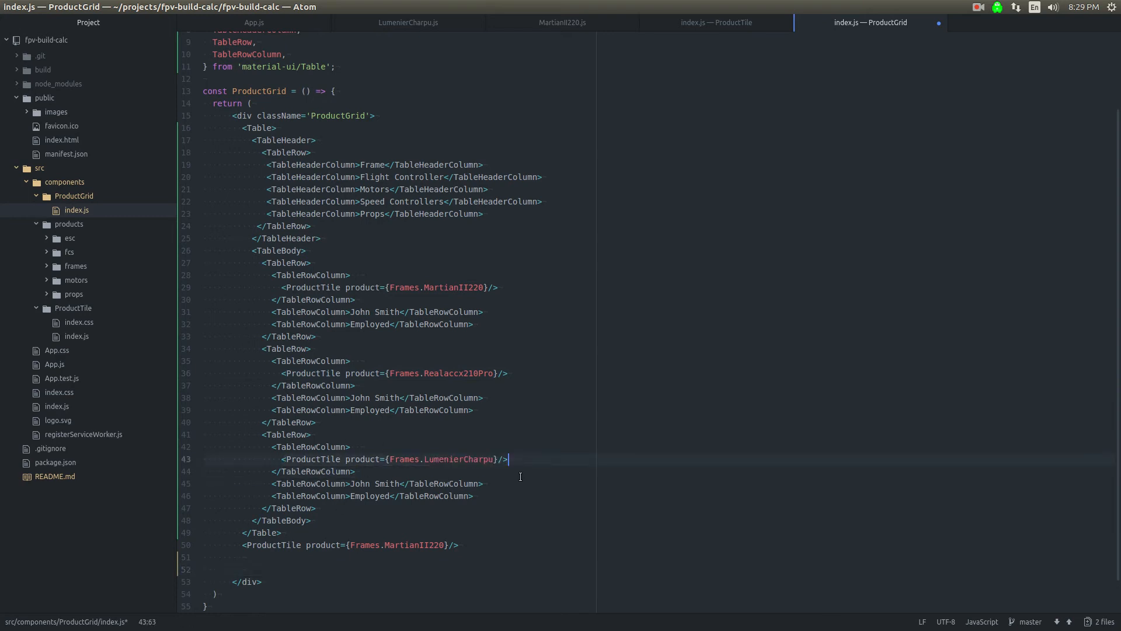
Step: Remove the leftover standalone ProductTile and check the rendered table in Chrome
click(463, 544)
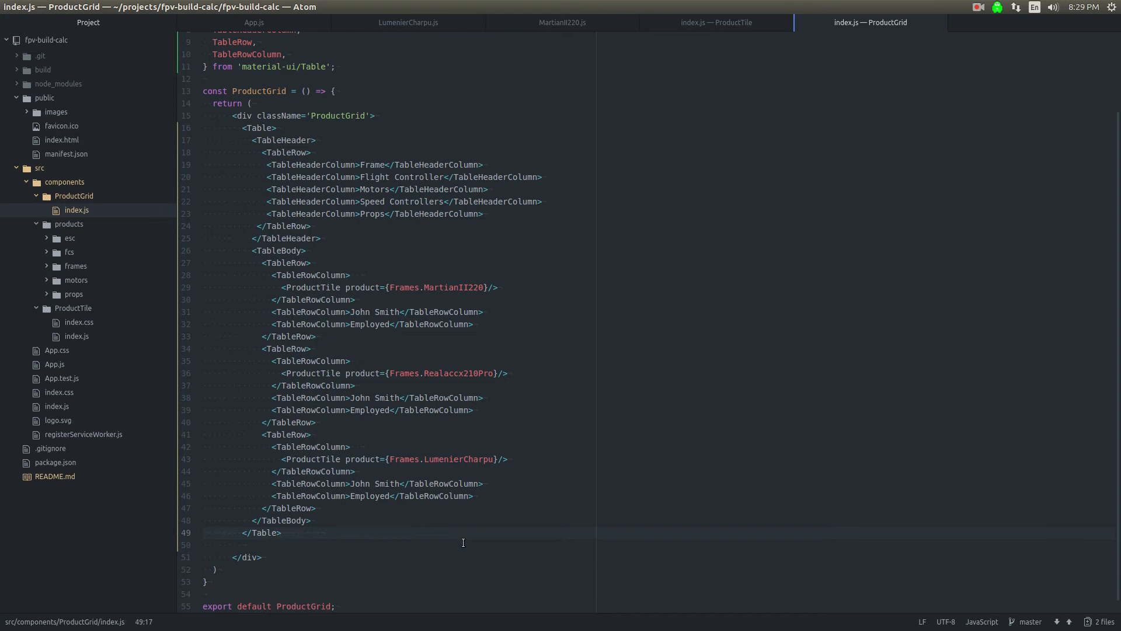
click(501, 22)
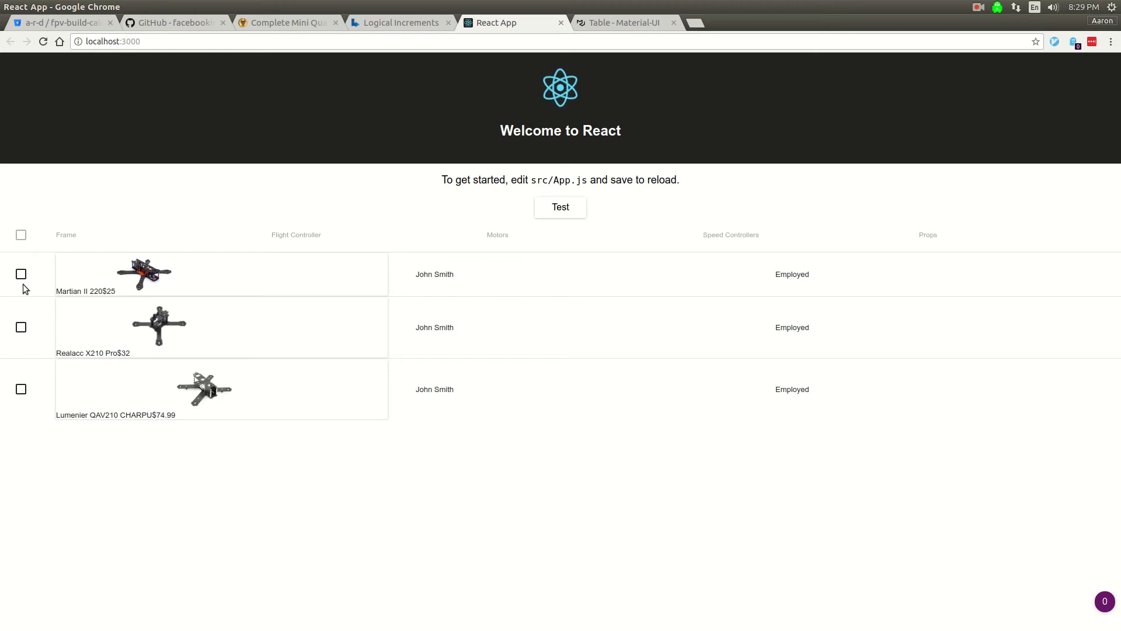
Step: Search the Material-UI Table docs for 'checkbox' and step through the matches
click(623, 22)
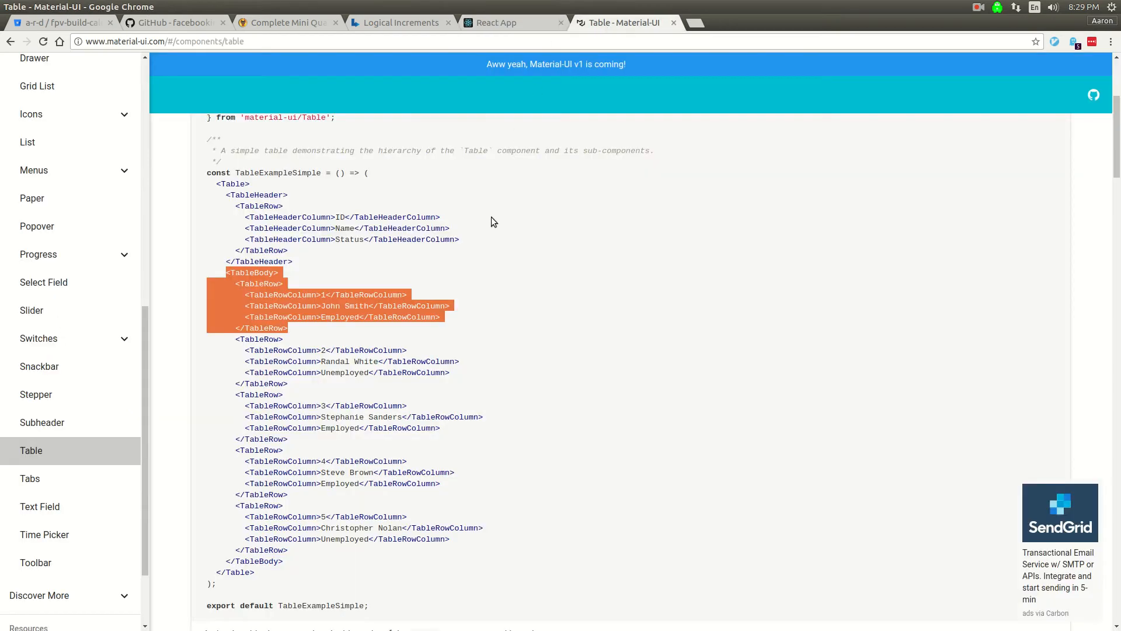
scroll(down, 3)
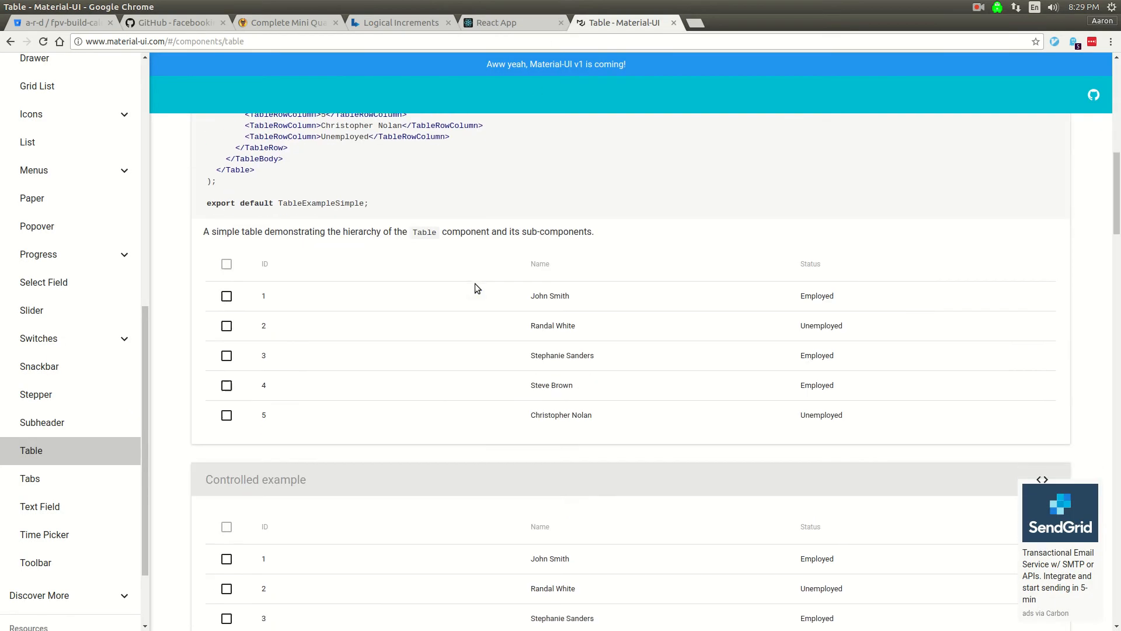
scroll(down, 3)
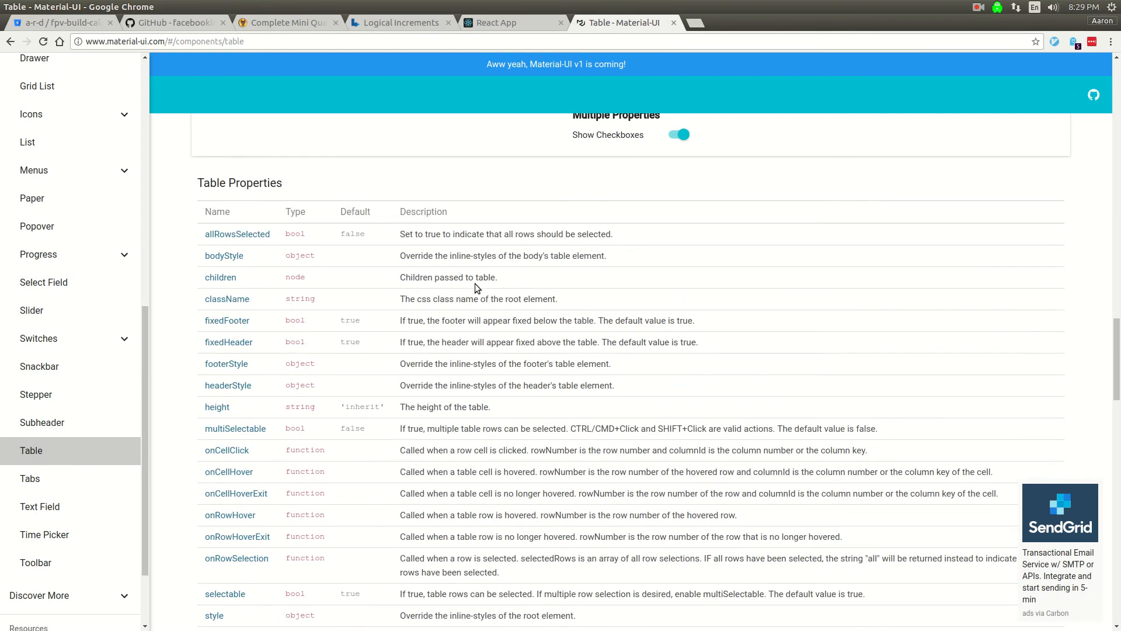
scroll(down, 3)
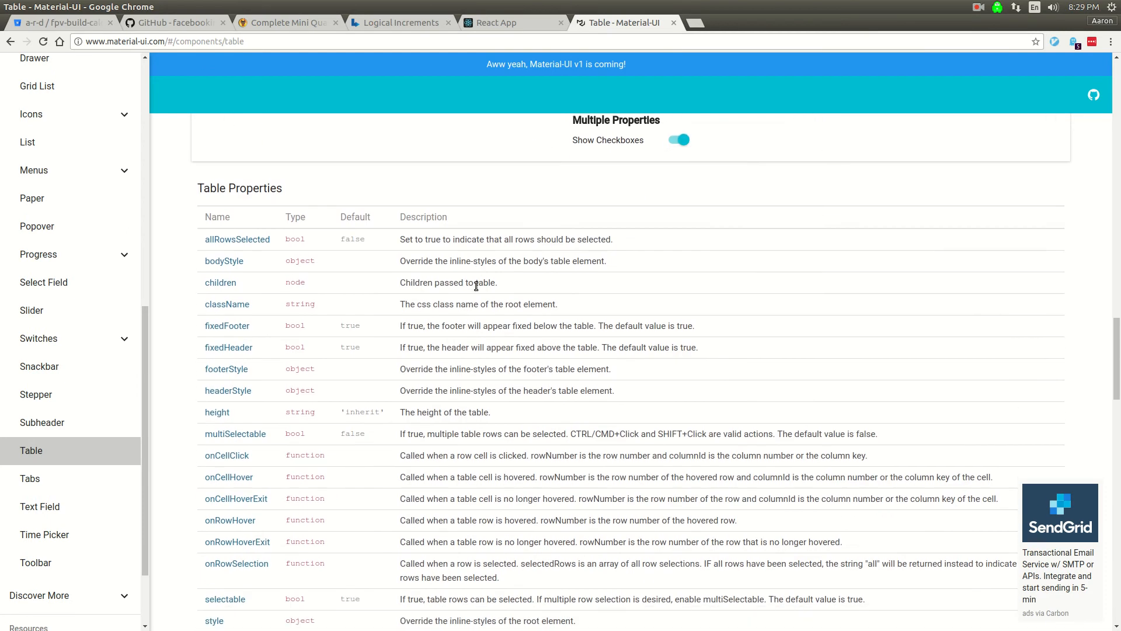
scroll(down, 3)
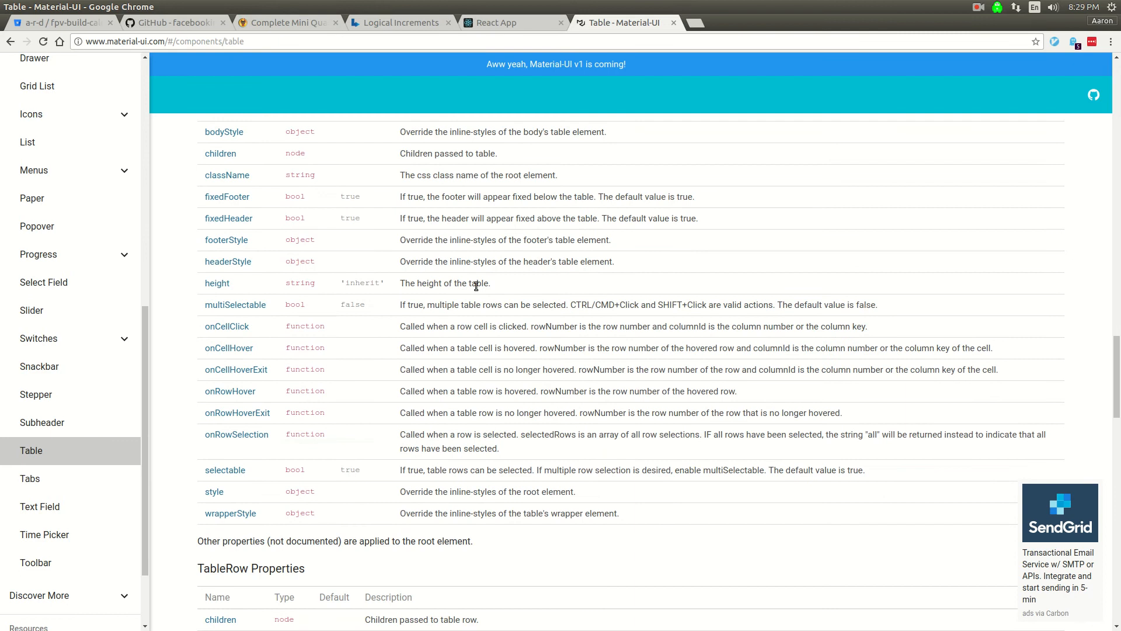
text(checkb)
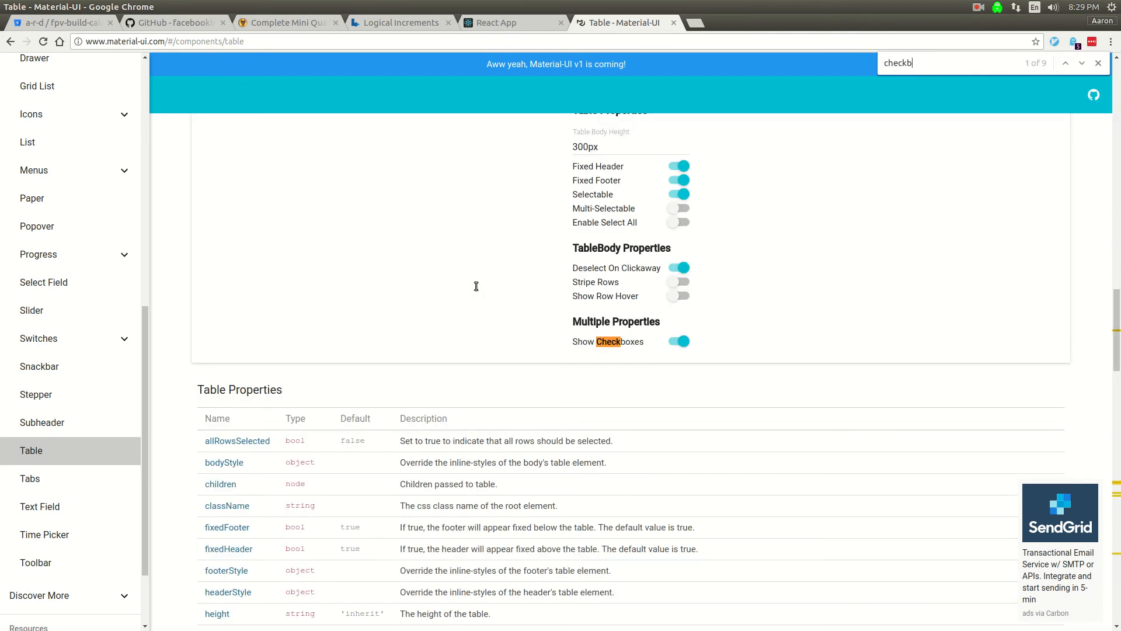
click(1066, 63)
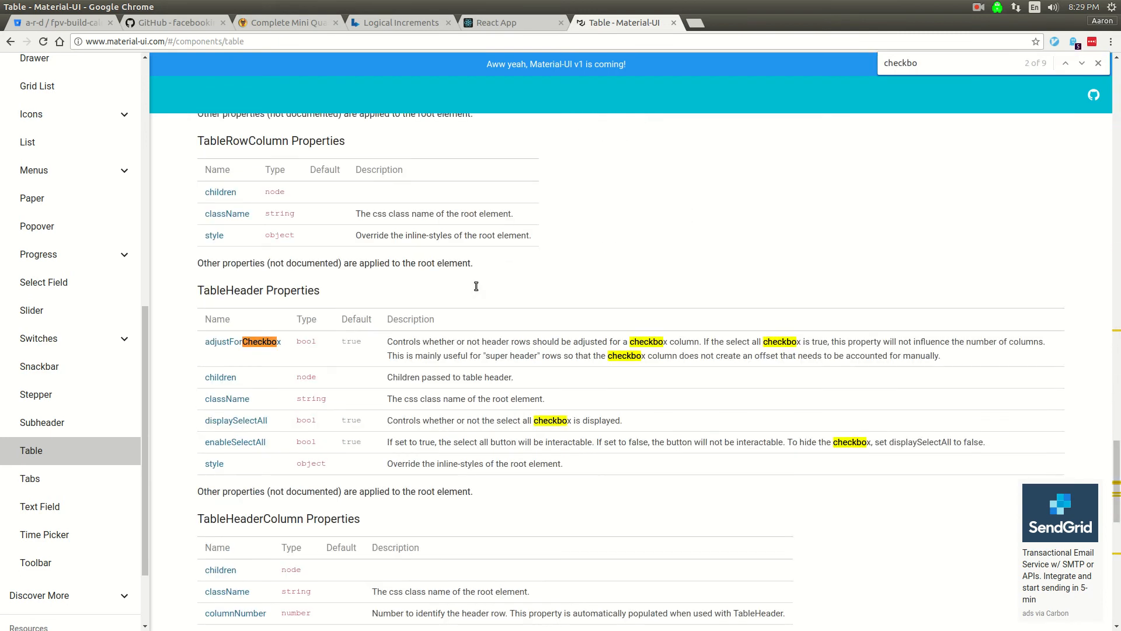
click(1065, 63)
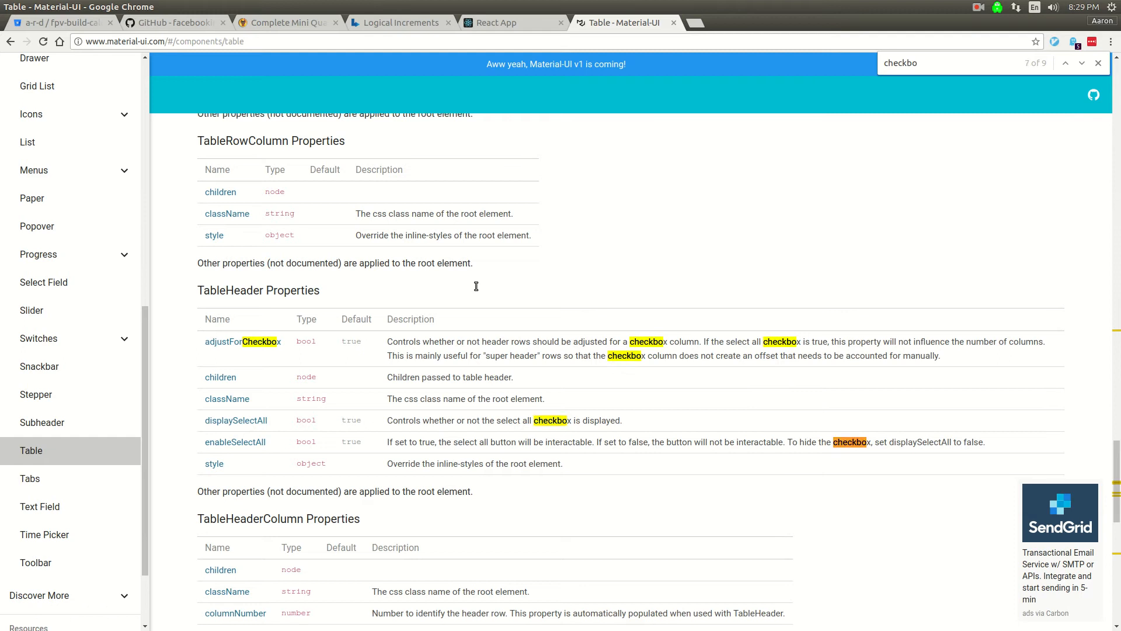
click(1082, 63)
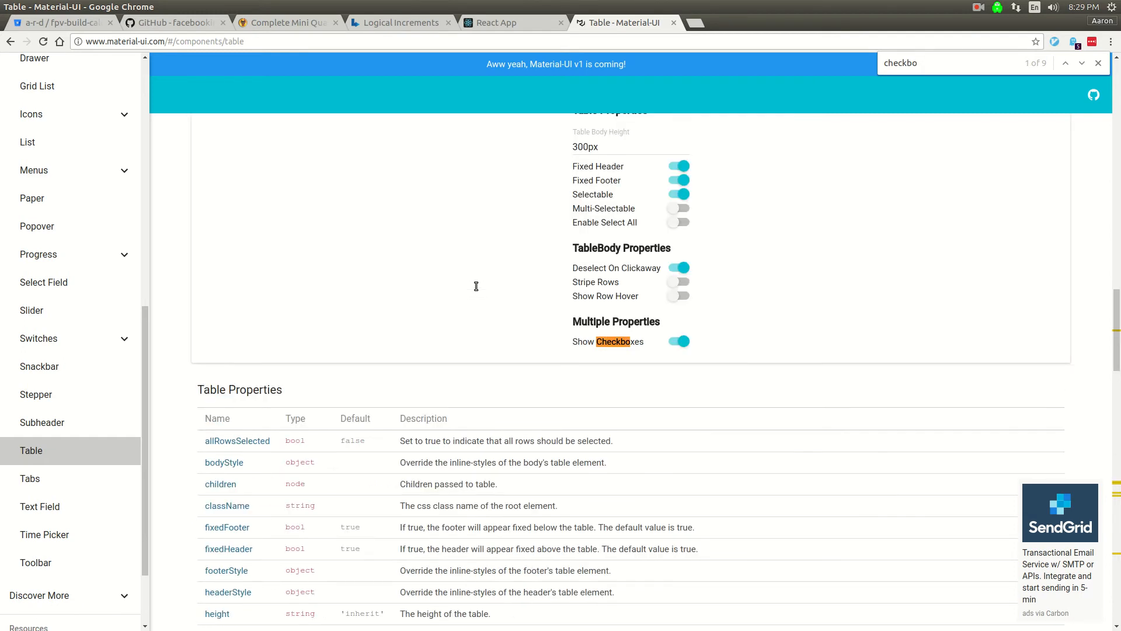
Step: Toggle Show Checkboxes in the demo and find showCheckboxes in the complex example code
click(677, 341)
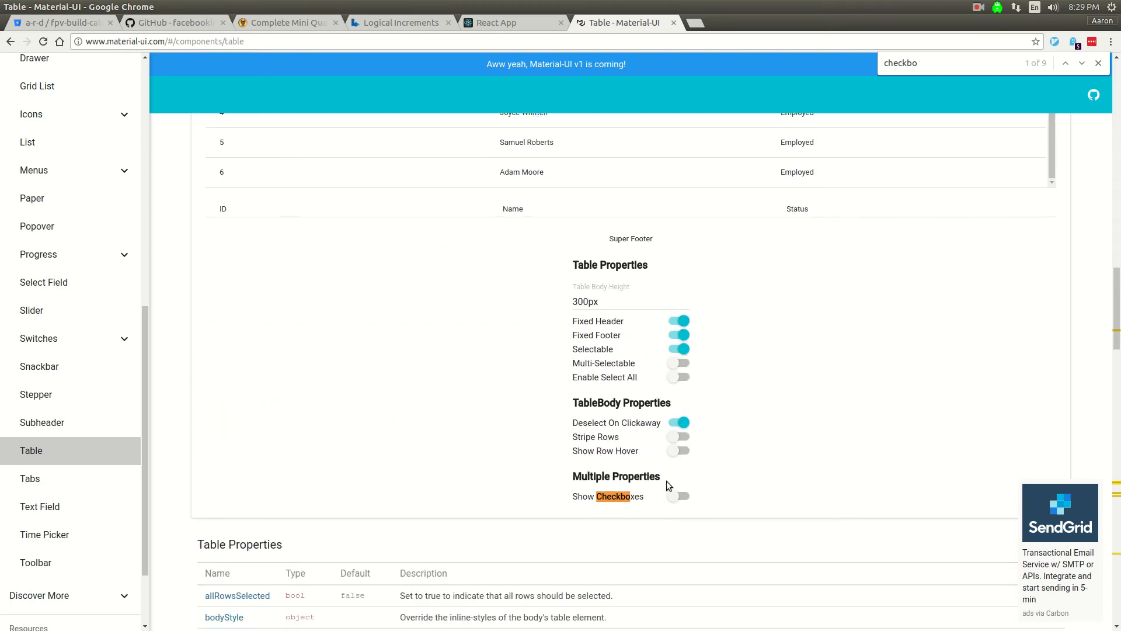
scroll(up, 3)
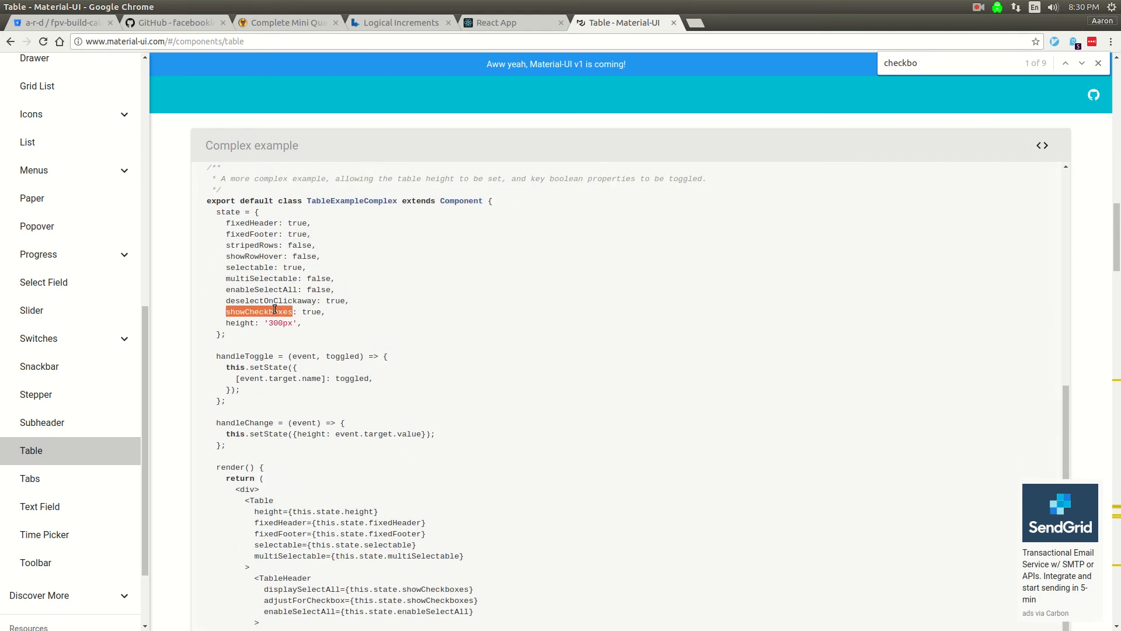
scroll(down, 3)
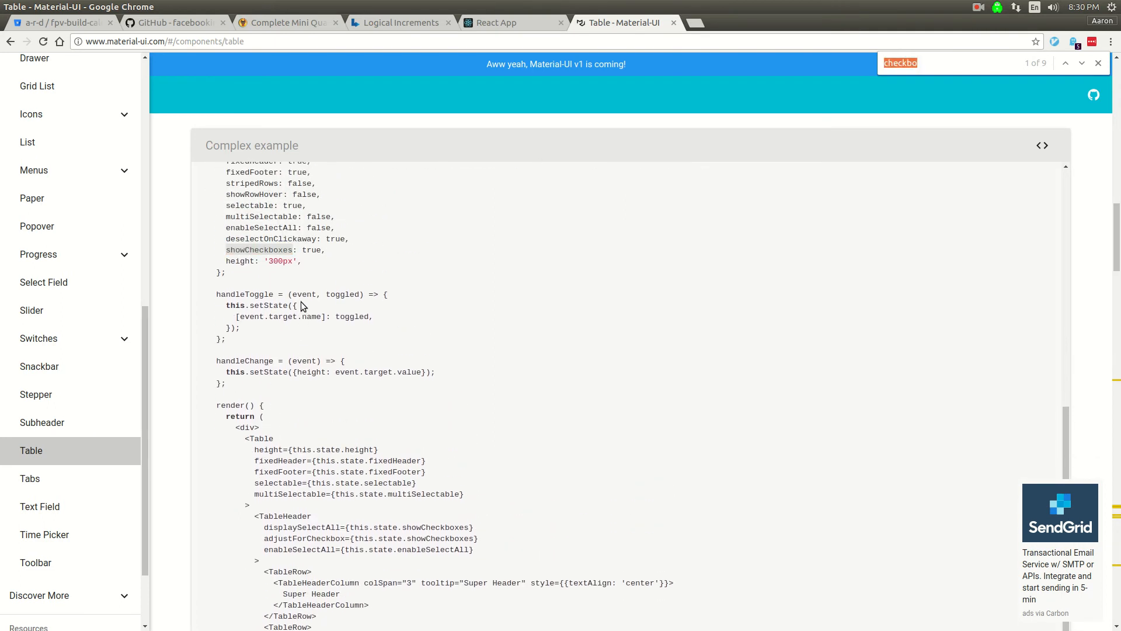
text(showCheckboxes)
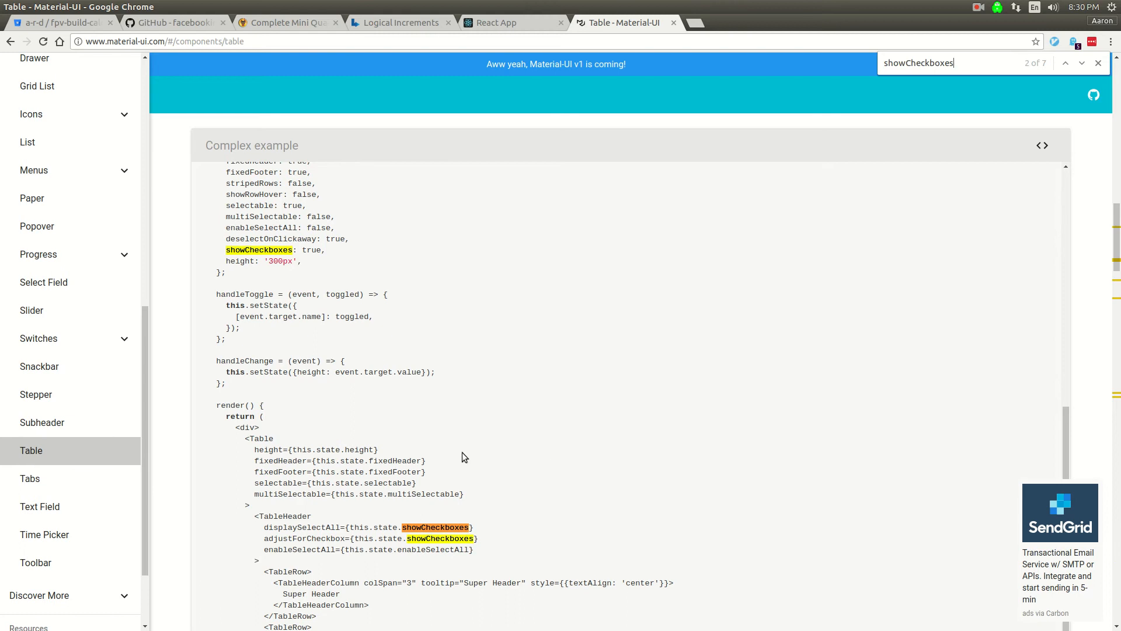
scroll(down, 3)
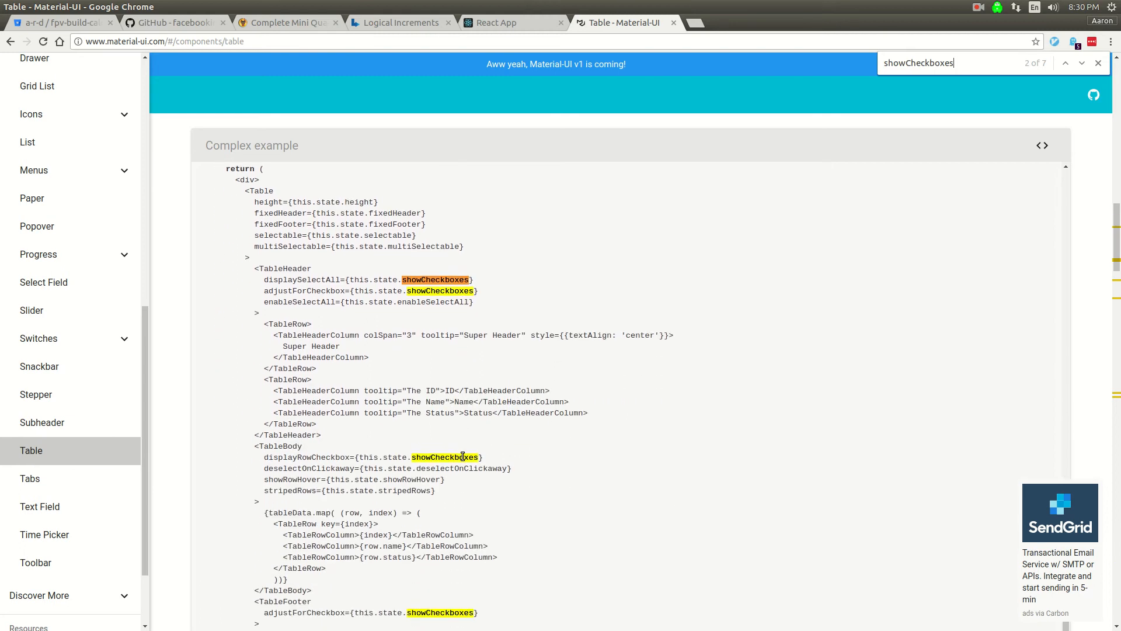
scroll(down, 3)
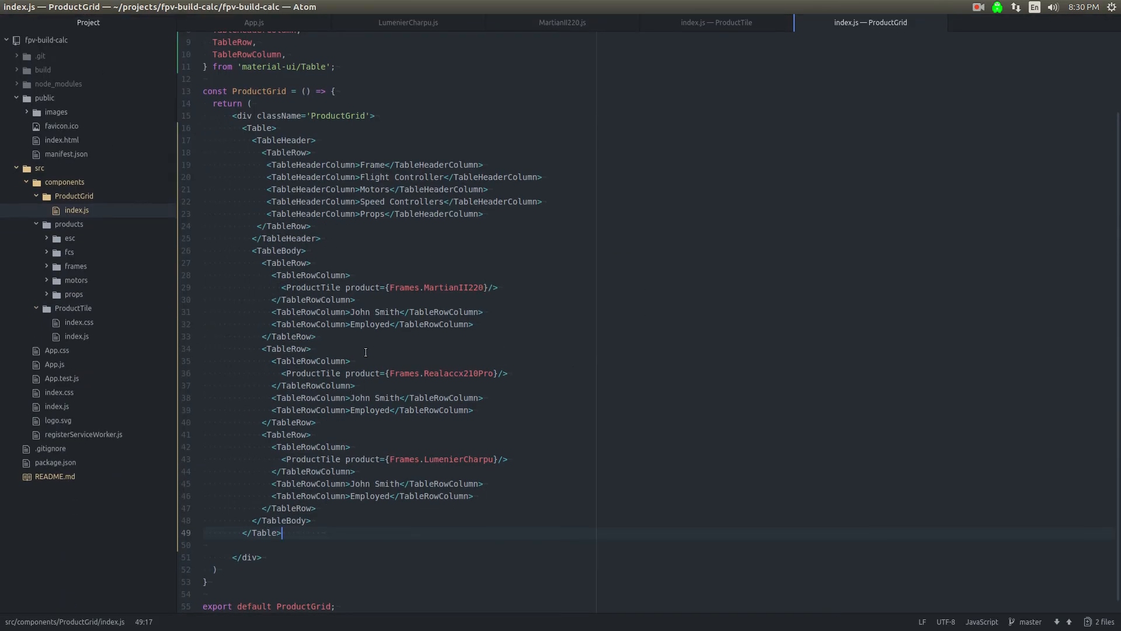
Step: Add displayRowCheckbox={false} to TableBody and return to the docs tab
click(311, 152)
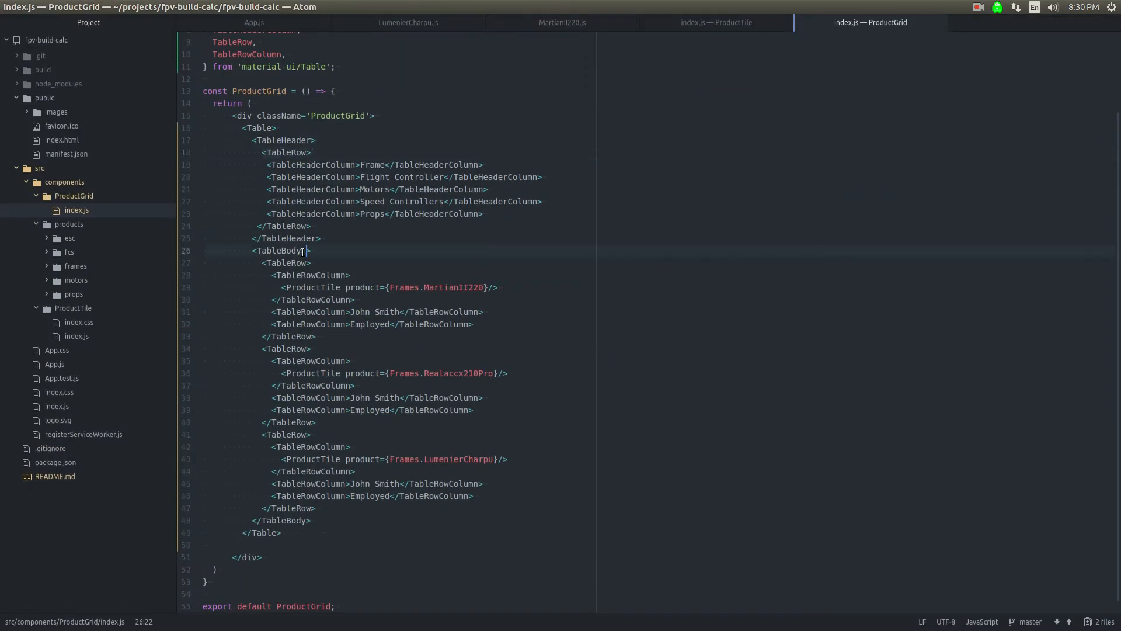
text(displayRowCheckbox={f)
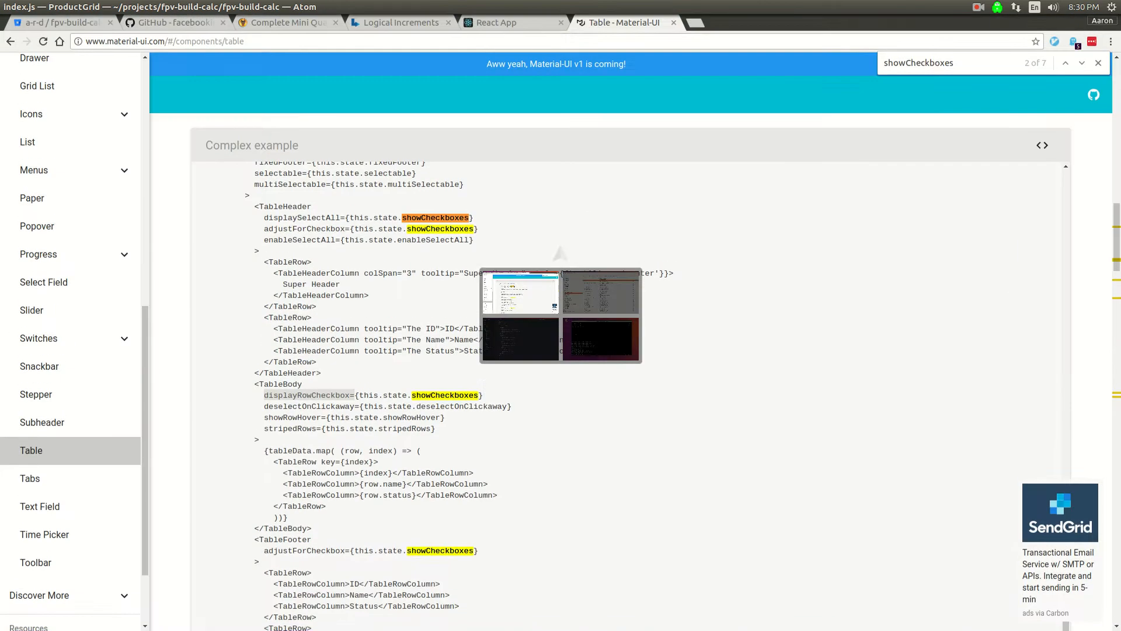
click(514, 22)
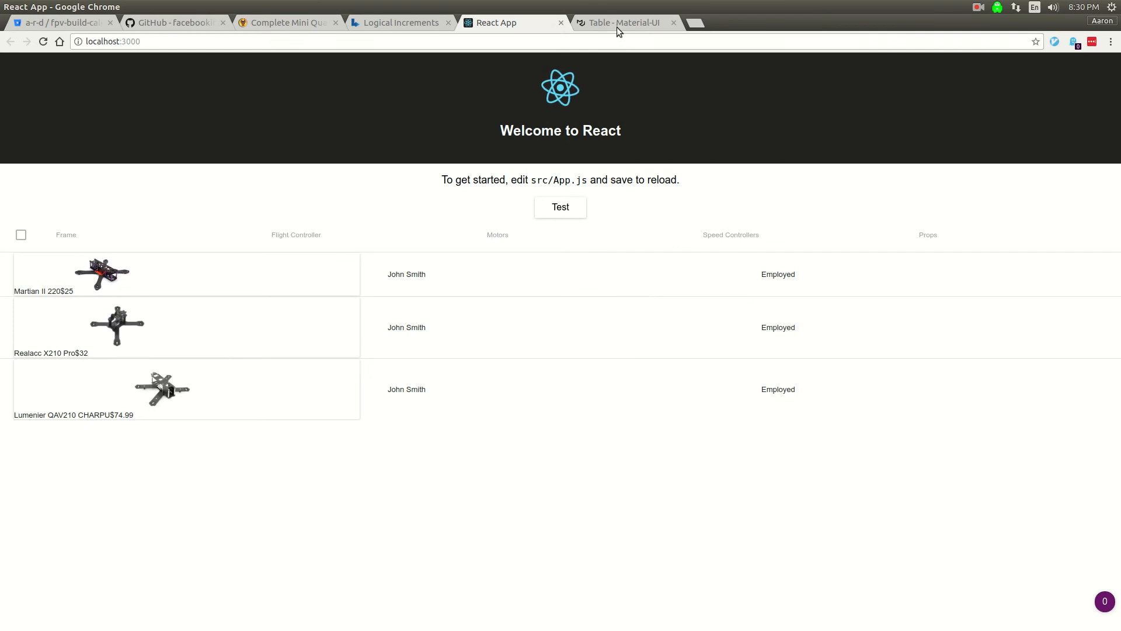
Step: Start displaySelectAll on TableHeader from the docs example and set it to false
click(624, 22)
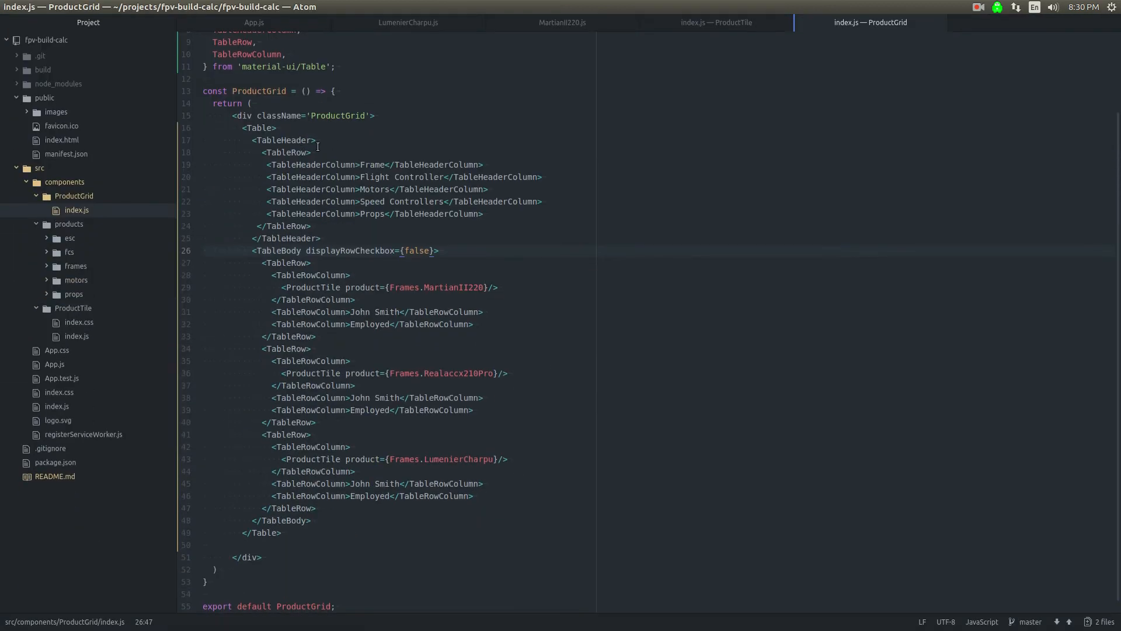
text(displaySelectAll={this.state.showCheckboxes})
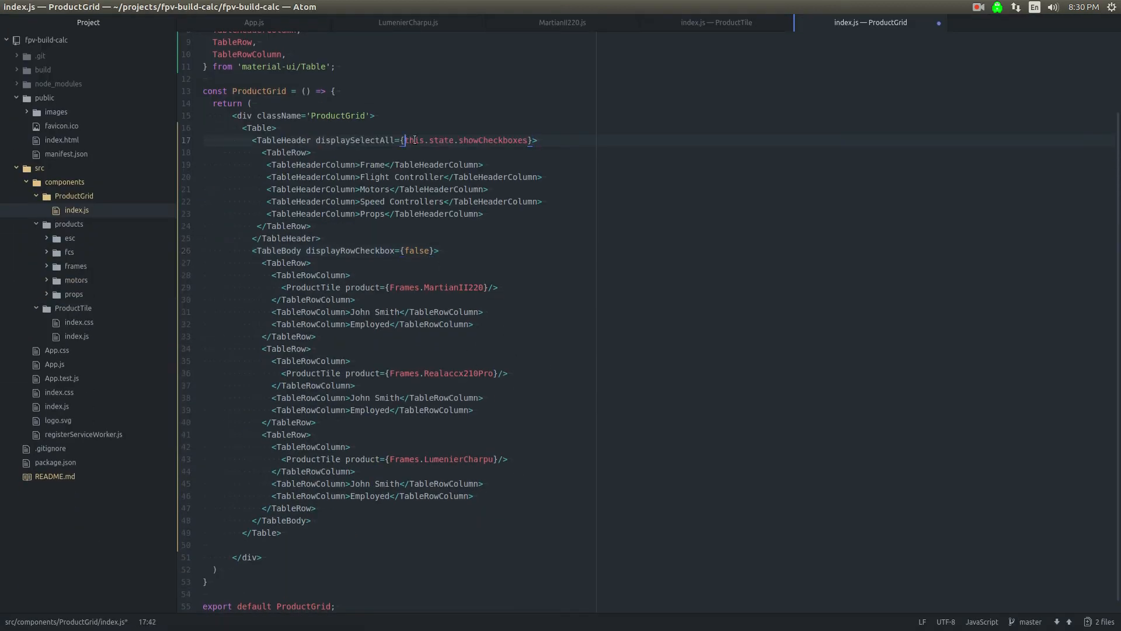
text(fal)
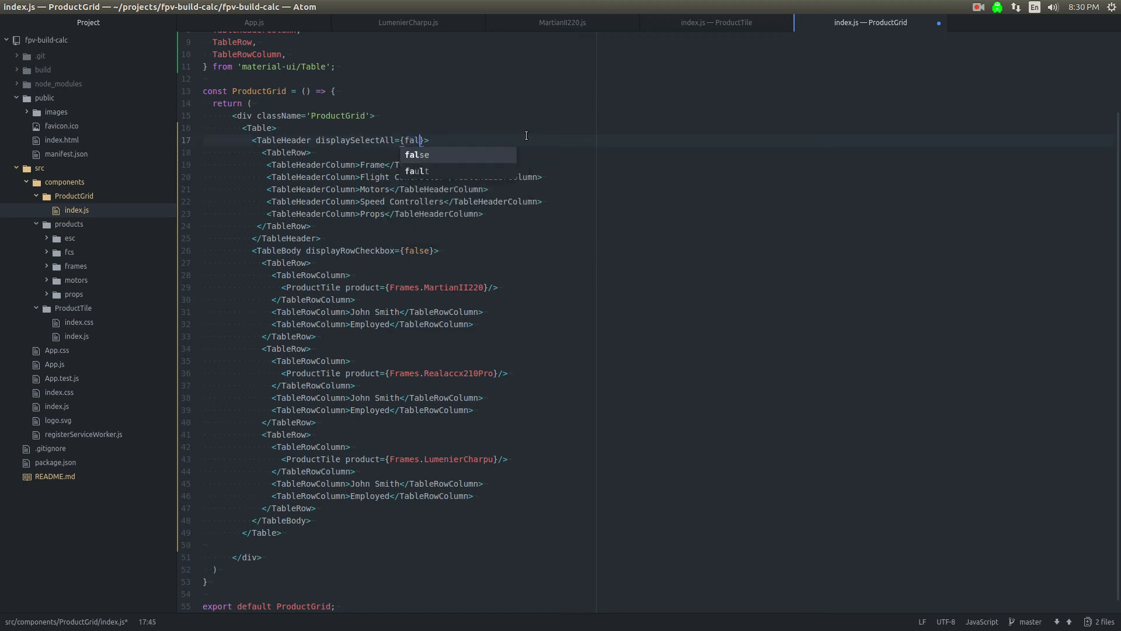
key(Tab)
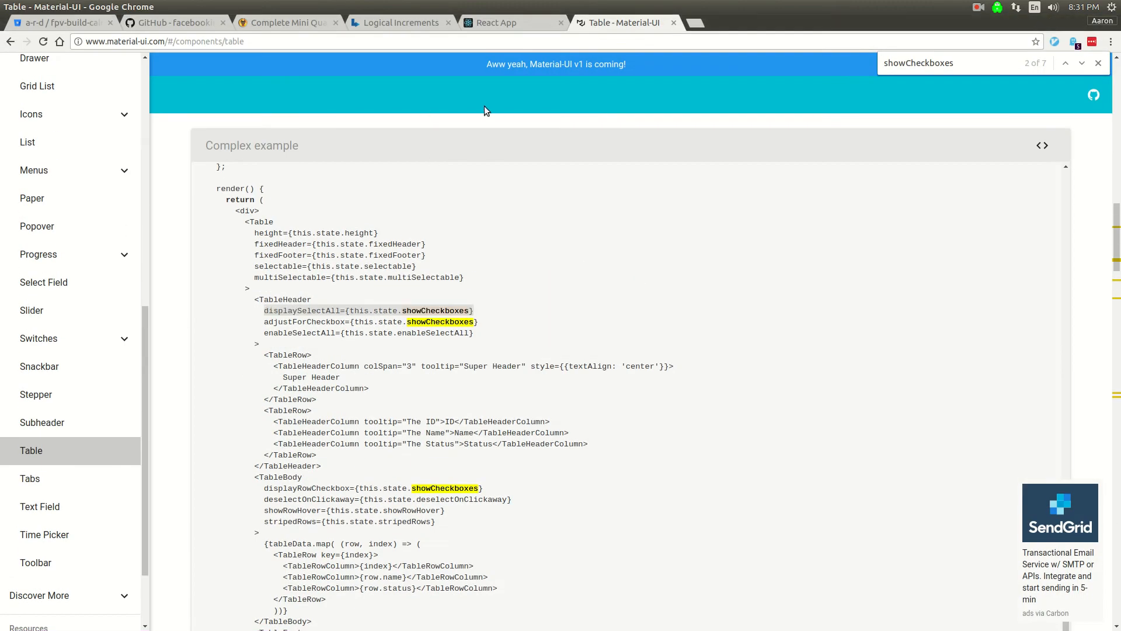
Step: View the frame table in the running app, then select the first row's John Smith column in Atom
click(511, 22)
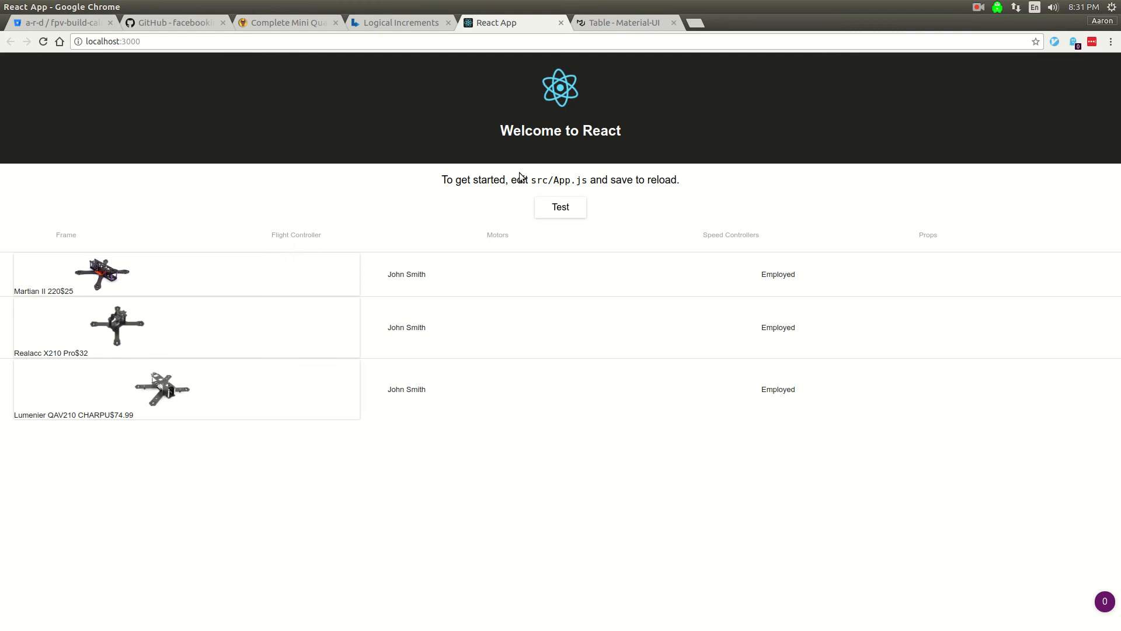
mouse_move(744, 249)
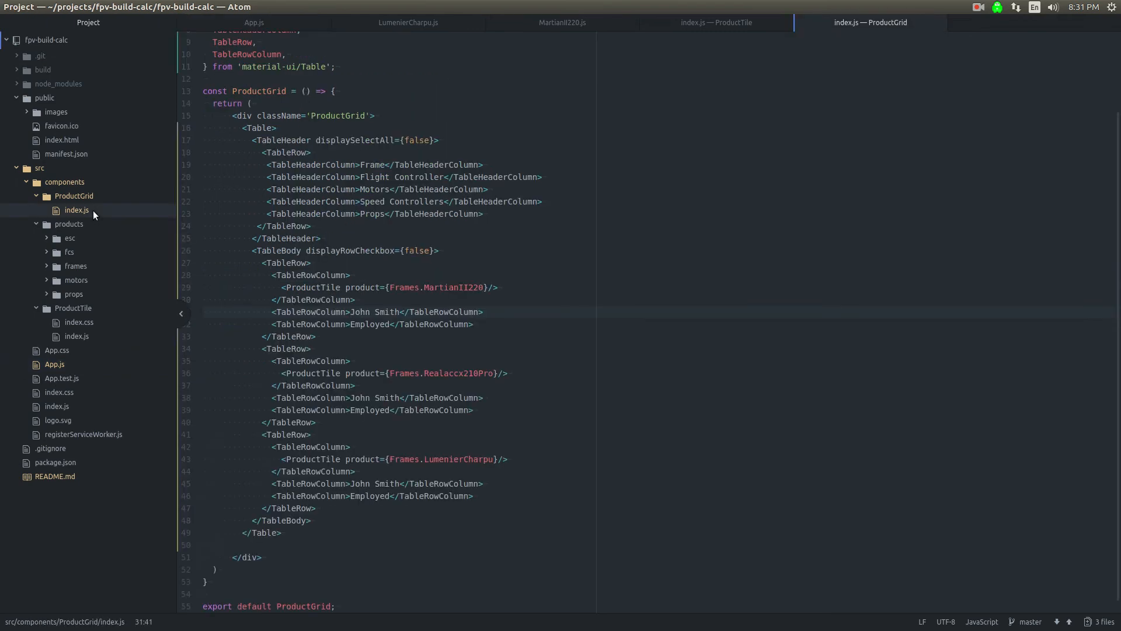
click(391, 311)
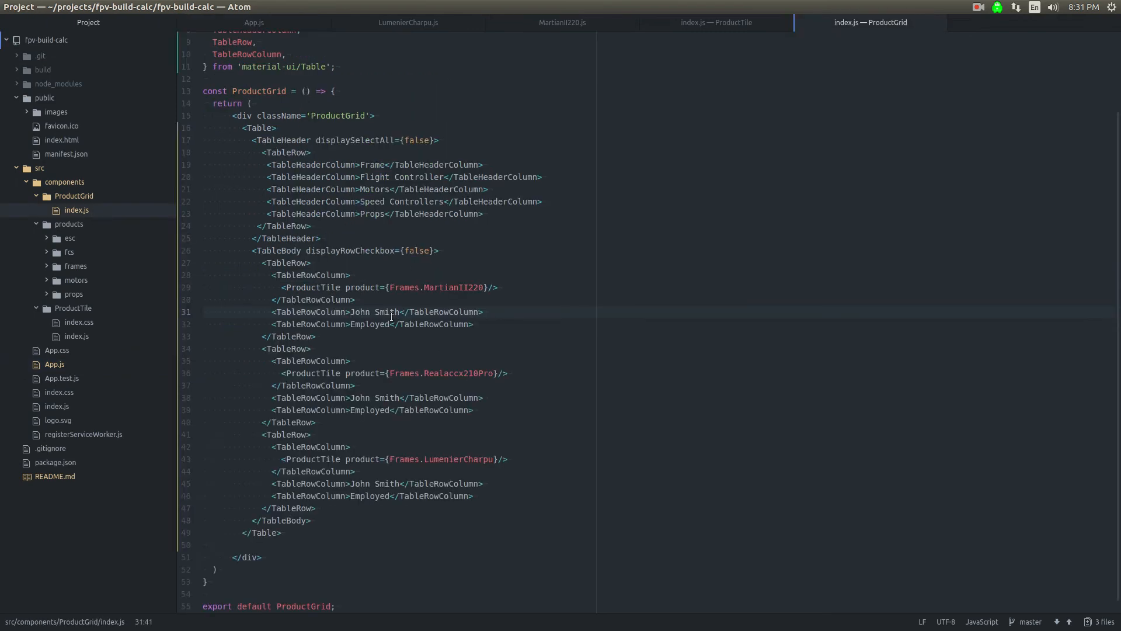
double_click(420, 176)
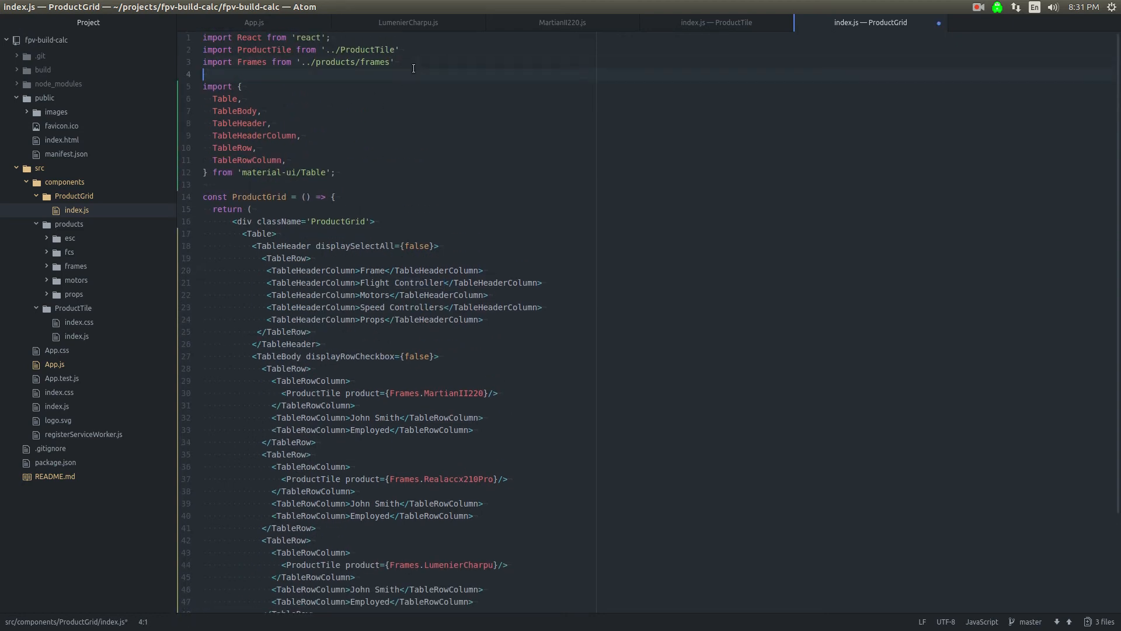
Step: Import FCs from '../products/fcs' and expand the fcs folder showing Naze32Rev6 and SpRacingF3
text(import FCs from '..)
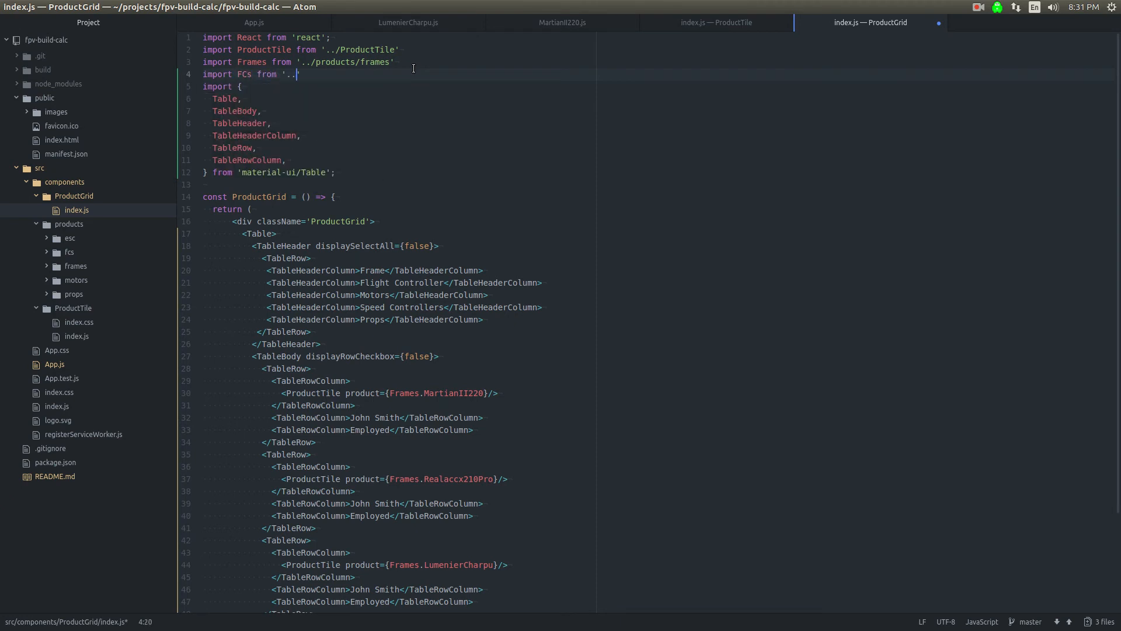
text(products/)
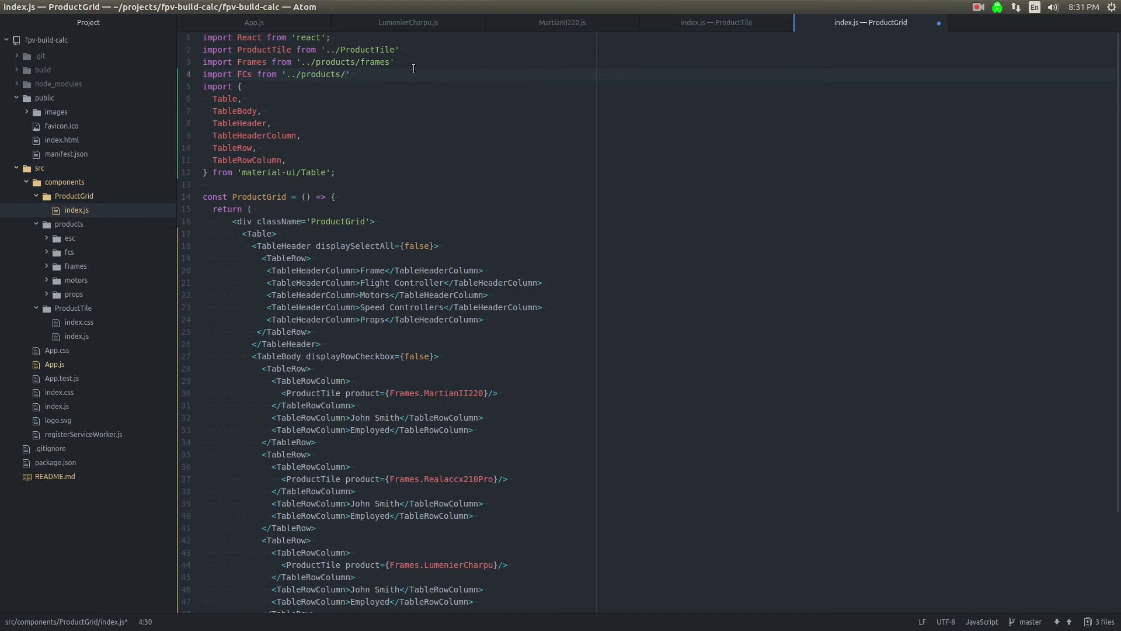
text(fcs)
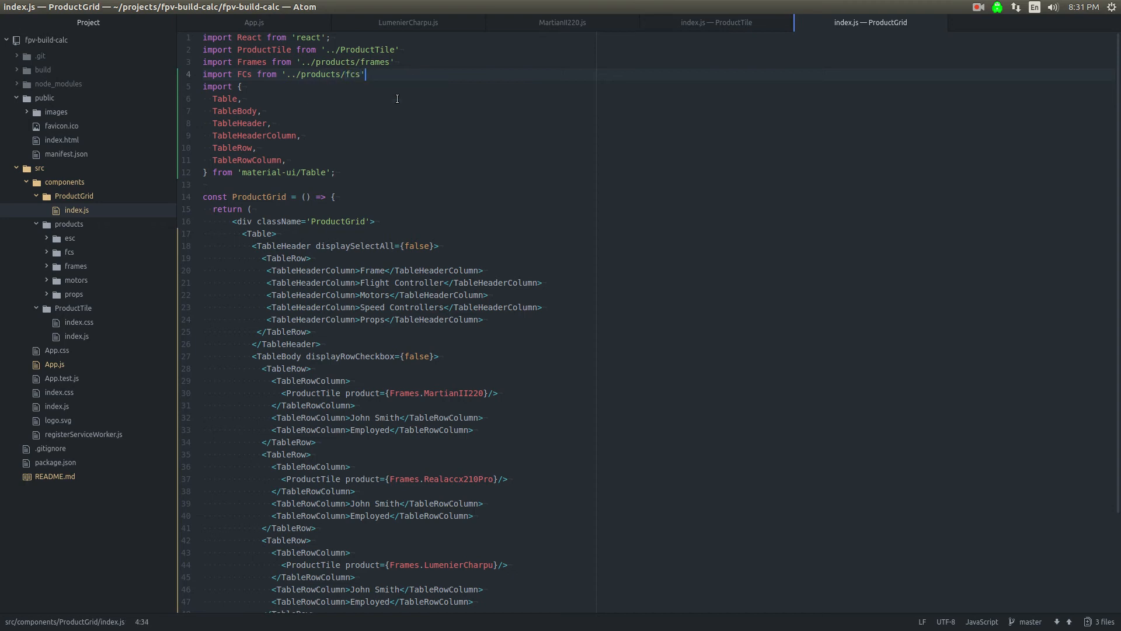
click(68, 252)
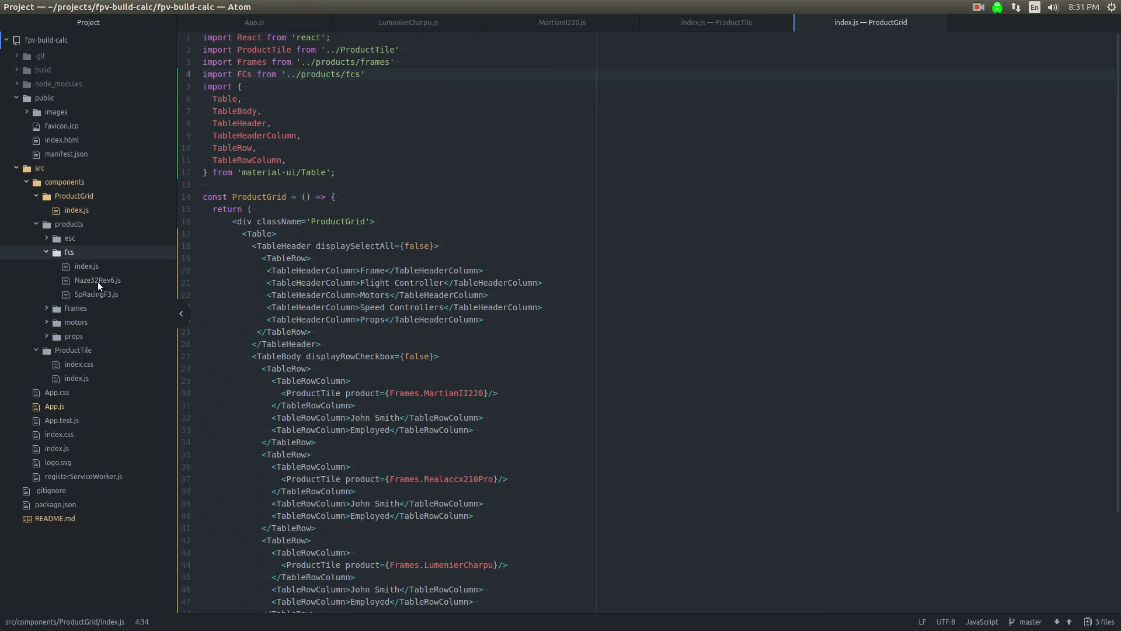
mouse_move(97, 303)
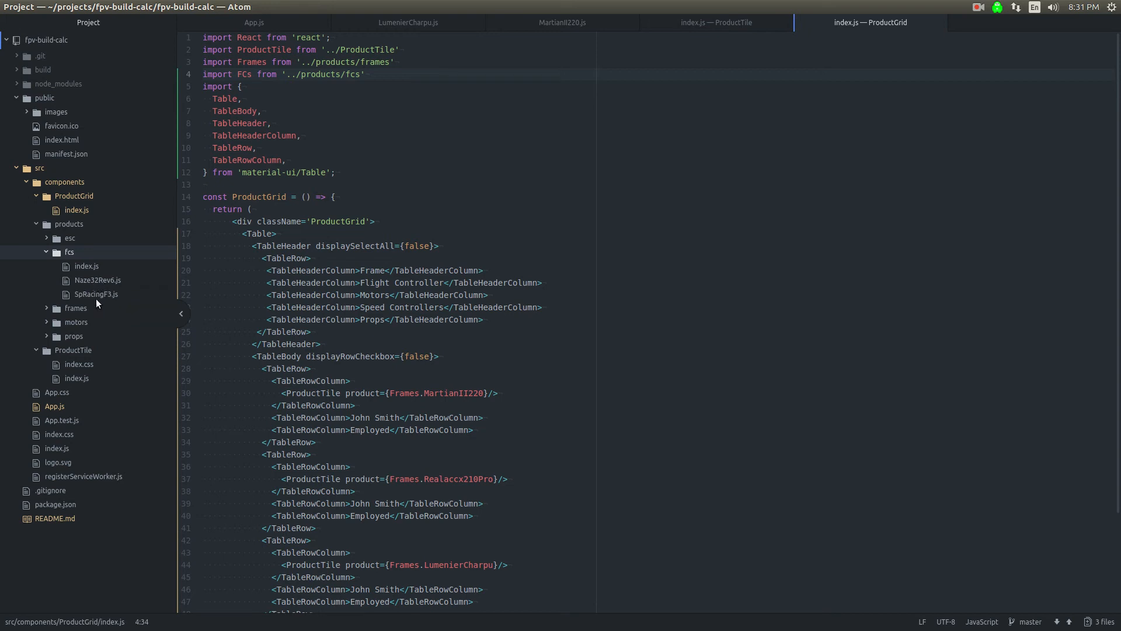
scroll(down, 3)
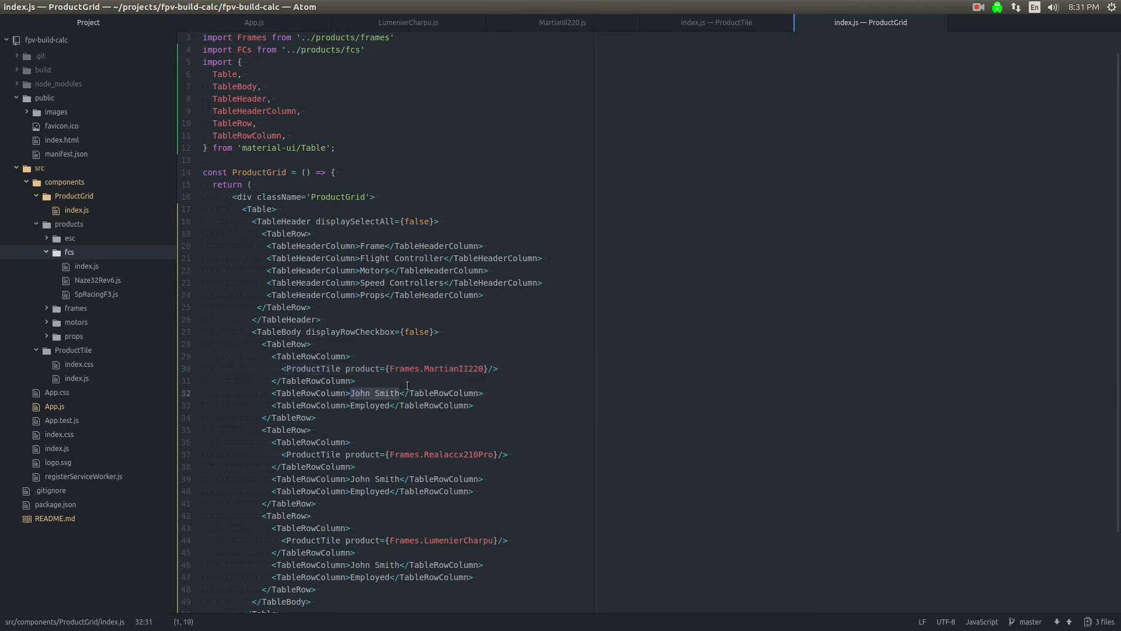
Step: Replace the first John Smith column with a ProductTile for FCs.SpRacingF3
text(<ProductTile product={Frames.MartianII220}/>)
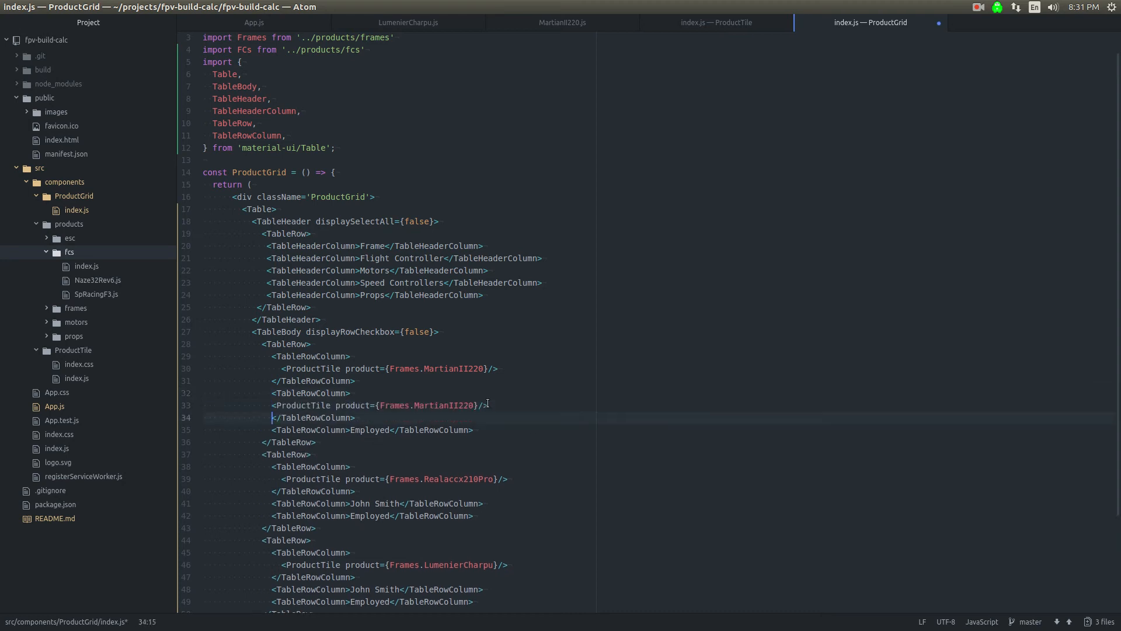
click(436, 405)
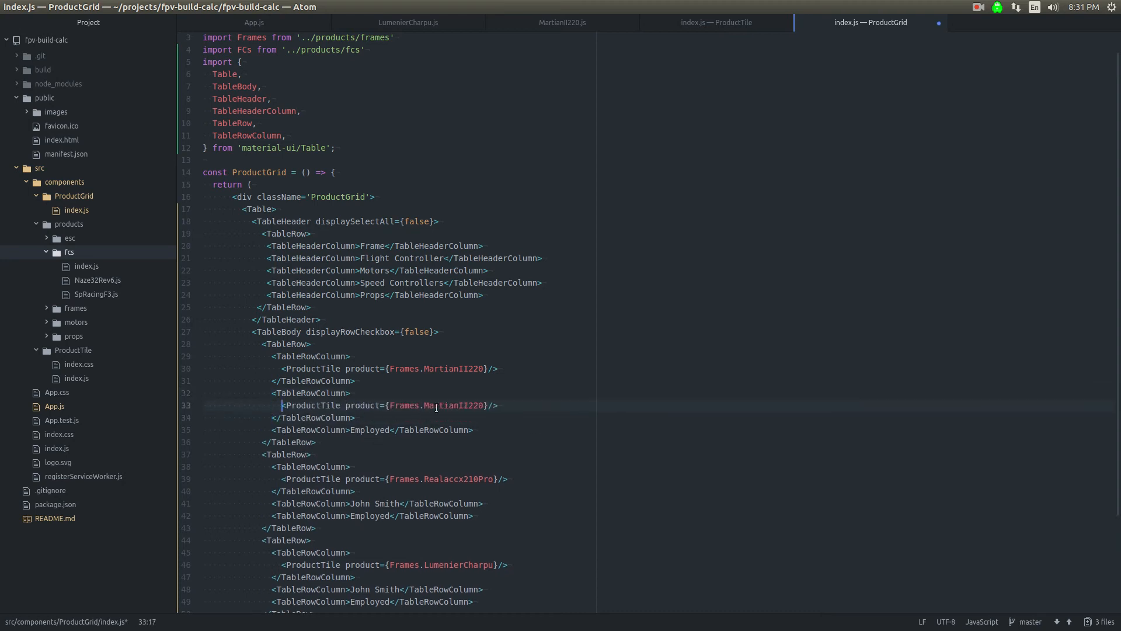
key(Delete)
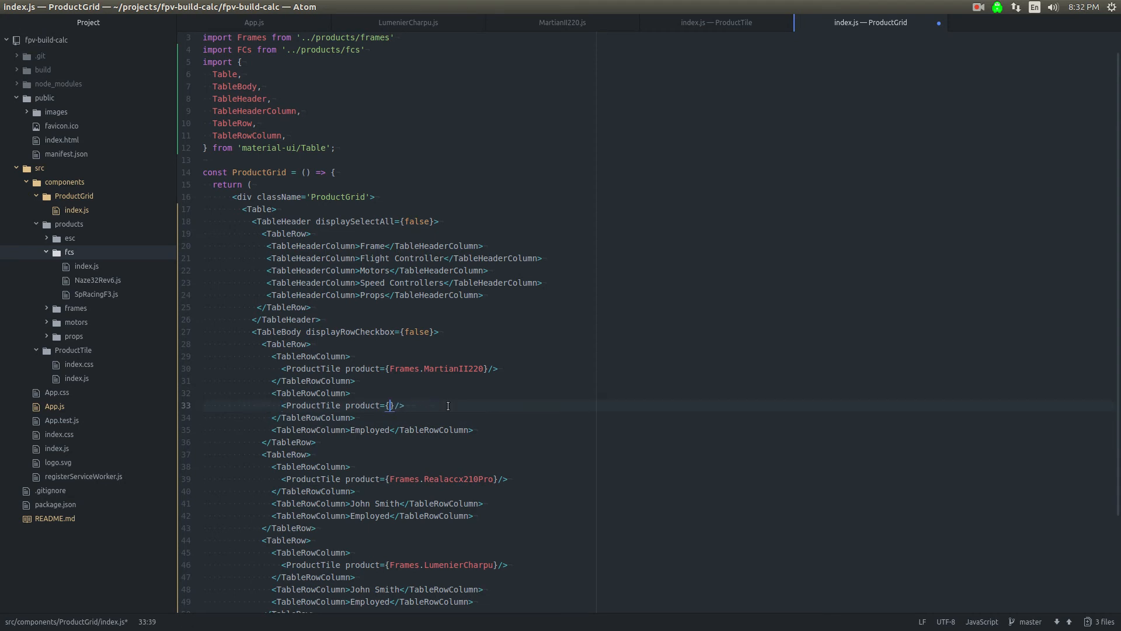
text(F)
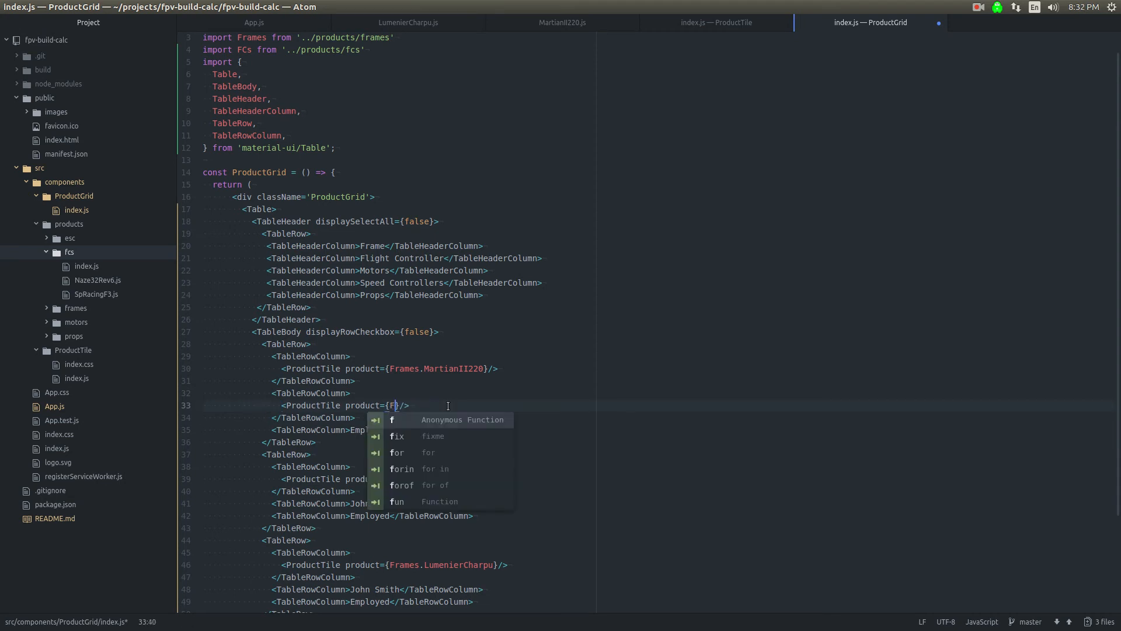
text(Cs.)
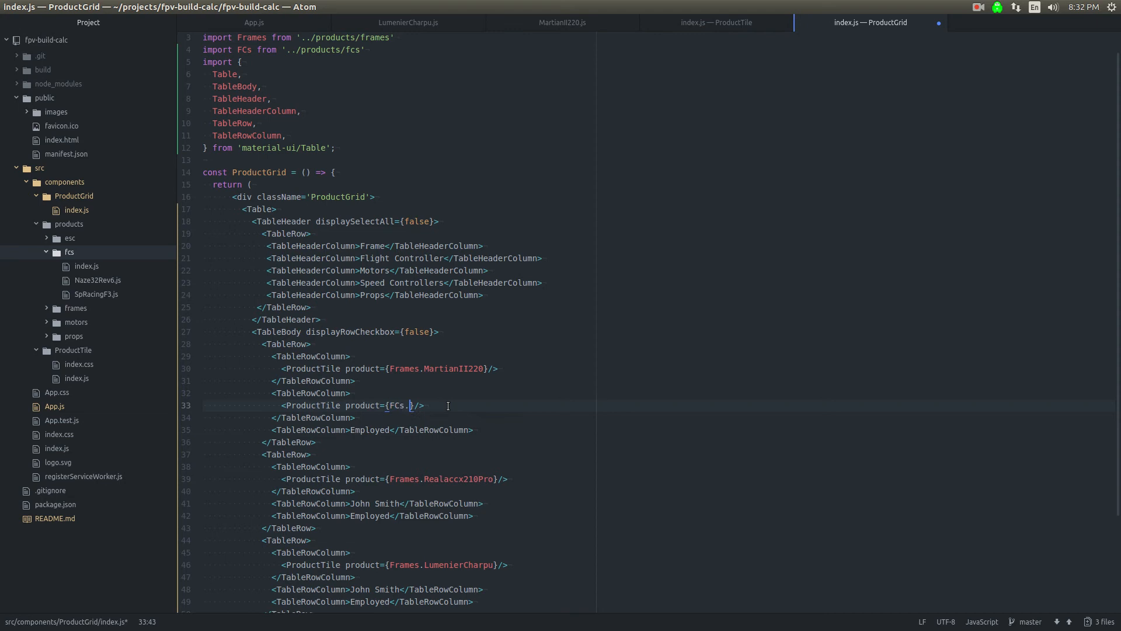
text(Sp)
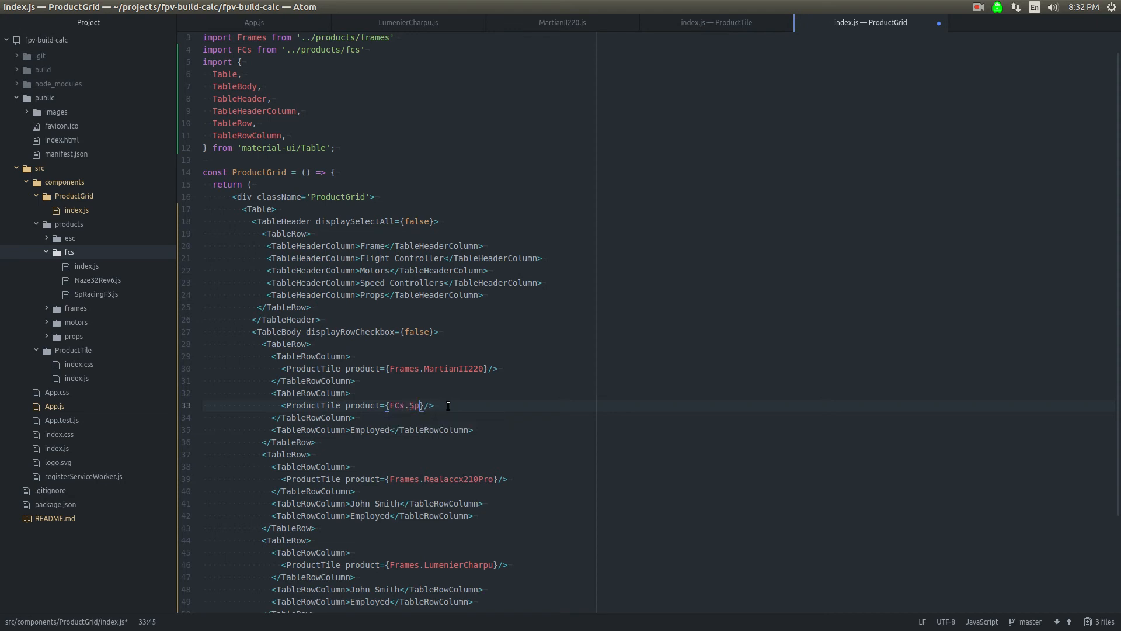
text(Racing)
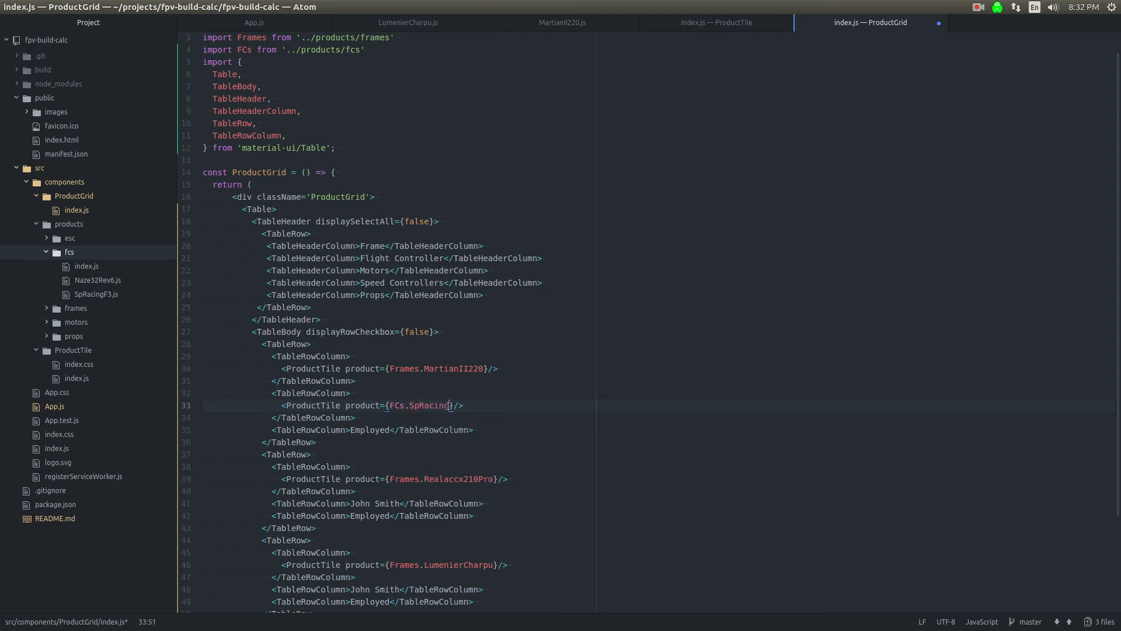
text(F3)
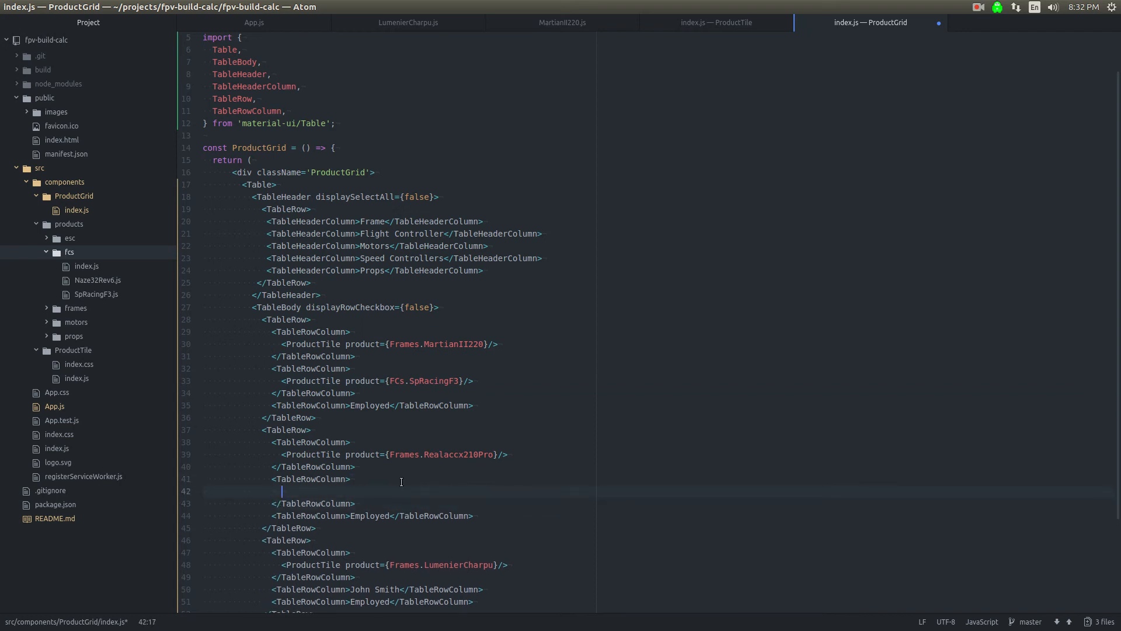
Step: Add SpRacingF3 to the second row and Naze32Rev6 to the third row
text(<ProductTile product={FCs.SpRacingF3}/>)
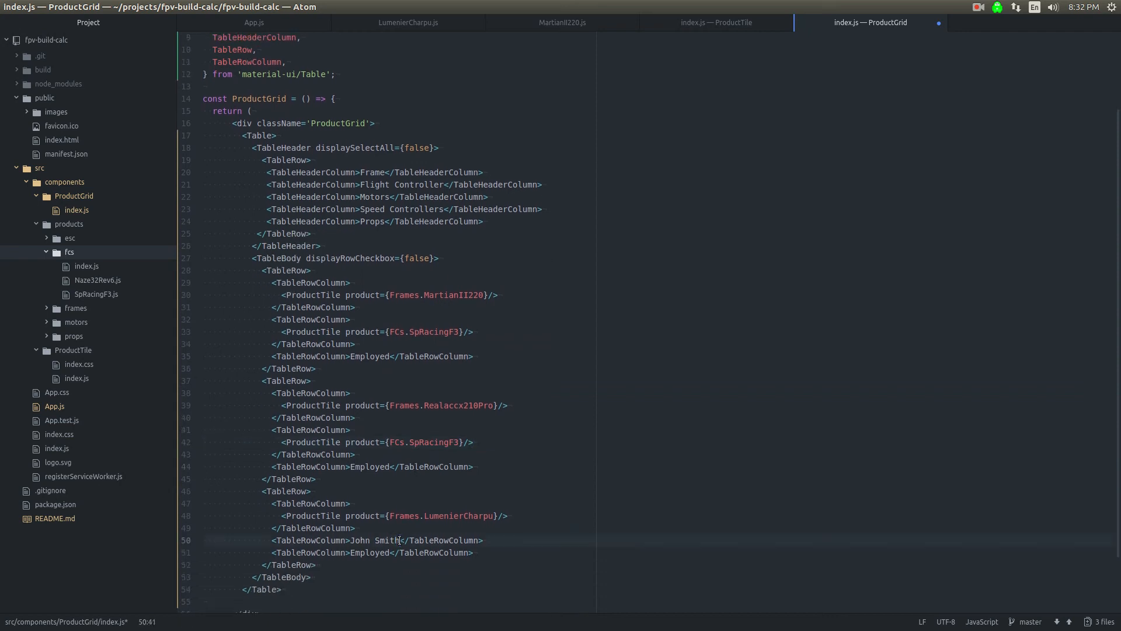
key(BackSpace)
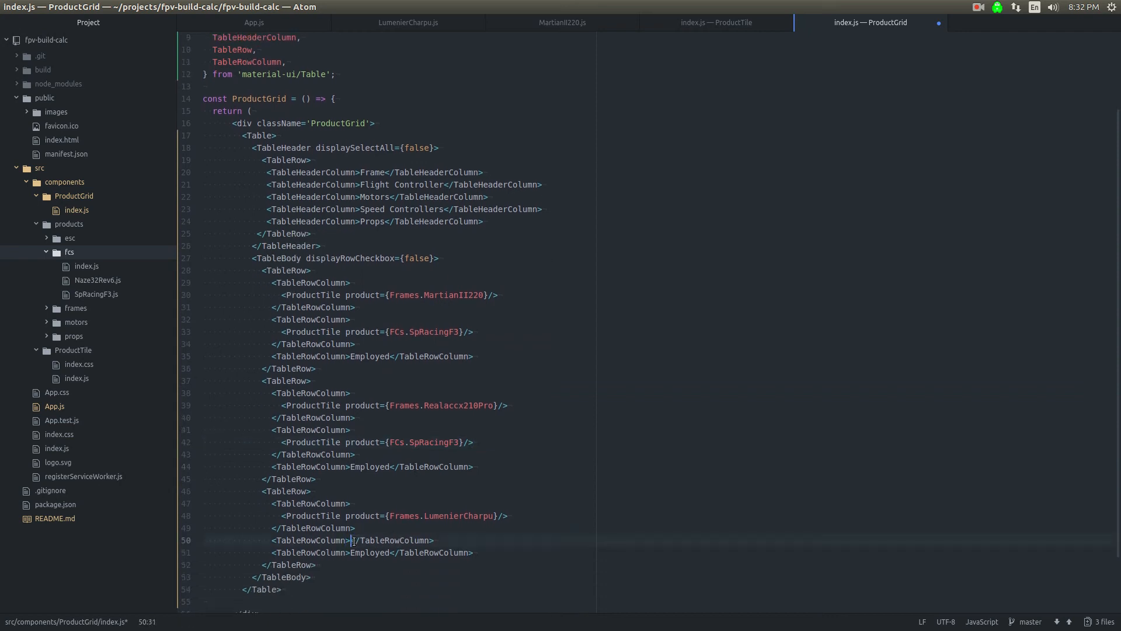
key(enter)
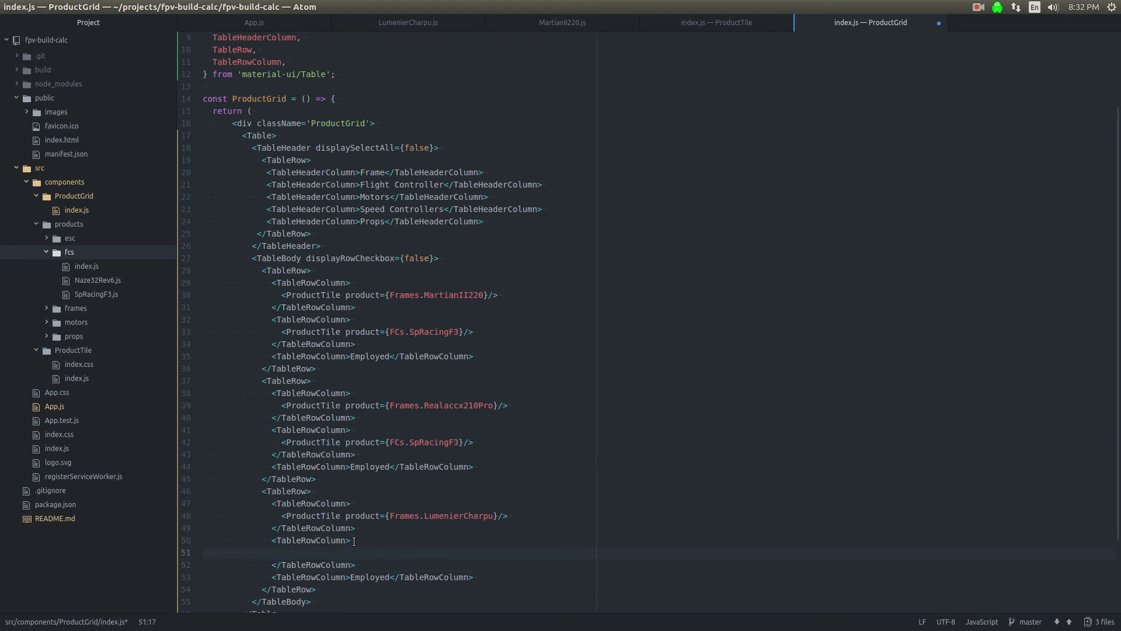
text(<ProductTile product={FCs.SpRacingF3}/>)
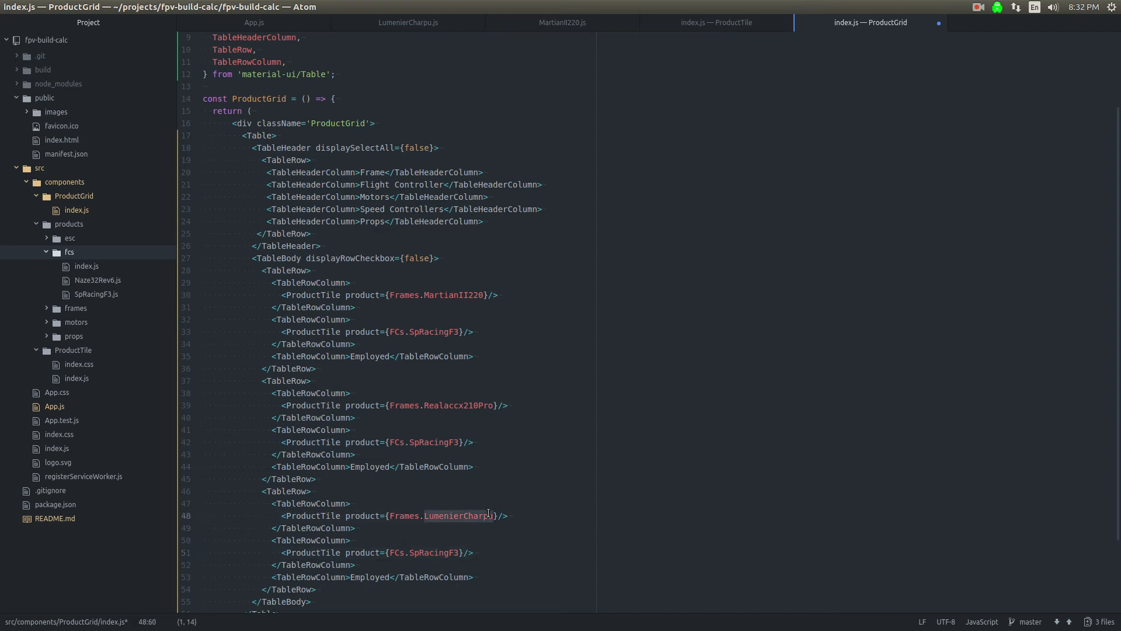
click(430, 551)
text(Naze)
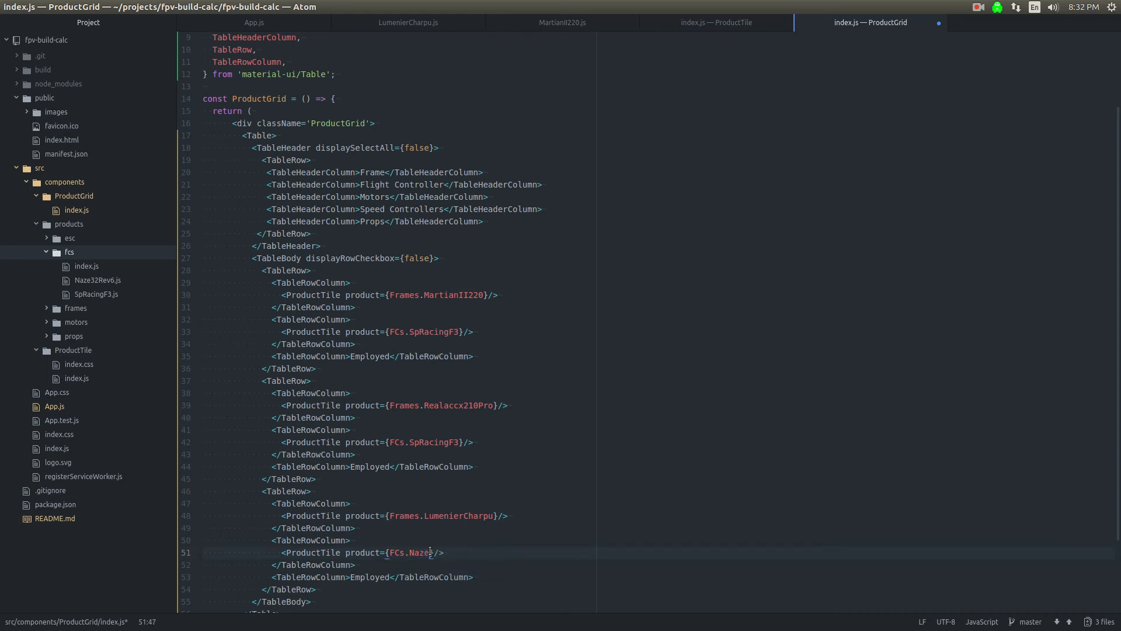
text(32R)
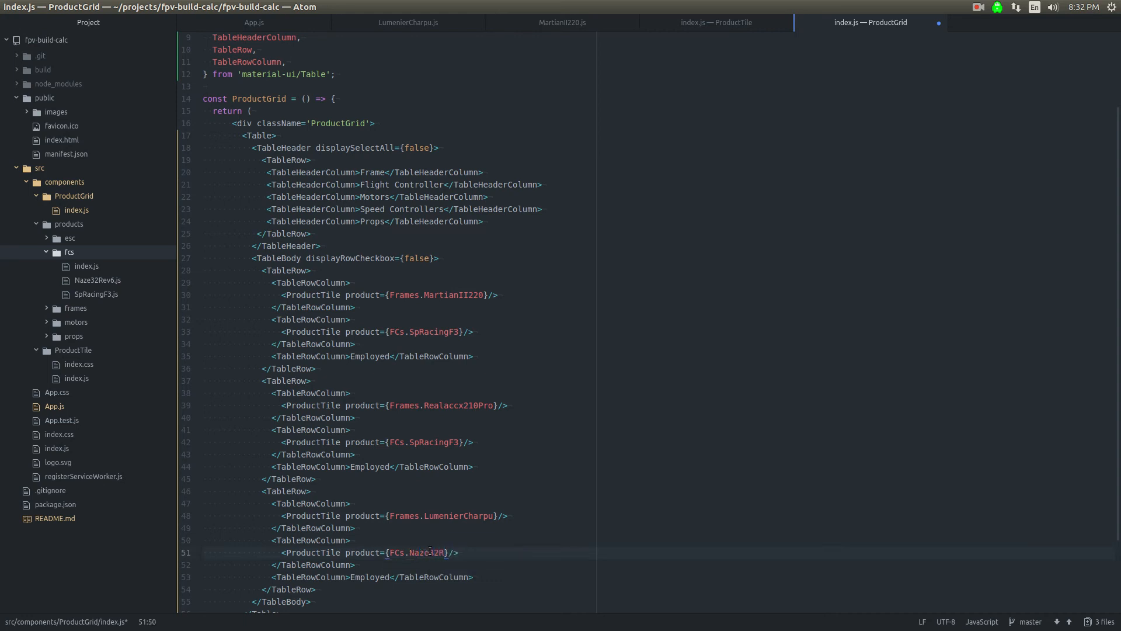
text(ev6)
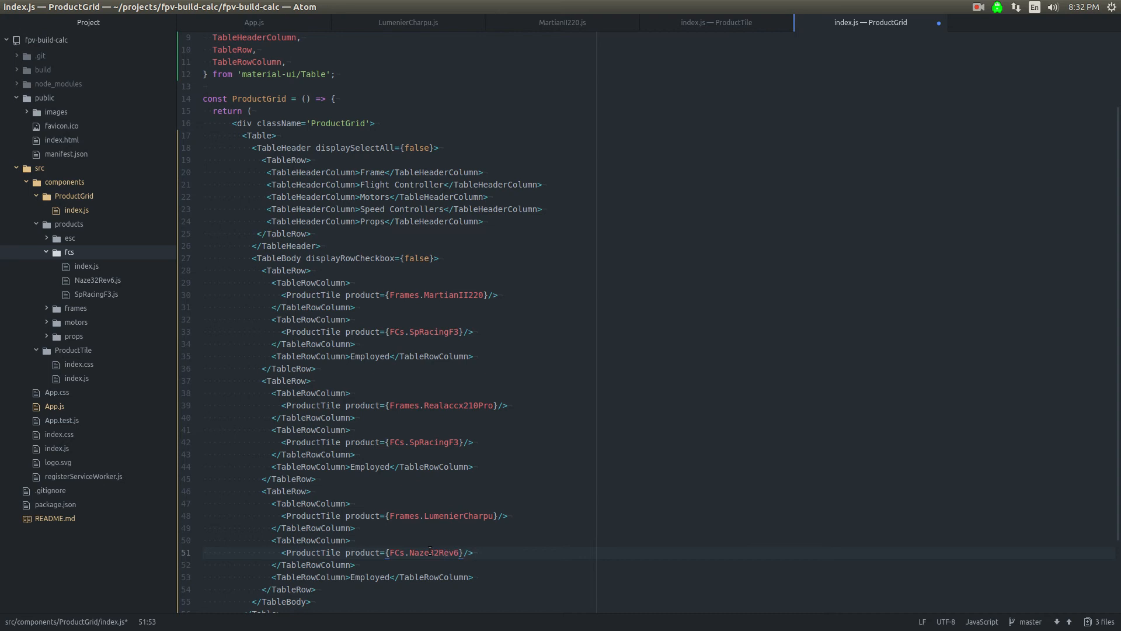
mouse_move(98, 279)
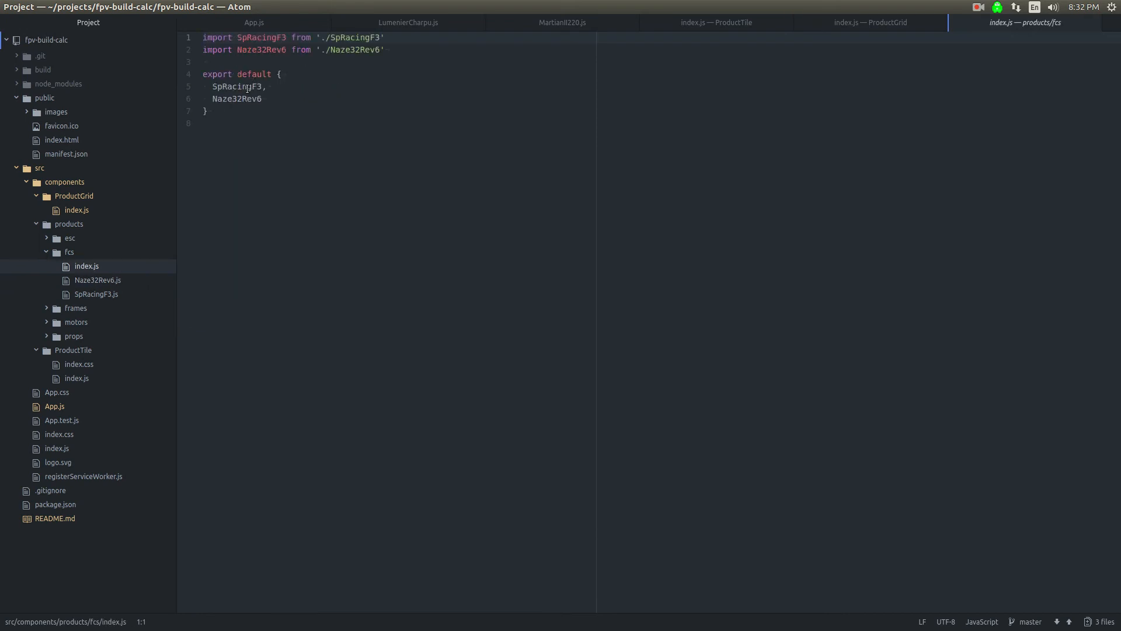
Step: Check the exported names SpRacingF3 and Naze32Rev6 in fcs/index.js and the rendered app
click(240, 85)
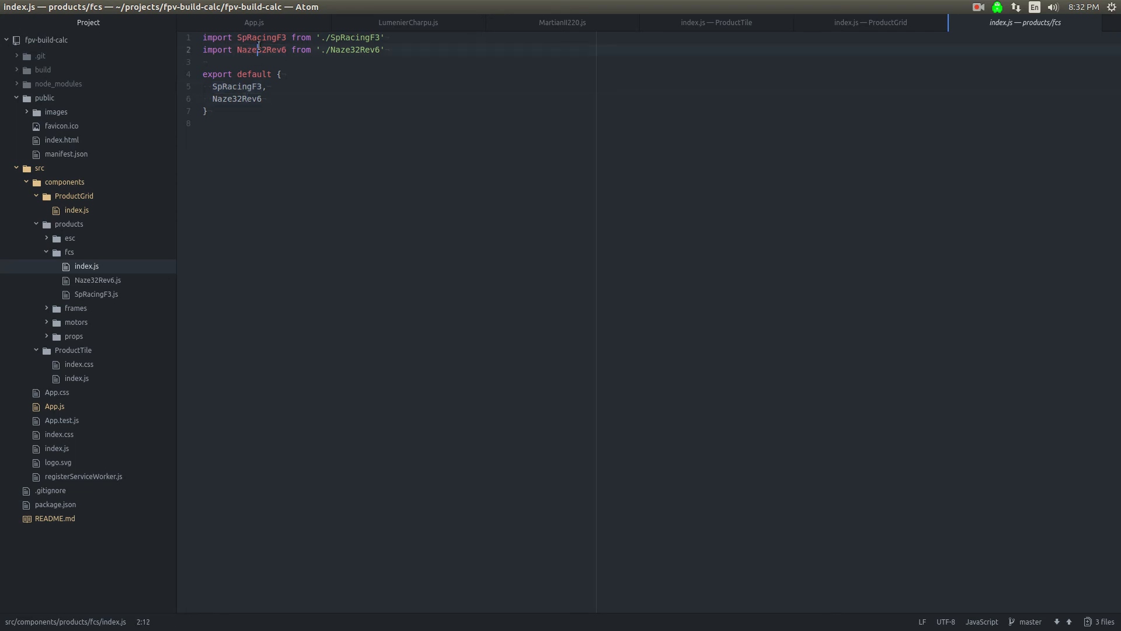
click(869, 22)
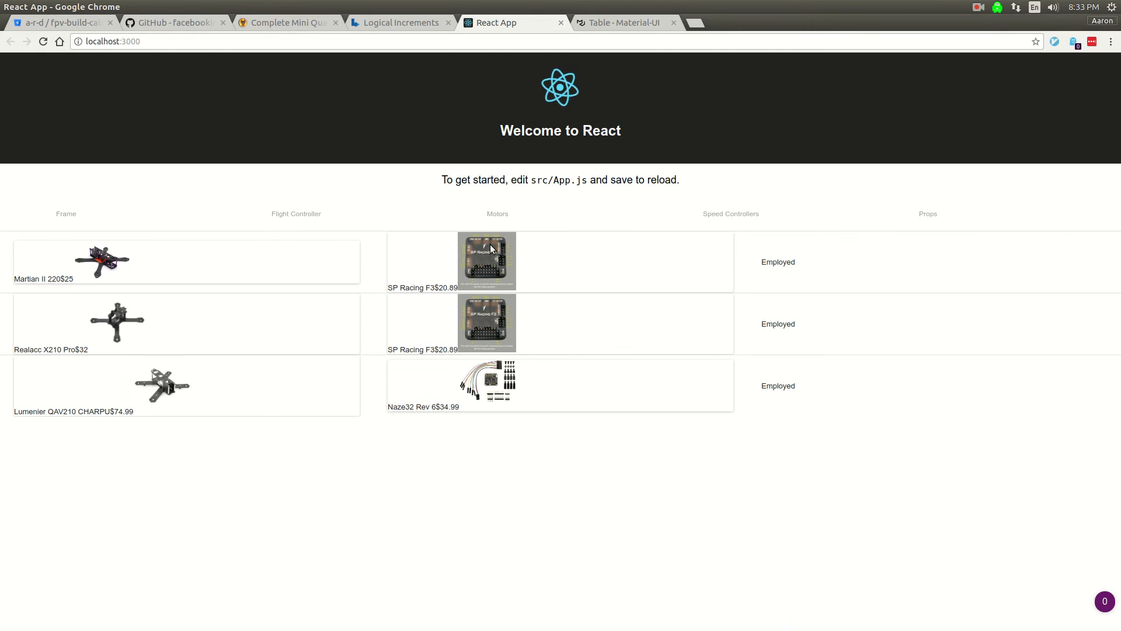
mouse_move(620, 397)
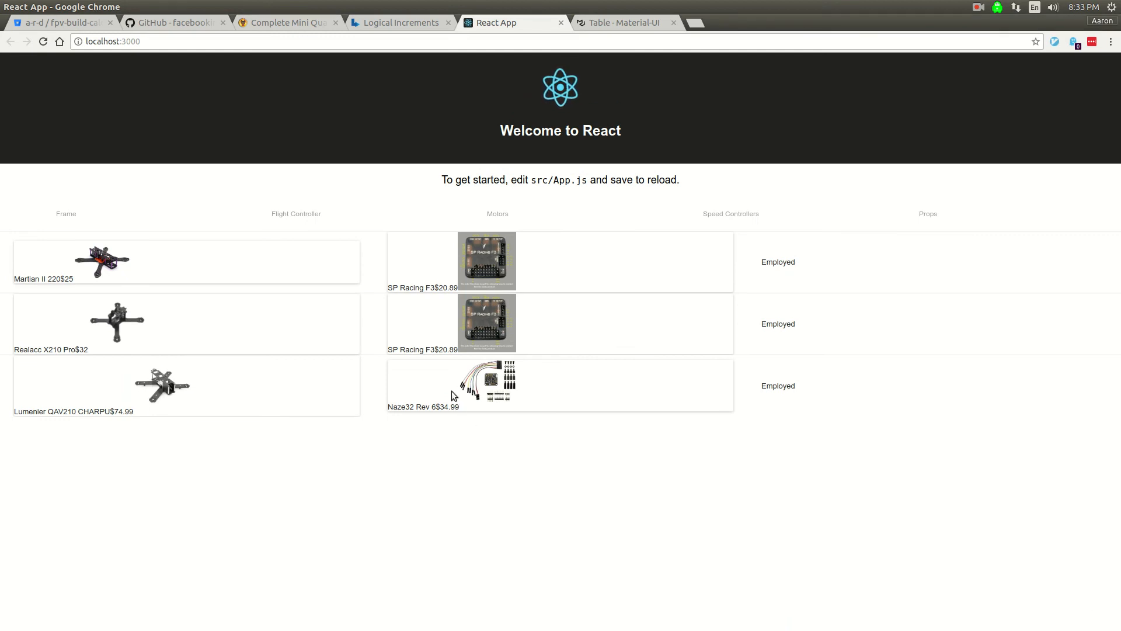
mouse_move(651, 500)
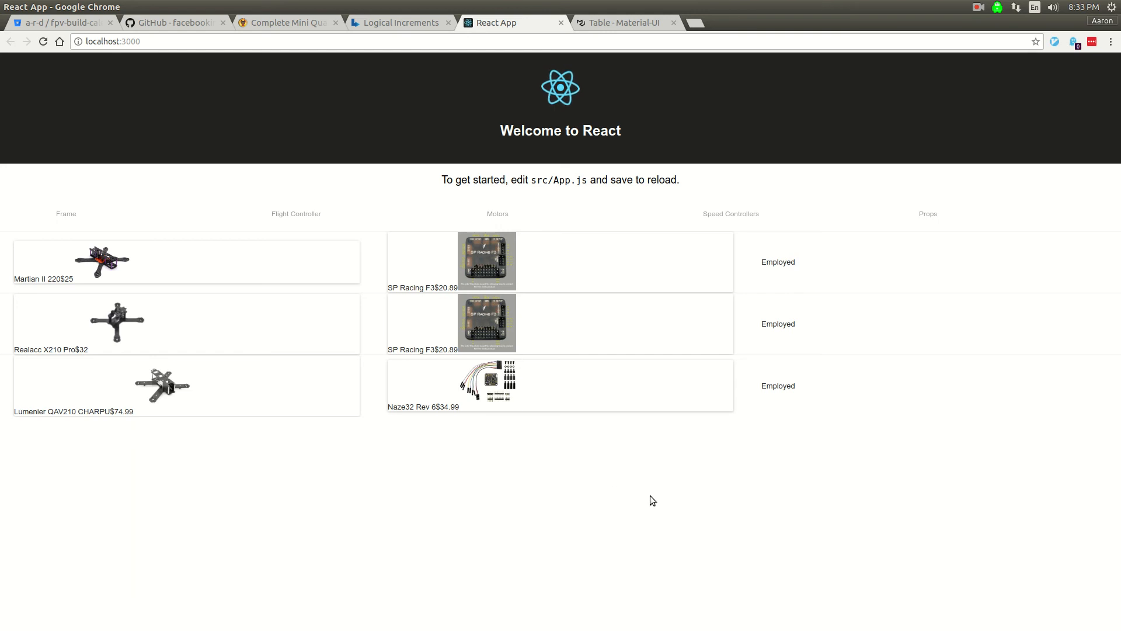
mouse_move(638, 316)
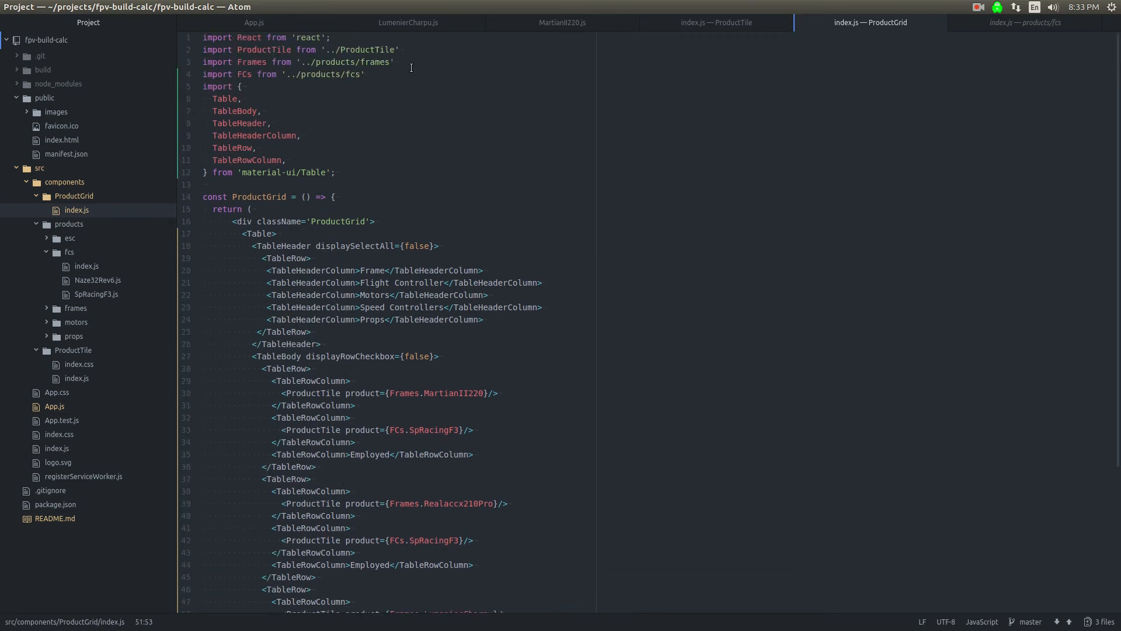
Step: Import Motors from '../products/motors' and expand the motors folder in the tree view
key(enter)
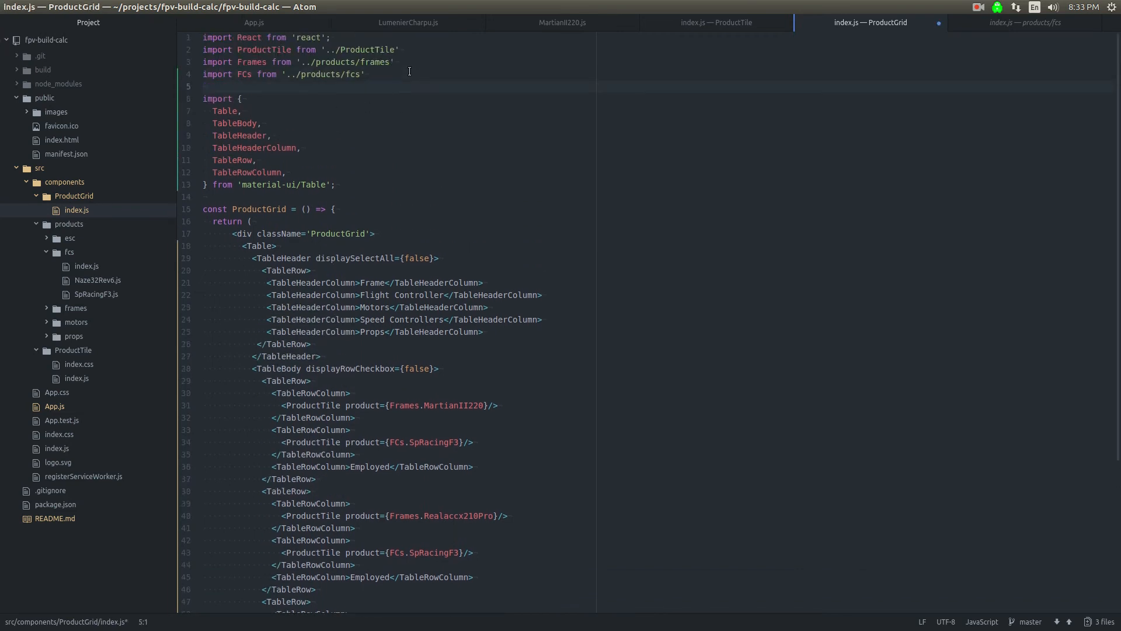
double_click(416, 321)
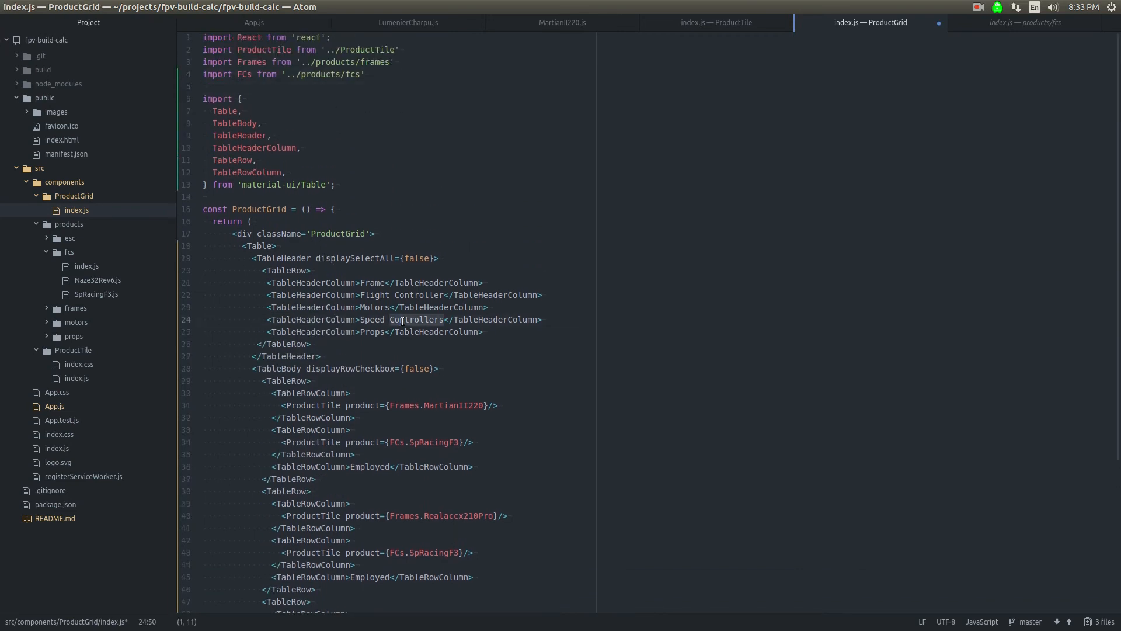
click(340, 88)
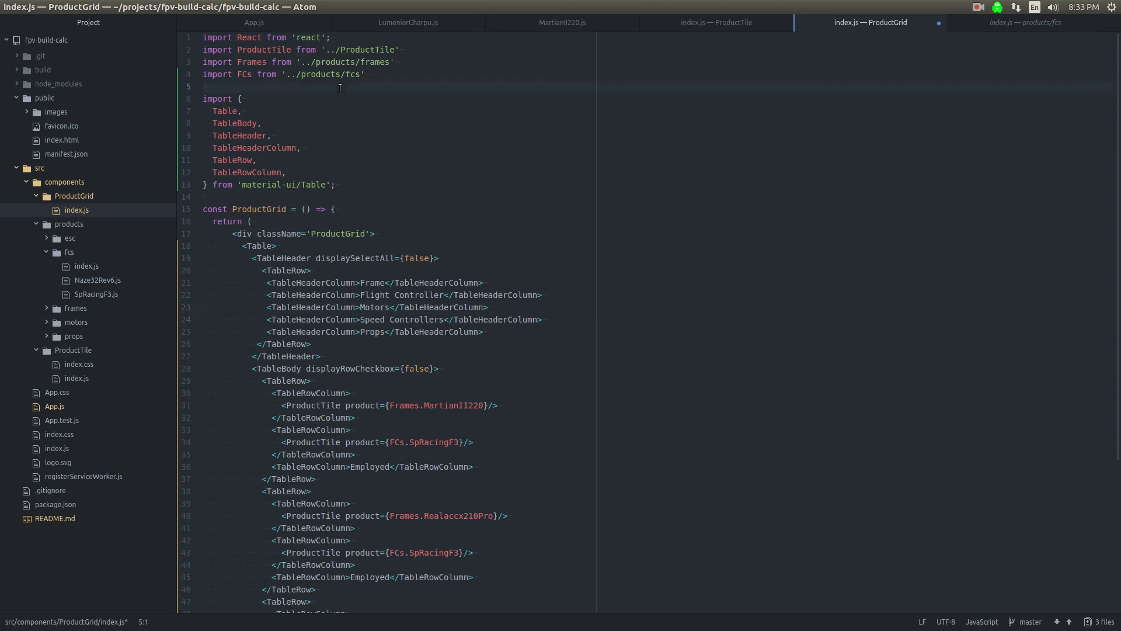
text(import M)
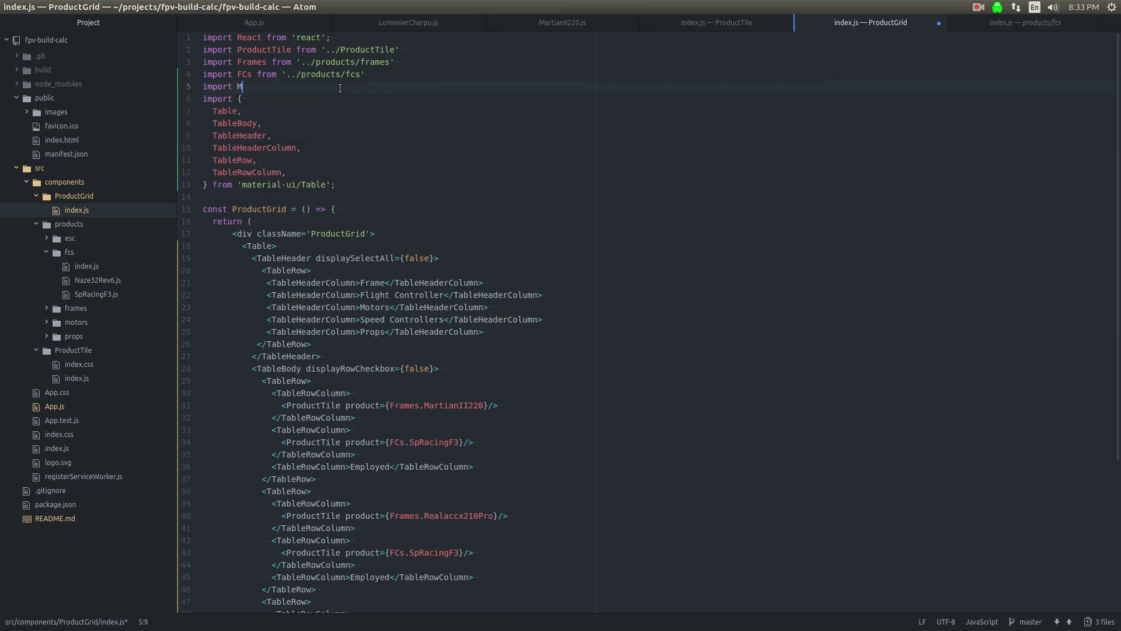
text(otors fr)
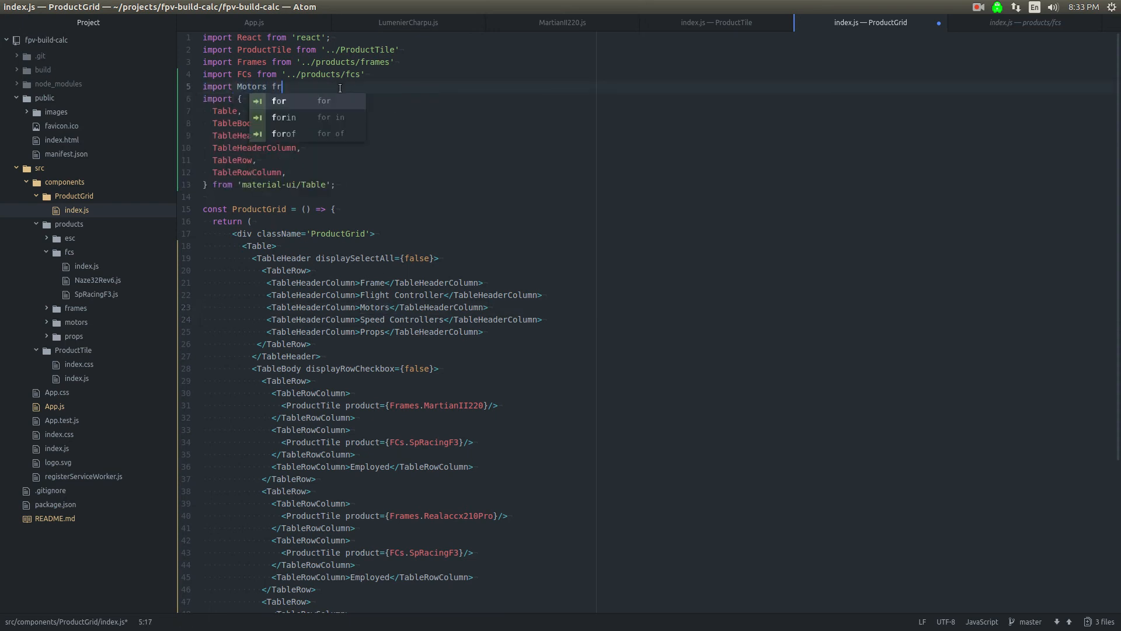
text(om '../')
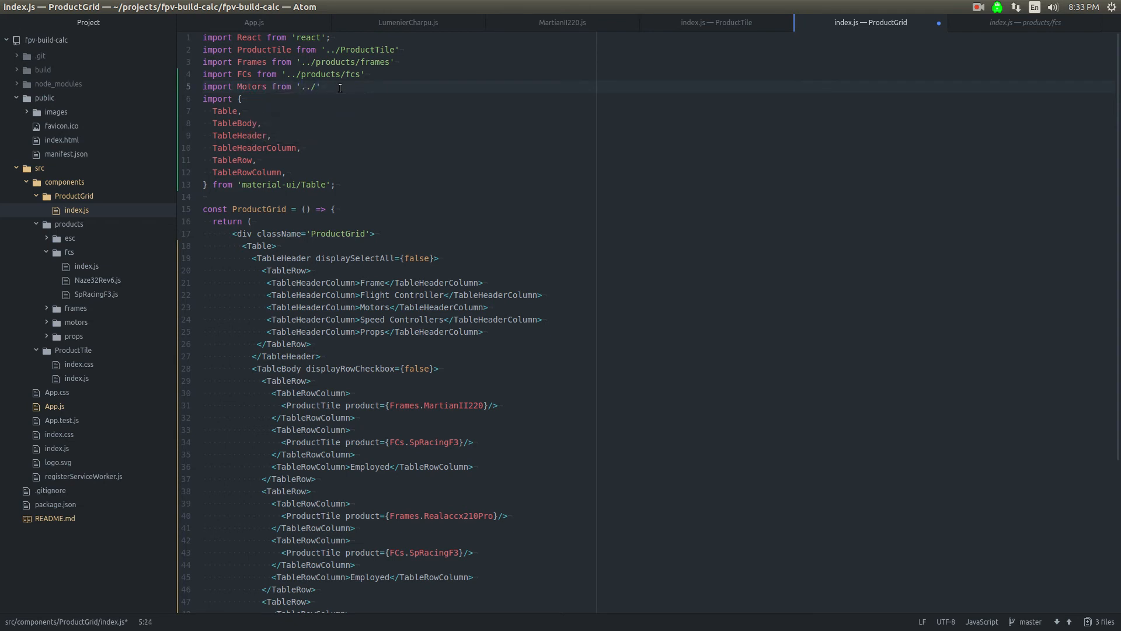
text(products/m)
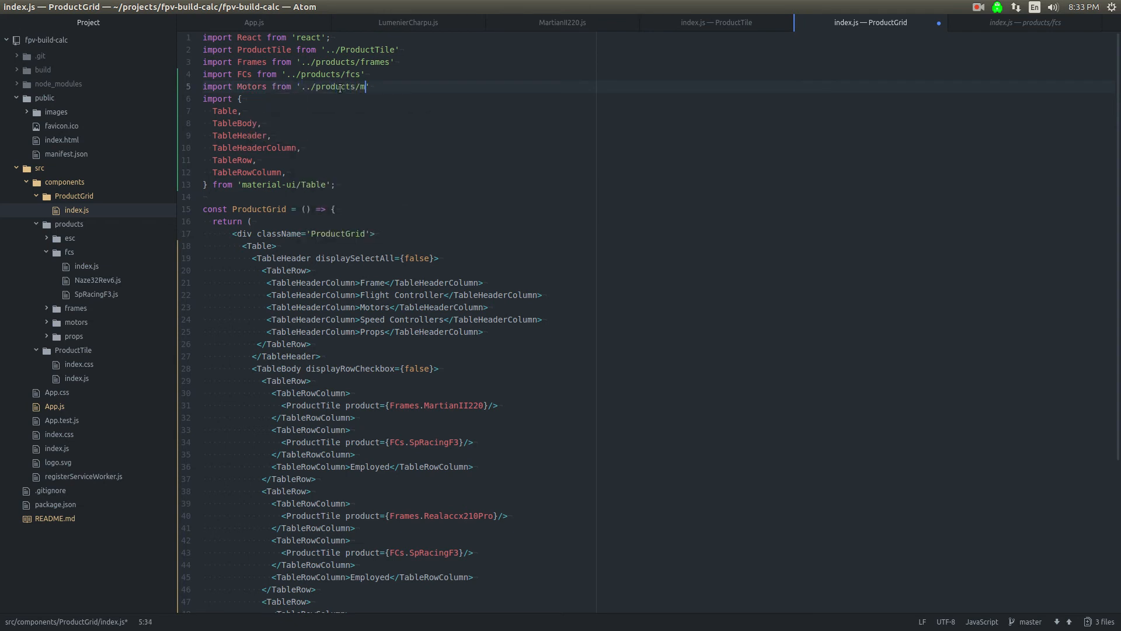
text(otor)
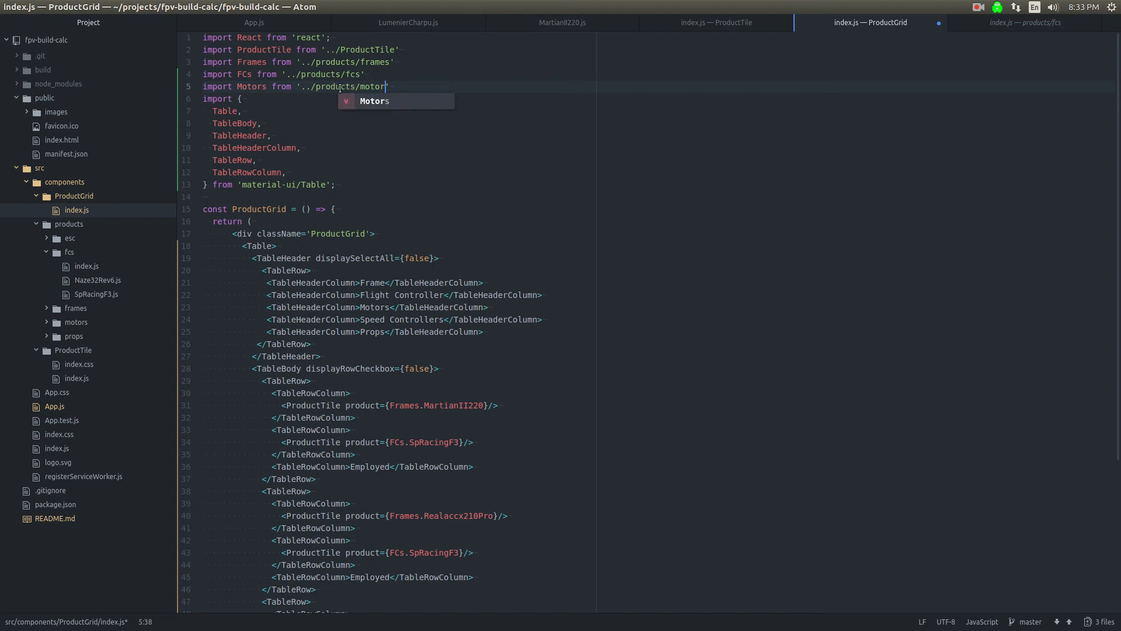
key(enter)
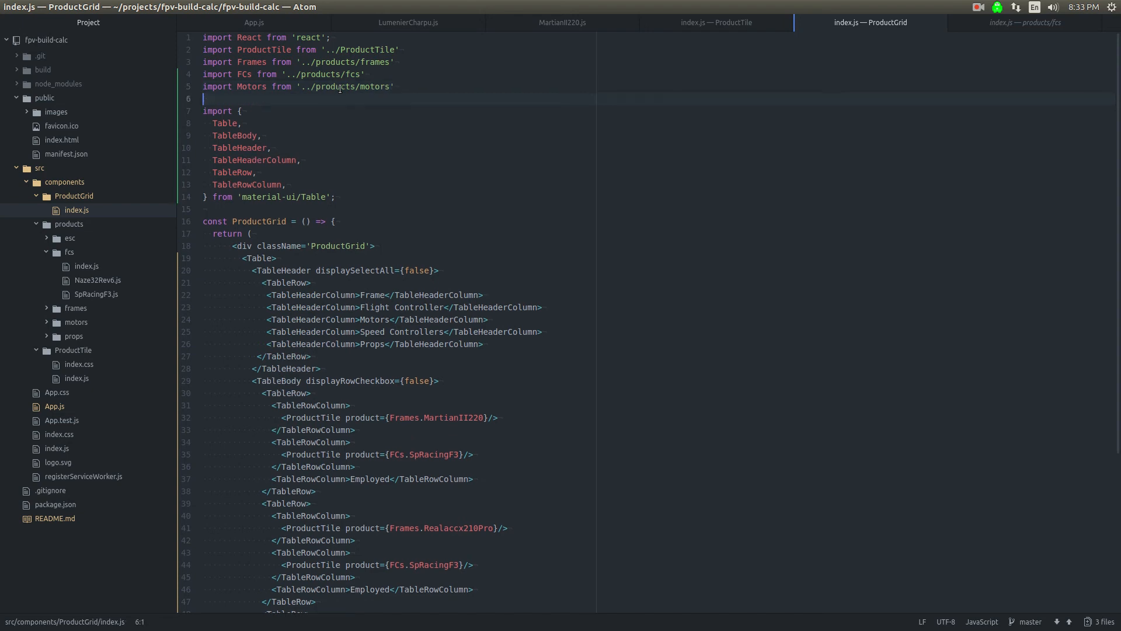
click(75, 322)
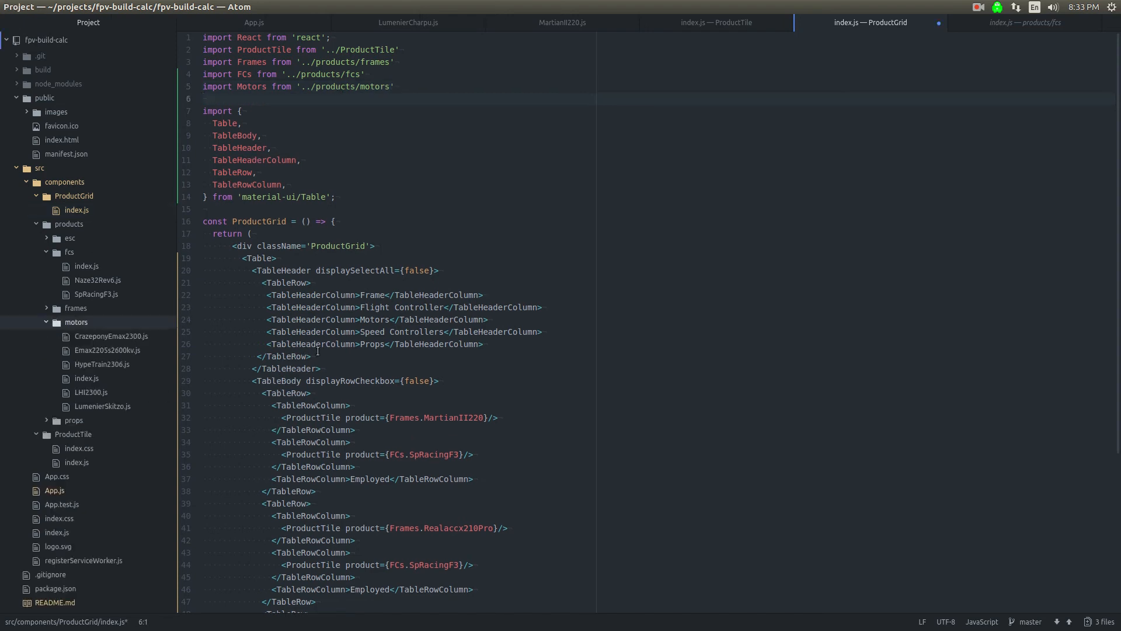
Step: Paste a ProductTile column into row one and point it at Motors.LHI2300, checking Chrome afterwards
scroll(down, 3)
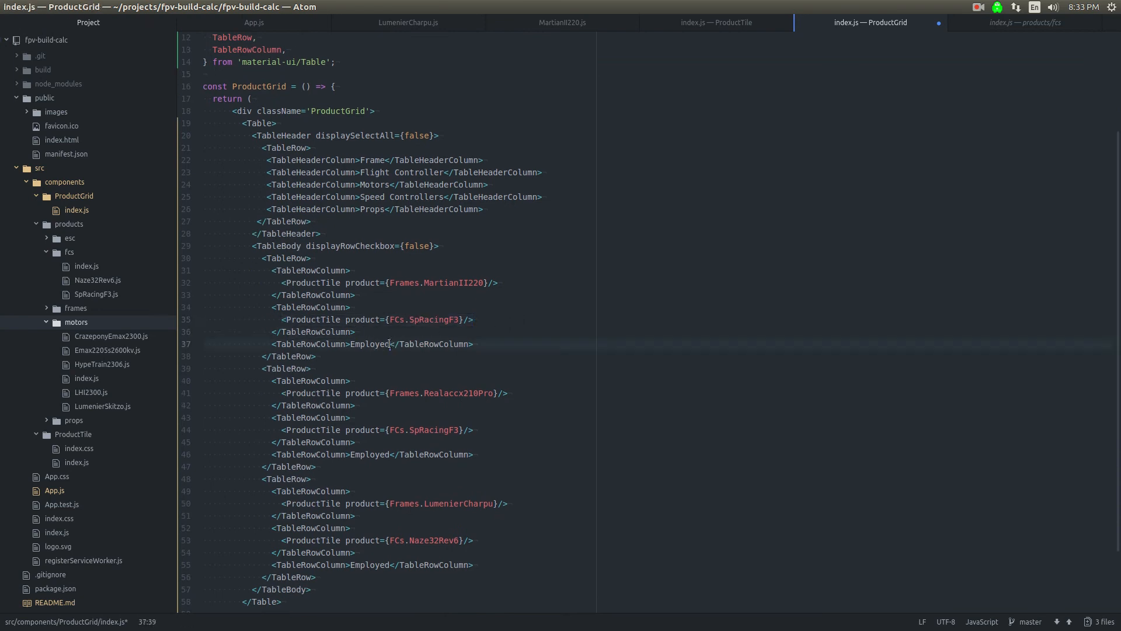
text(<ProductTile product={Fcs.SpRacingF3}/>)
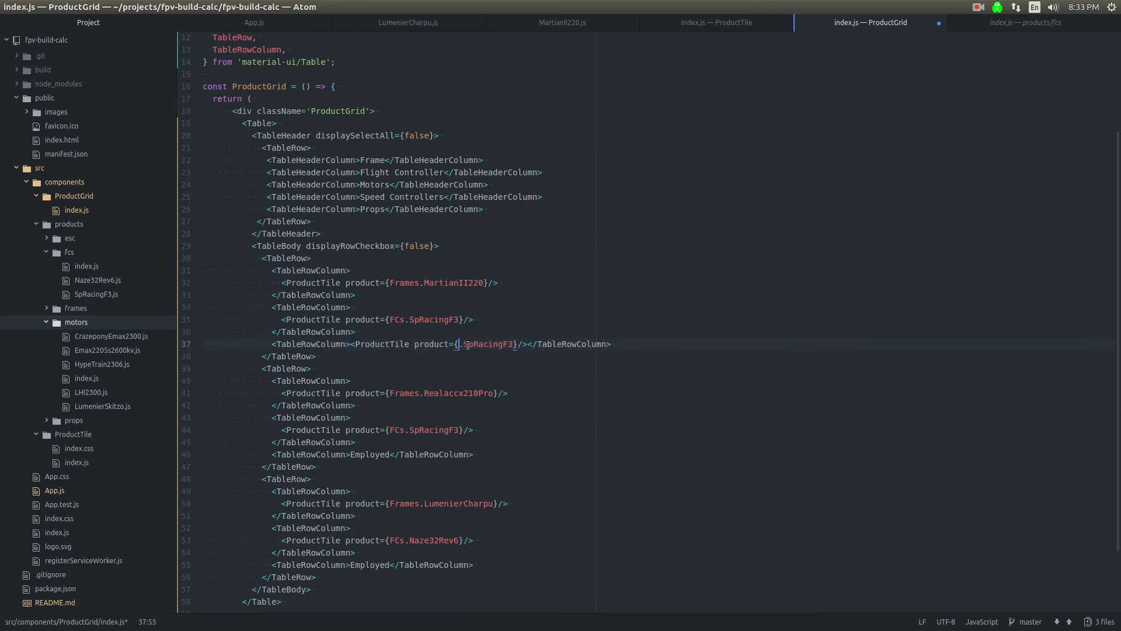
text(Mt)
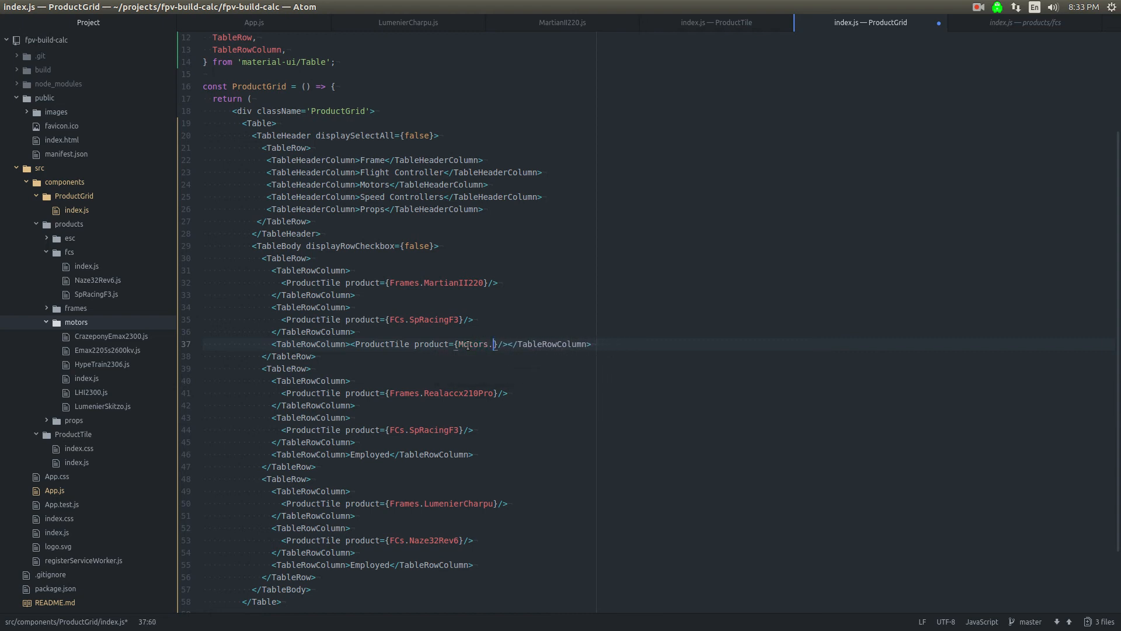
text(LHI)
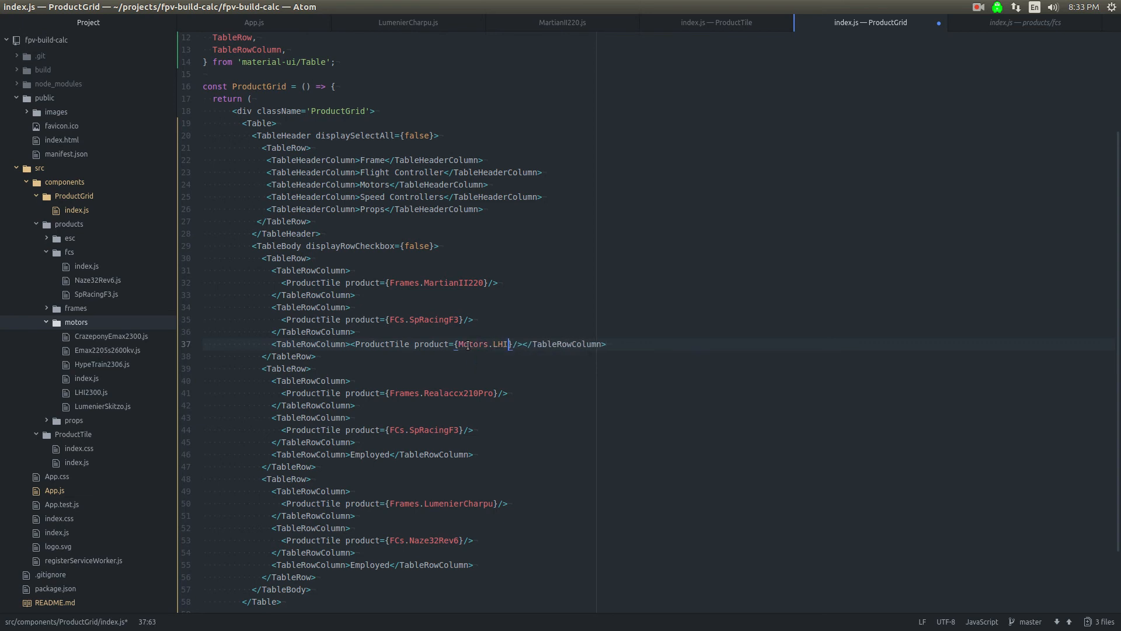
text(2300)
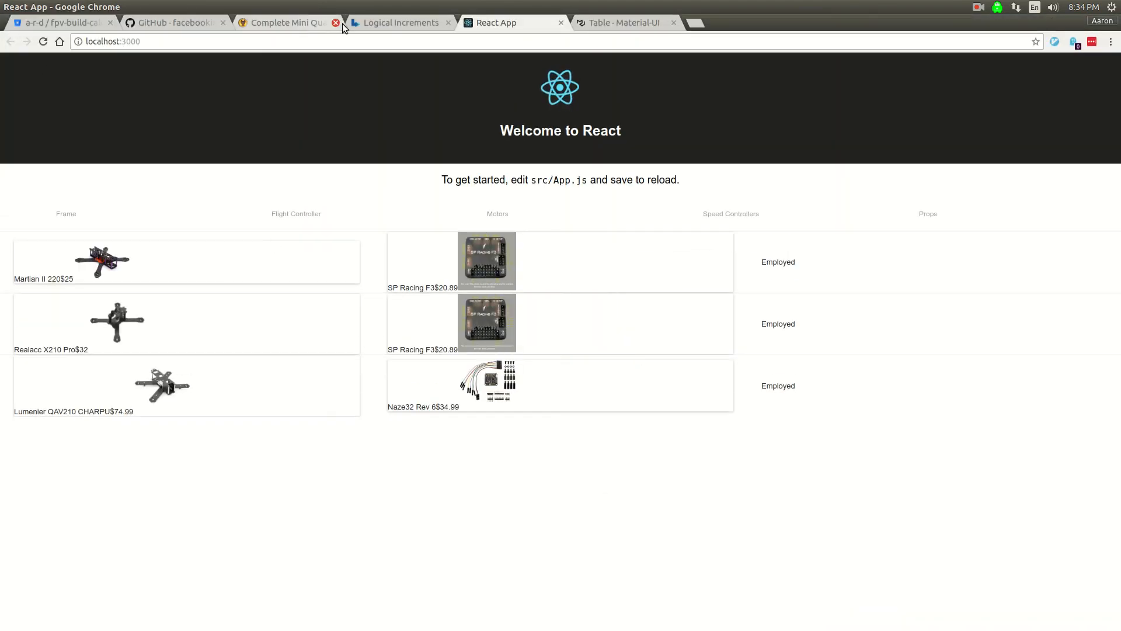
click(400, 23)
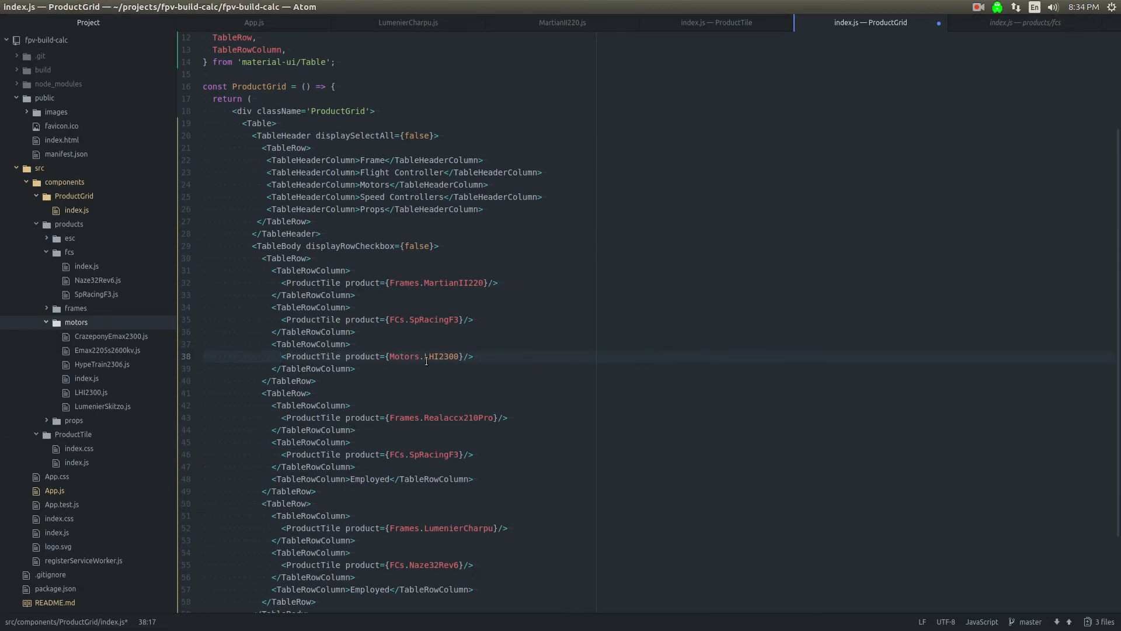
Step: Paste the motor column over row two's Employed and rename its product to Emax2205s2600kv
scroll(down, 3)
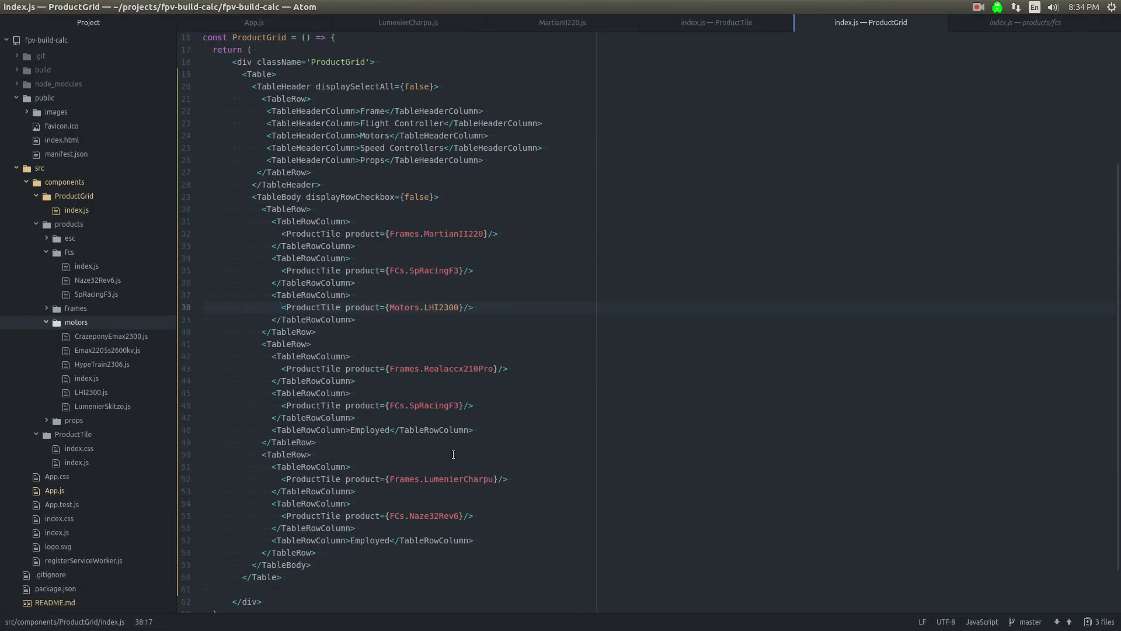
double_click(370, 430)
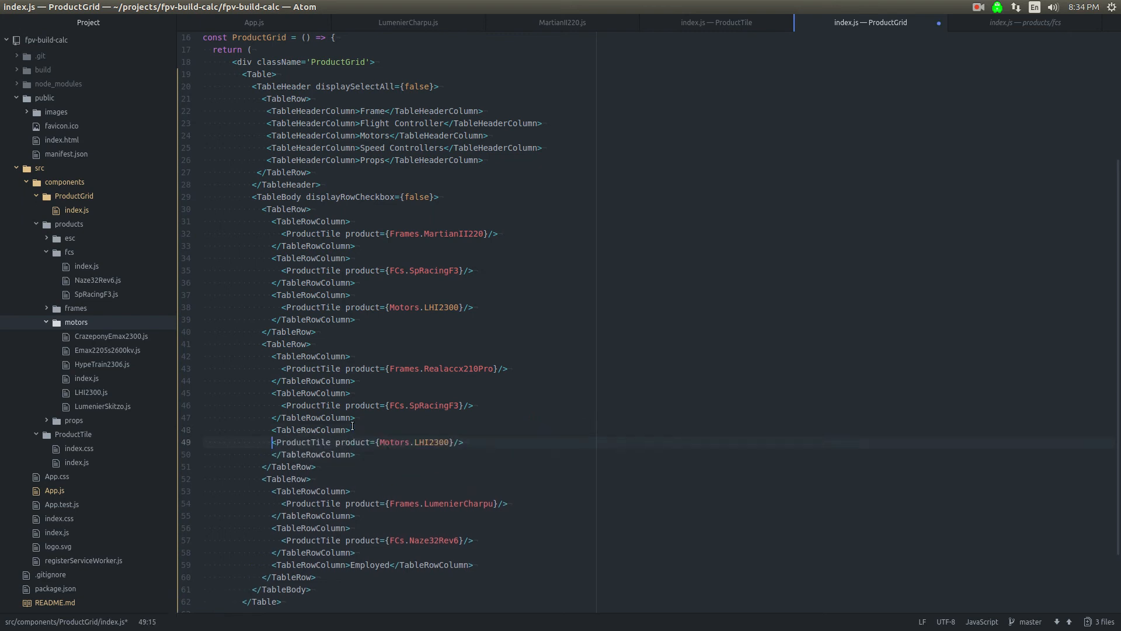
double_click(436, 441)
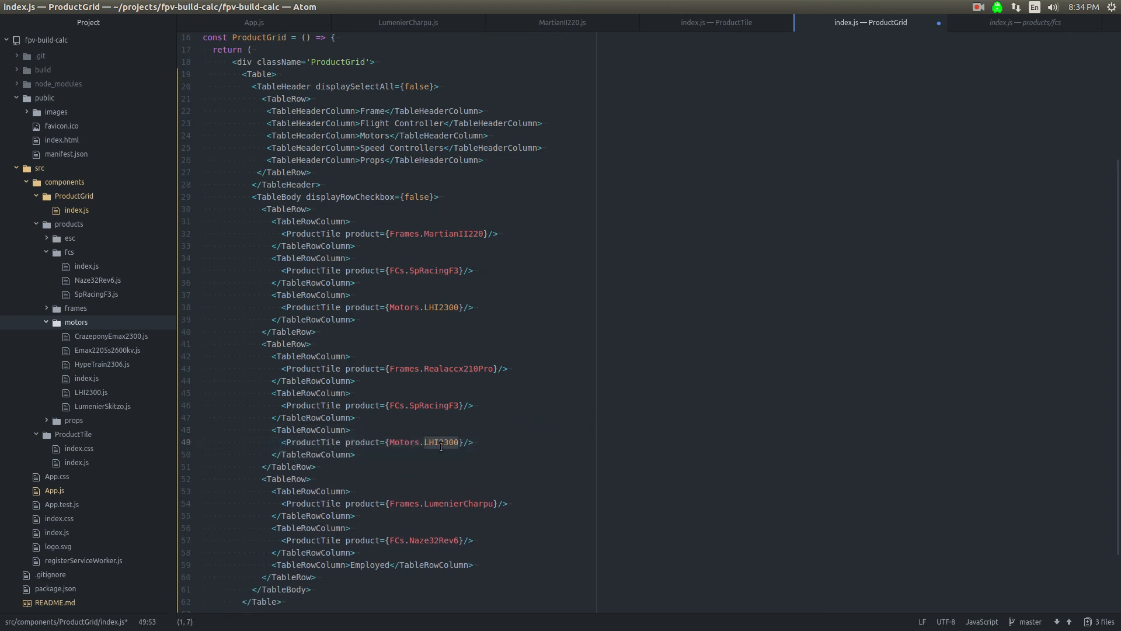
key(Delete)
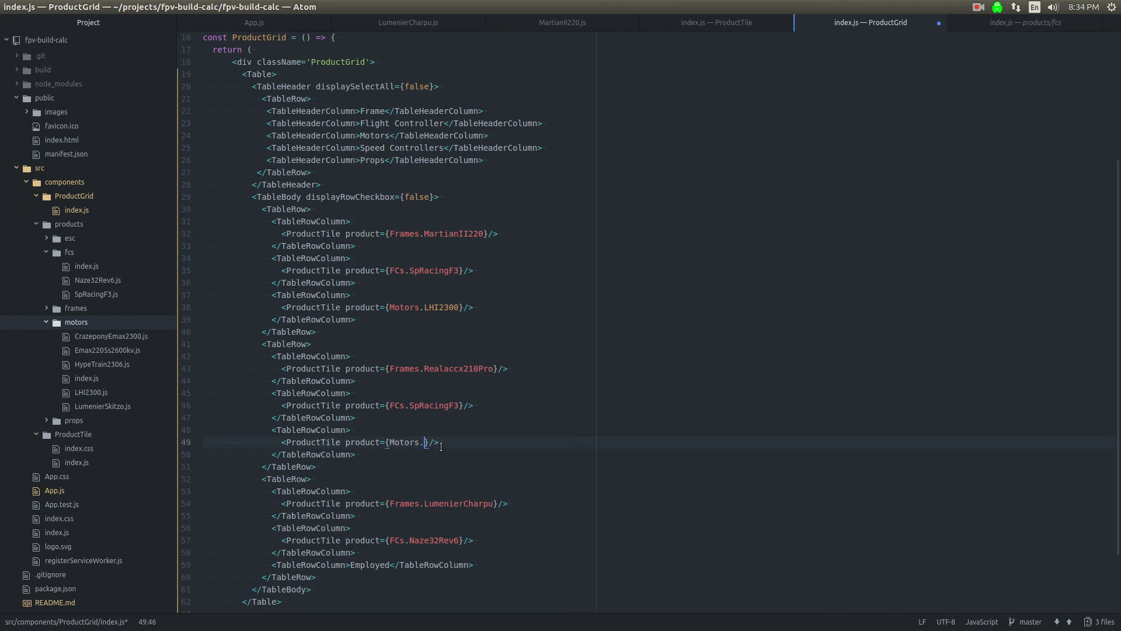
text(Emax)
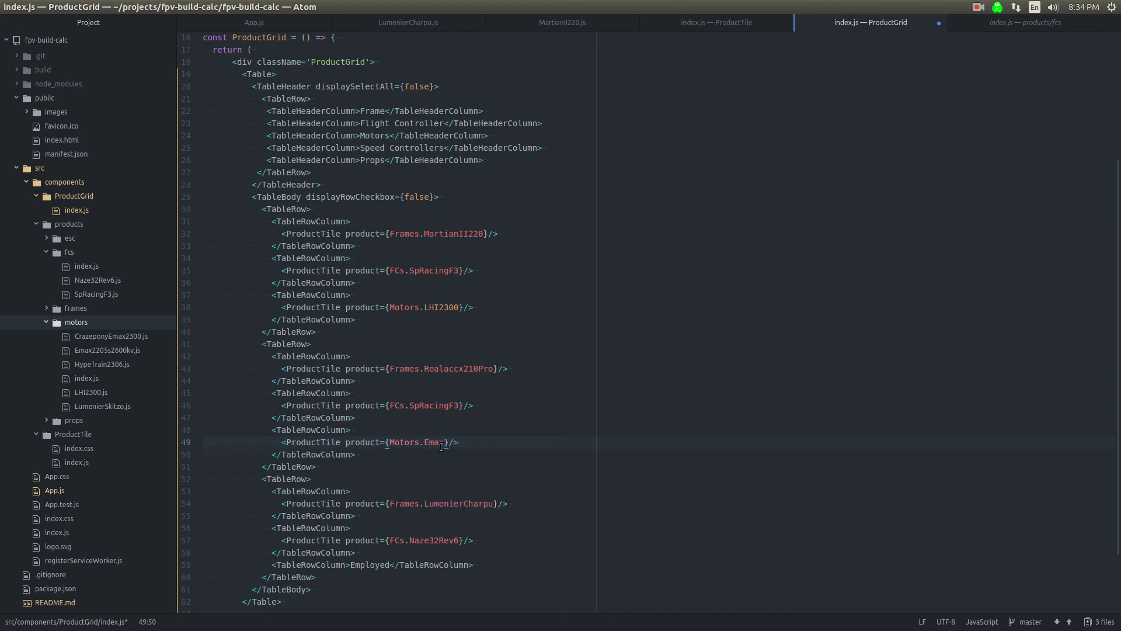
text(2205)
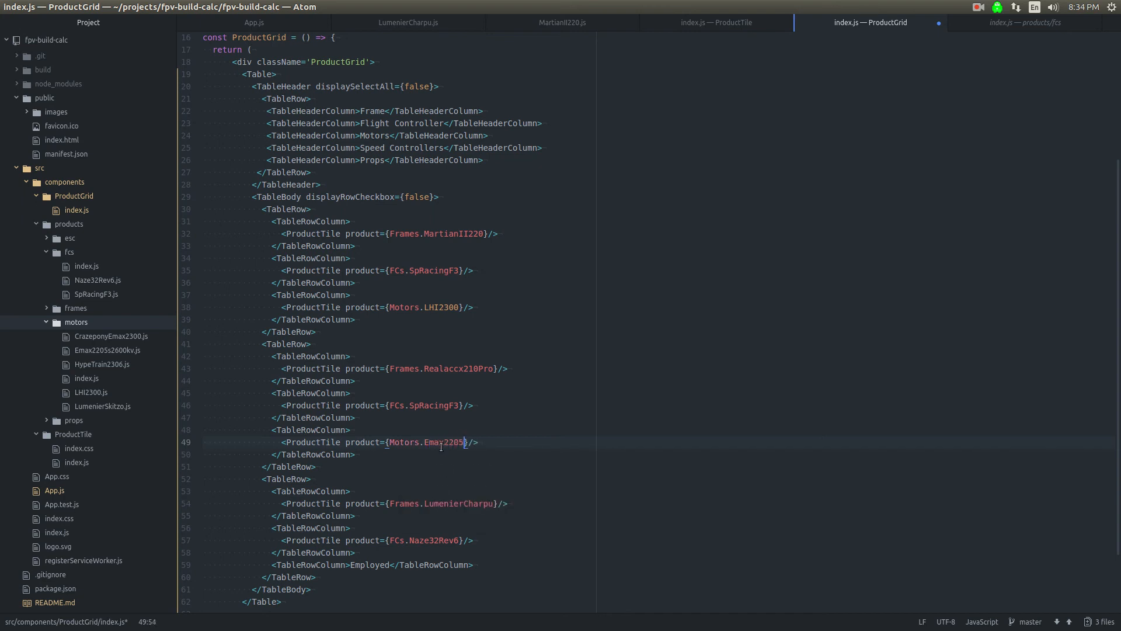
text(s2600)
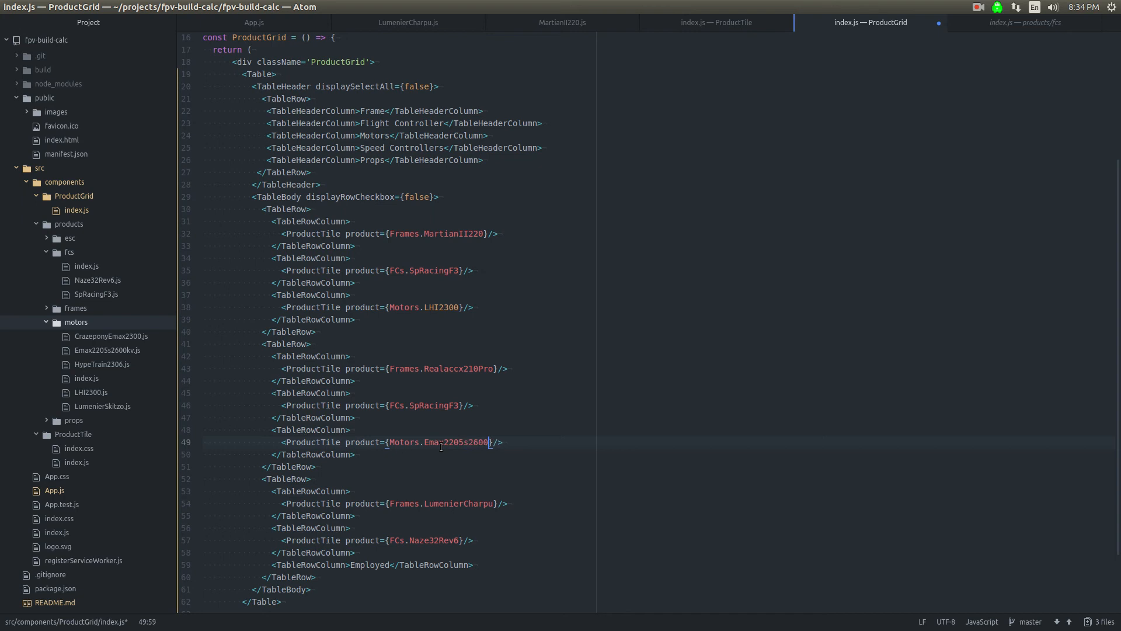
text(kv)
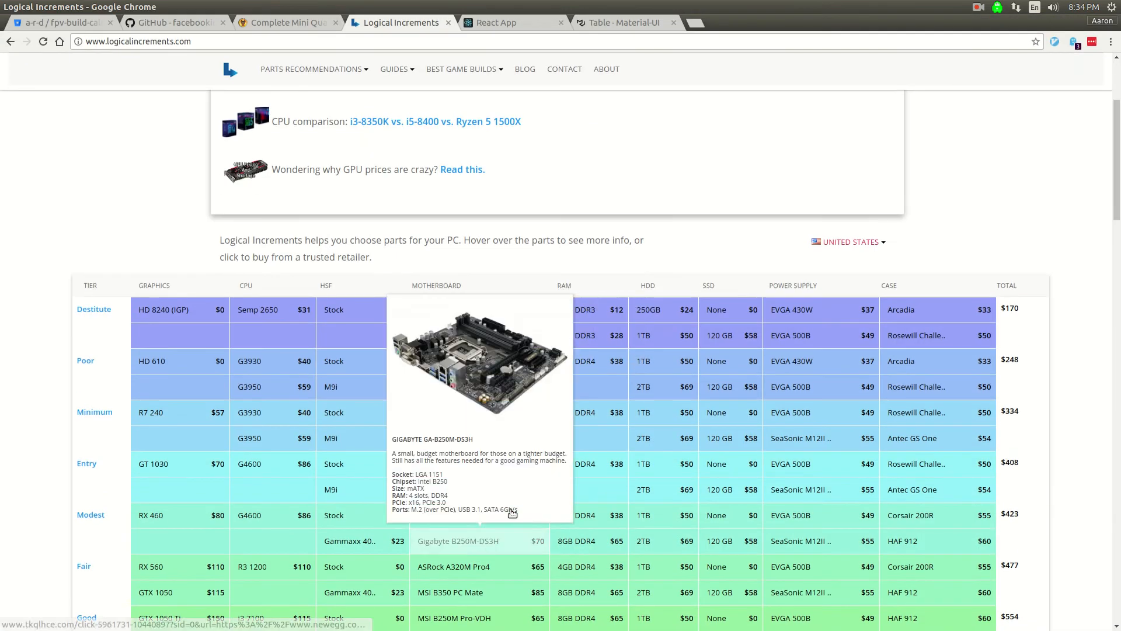
click(511, 22)
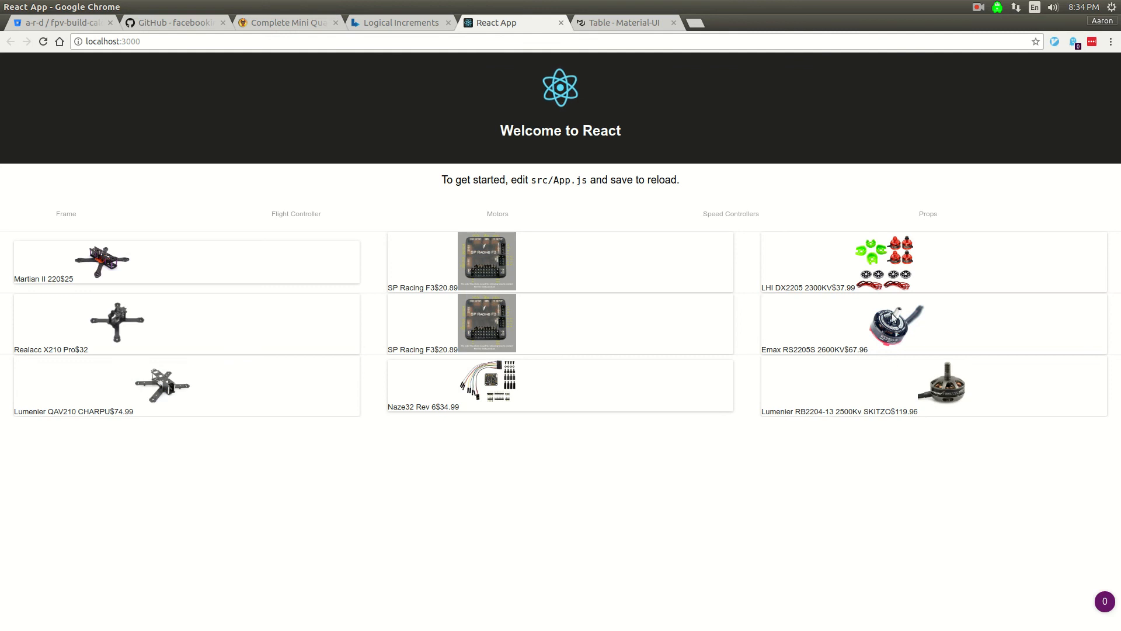
mouse_move(926, 413)
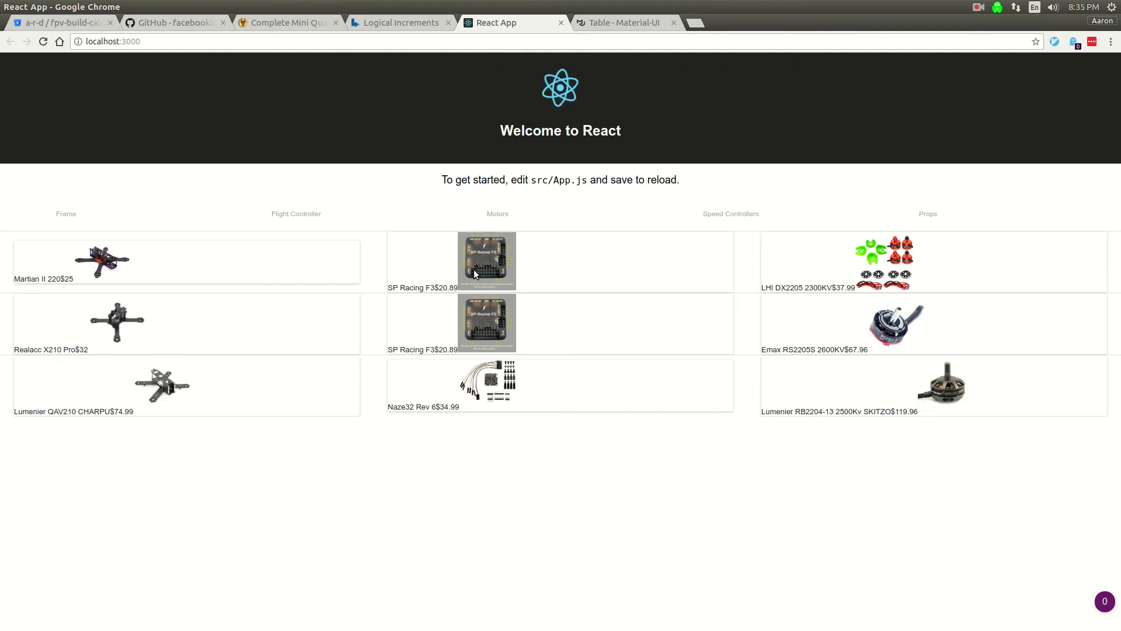
mouse_move(586, 343)
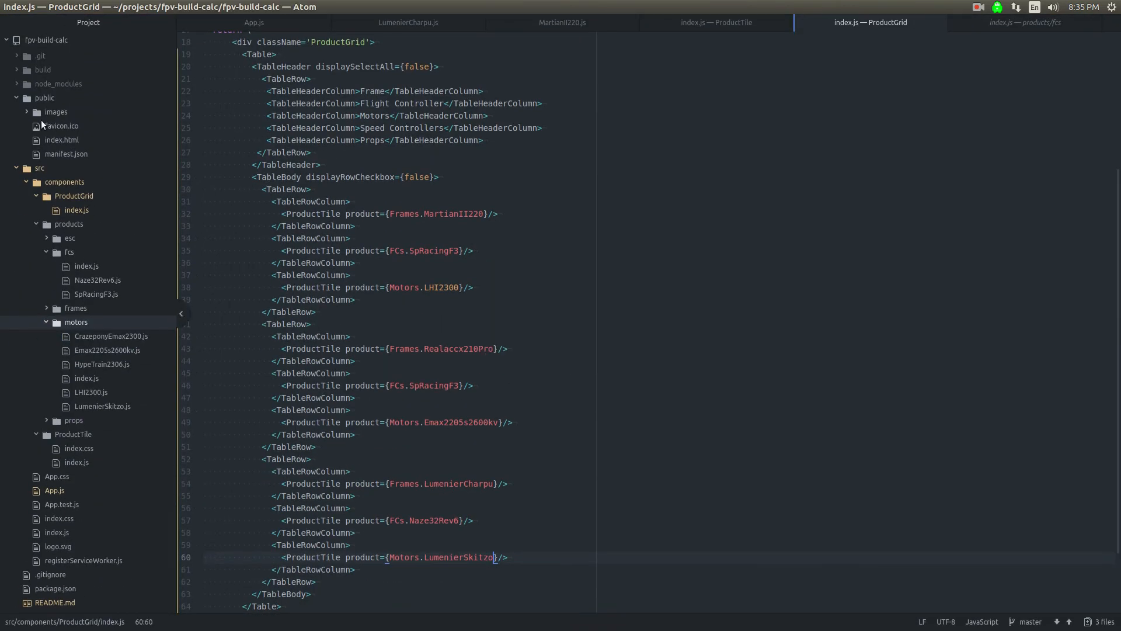
Step: Review HypeTrain2306.js's hypetrain image path, then return to ProductGrid to add a column and an import
click(56, 112)
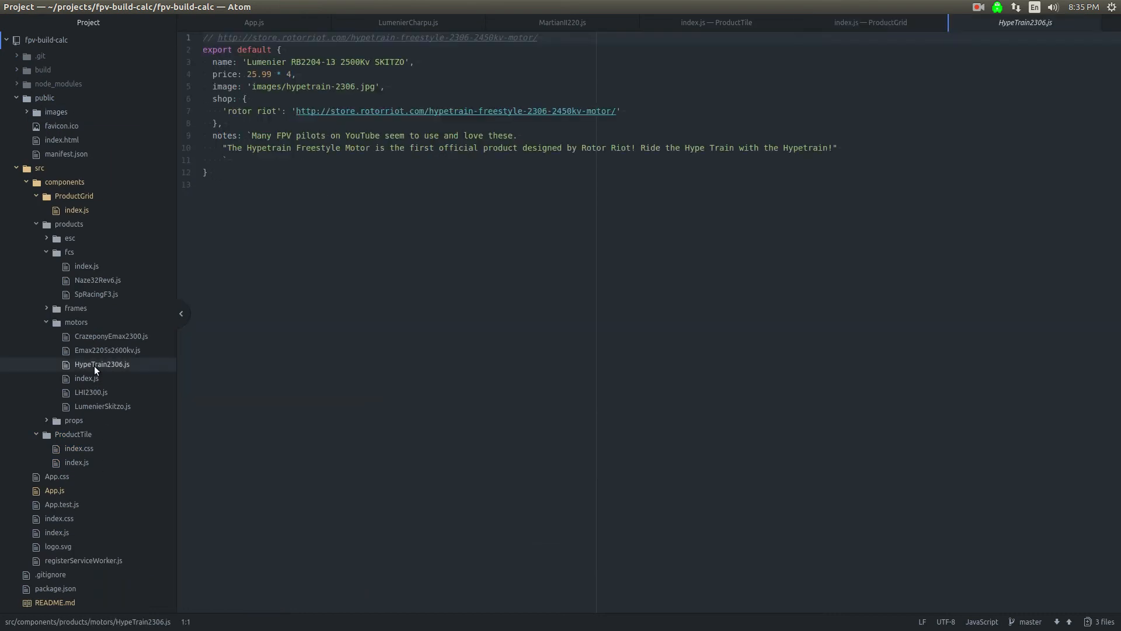
double_click(308, 85)
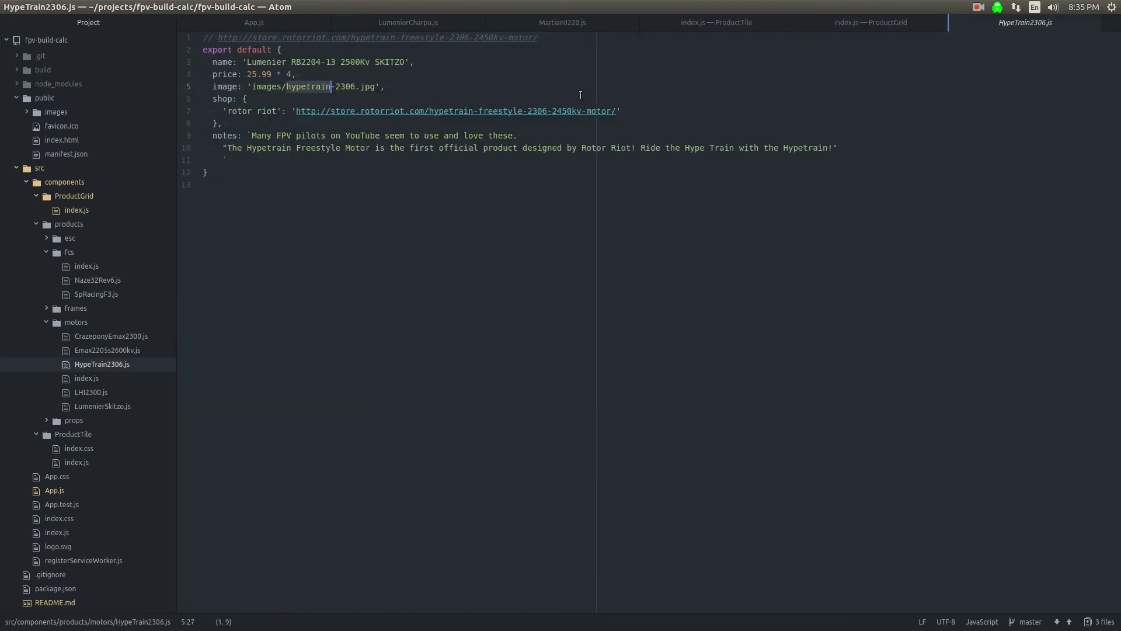
click(869, 22)
text(import E)
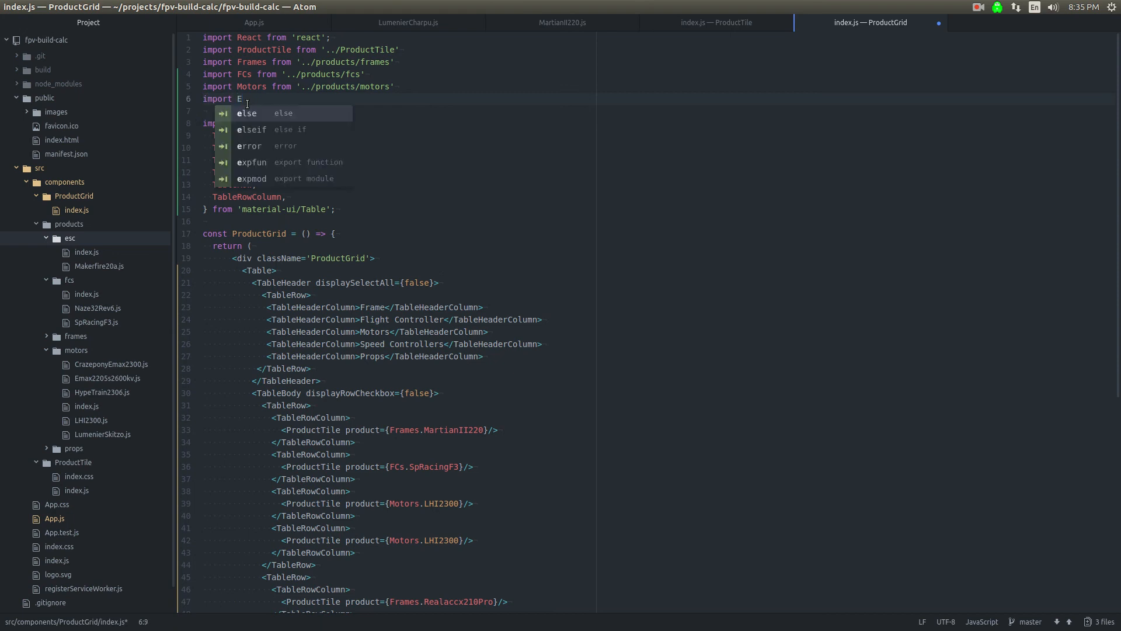
Step: Write the line import Esc from '../products/esc' in ProductGrid
text(sc from '')
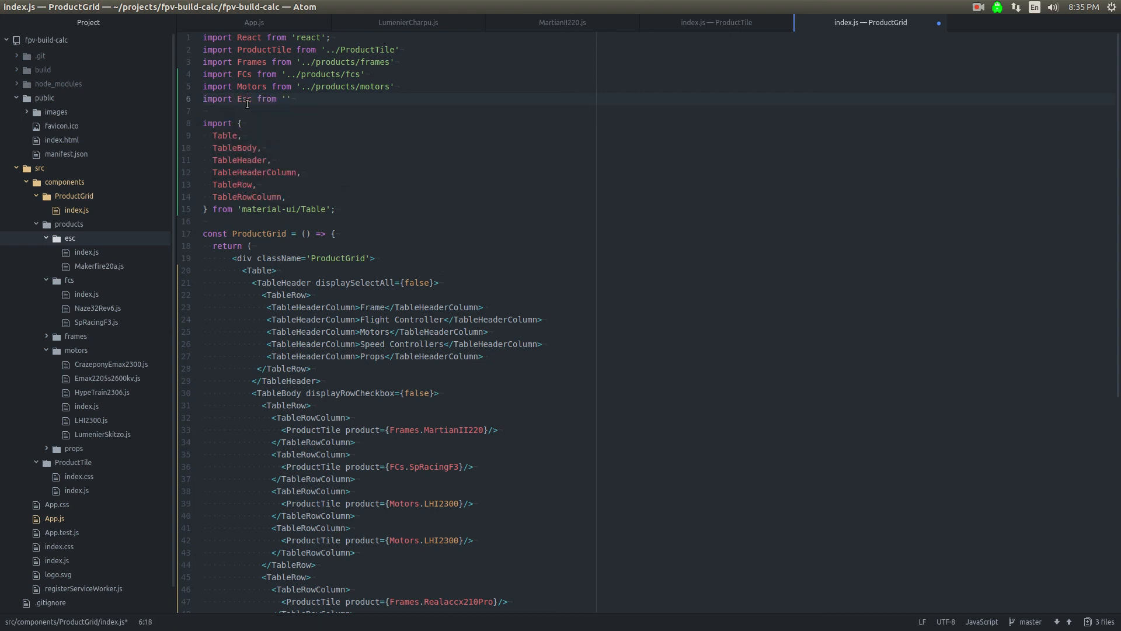
text(..)
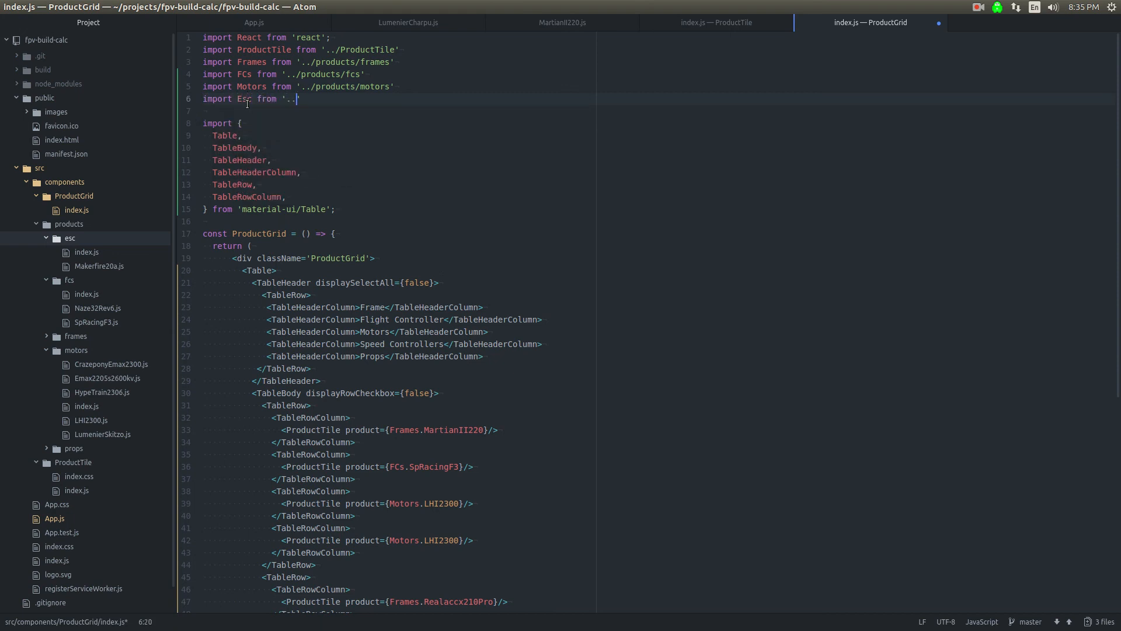
text(/M)
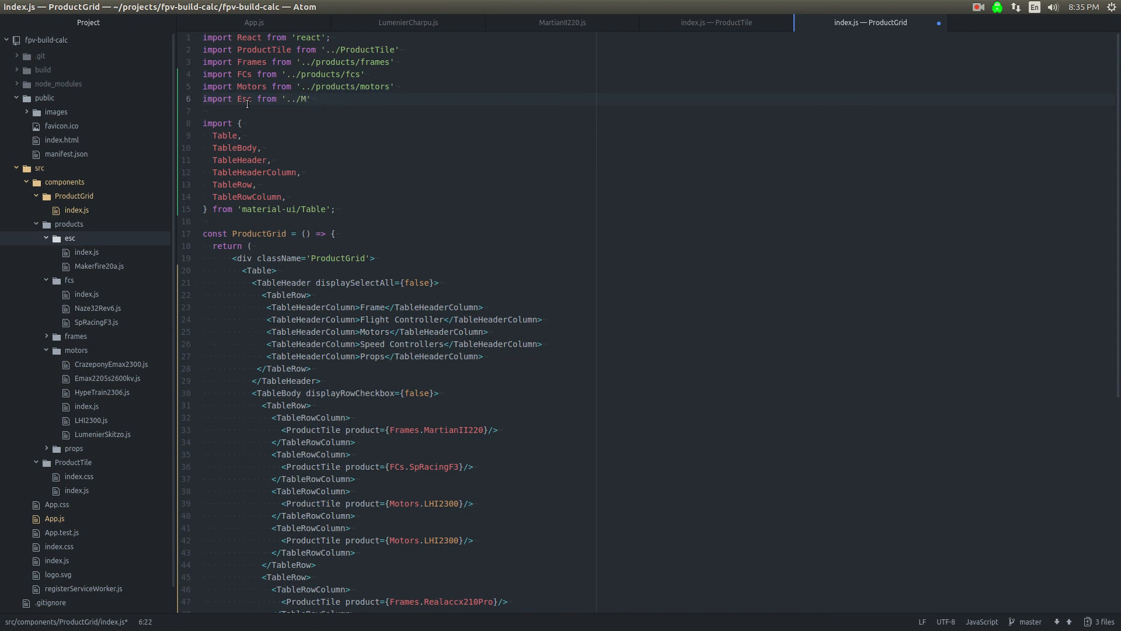
text(ake)
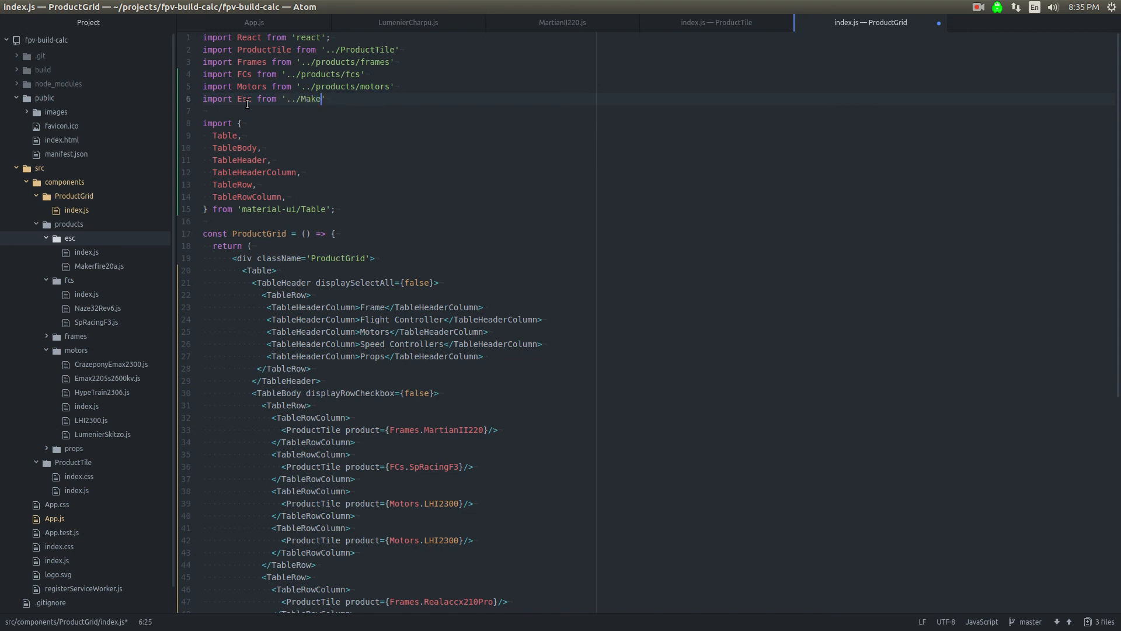
text(r')
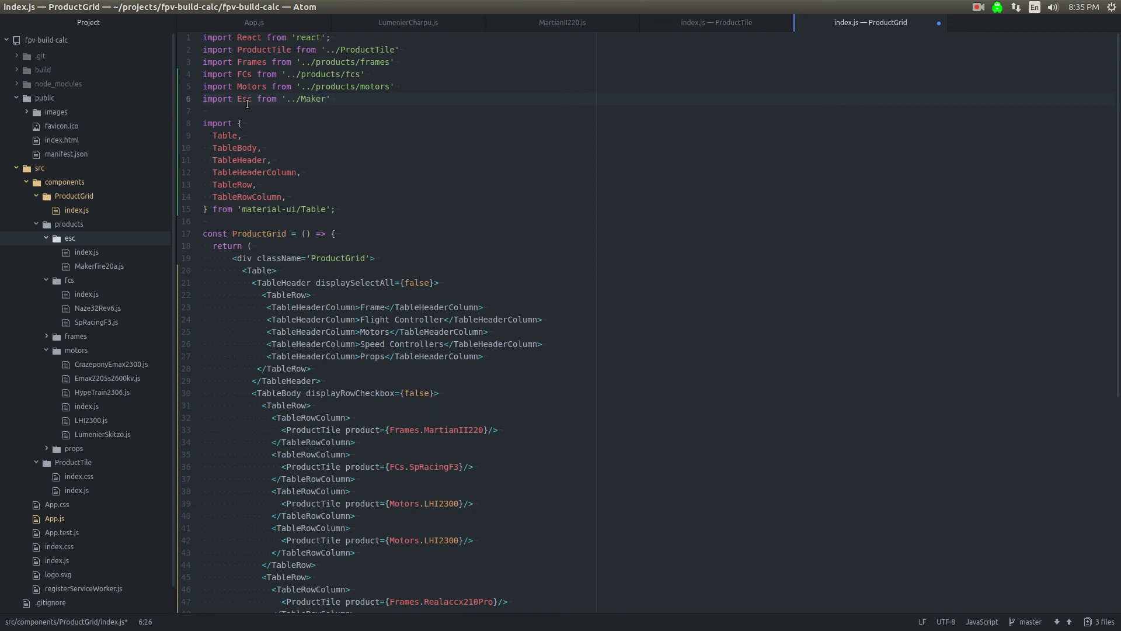
text(produc)
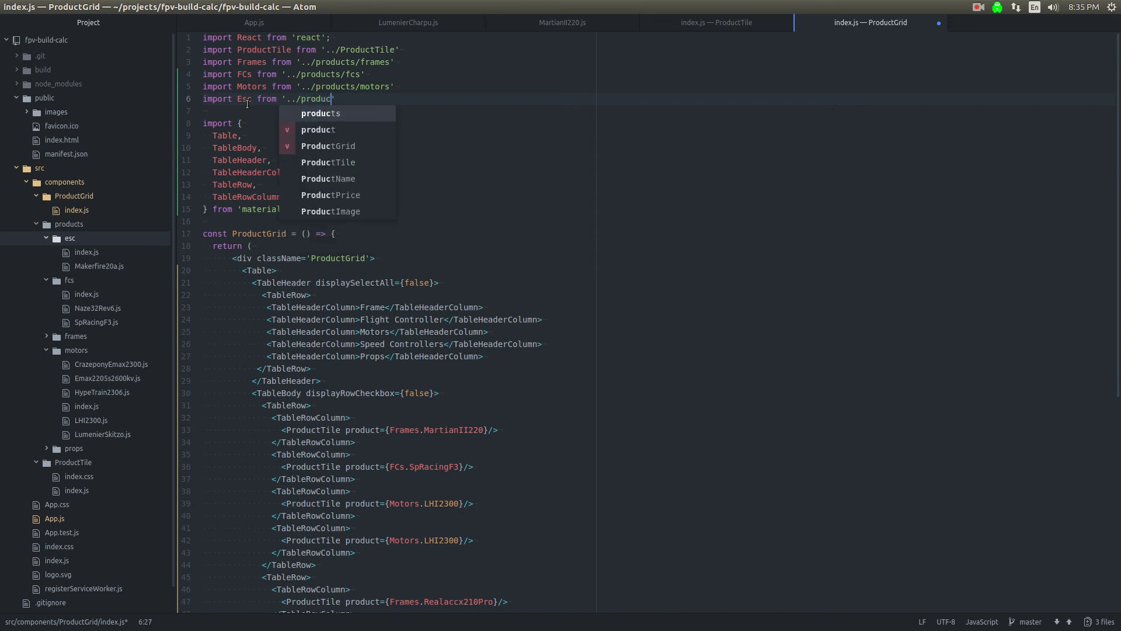
text(esc')
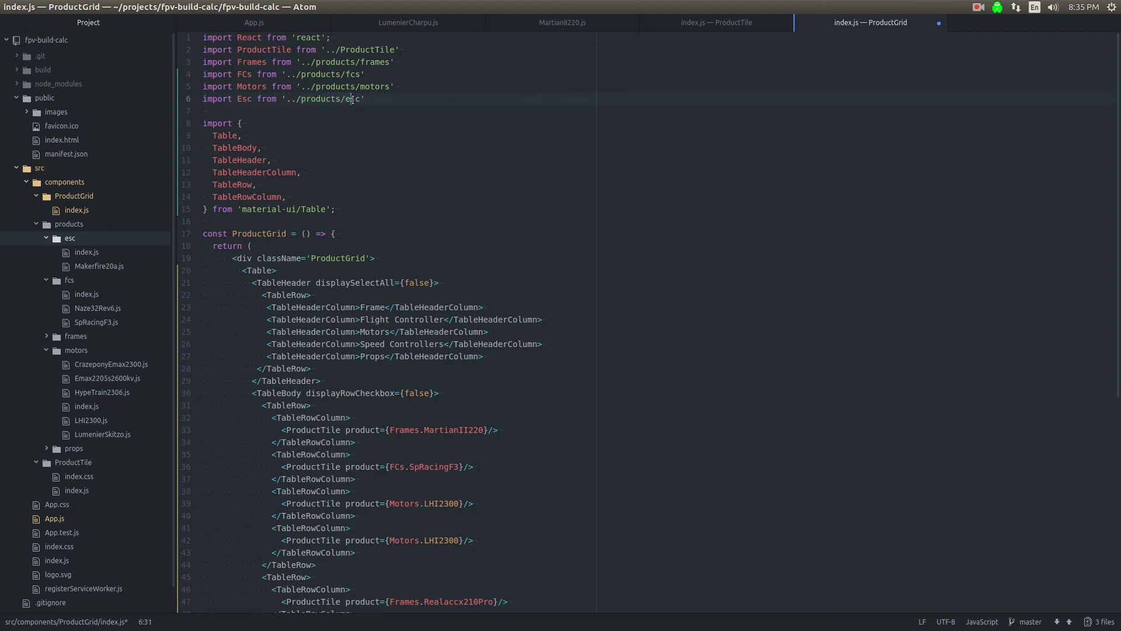
Step: Check motors/index.js exports, then set row one's extra ProductTiles to Esc.Makerfire20a
click(86, 253)
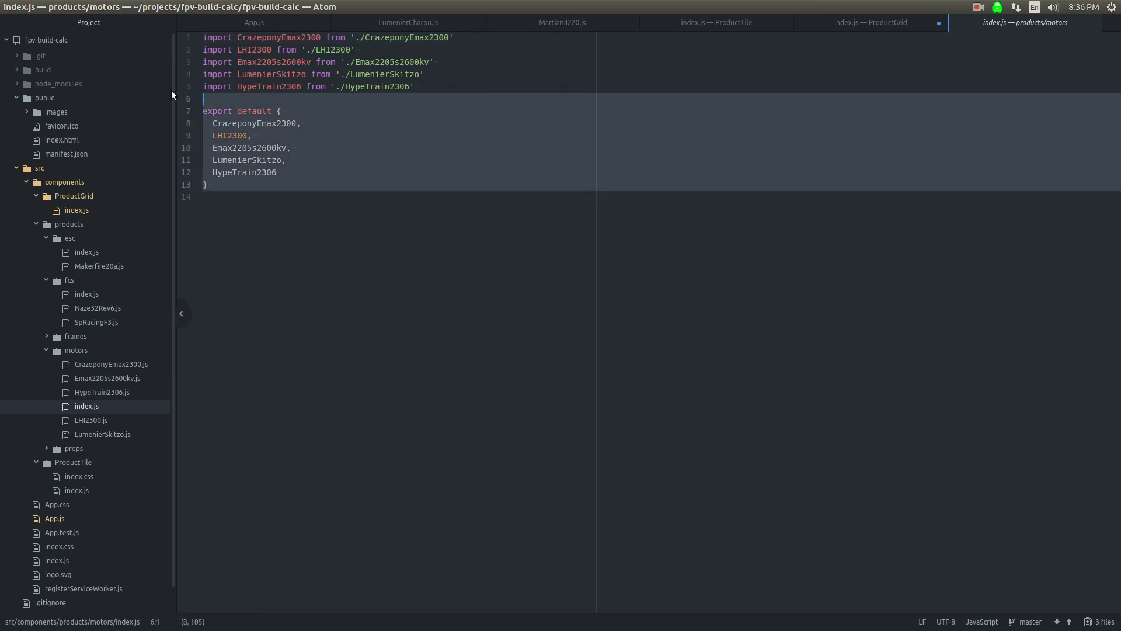
click(869, 22)
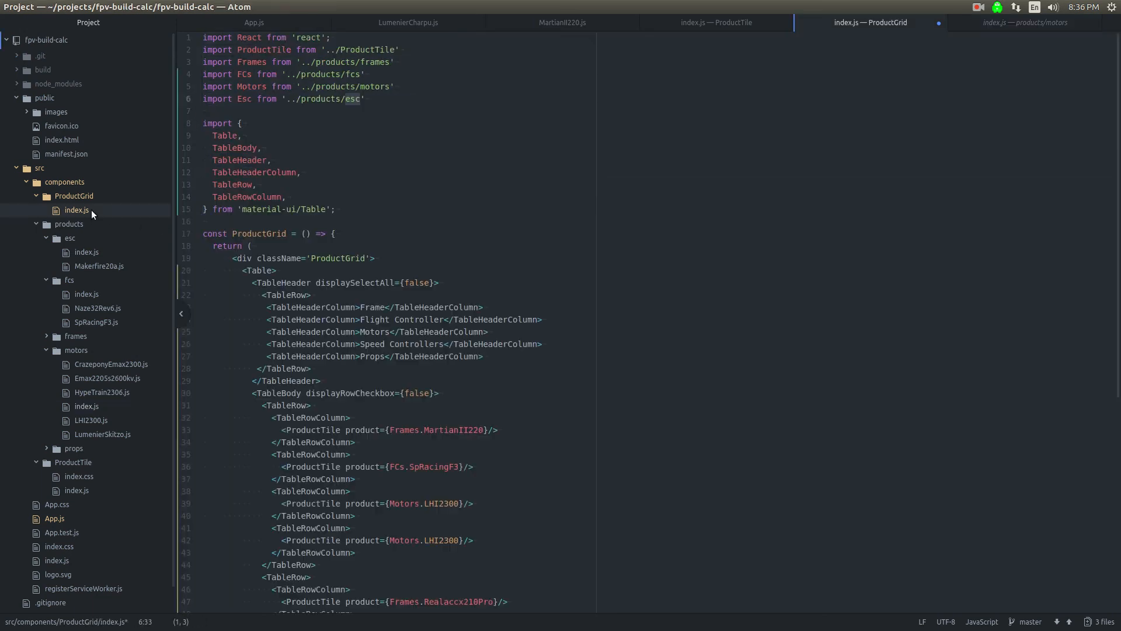
click(361, 98)
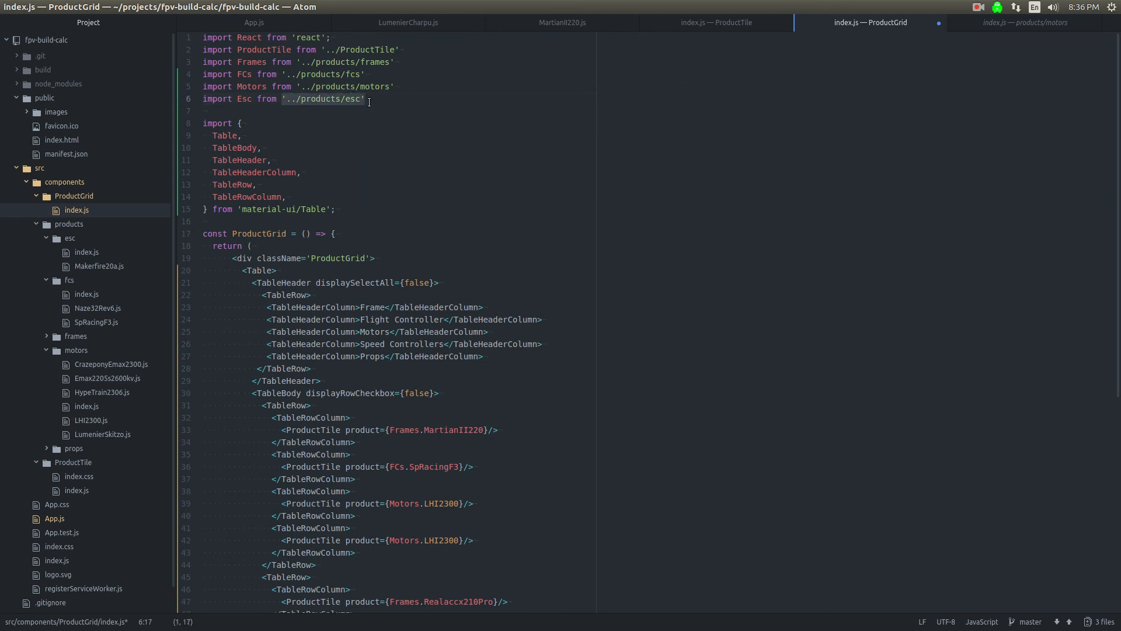
double_click(243, 99)
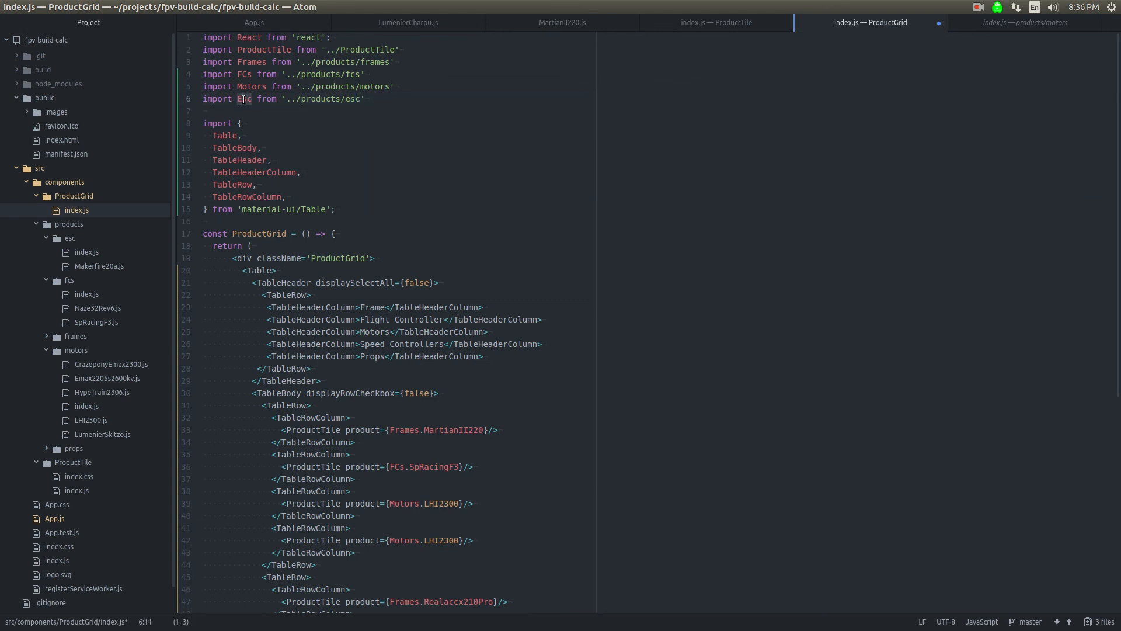
scroll(down, 3)
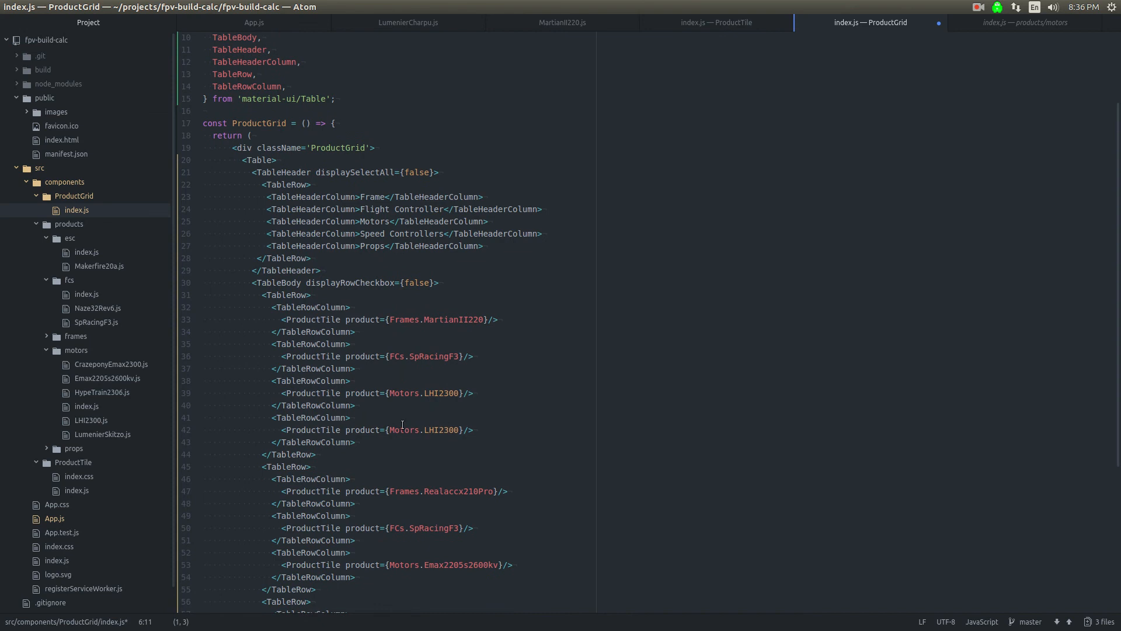
text(Esc.Makerfire20a)
text(import Pr)
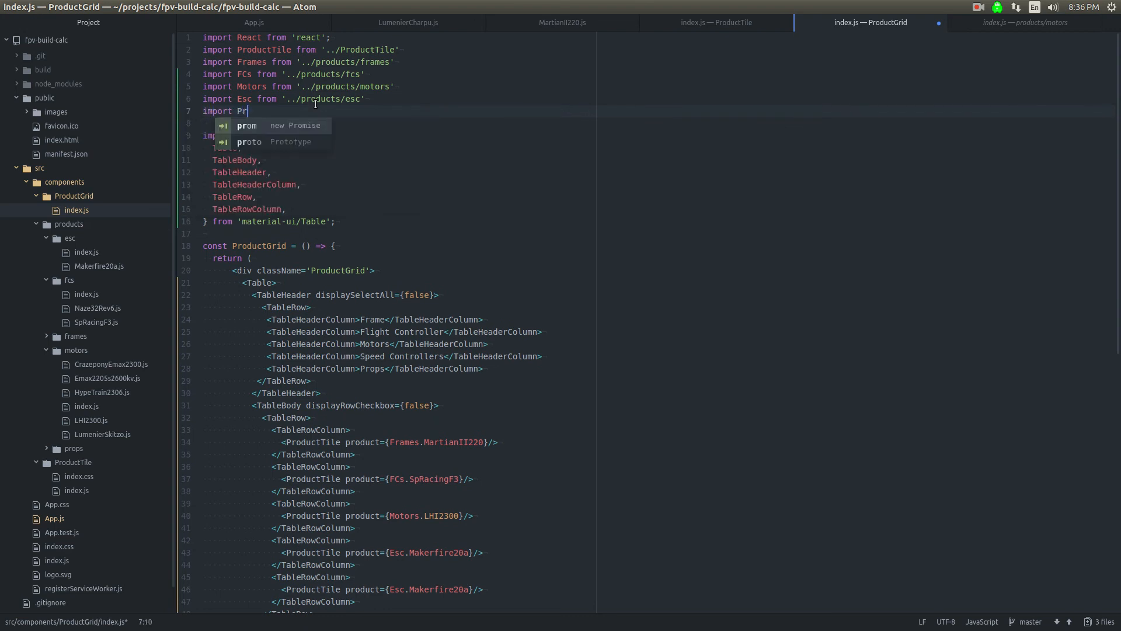
Step: Add import Props from '../products/props' and set each row's last ProductTile to a Props HQ prop entry
text(ops from '../products/)
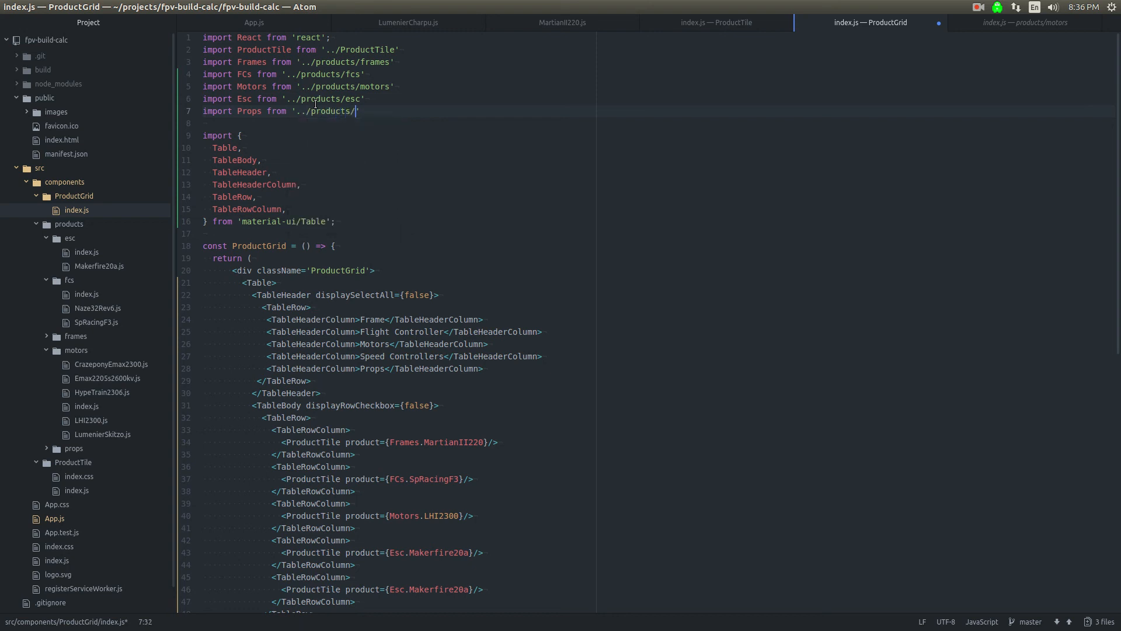
text(props)
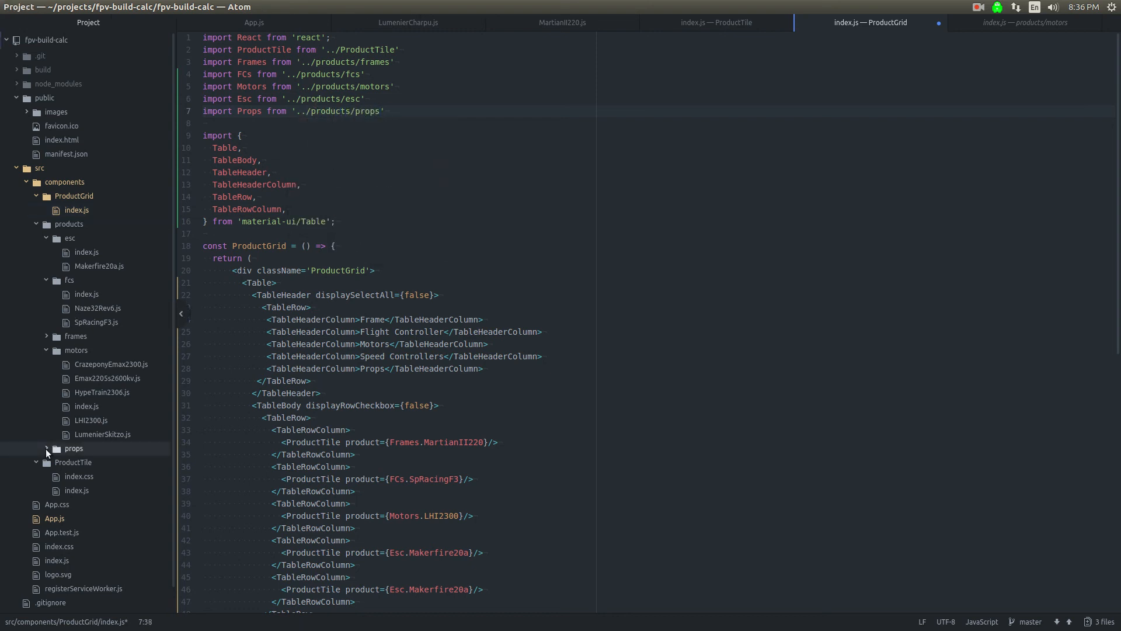
click(74, 447)
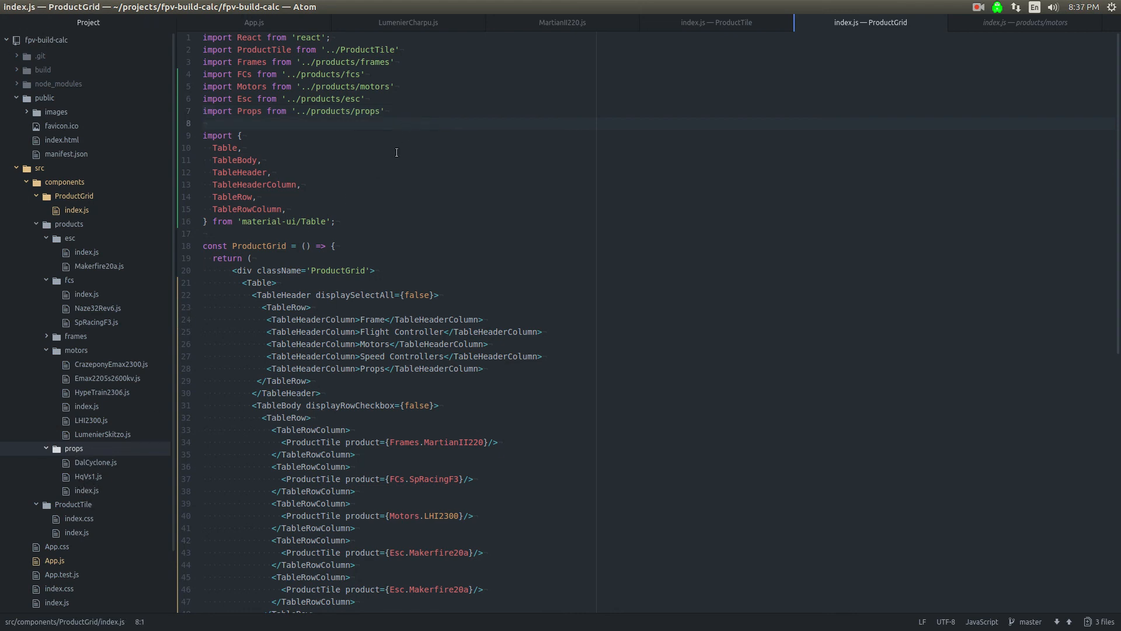
scroll(down, 3)
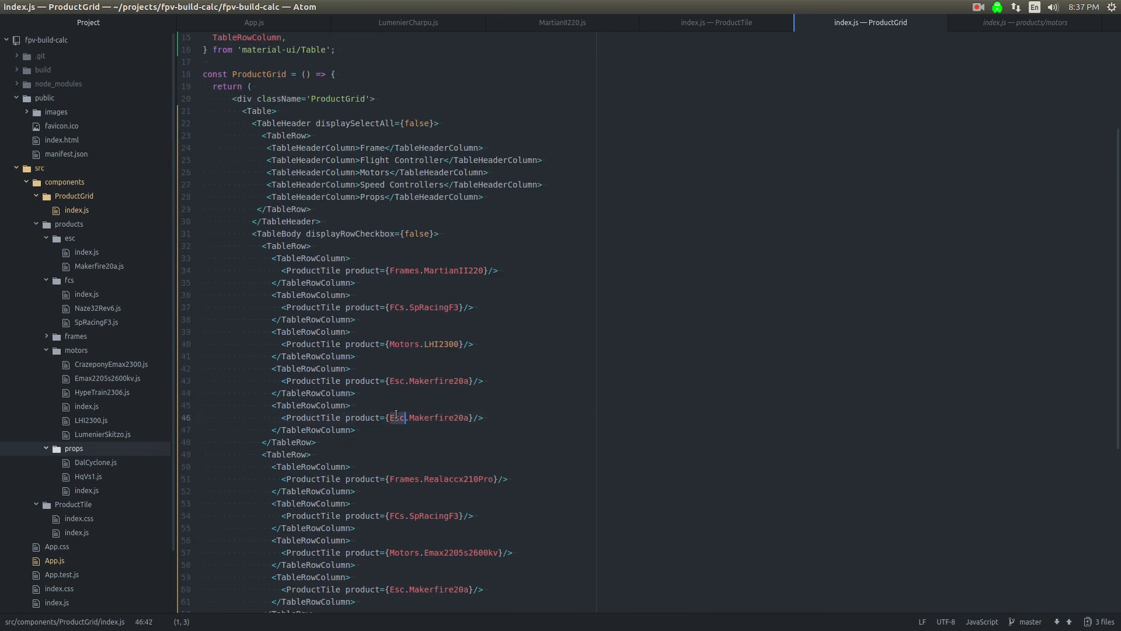
text(Props/)
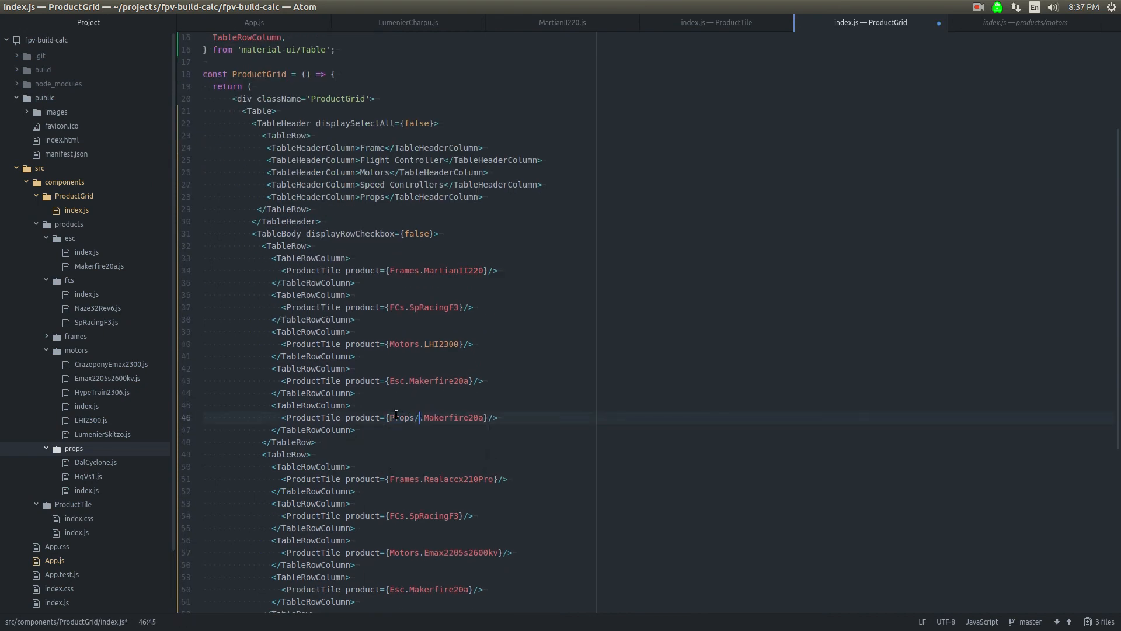
text(H)
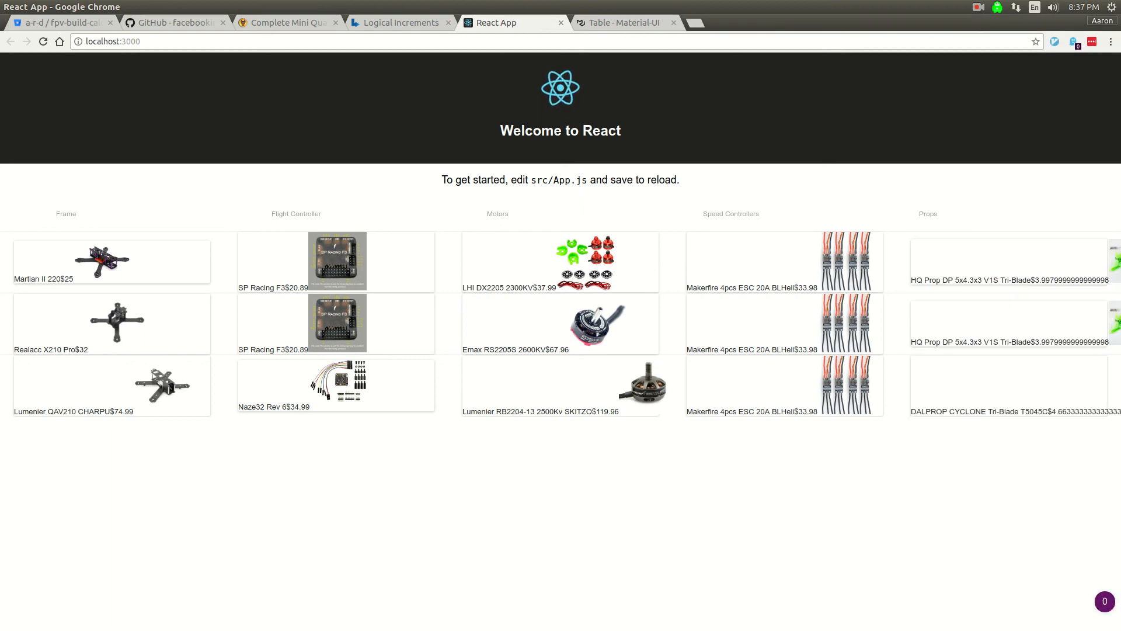
Step: Reload localhost:3000 and view the full five-column table with the DALPROP Cyclone prop tile
key(ctrl+a)
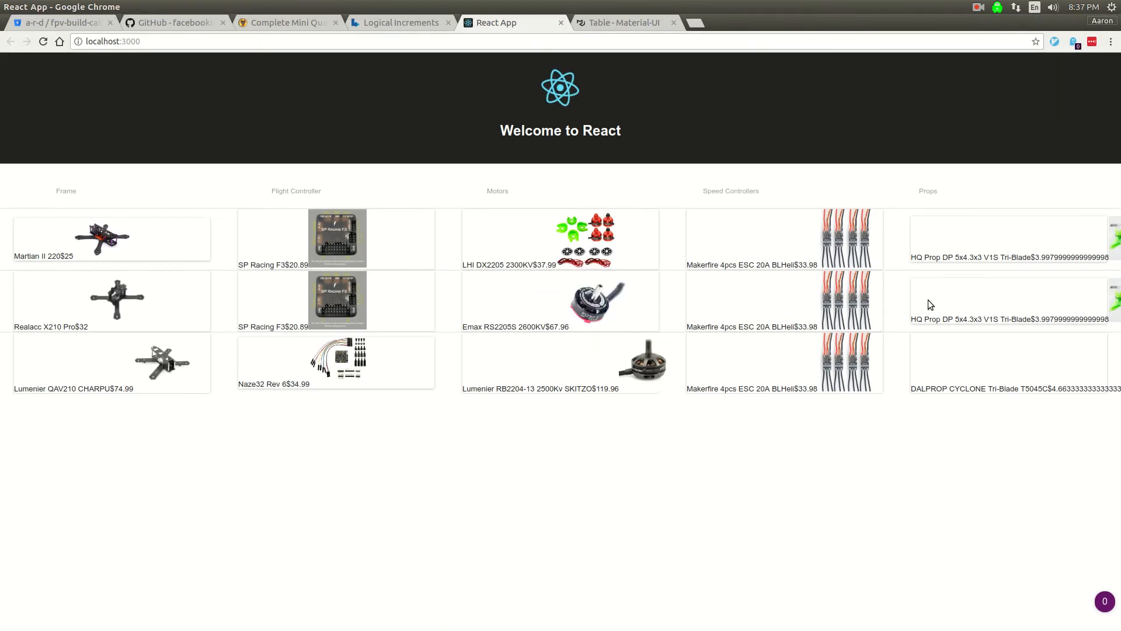
mouse_move(957, 204)
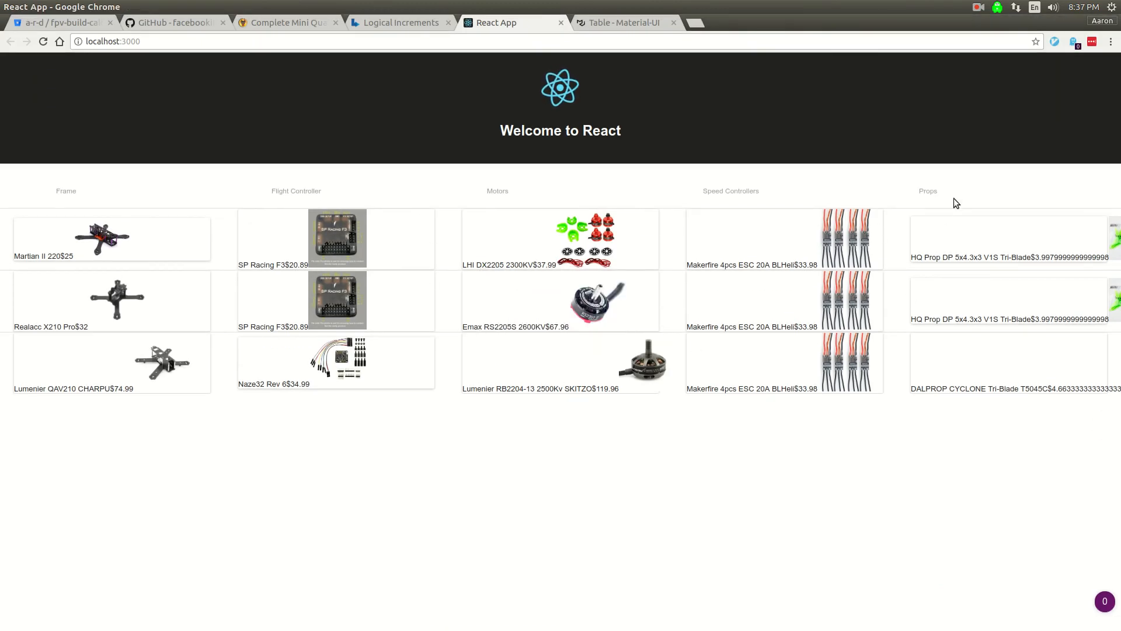